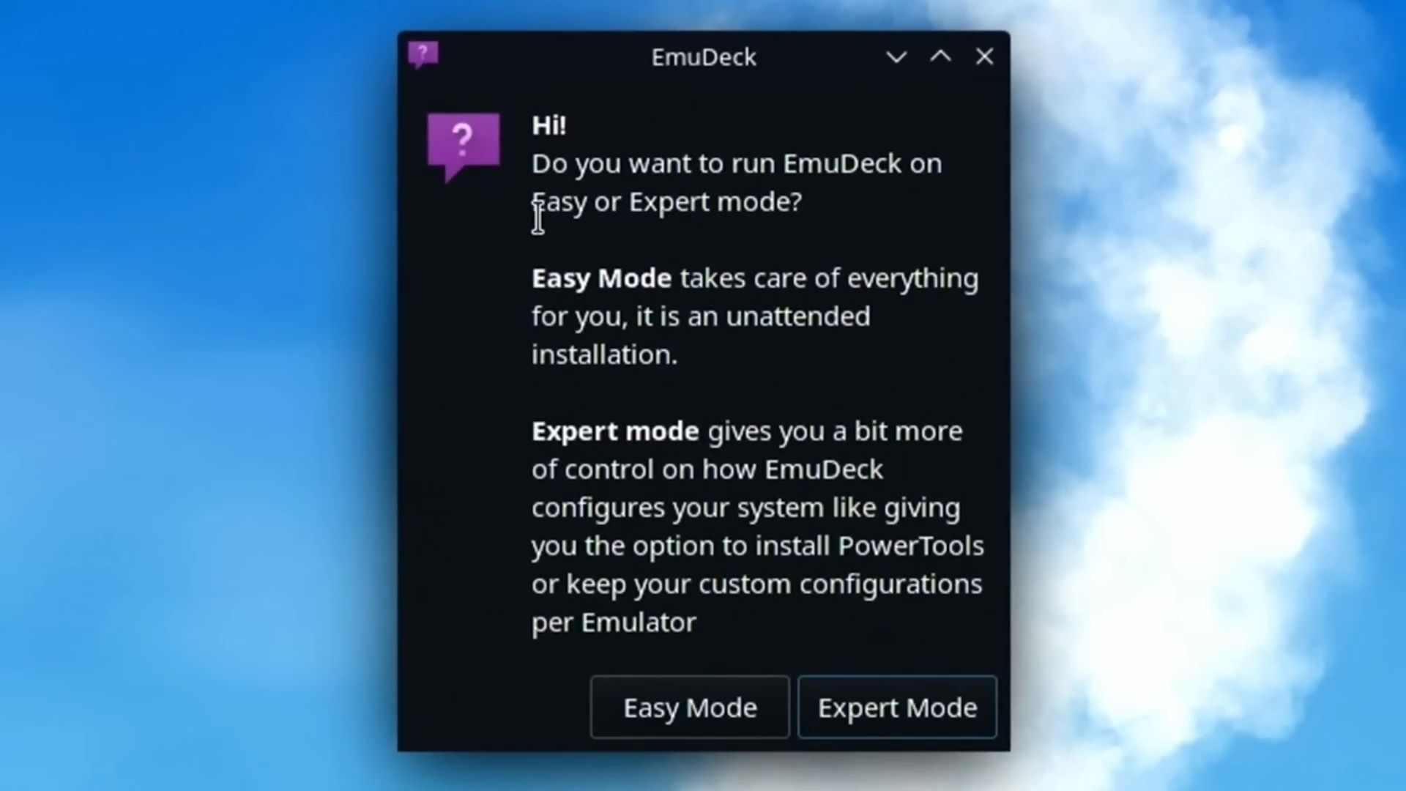
{"action": "mouse_move", "coordinate": [927, 229]}
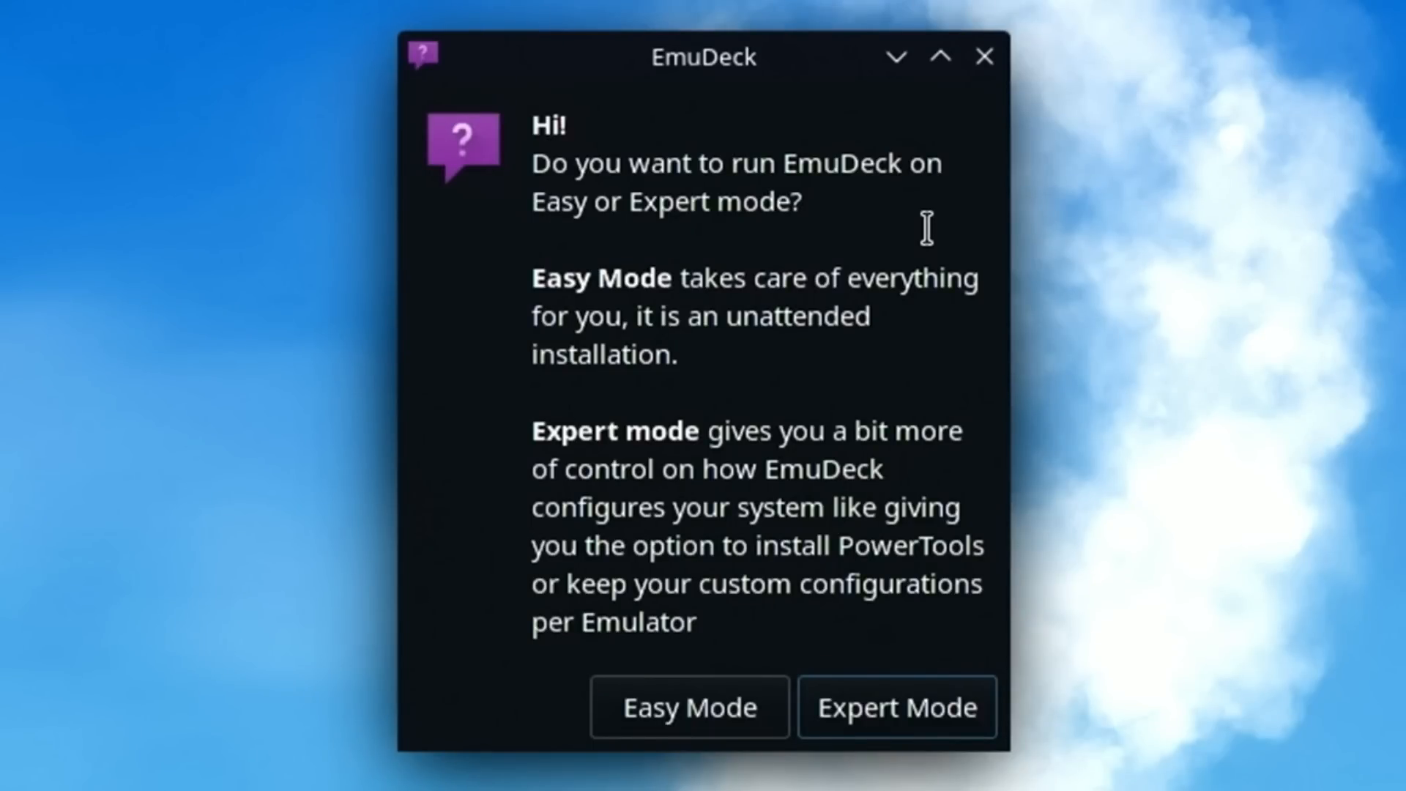
{"action": "mouse_move", "coordinate": [798, 372]}
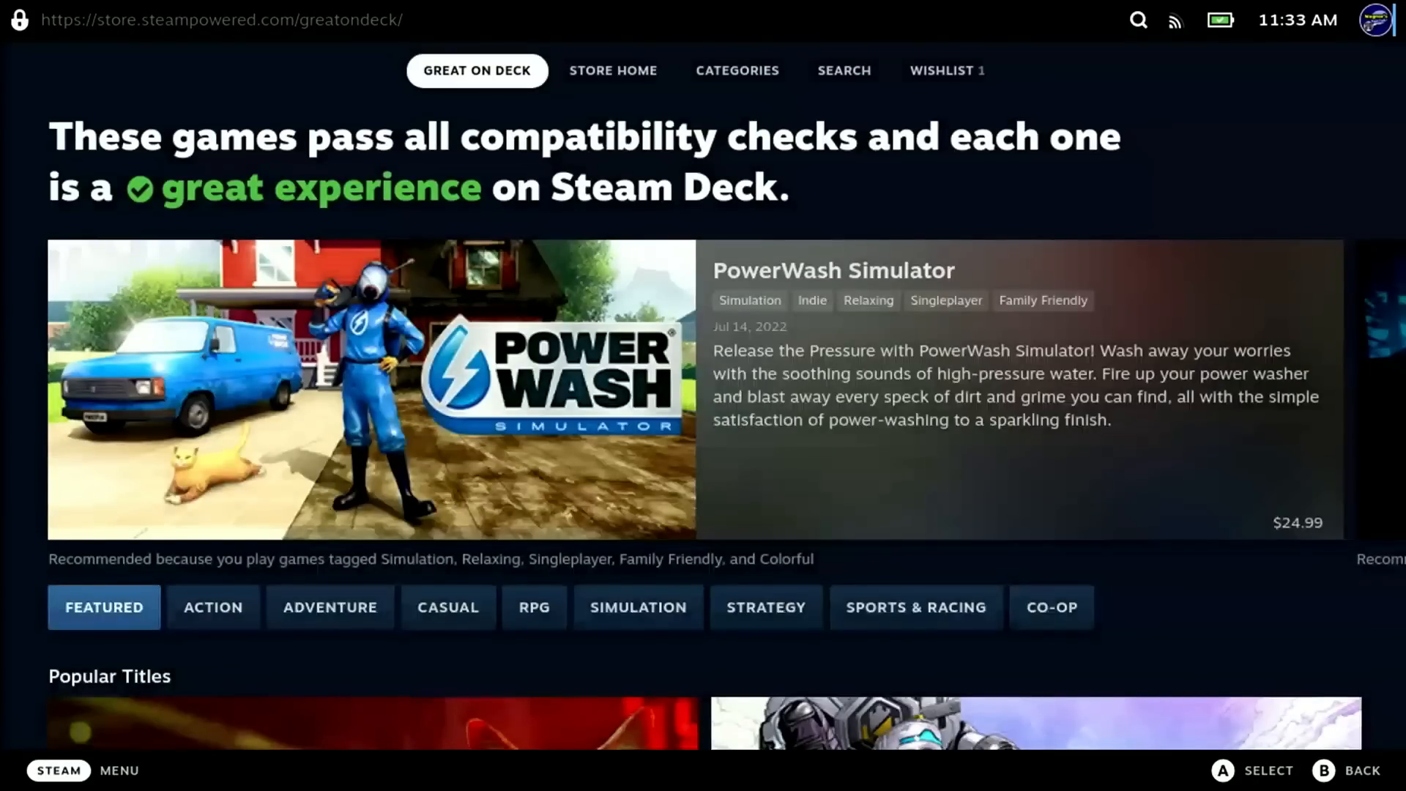
Open the Steam menu's Power options to switch the Deck to Desktop Mode.
{"action": "left_click", "coordinate": [58, 770]}
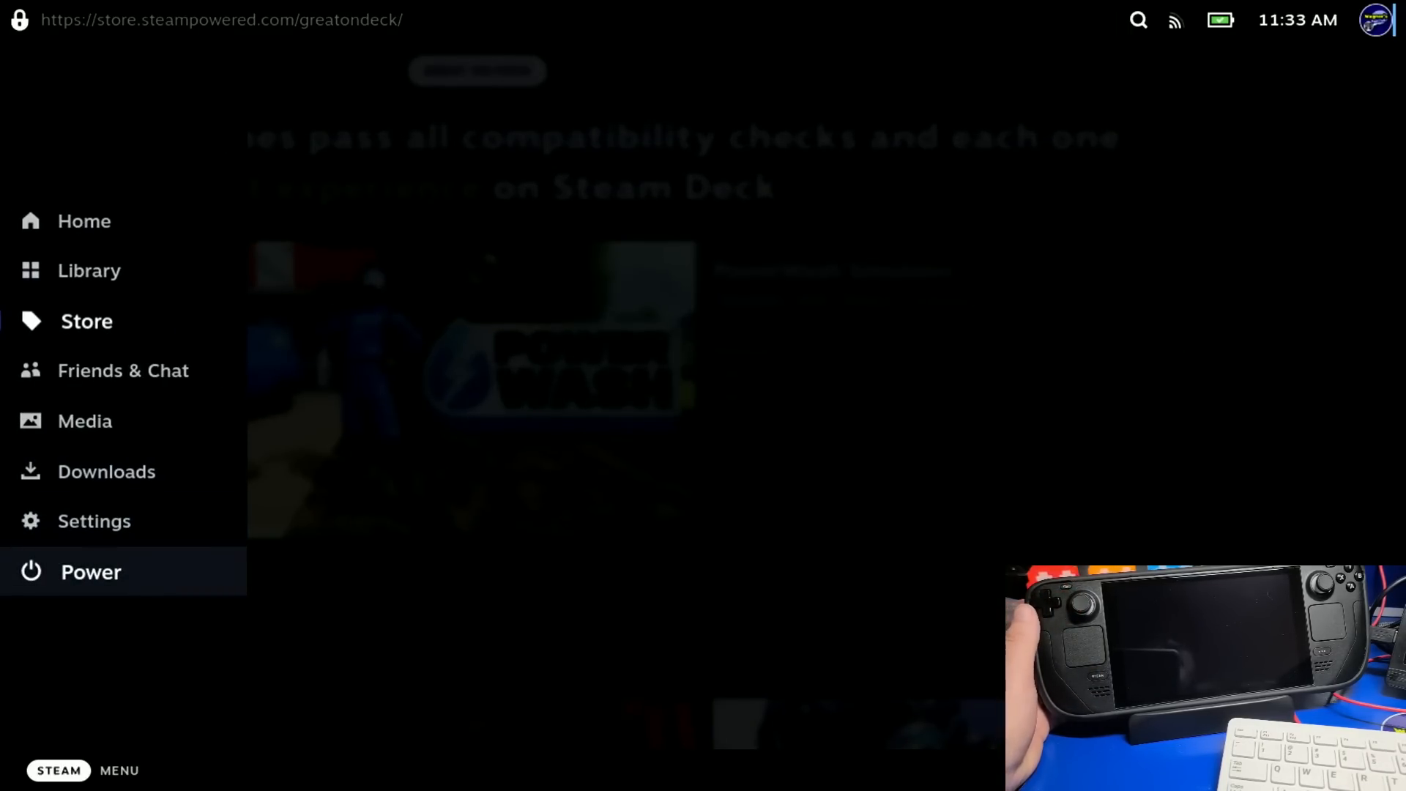
{"action": "left_click", "coordinate": [90, 571]}
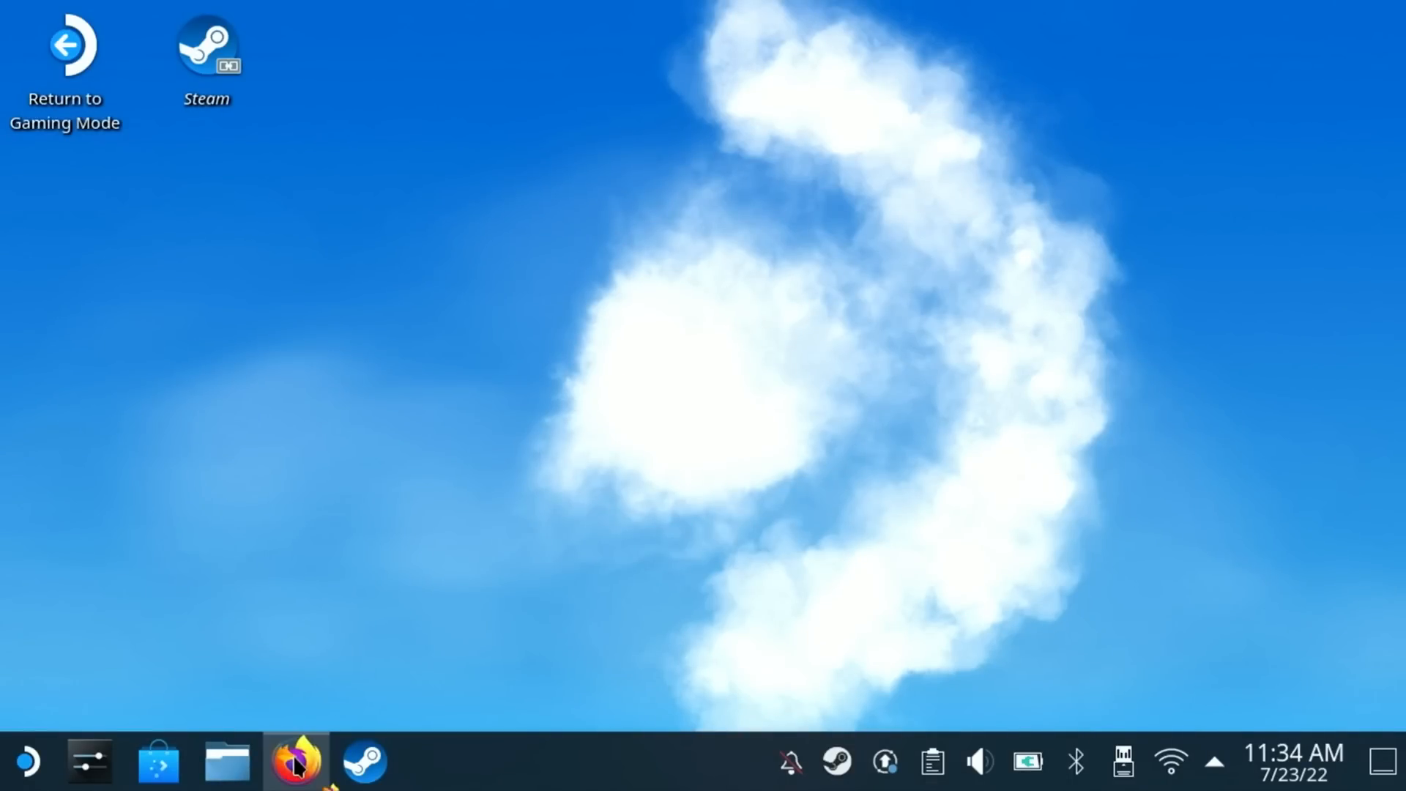
In Firefox, visit wagnerstechtalk.com/sd-emudeck and follow the Installation section's Power Savings link.
{"action": "left_click", "coordinate": [295, 761]}
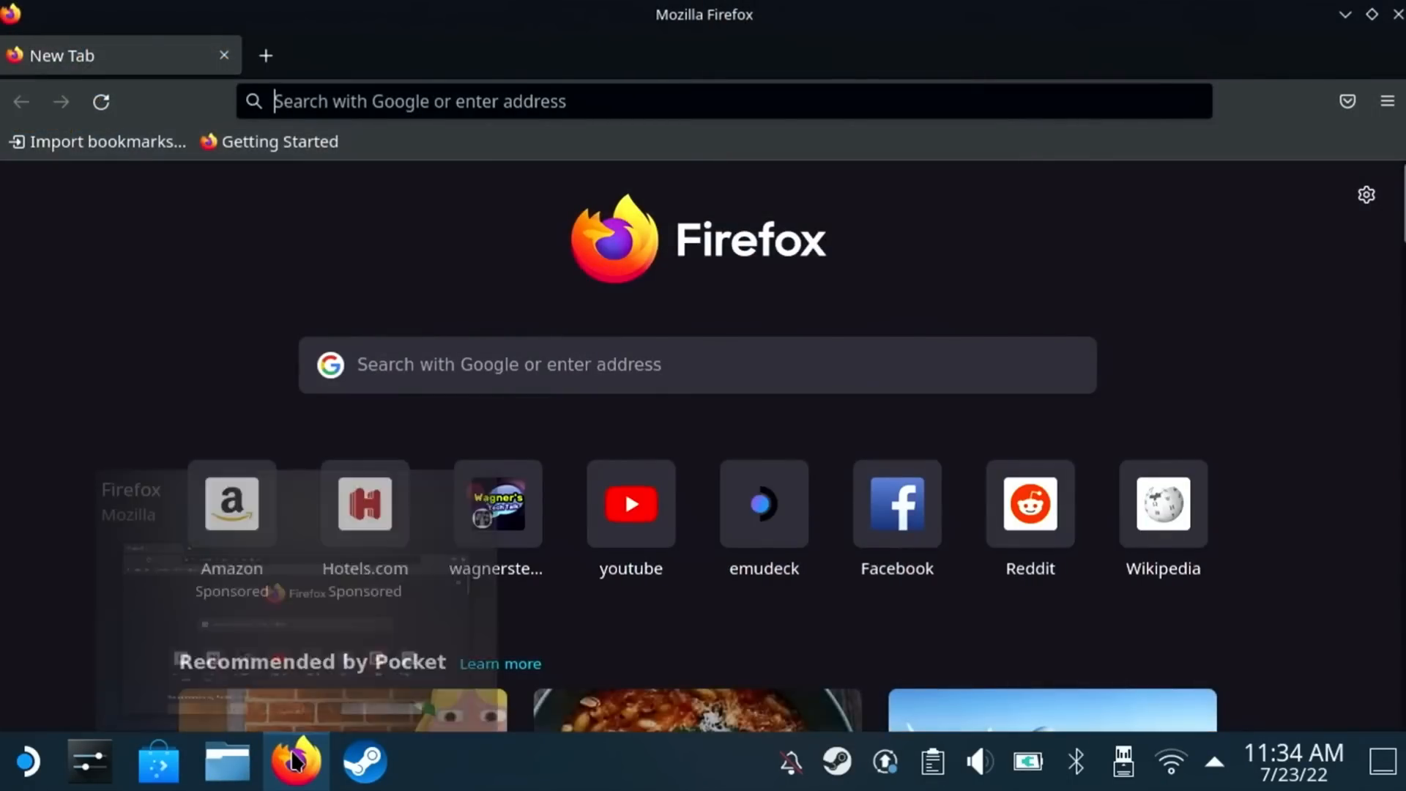
{"action": "left_click", "coordinate": [496, 503]}
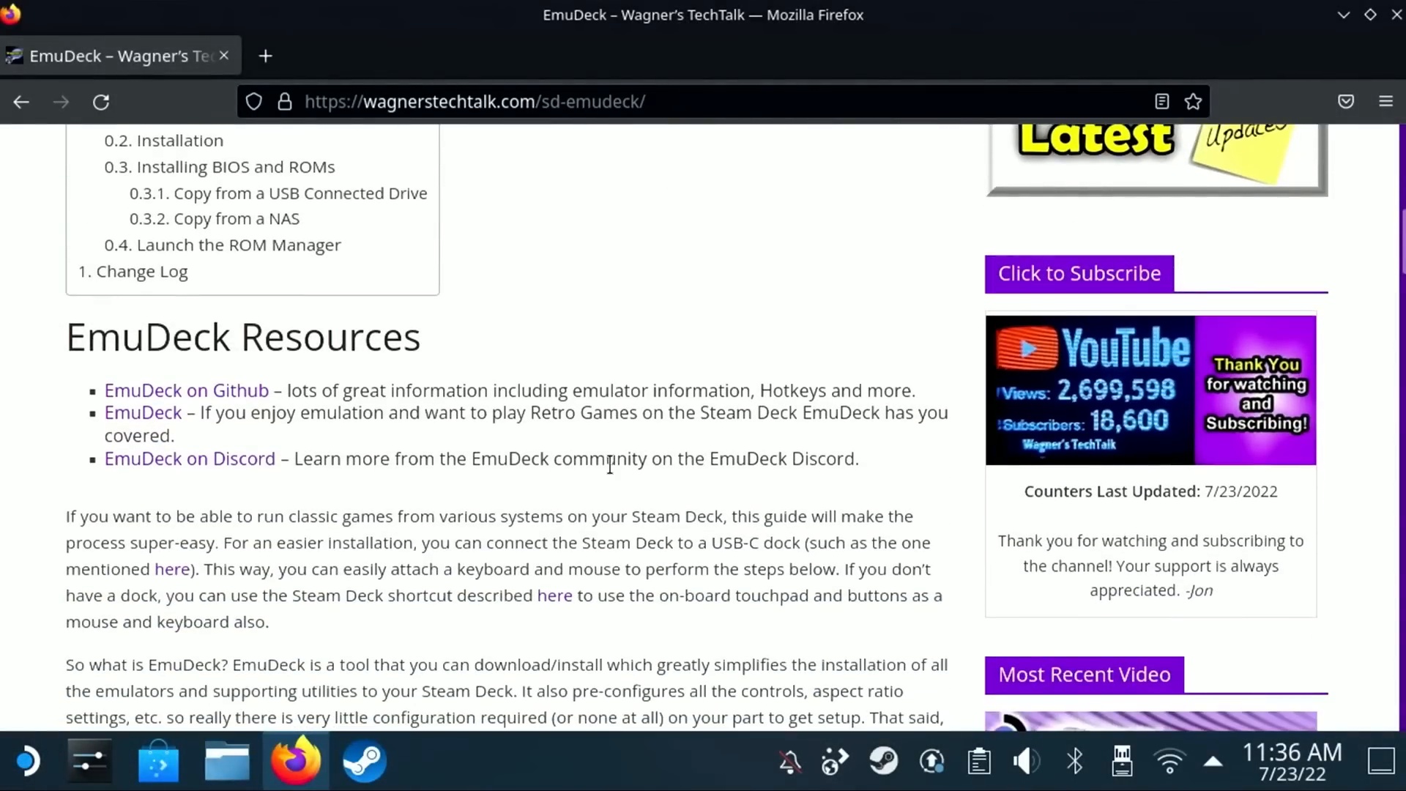
{"action": "scroll", "scroll_direction": "down", "scroll_amount": 3}
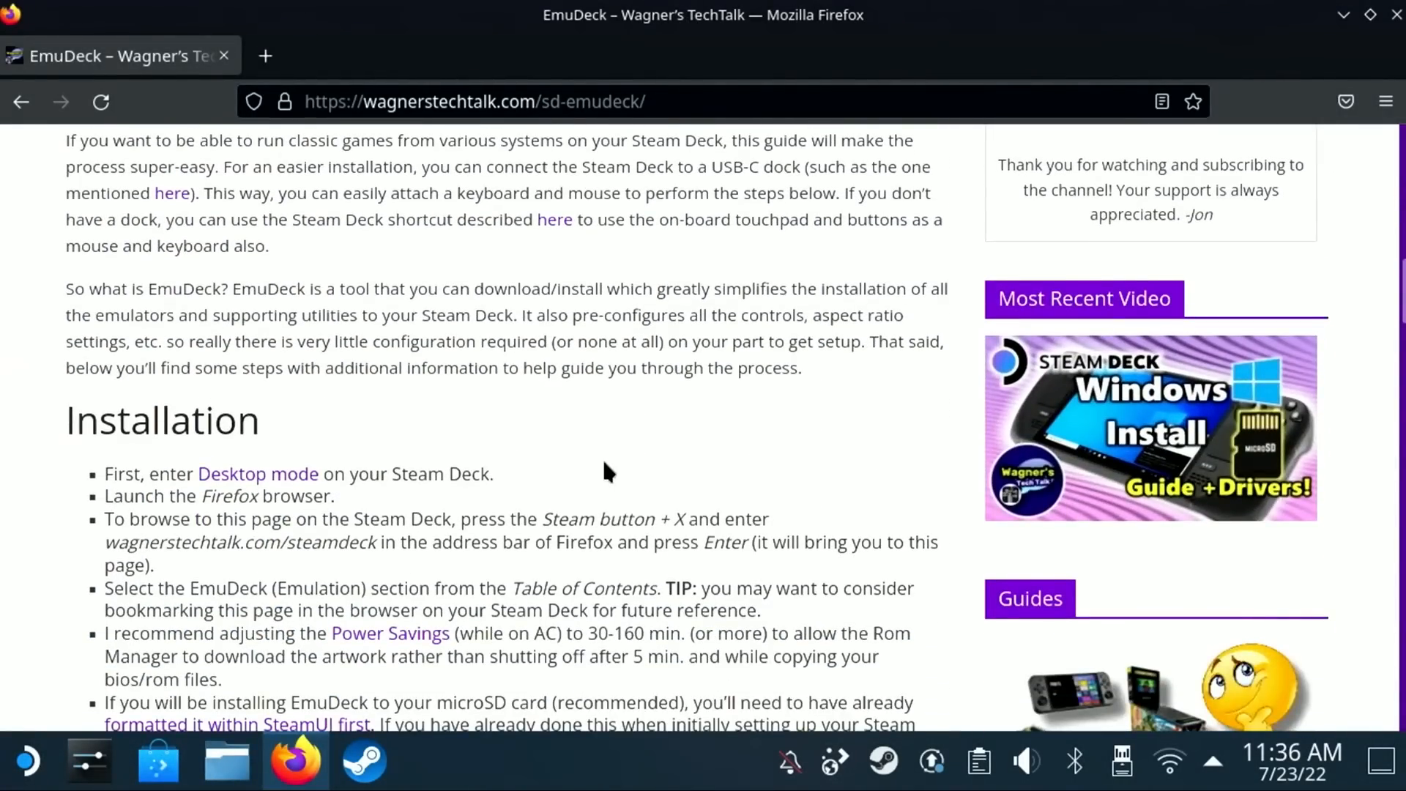
{"action": "scroll", "scroll_direction": "down", "scroll_amount": 3}
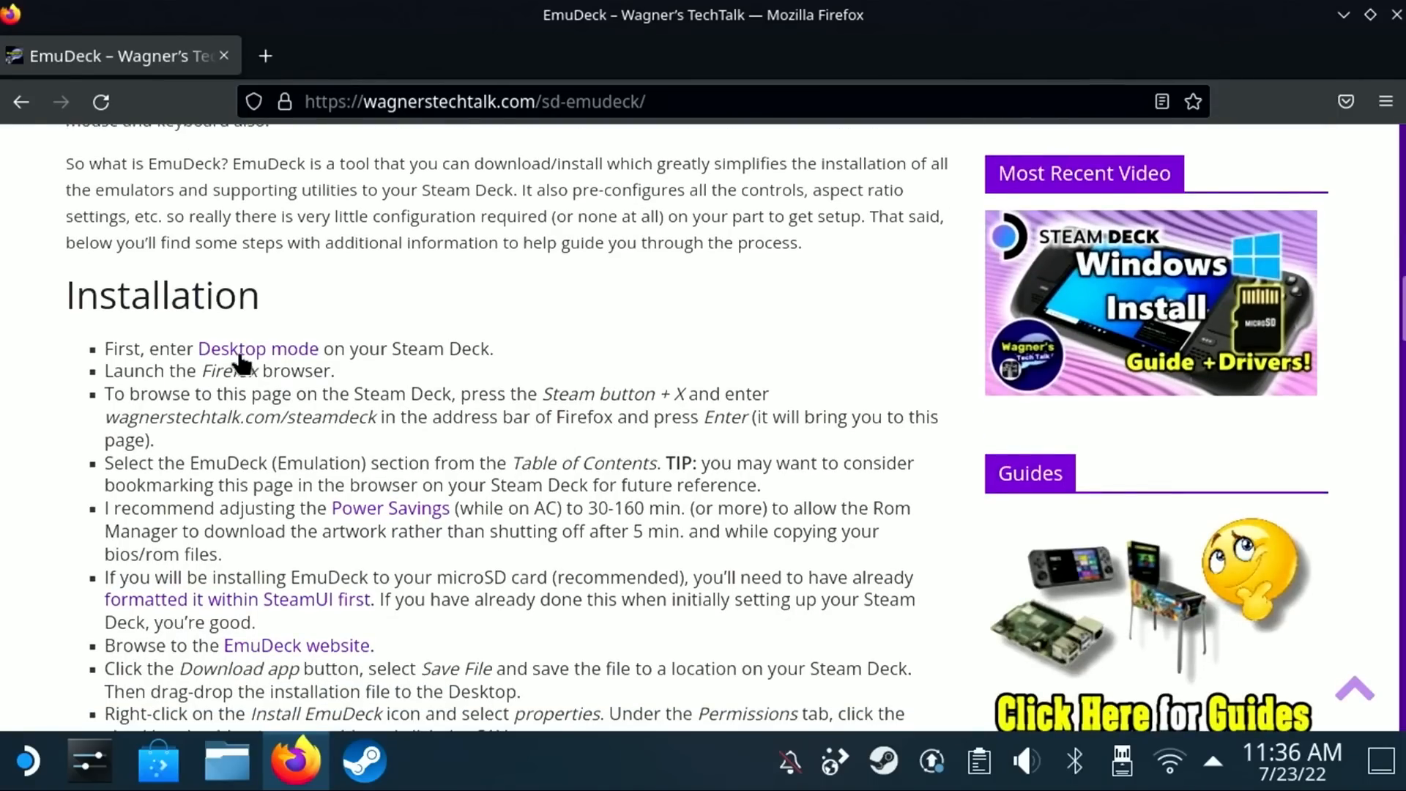
{"action": "mouse_move", "coordinate": [331, 399]}
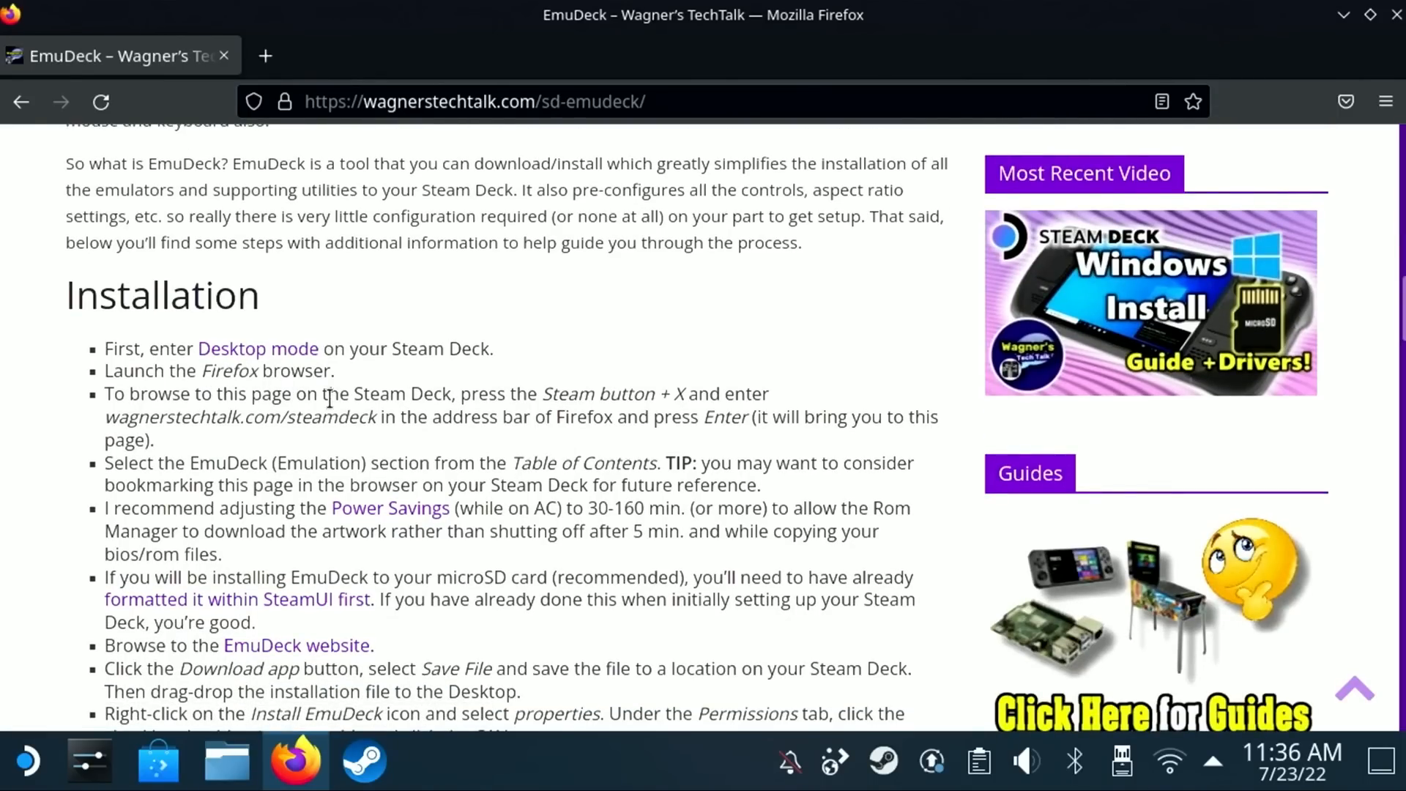
{"action": "scroll", "scroll_direction": "down", "scroll_amount": 3}
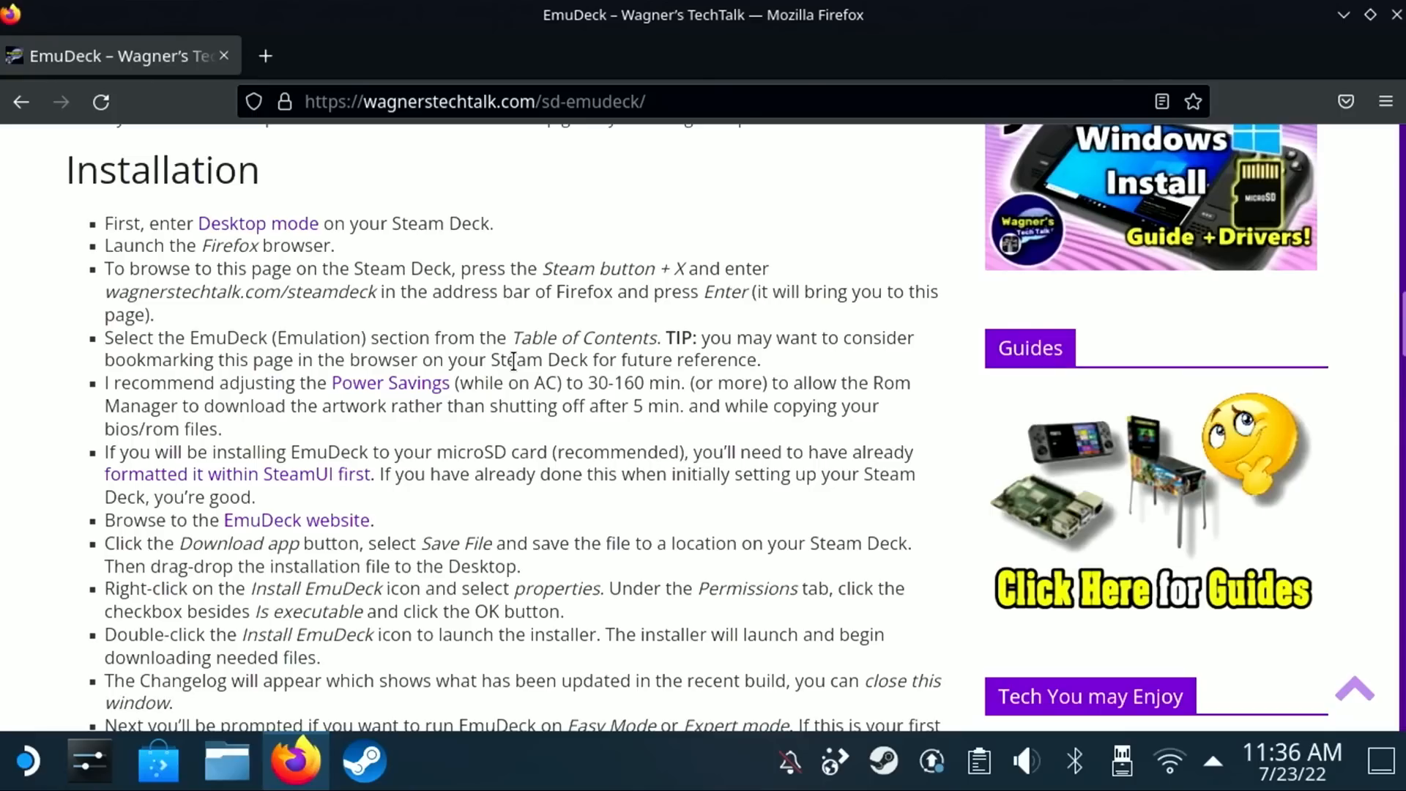
{"action": "mouse_move", "coordinate": [430, 393]}
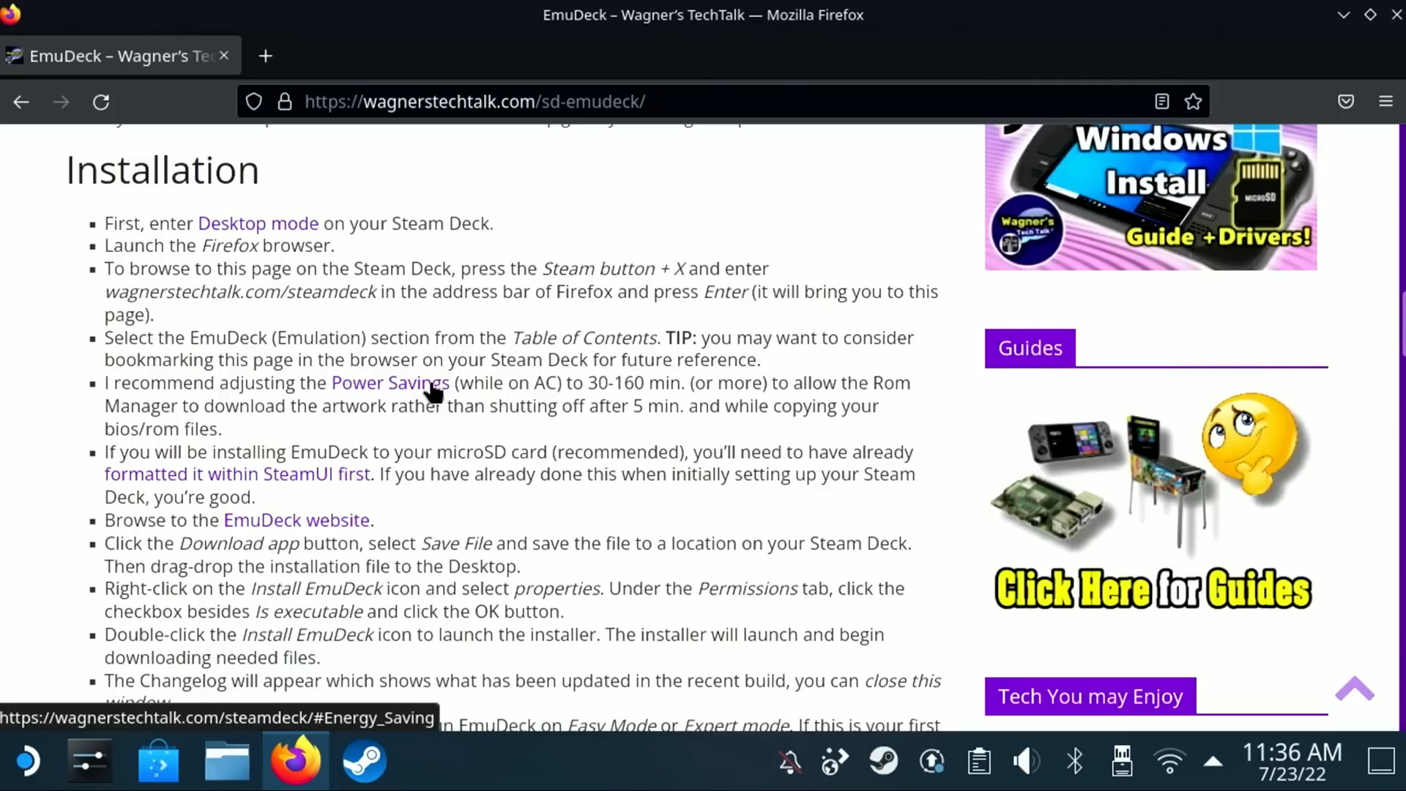
{"action": "left_click", "coordinate": [388, 383]}
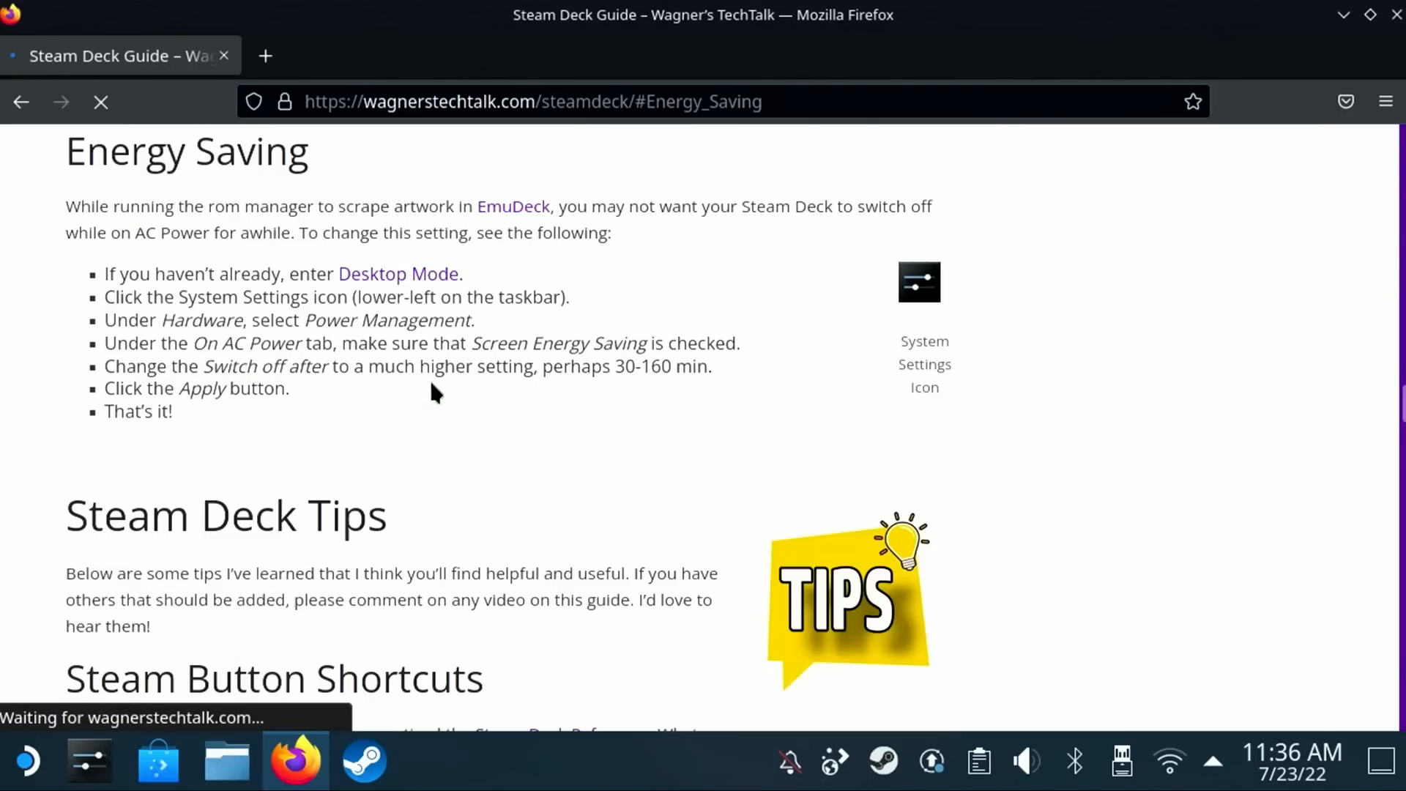
Check Power Management's on-AC screen energy saving, set to switch off after 166 minutes.
{"action": "left_click", "coordinate": [87, 761]}
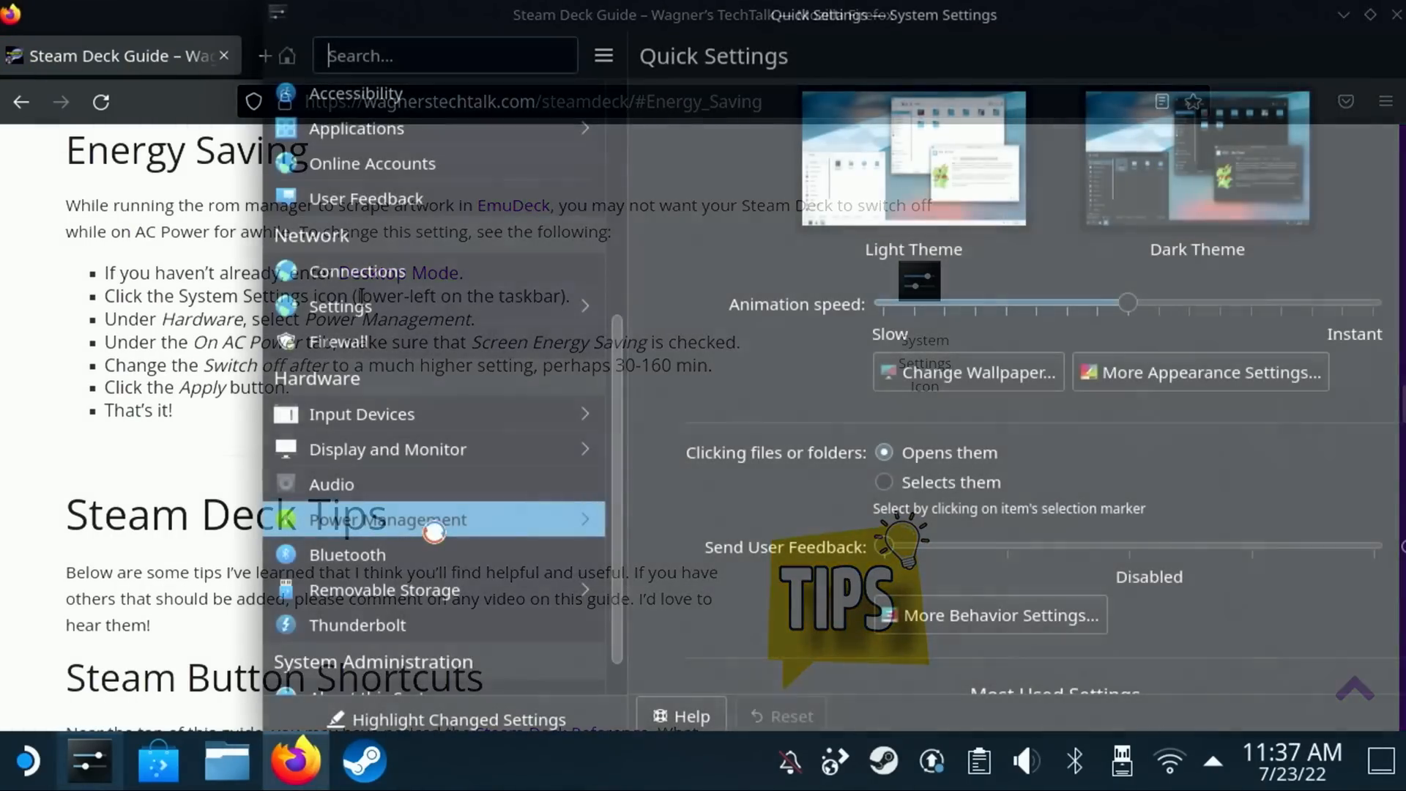
{"action": "left_click", "coordinate": [387, 519]}
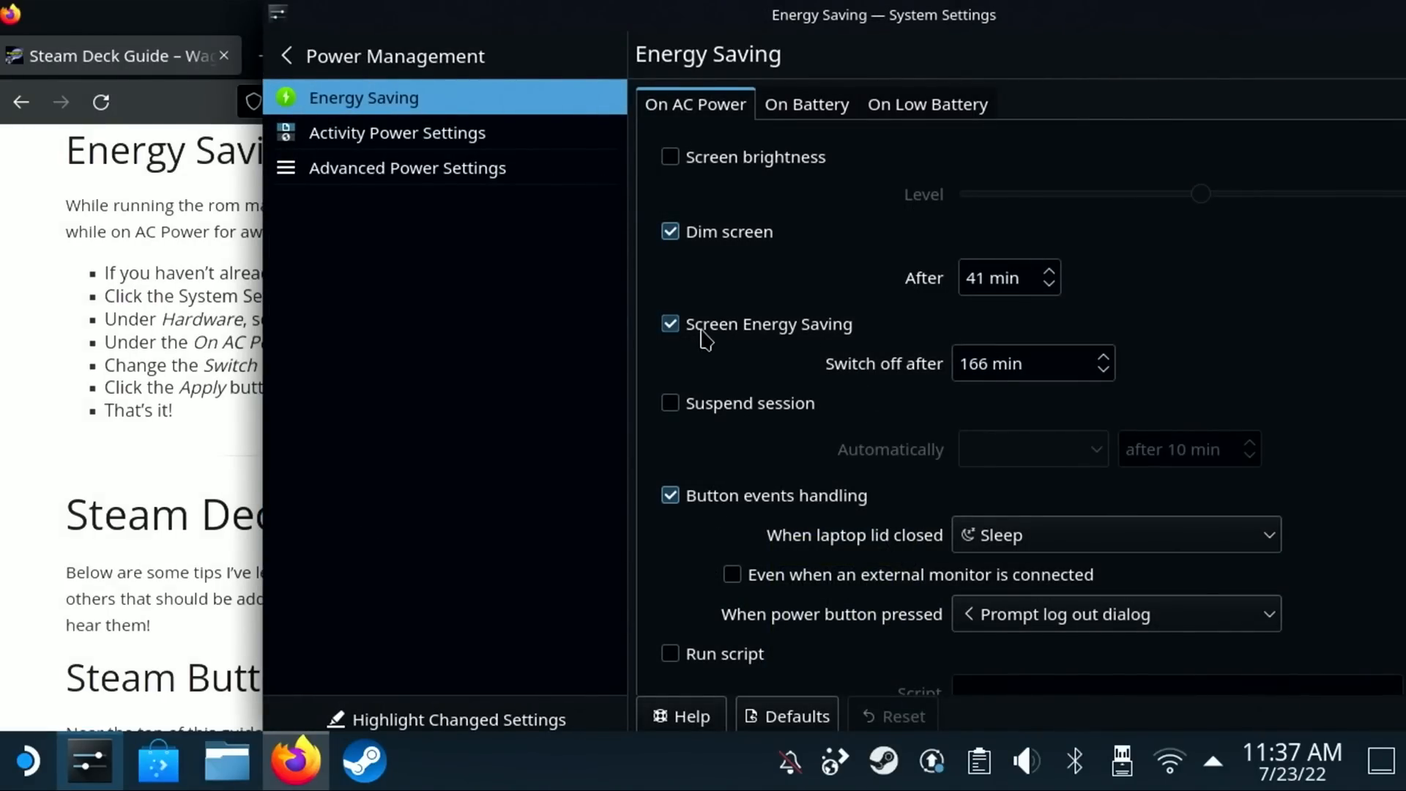
{"action": "mouse_move", "coordinate": [827, 382]}
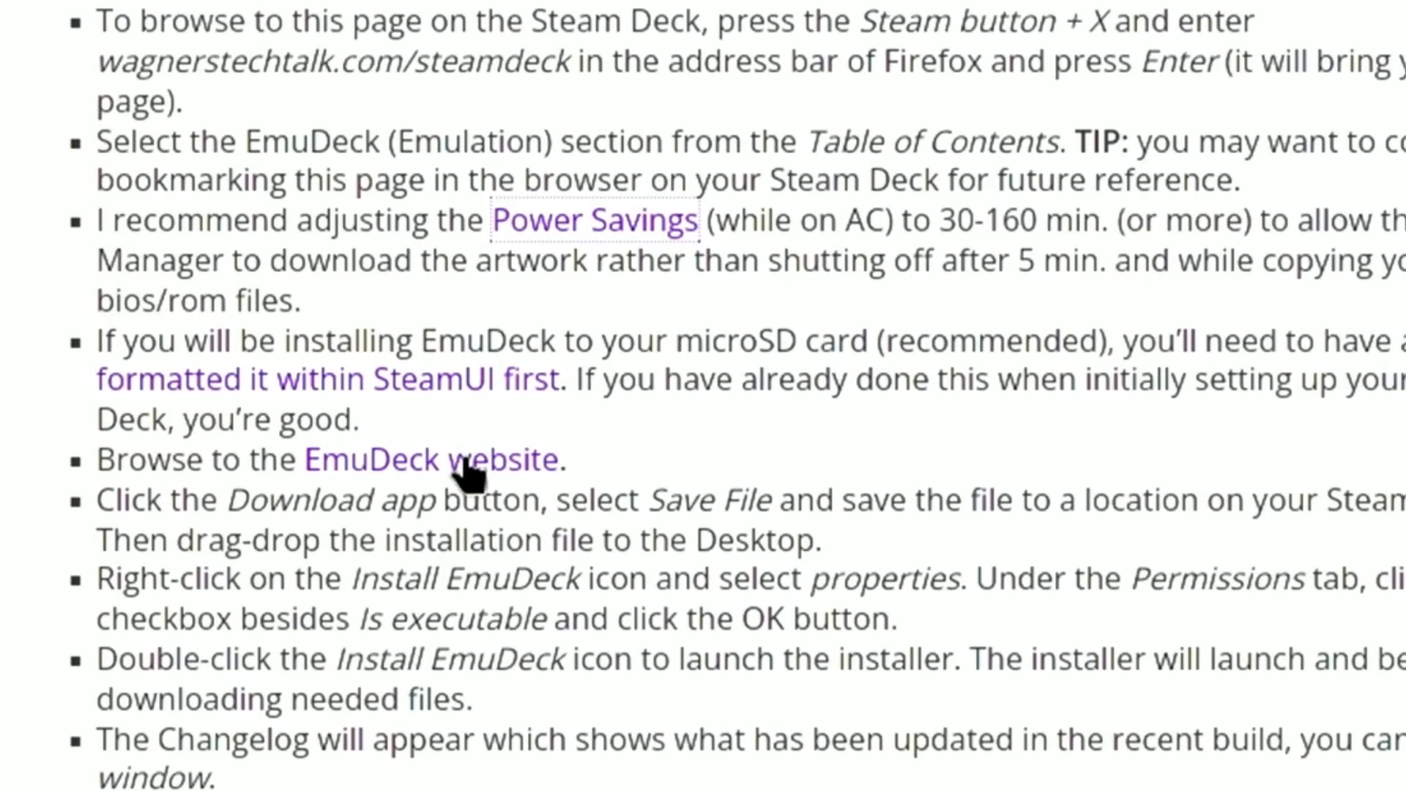
Download and save the EmuDeck installer from emudeck.com, then view the Downloads panel.
{"action": "left_click", "coordinate": [423, 459]}
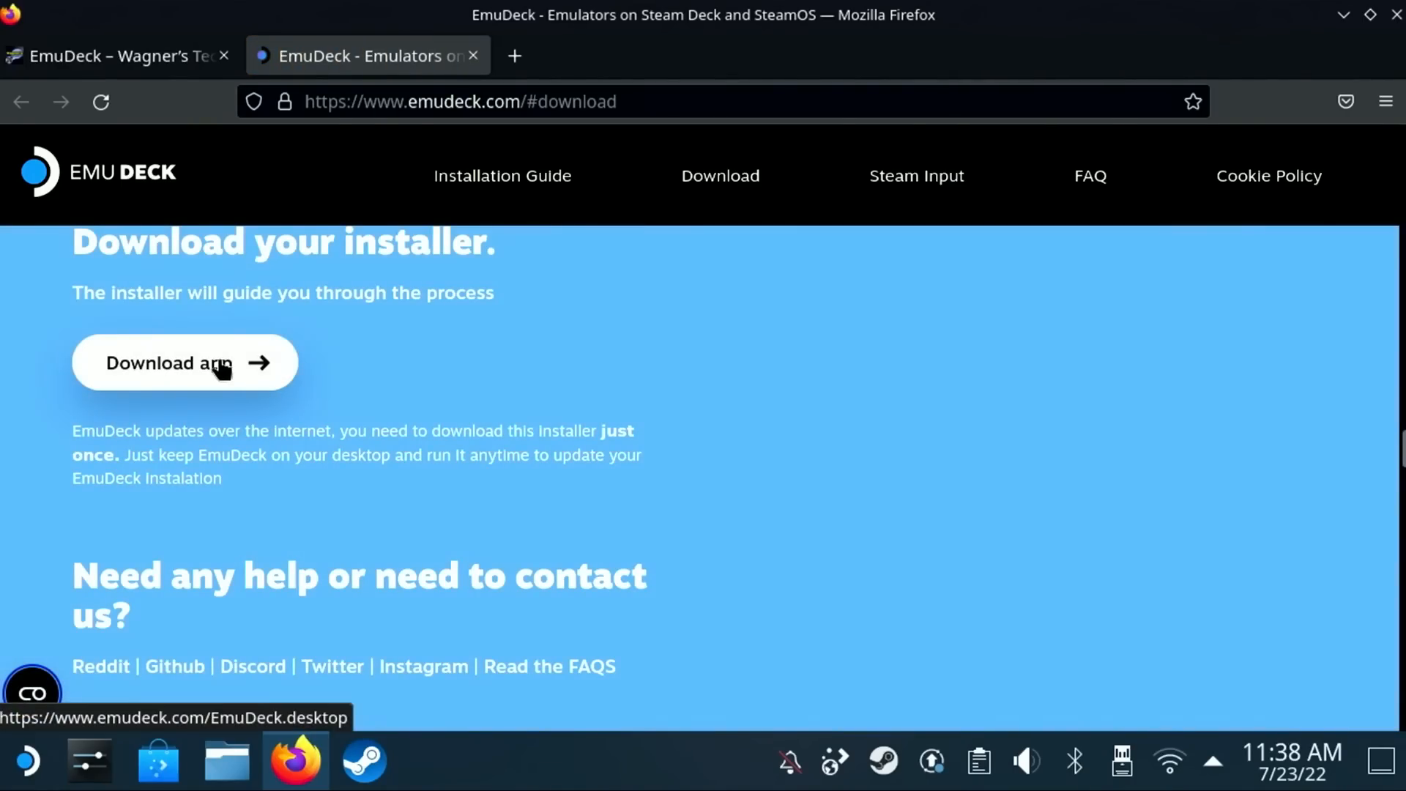
{"action": "left_click", "coordinate": [171, 363]}
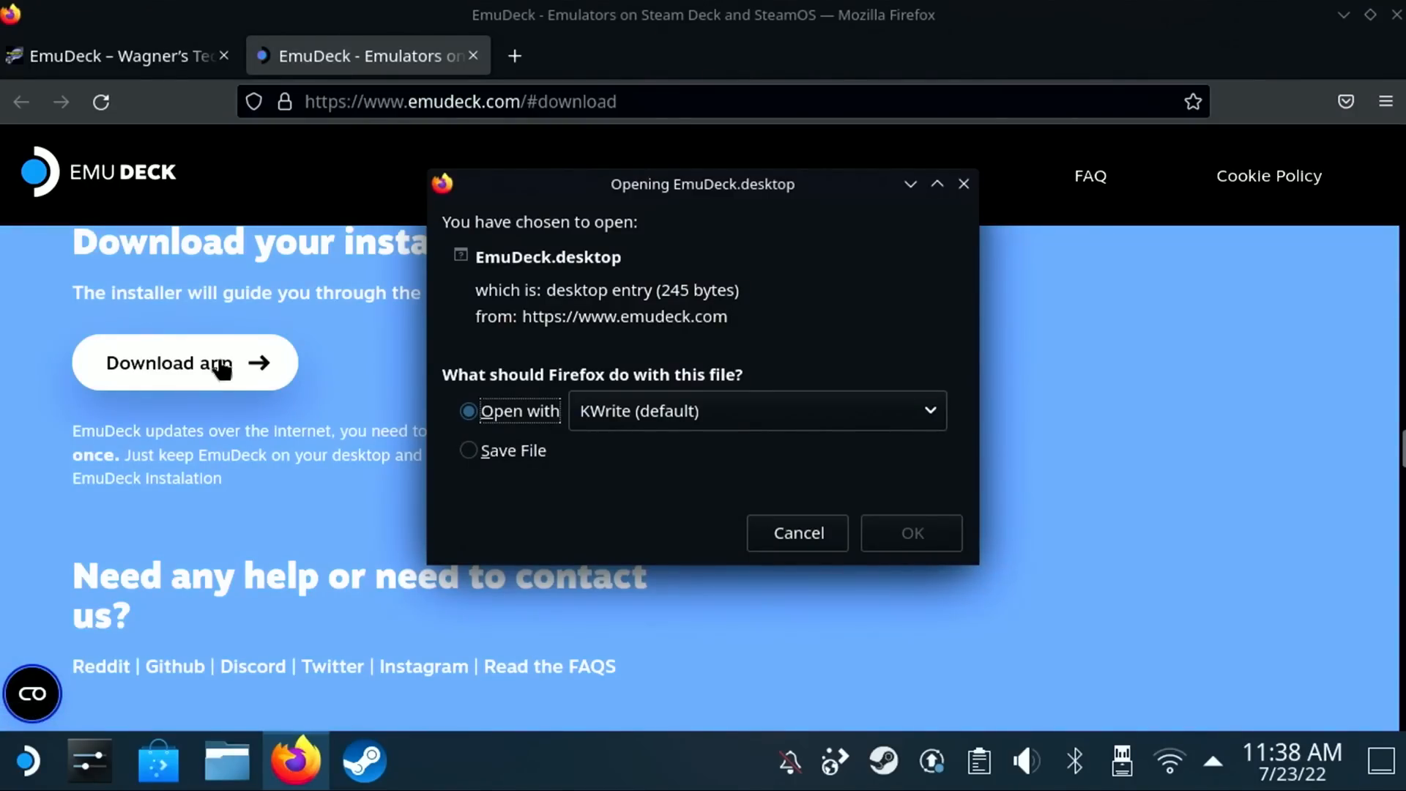
{"action": "left_click", "coordinate": [468, 450]}
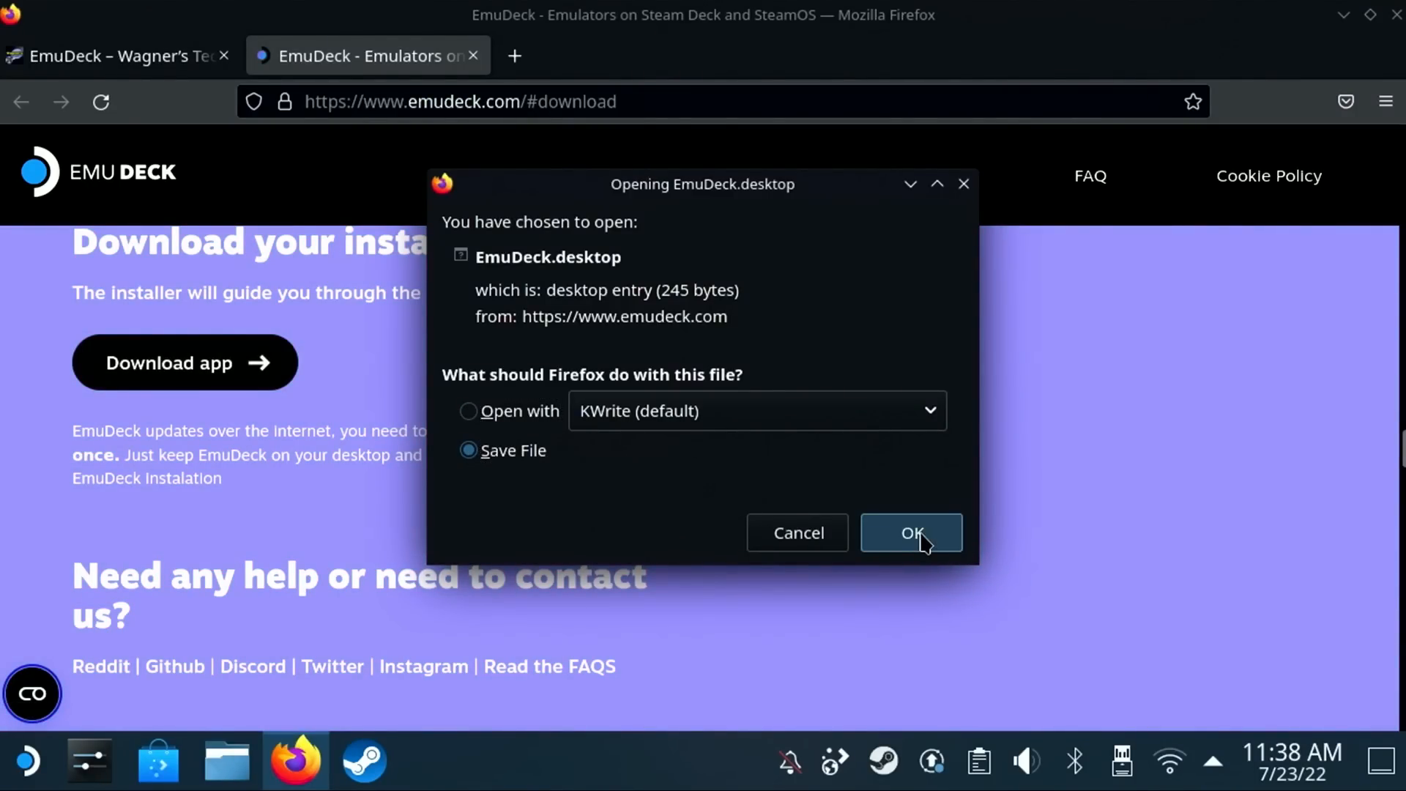
{"action": "left_click", "coordinate": [911, 532]}
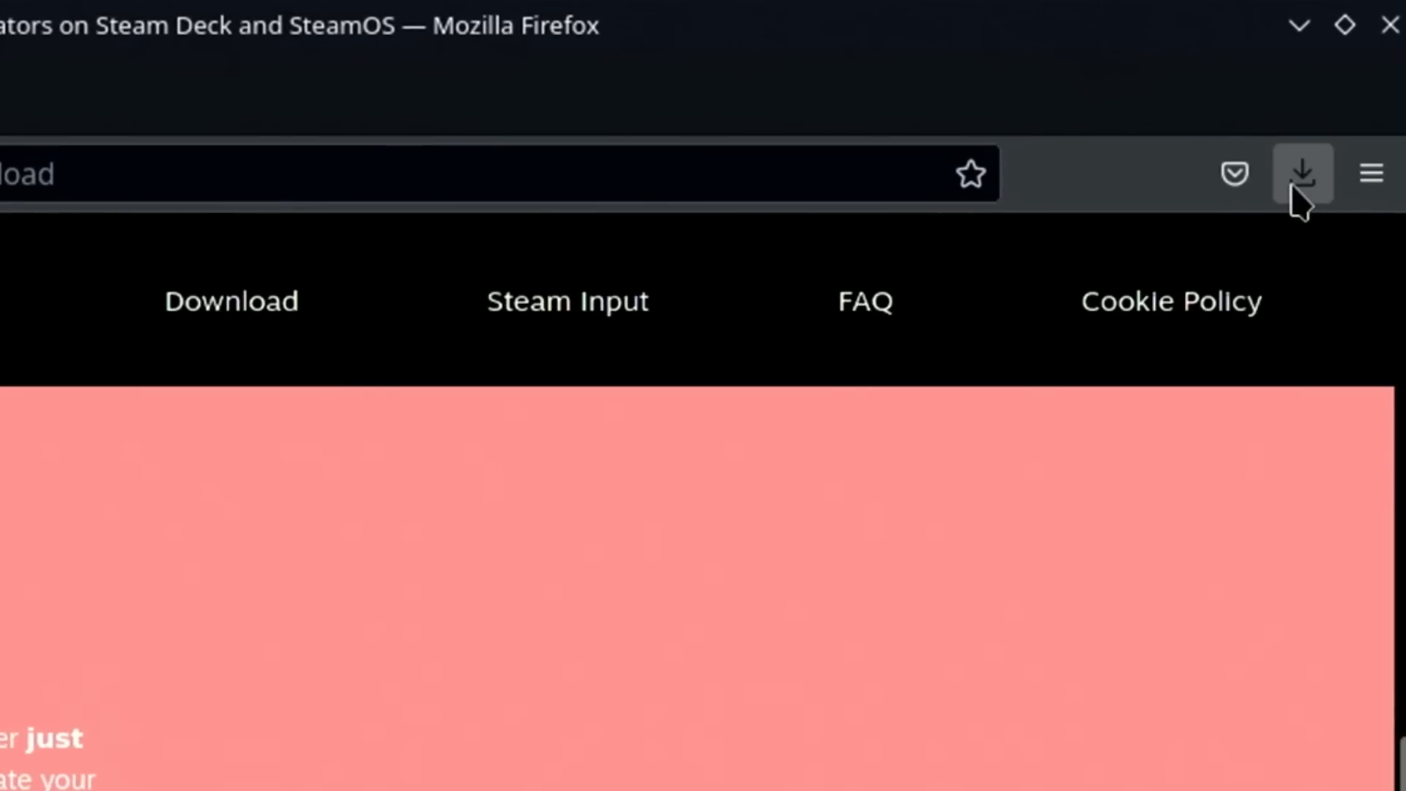
{"action": "left_click", "coordinate": [1301, 173]}
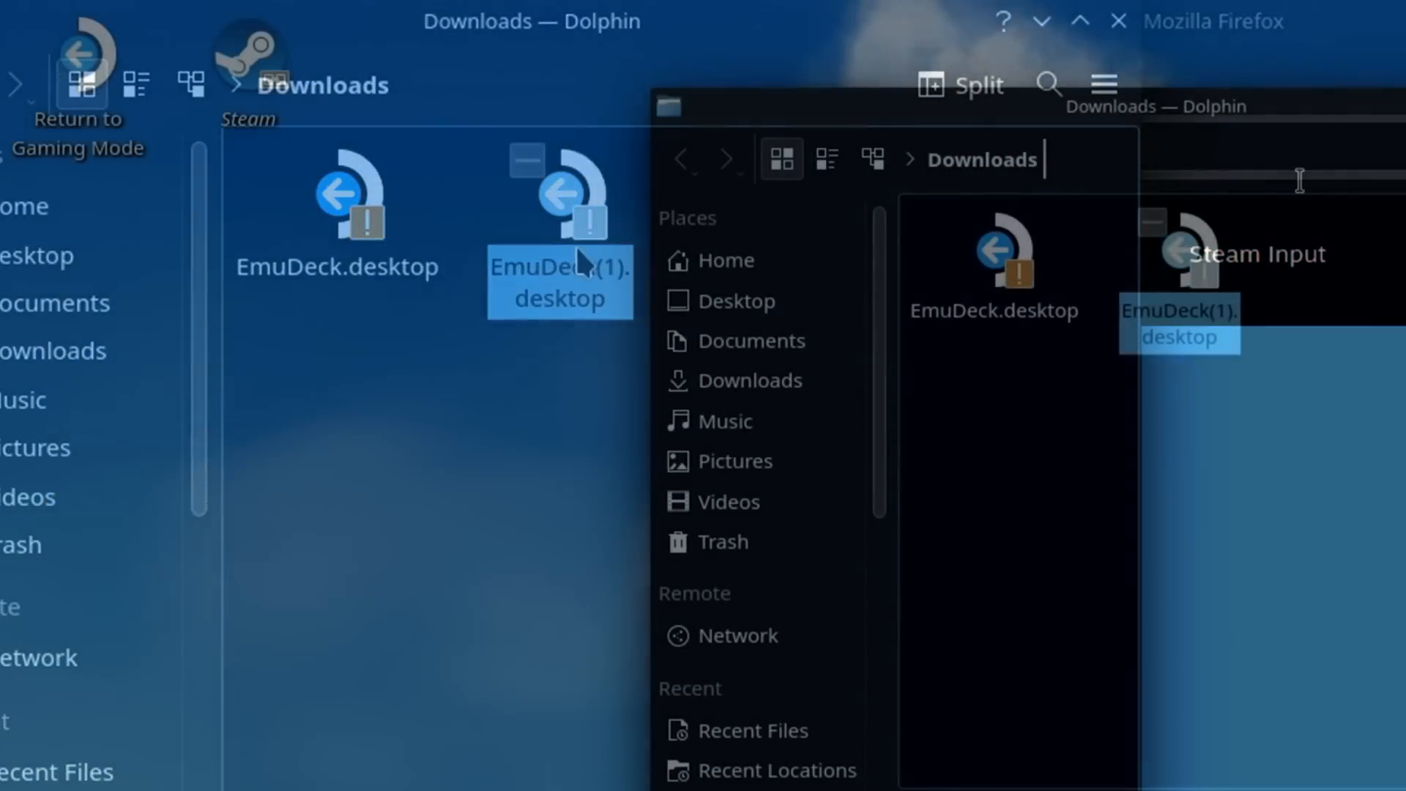
Copy the EmuDeck installer to the Desktop and tick Is executable under its Permissions.
{"action": "right_click", "coordinate": [1174, 323]}
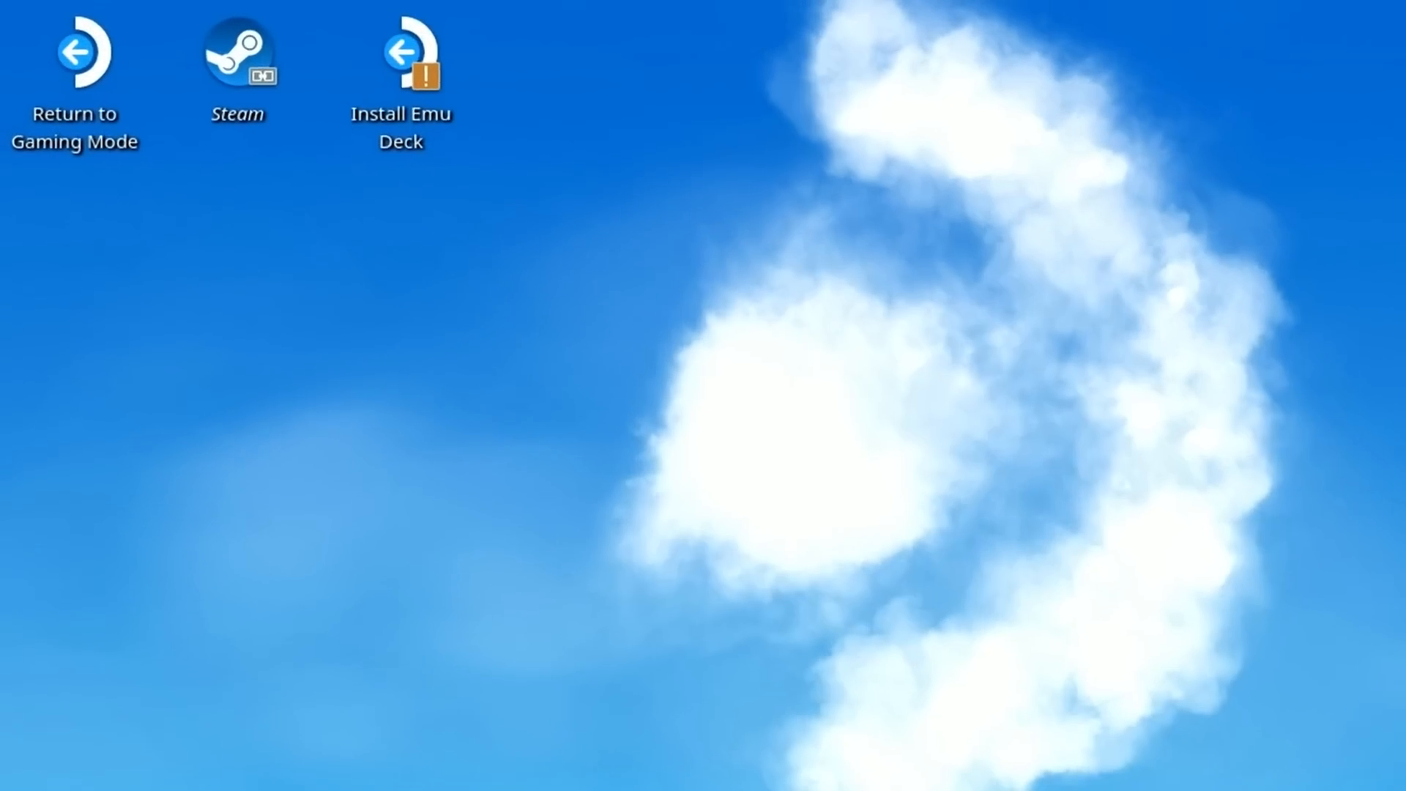
{"action": "right_click", "coordinate": [534, 72]}
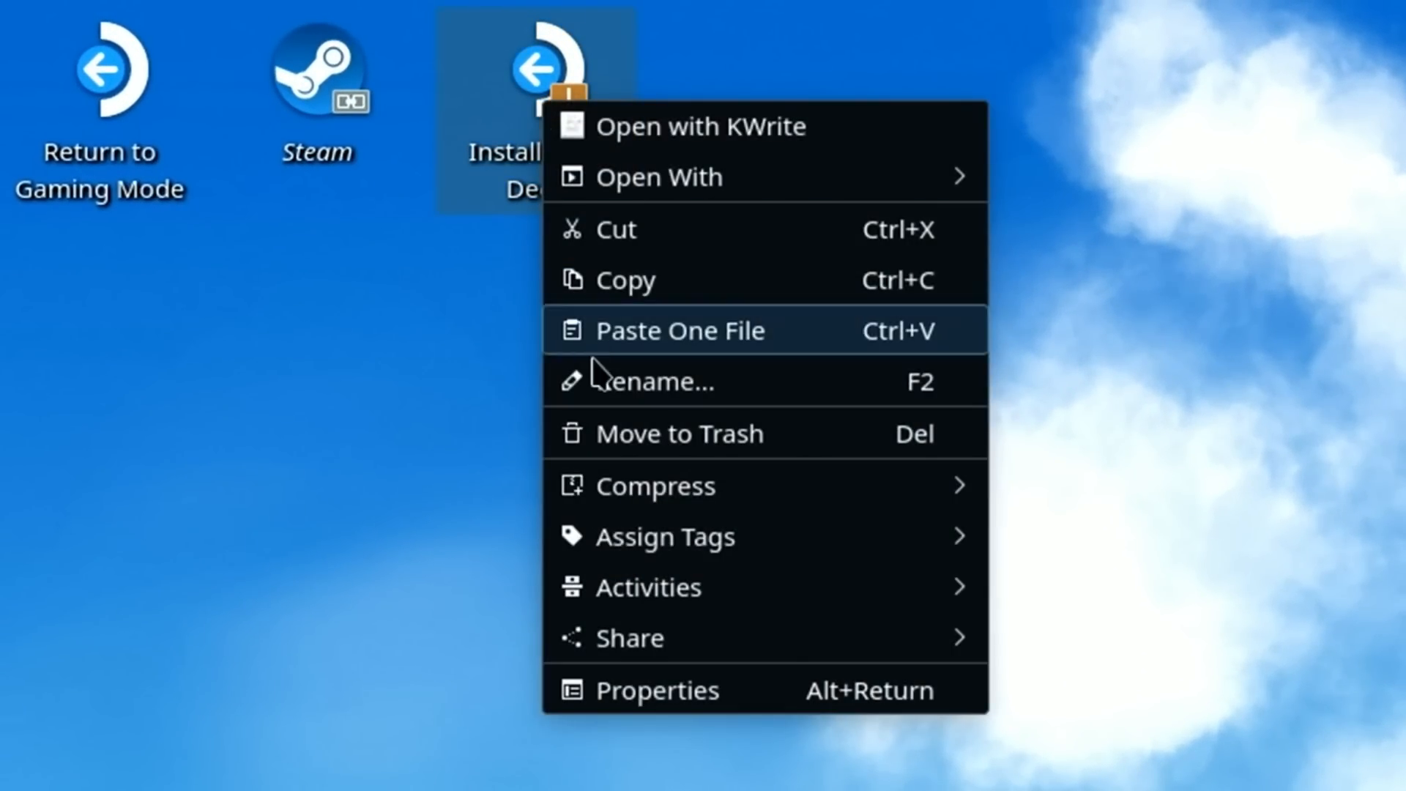
{"action": "left_click", "coordinate": [658, 690]}
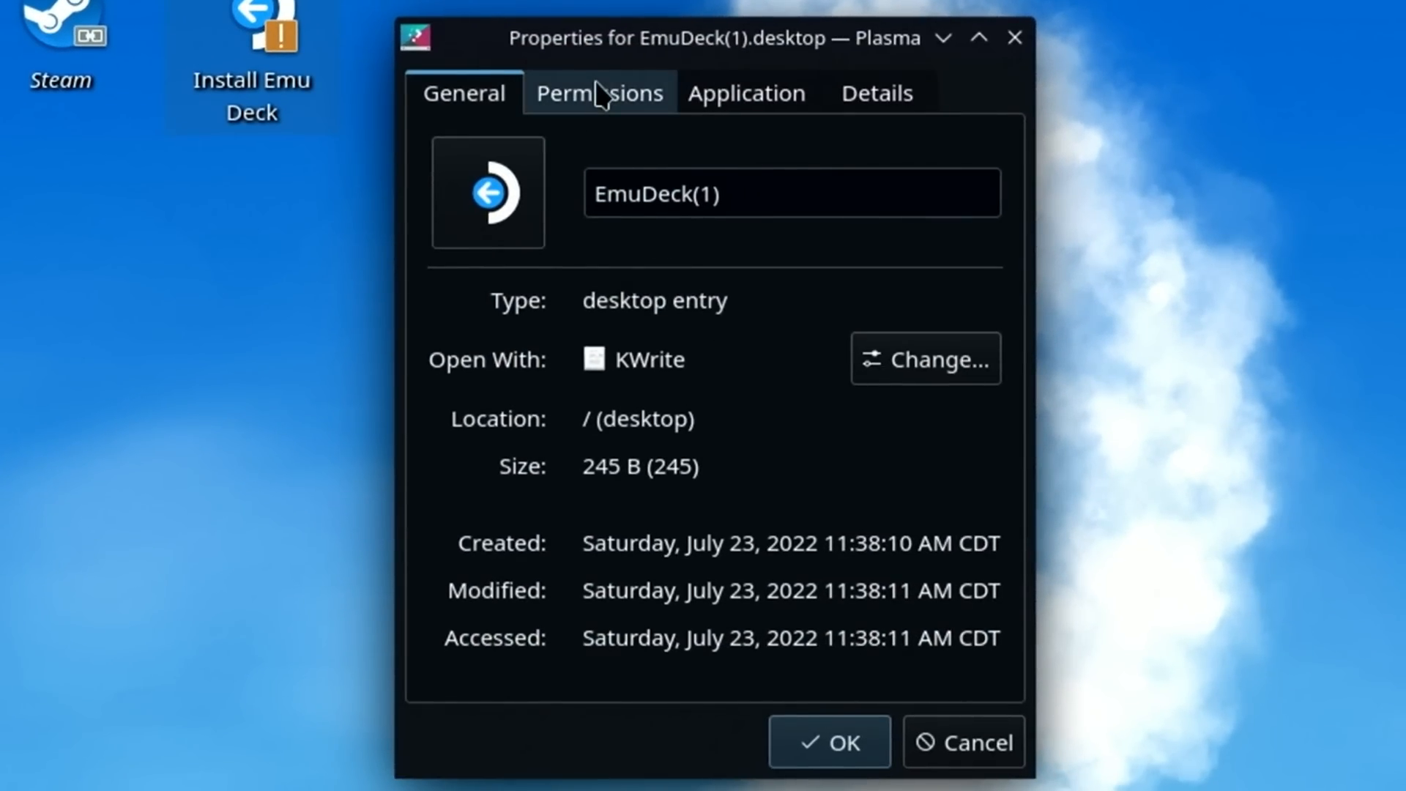
{"action": "left_click", "coordinate": [599, 92]}
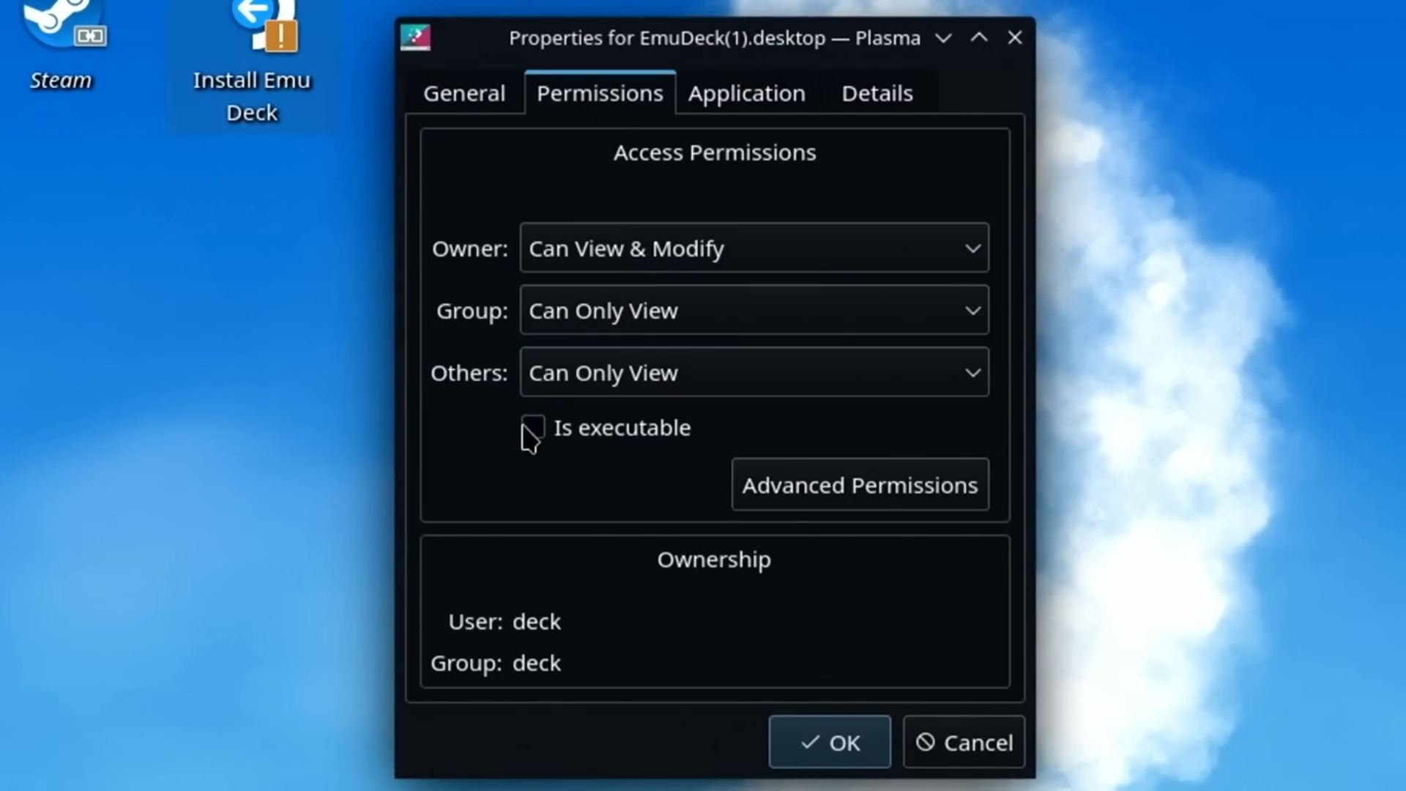
{"action": "left_click", "coordinate": [533, 428]}
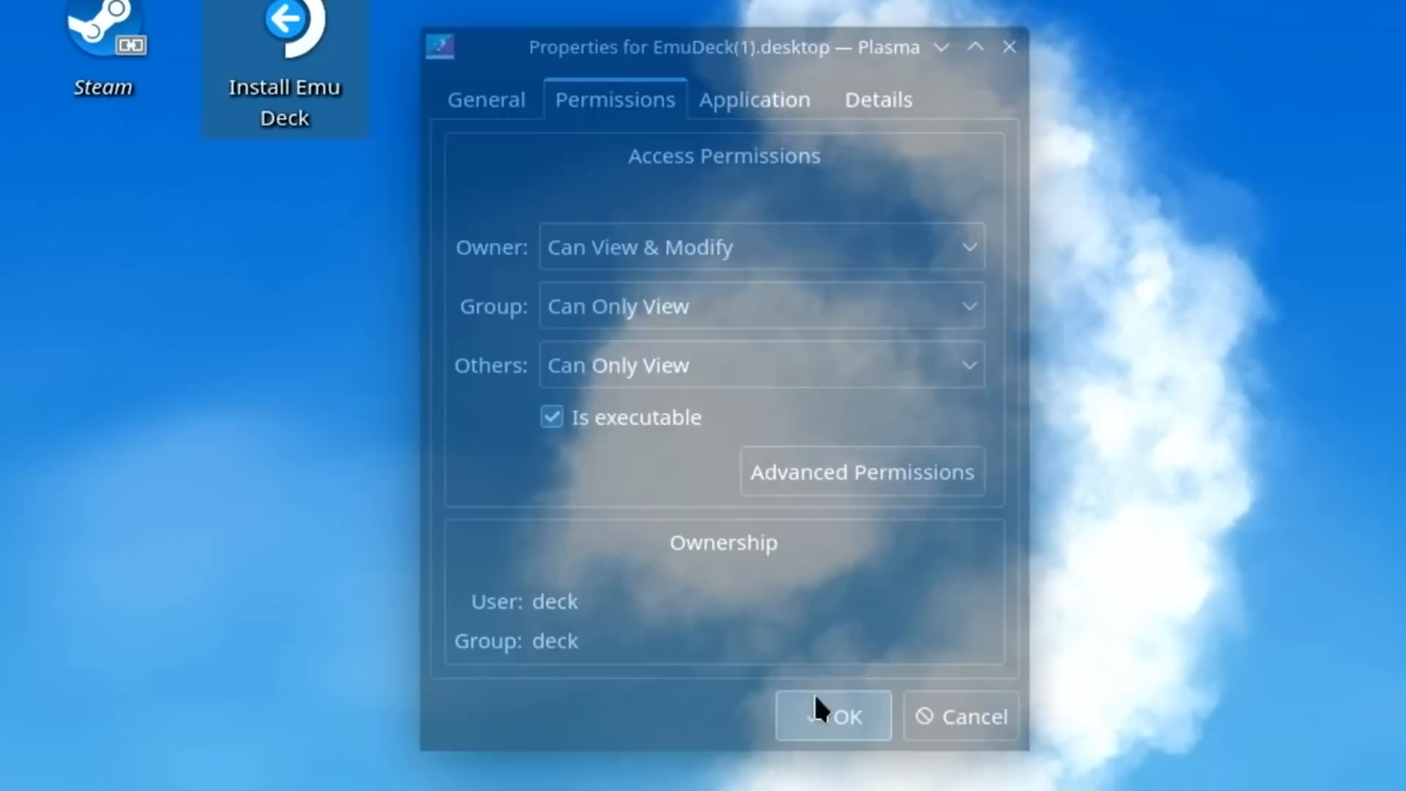
{"action": "left_click", "coordinate": [833, 716]}
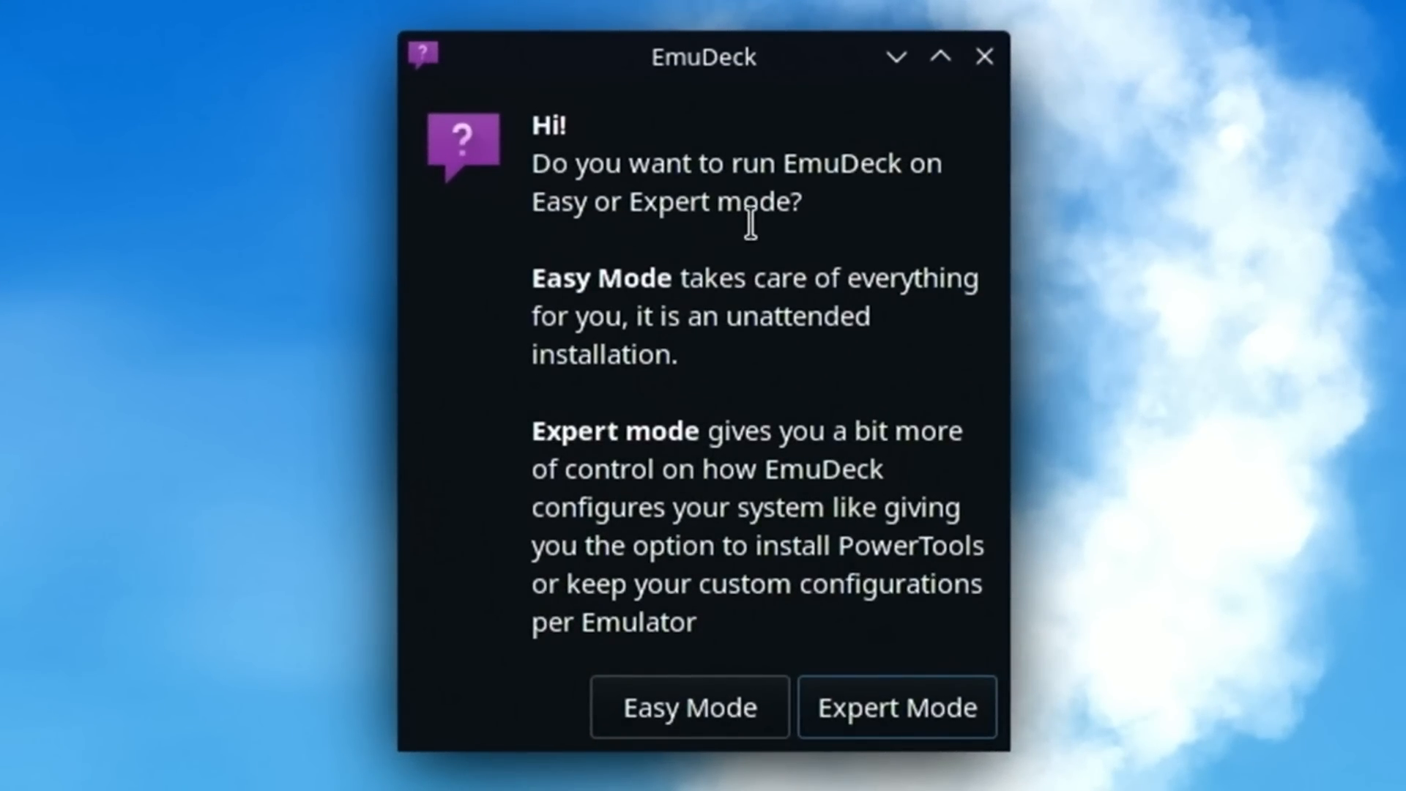
{"action": "mouse_move", "coordinate": [869, 304]}
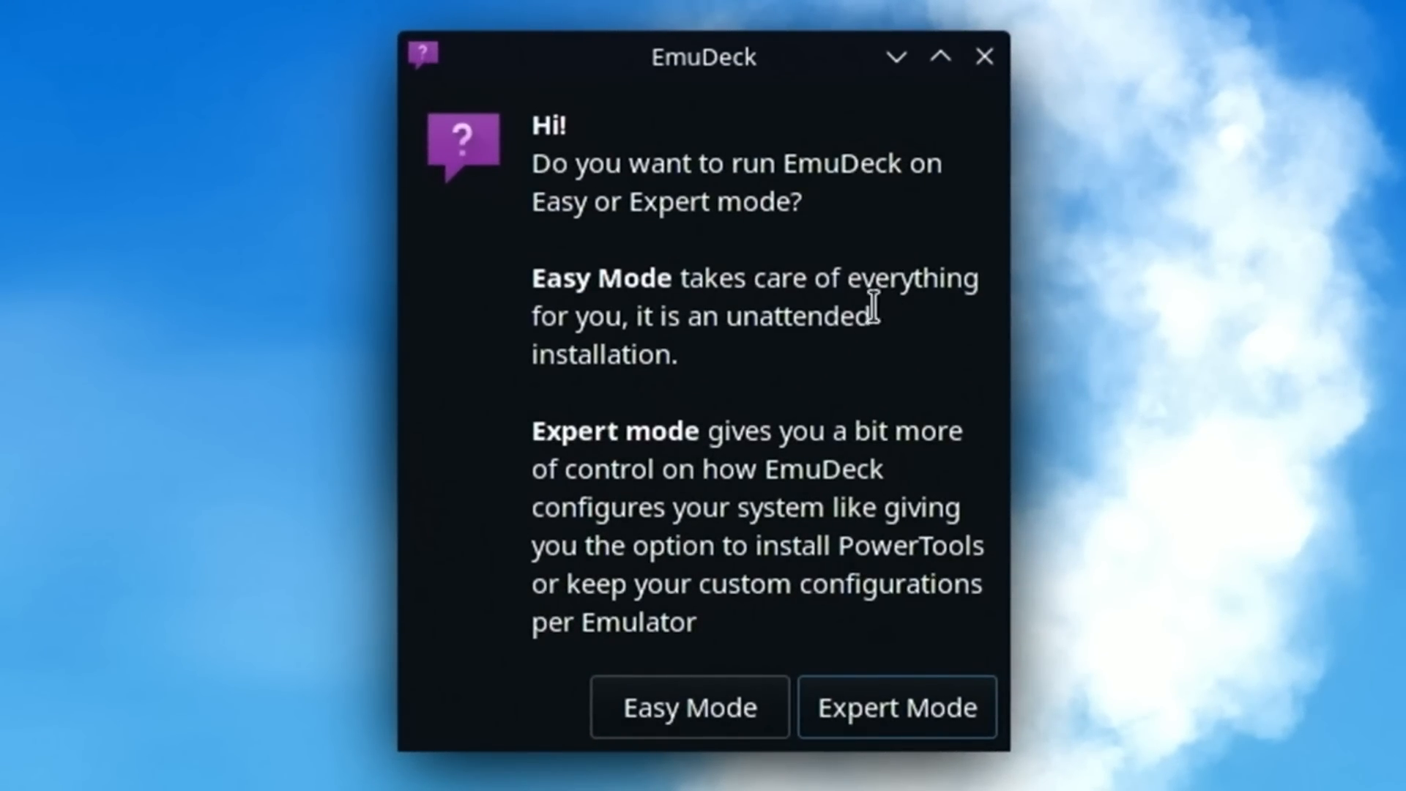
{"action": "mouse_move", "coordinate": [798, 372]}
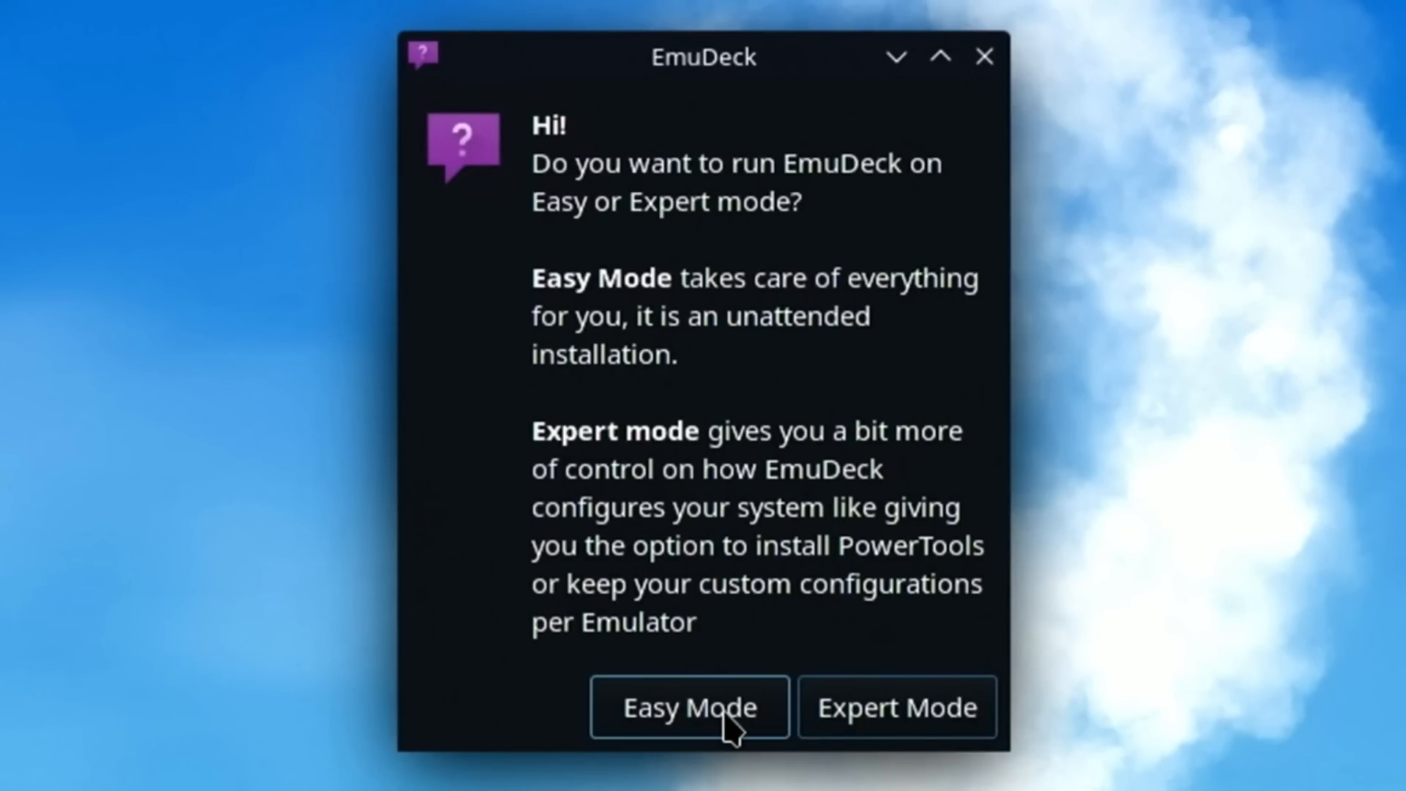
Run the EmuDeck Easy Mode install to the SD card, then exit the Done dialog.
{"action": "left_click", "coordinate": [687, 707]}
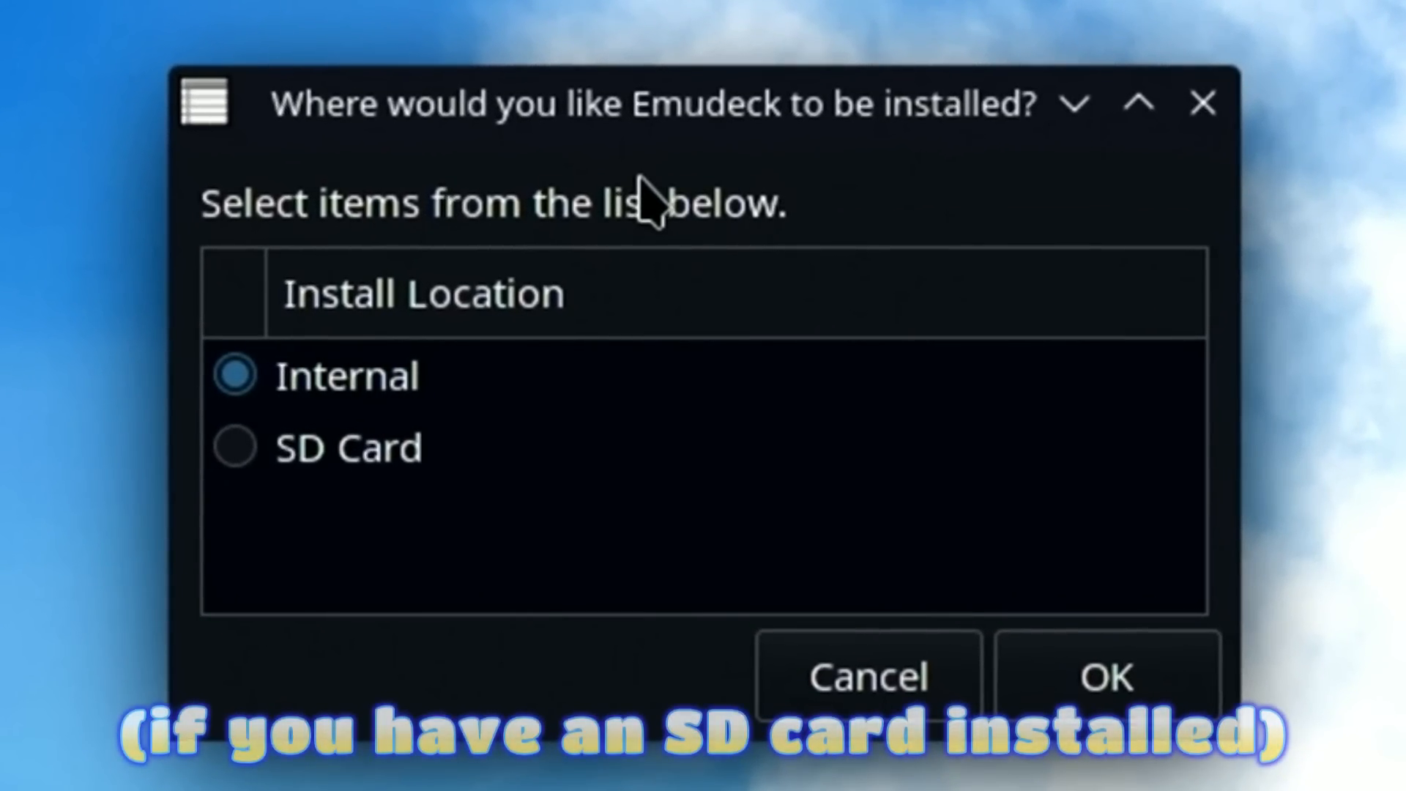
{"action": "left_click", "coordinate": [235, 446]}
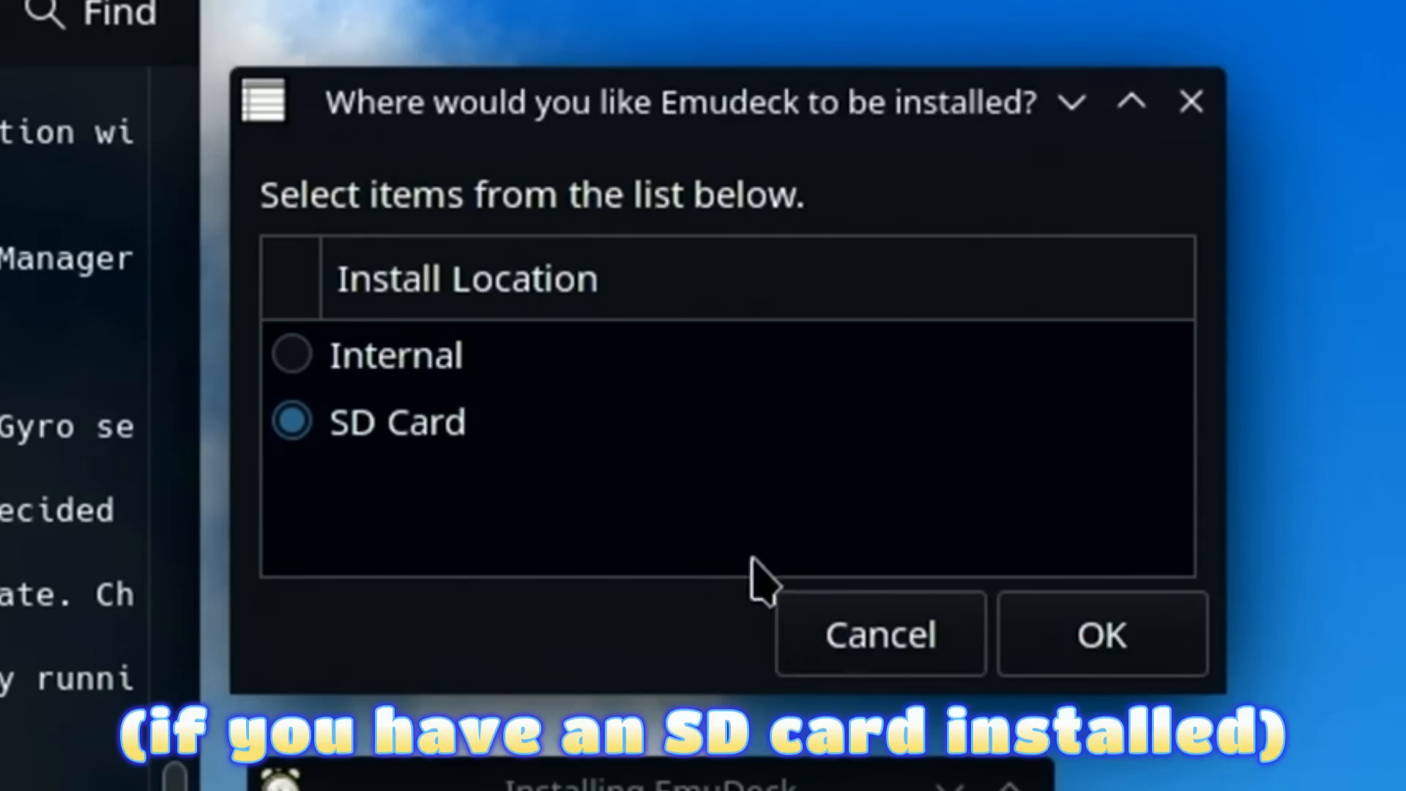
{"action": "left_click", "coordinate": [1099, 633]}
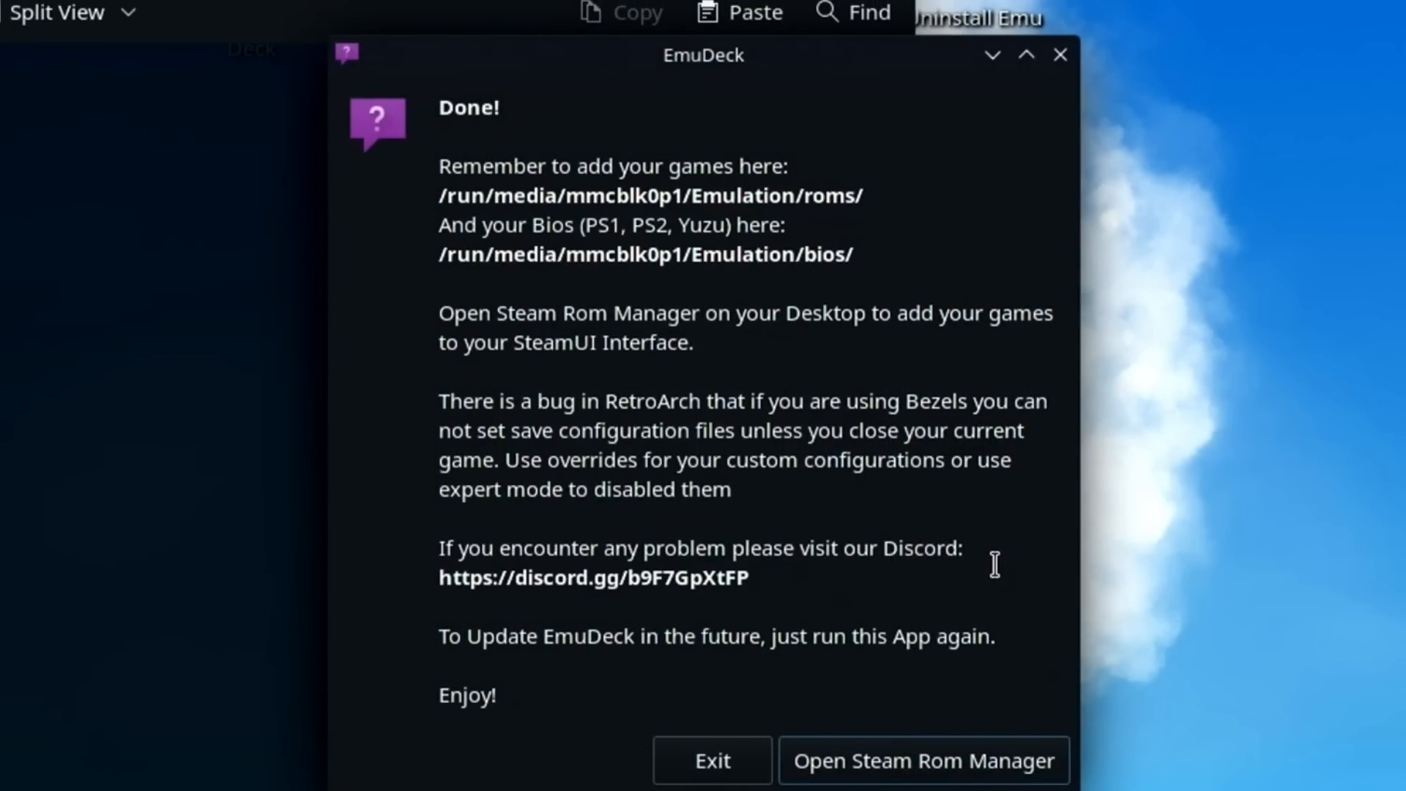
{"action": "mouse_move", "coordinate": [625, 216]}
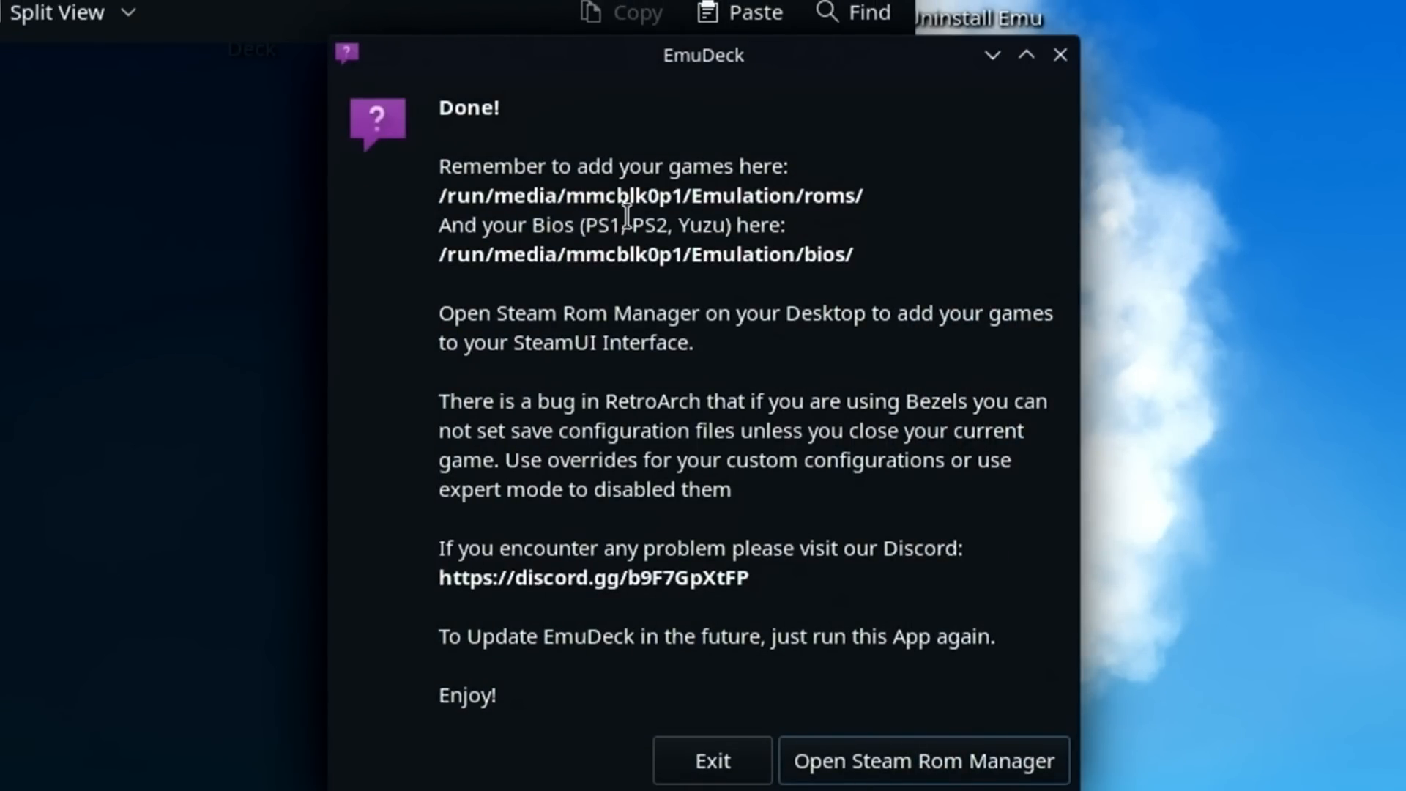
{"action": "mouse_move", "coordinate": [870, 779]}
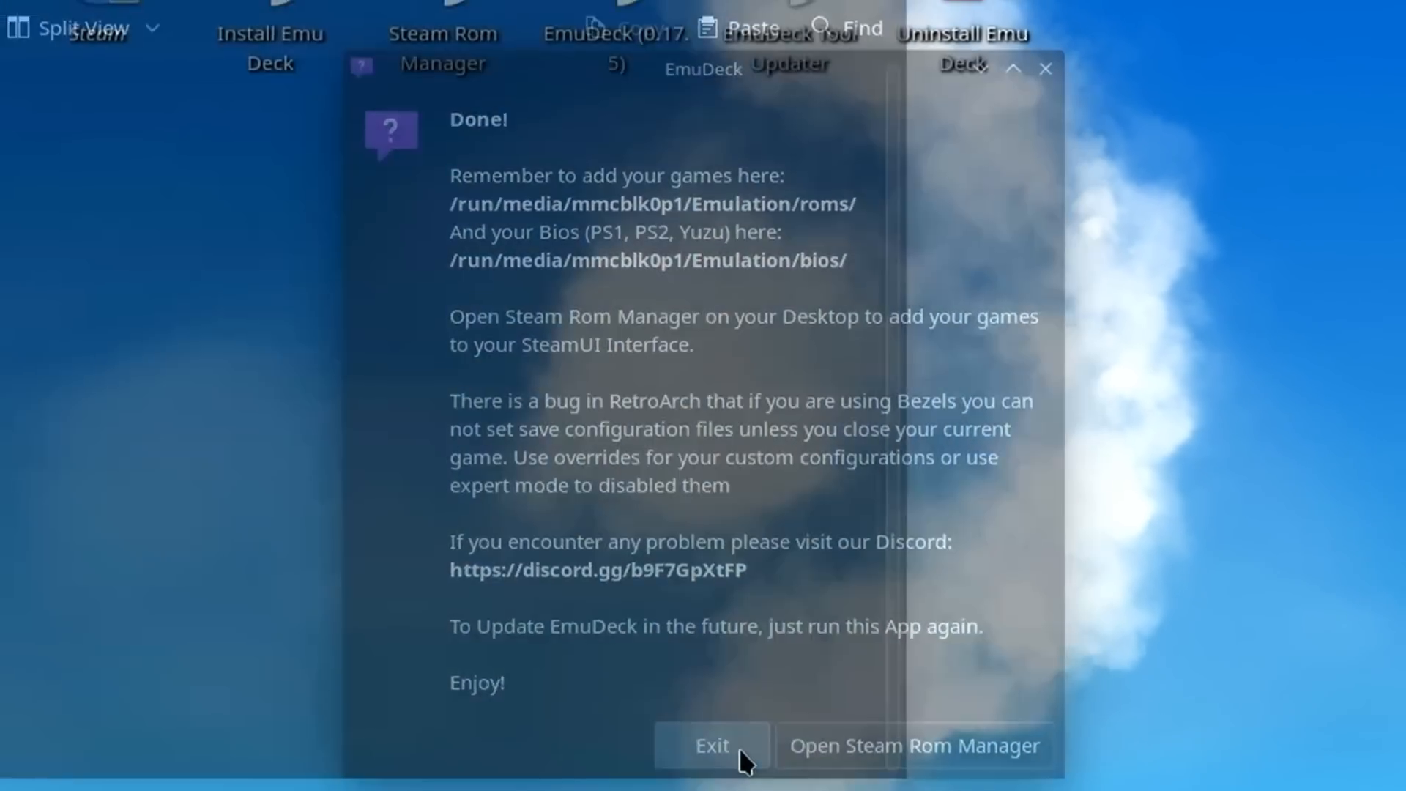
{"action": "left_click", "coordinate": [711, 745]}
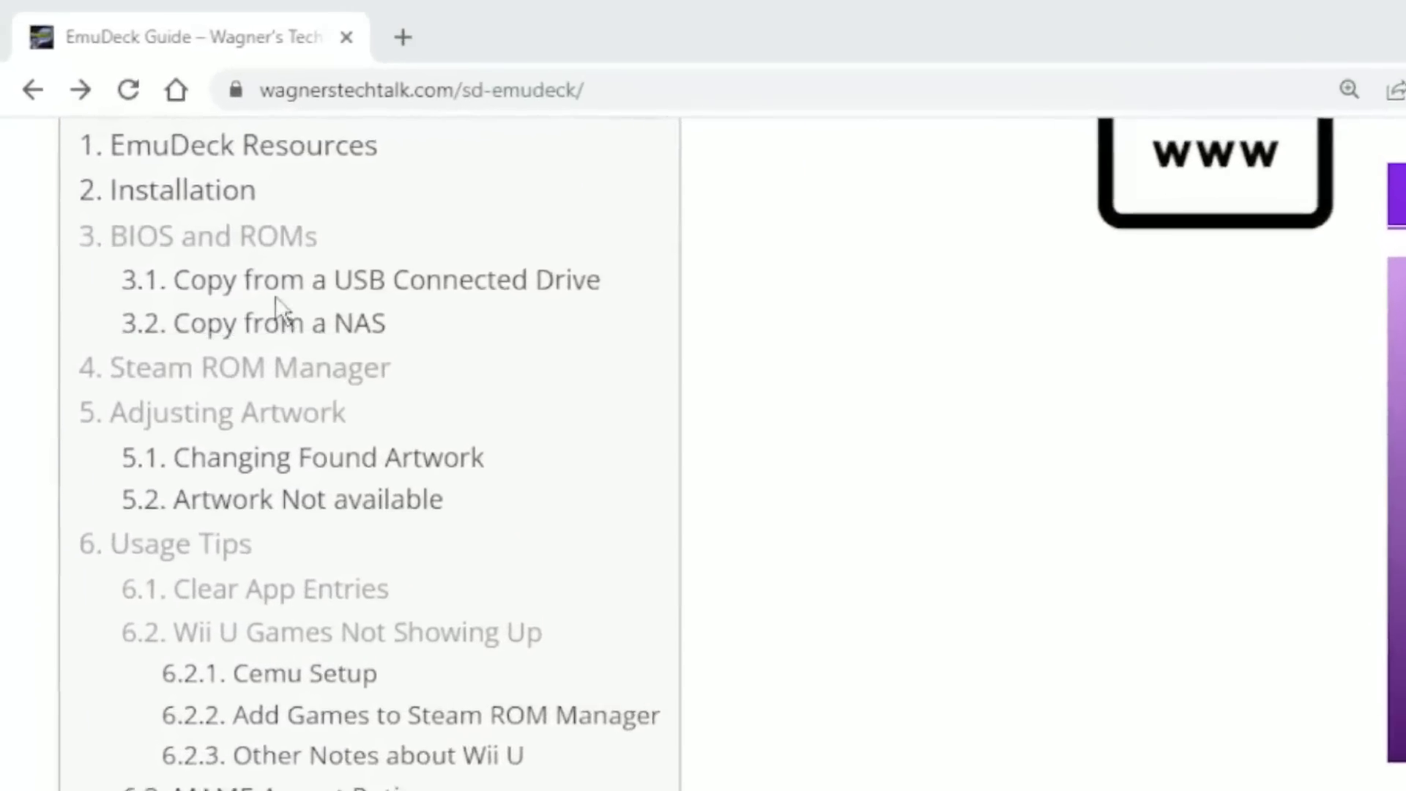
Jump to the guide's '3. BIOS and ROMs' section and zoom the page in.
{"action": "left_click", "coordinate": [211, 236]}
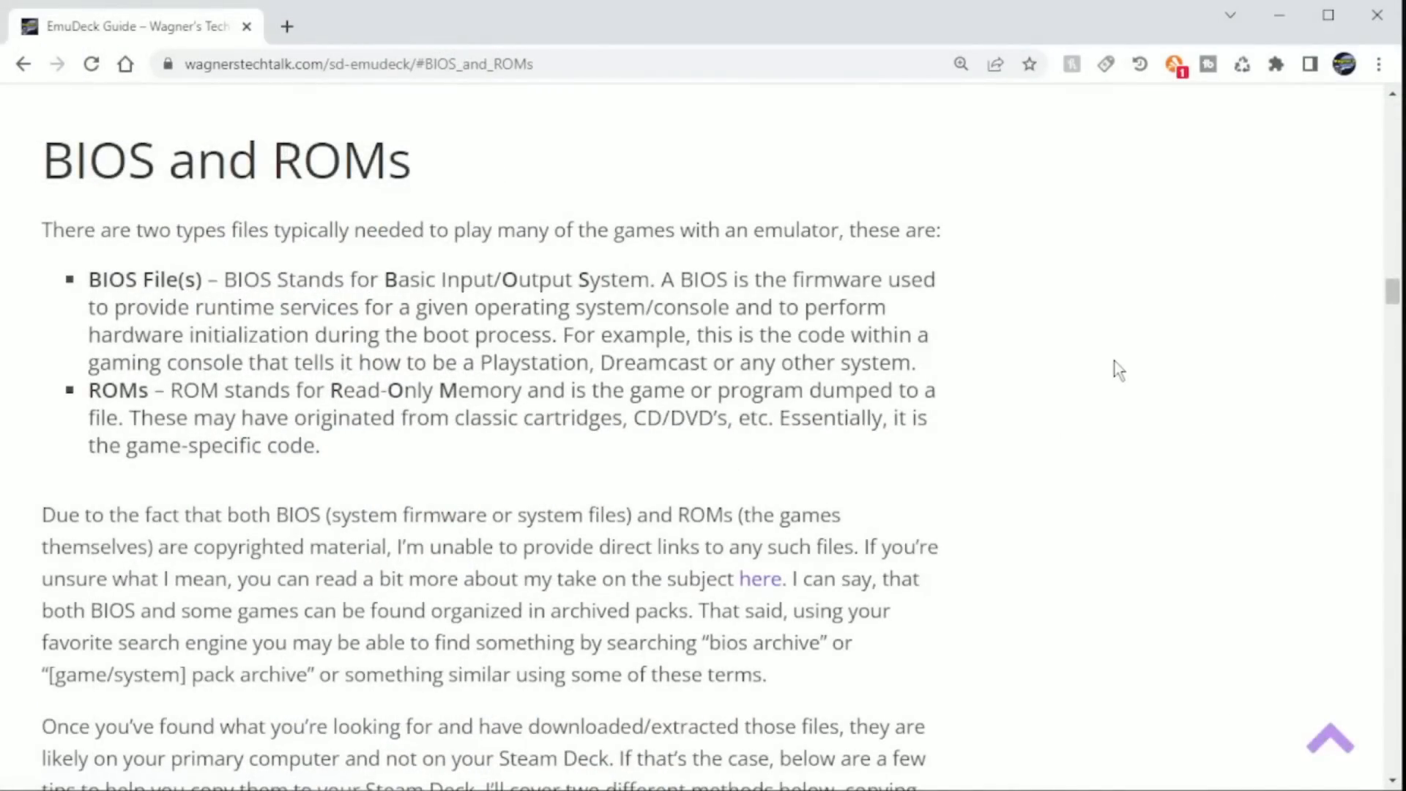
{"action": "key", "text": "ctrl+plus"}
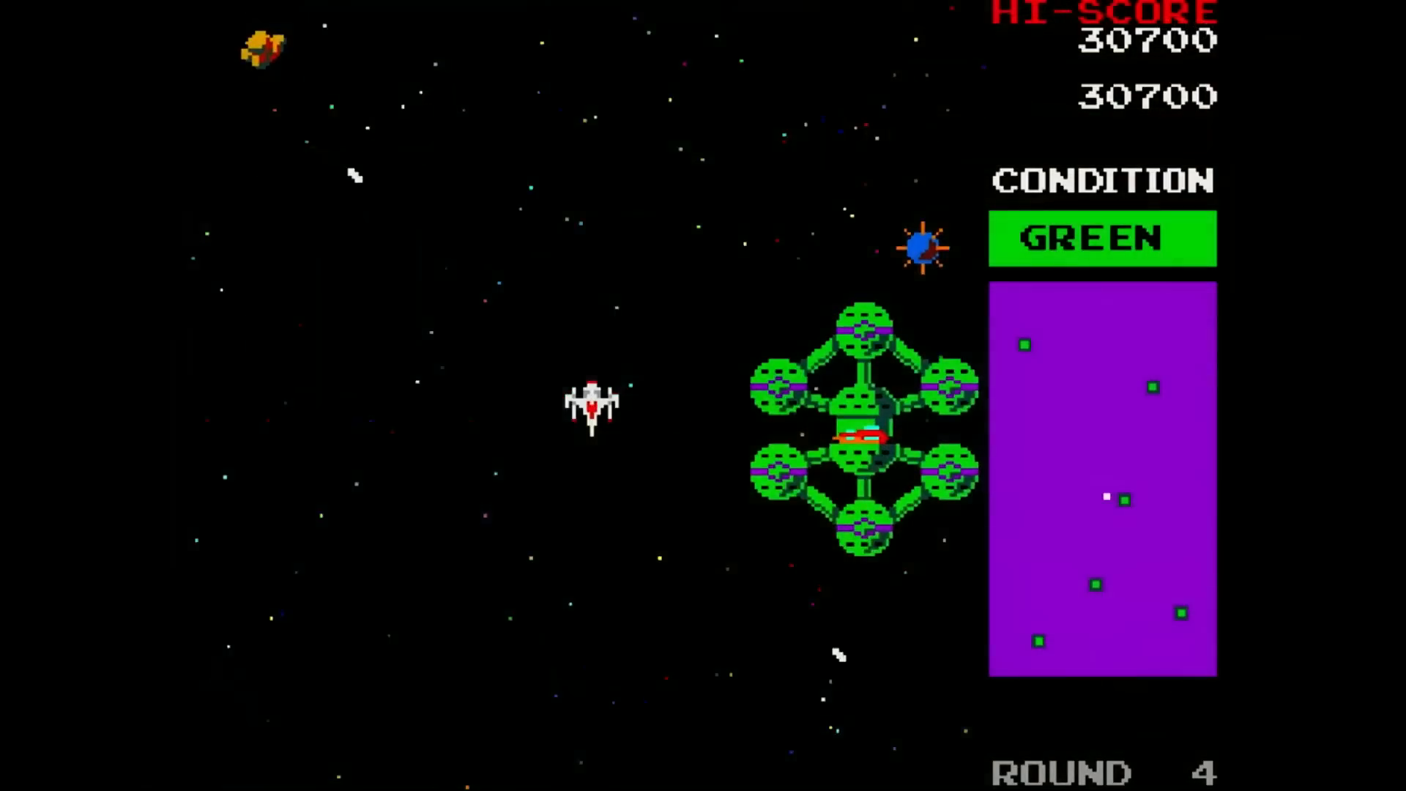
{"action": "key", "text": "space"}
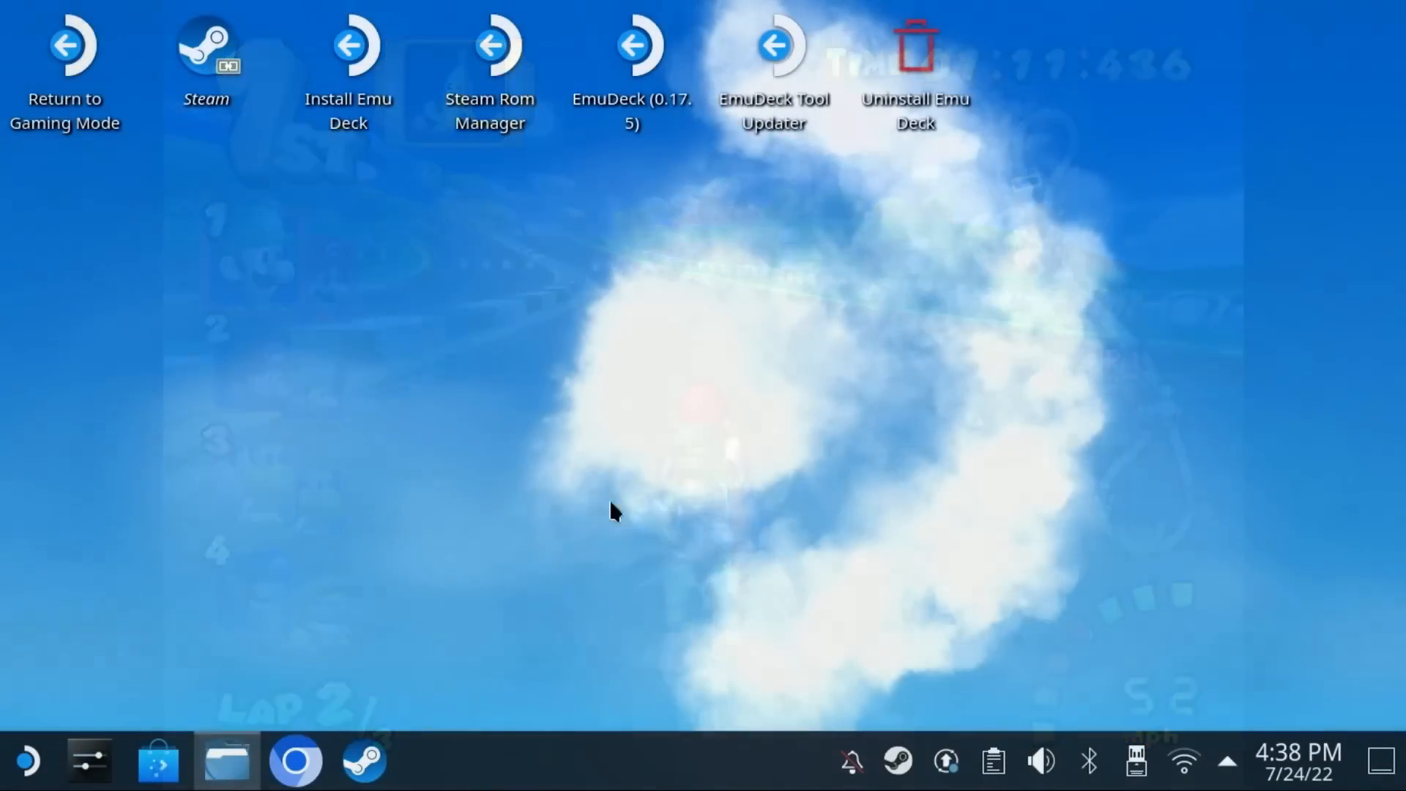
Open Dolphin on the NAS roms and start a second Dolphin instance from the taskbar.
{"action": "left_click", "coordinate": [224, 761]}
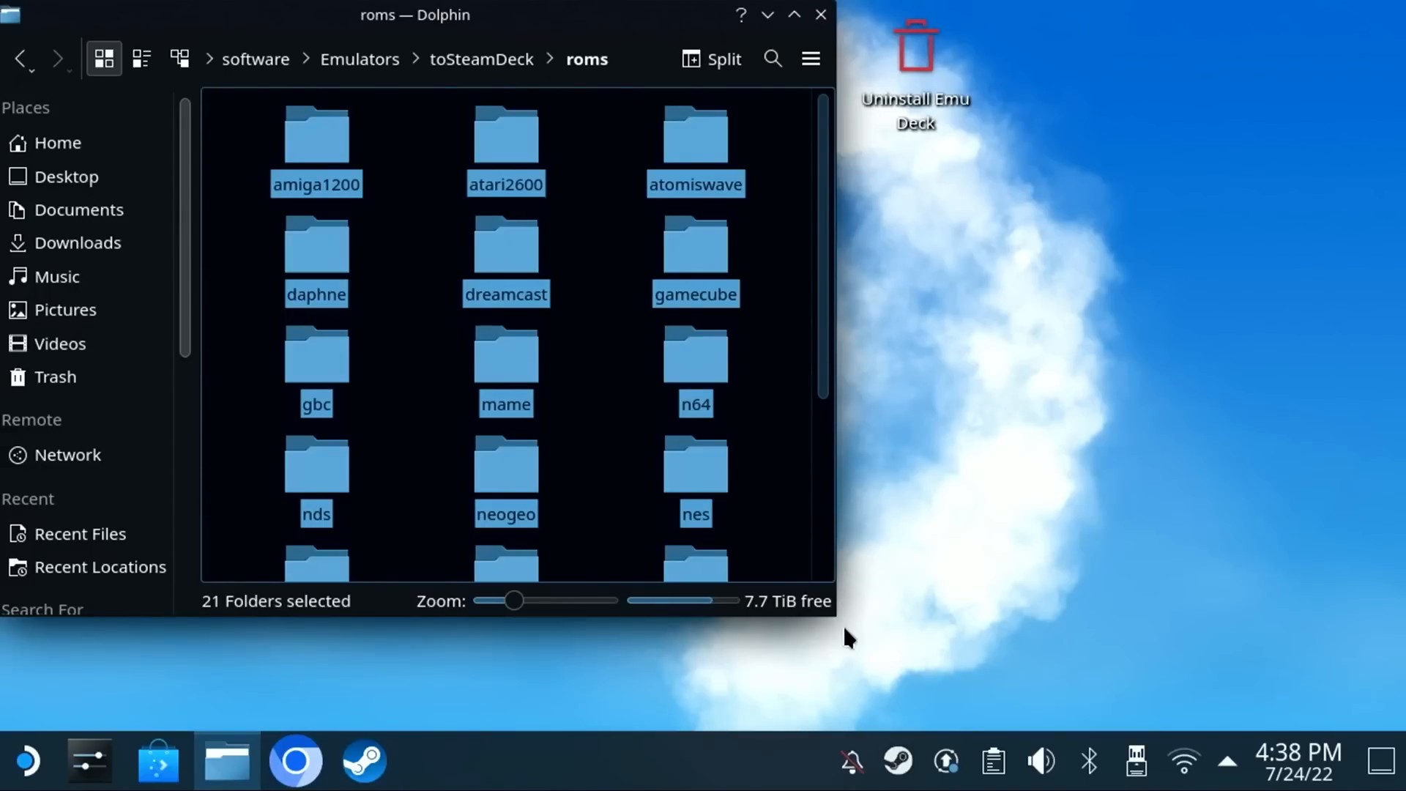
{"action": "mouse_move", "coordinate": [462, 104]}
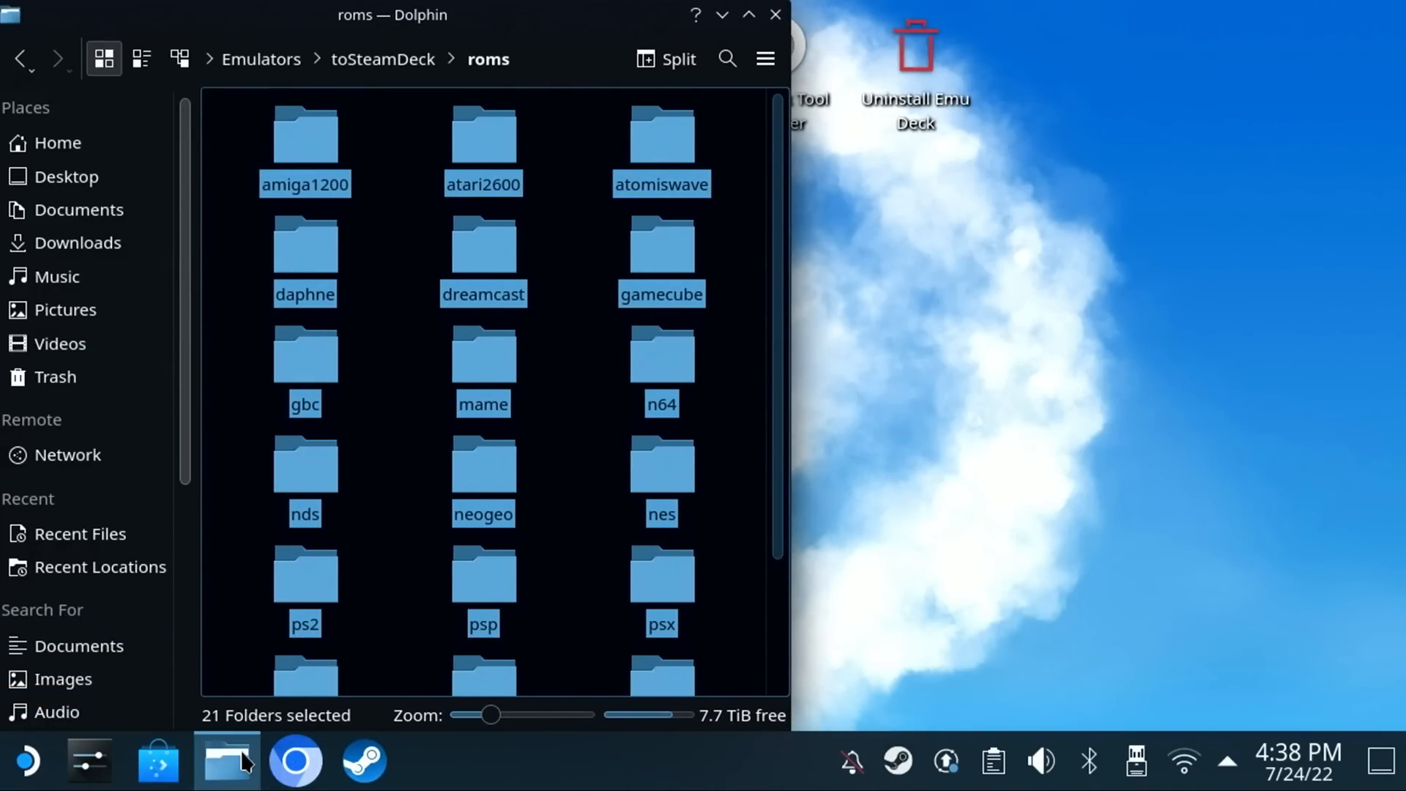
{"action": "right_click", "coordinate": [227, 761]}
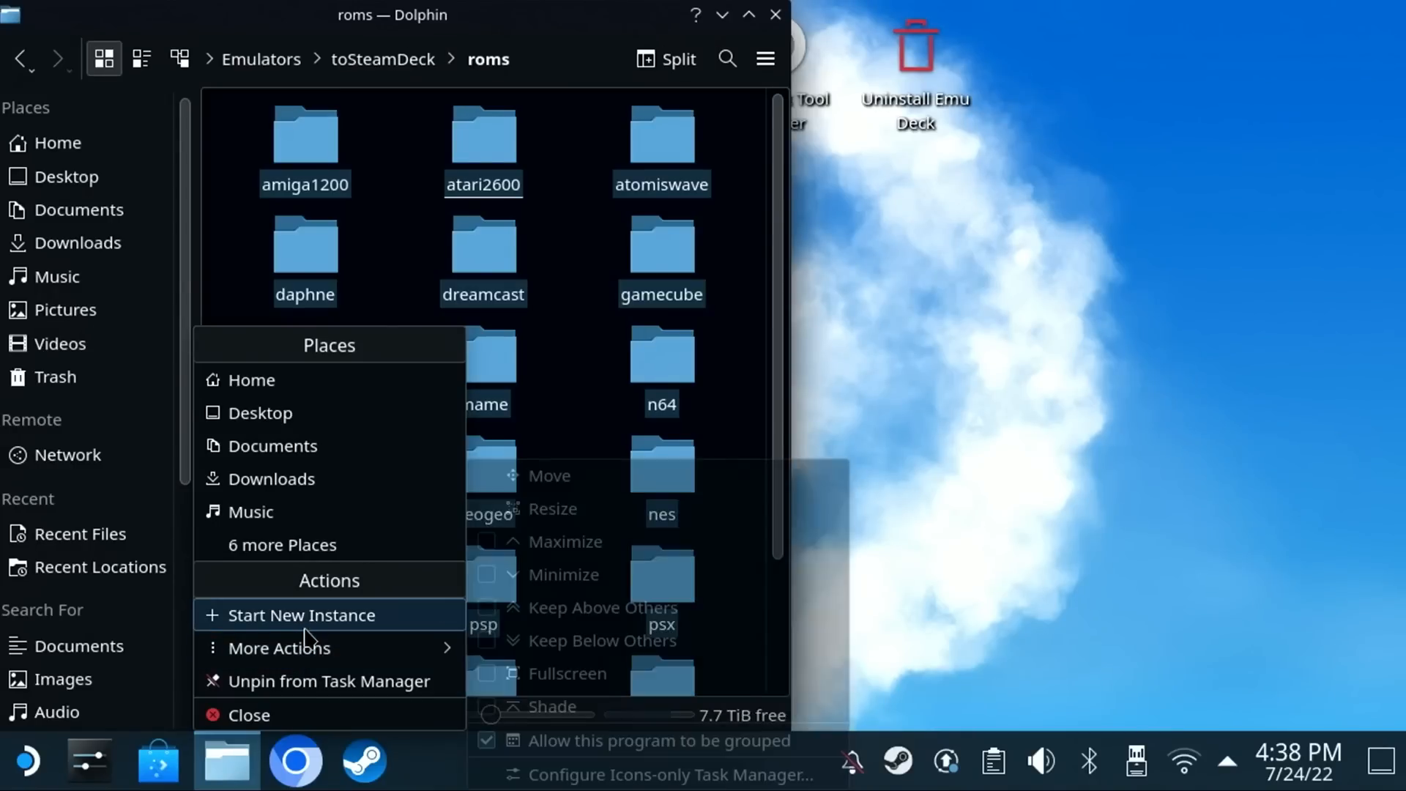
{"action": "left_click", "coordinate": [301, 615]}
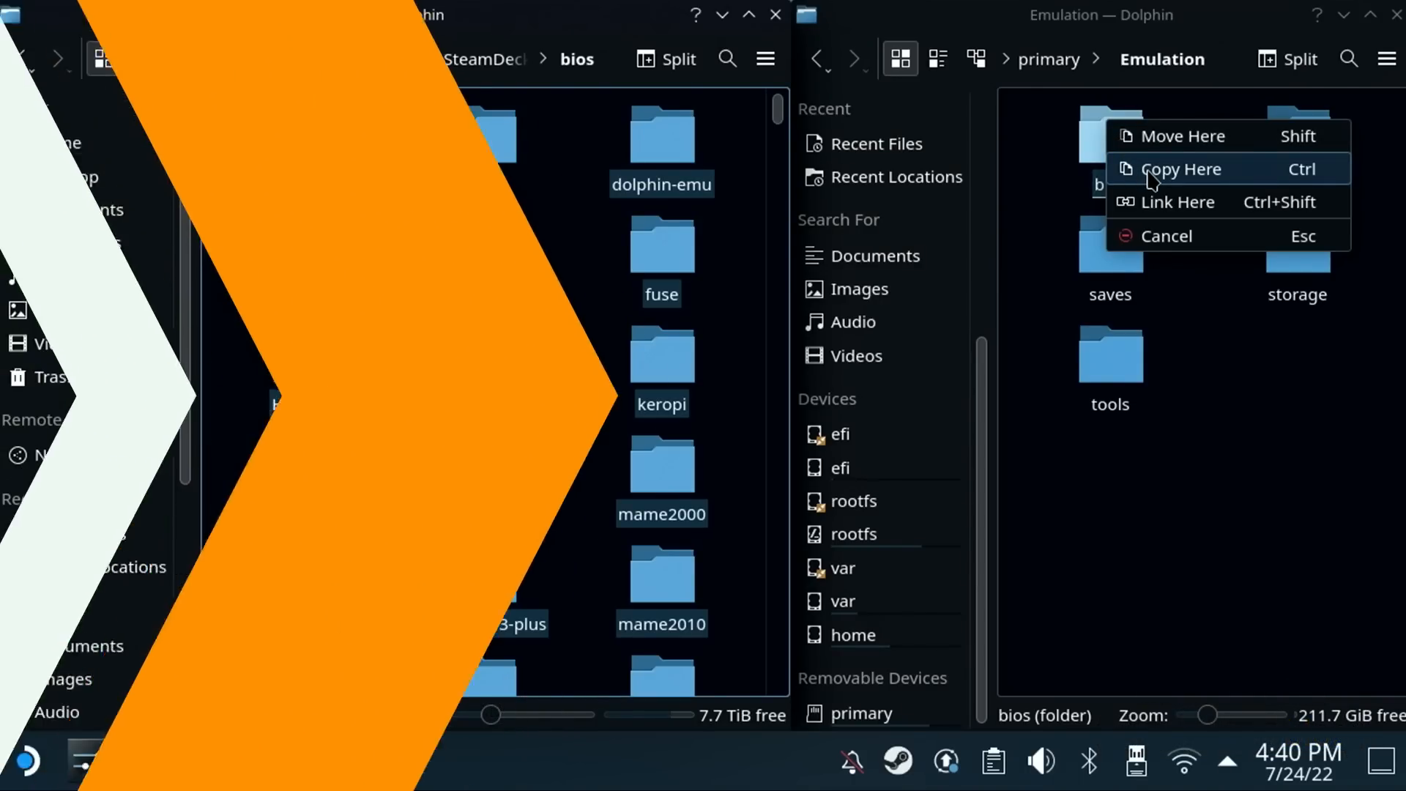
Copy the BIOS folders into Emulation, then the GameCube and PS2 games into their roms folders.
{"action": "left_click", "coordinate": [1181, 169]}
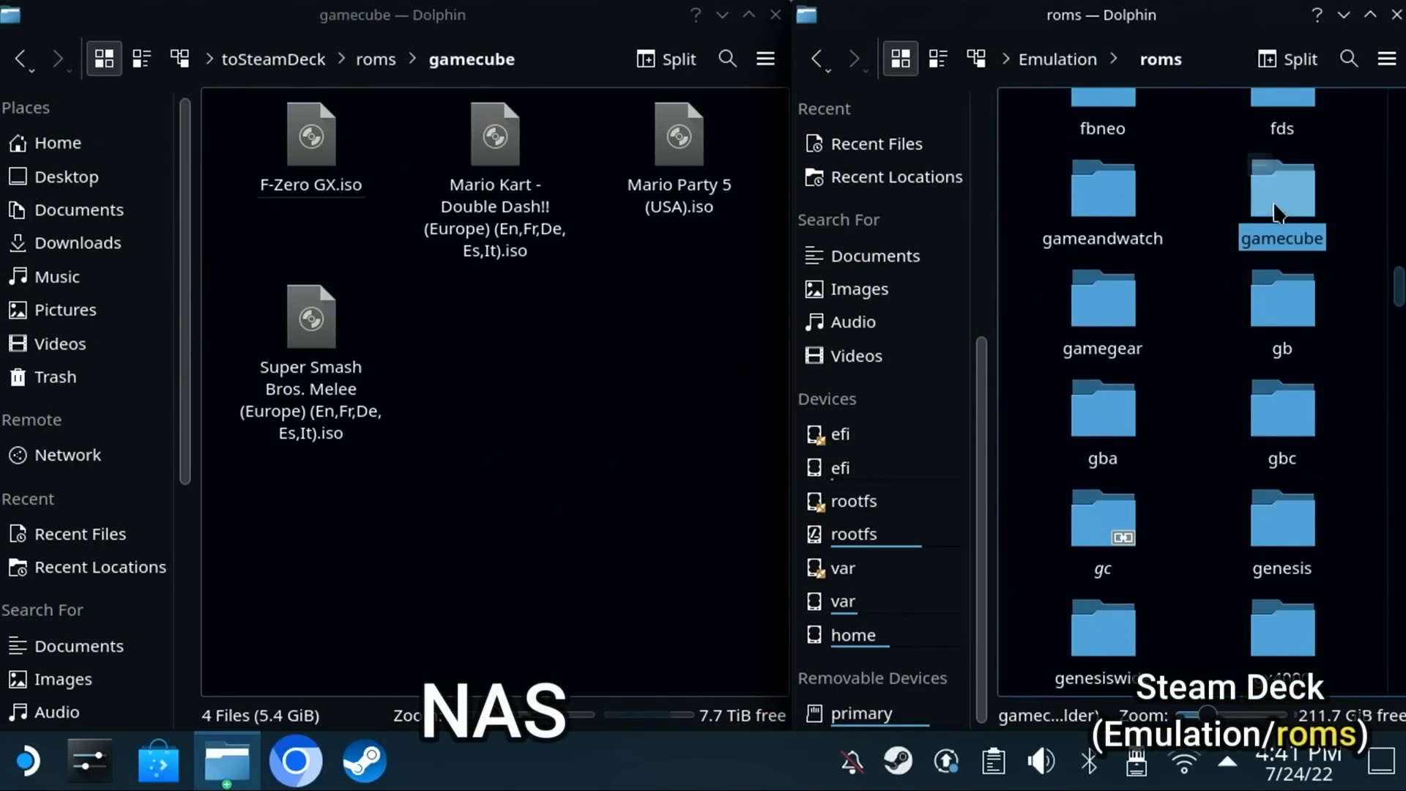
{"action": "left_click", "coordinate": [309, 136]}
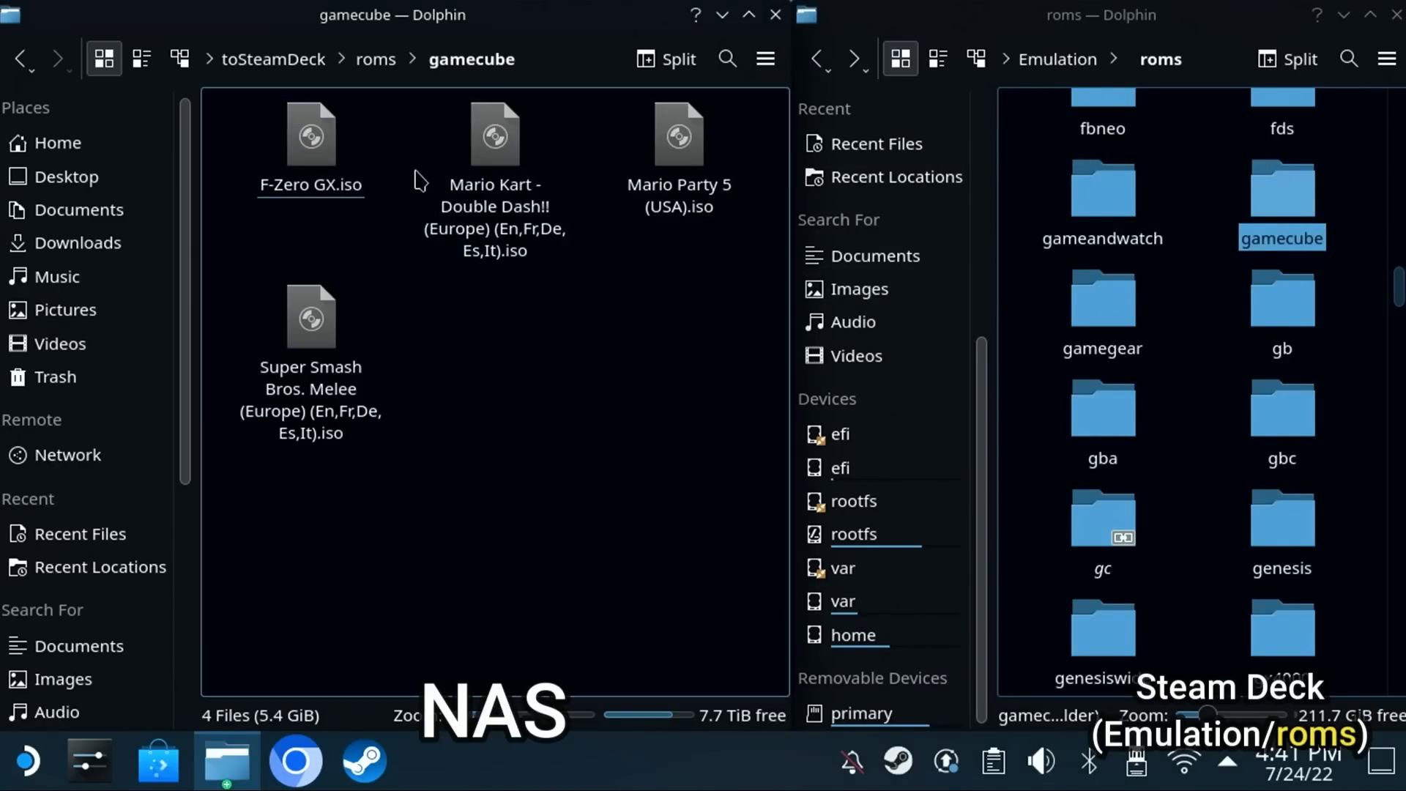
{"action": "key", "text": "ctrl+a"}
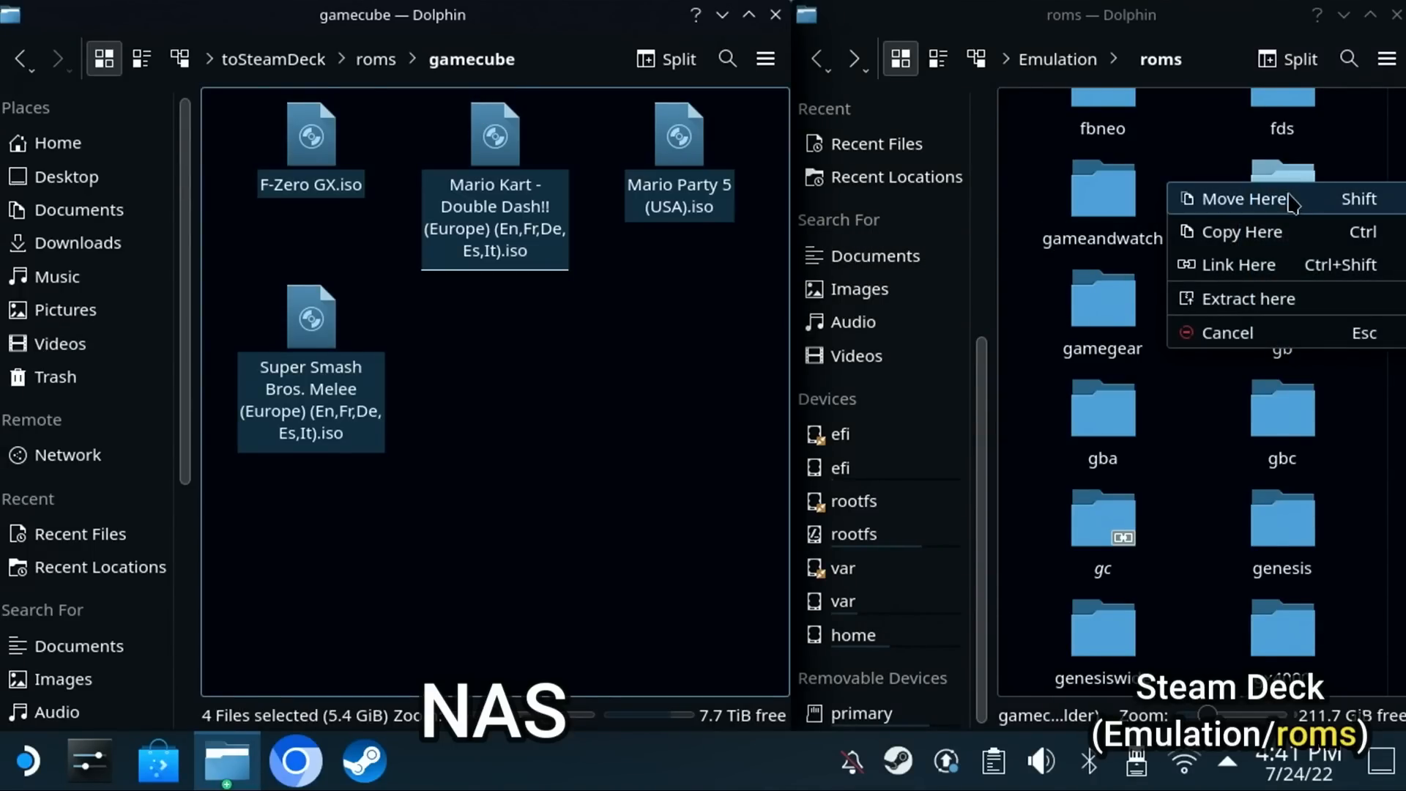
{"action": "mouse_move", "coordinate": [1246, 232]}
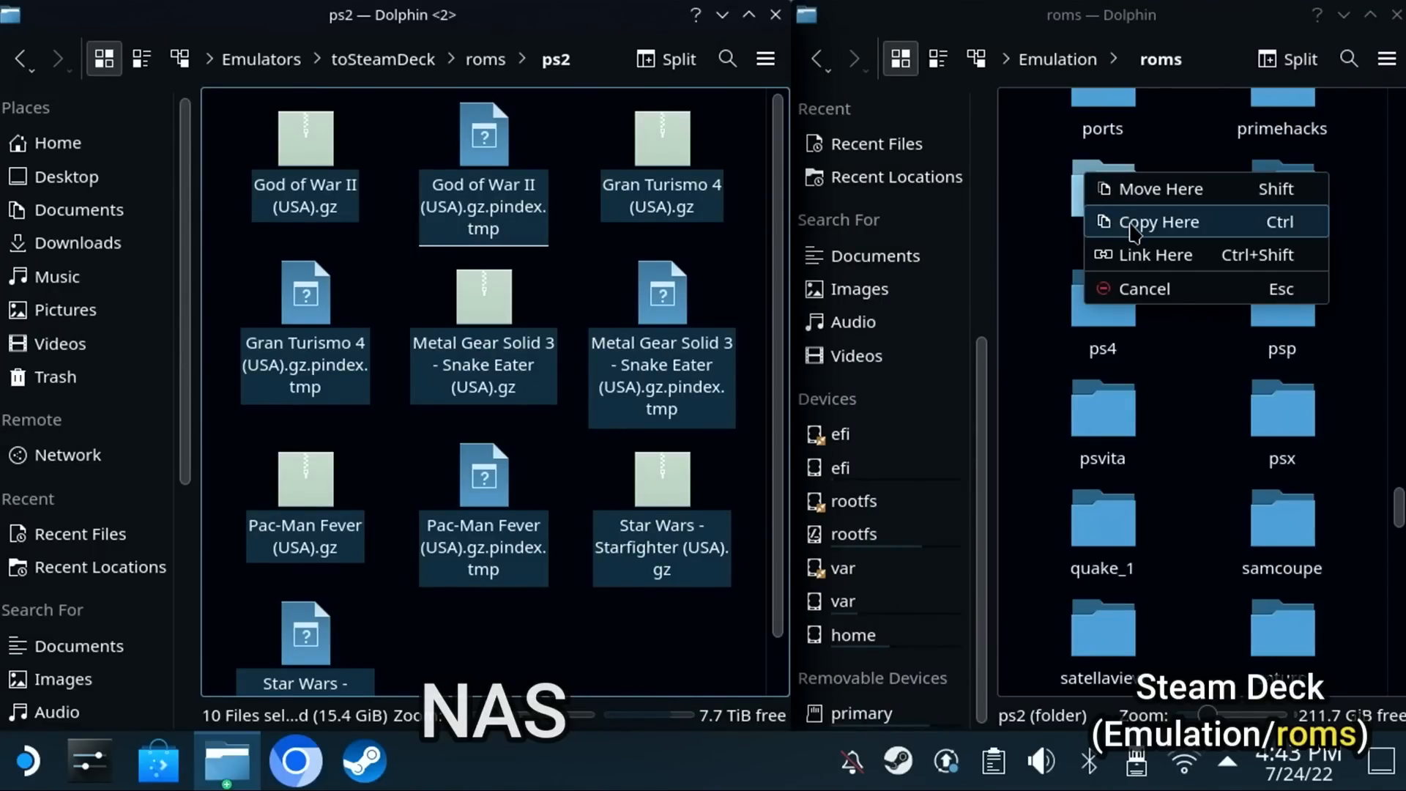
{"action": "left_click", "coordinate": [1158, 221]}
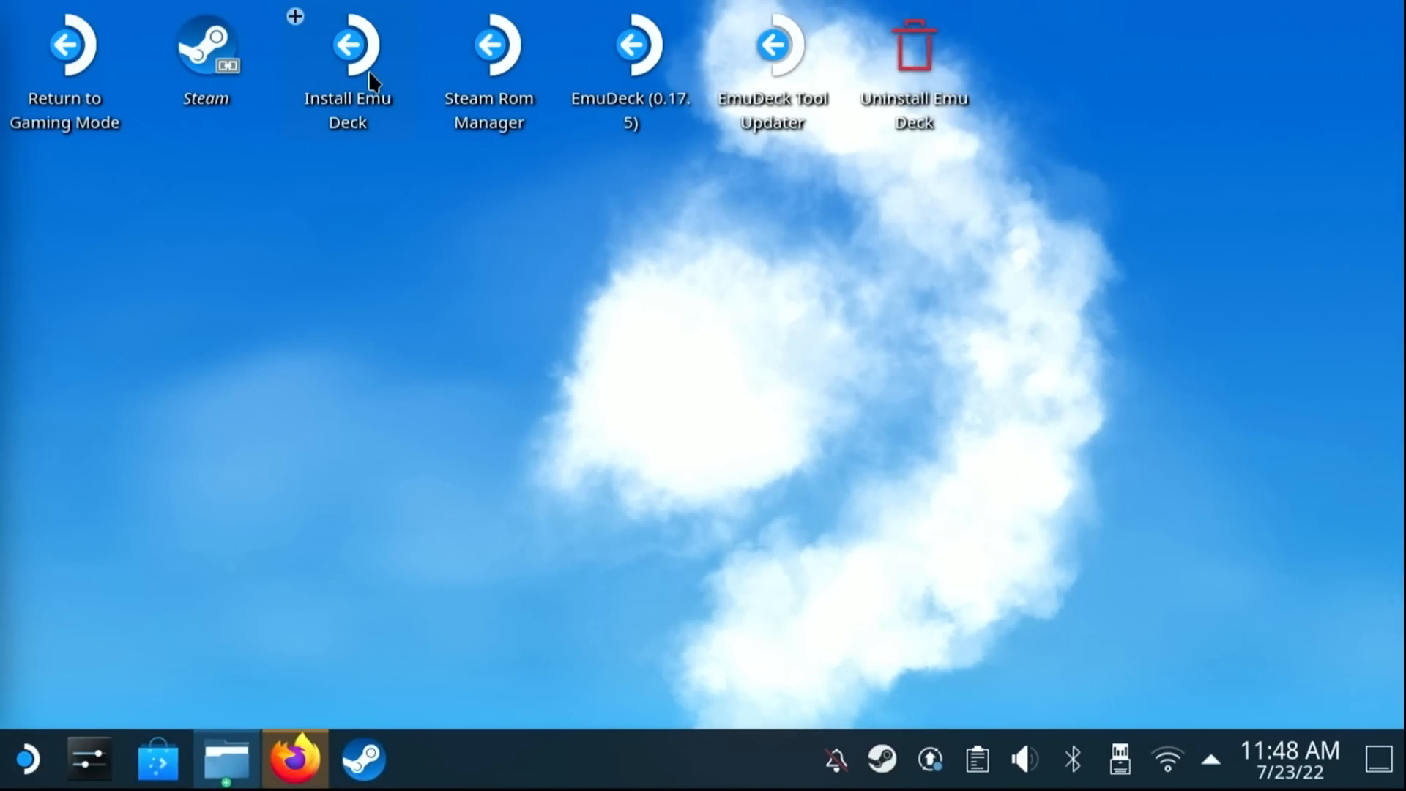
{"action": "mouse_move", "coordinate": [850, 628]}
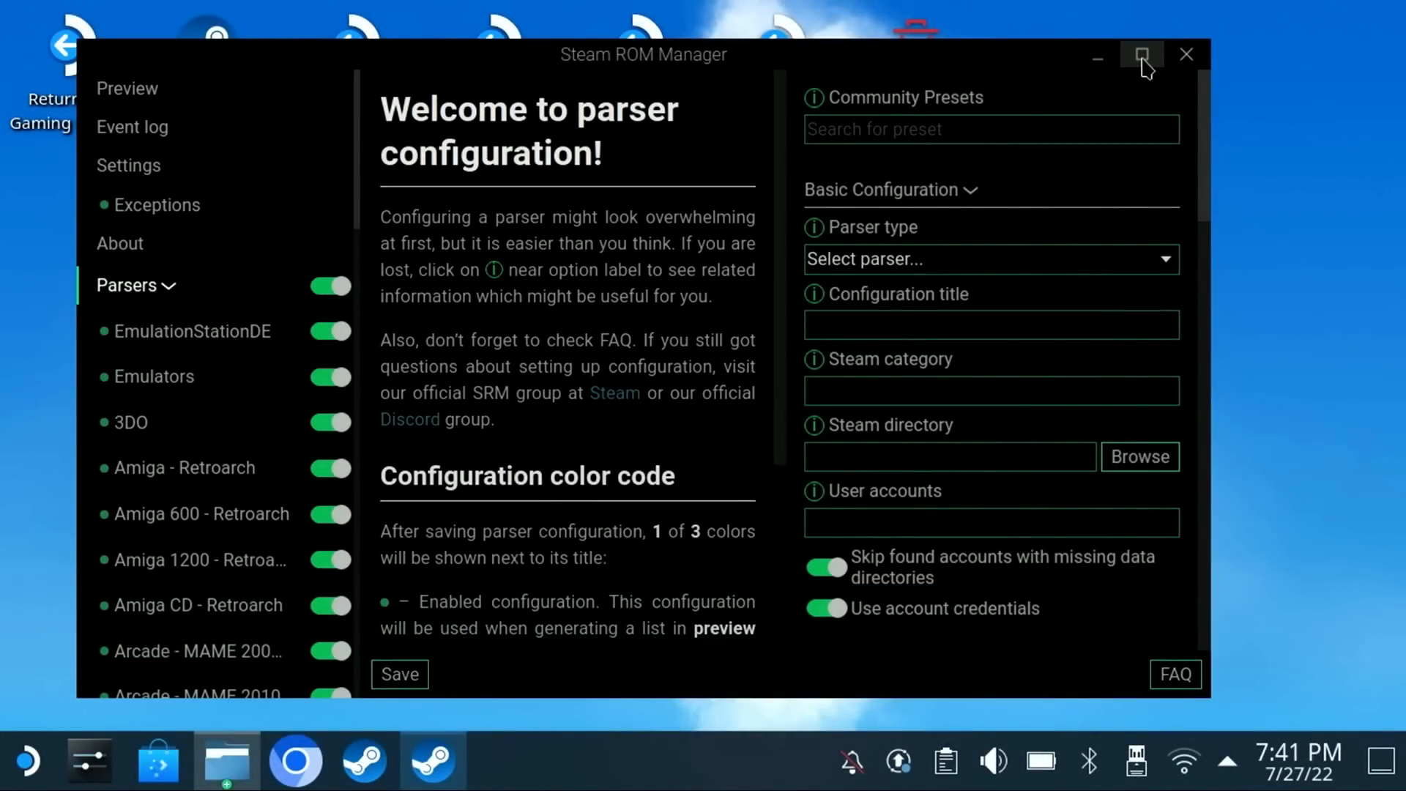
{"action": "left_click", "coordinate": [1141, 55]}
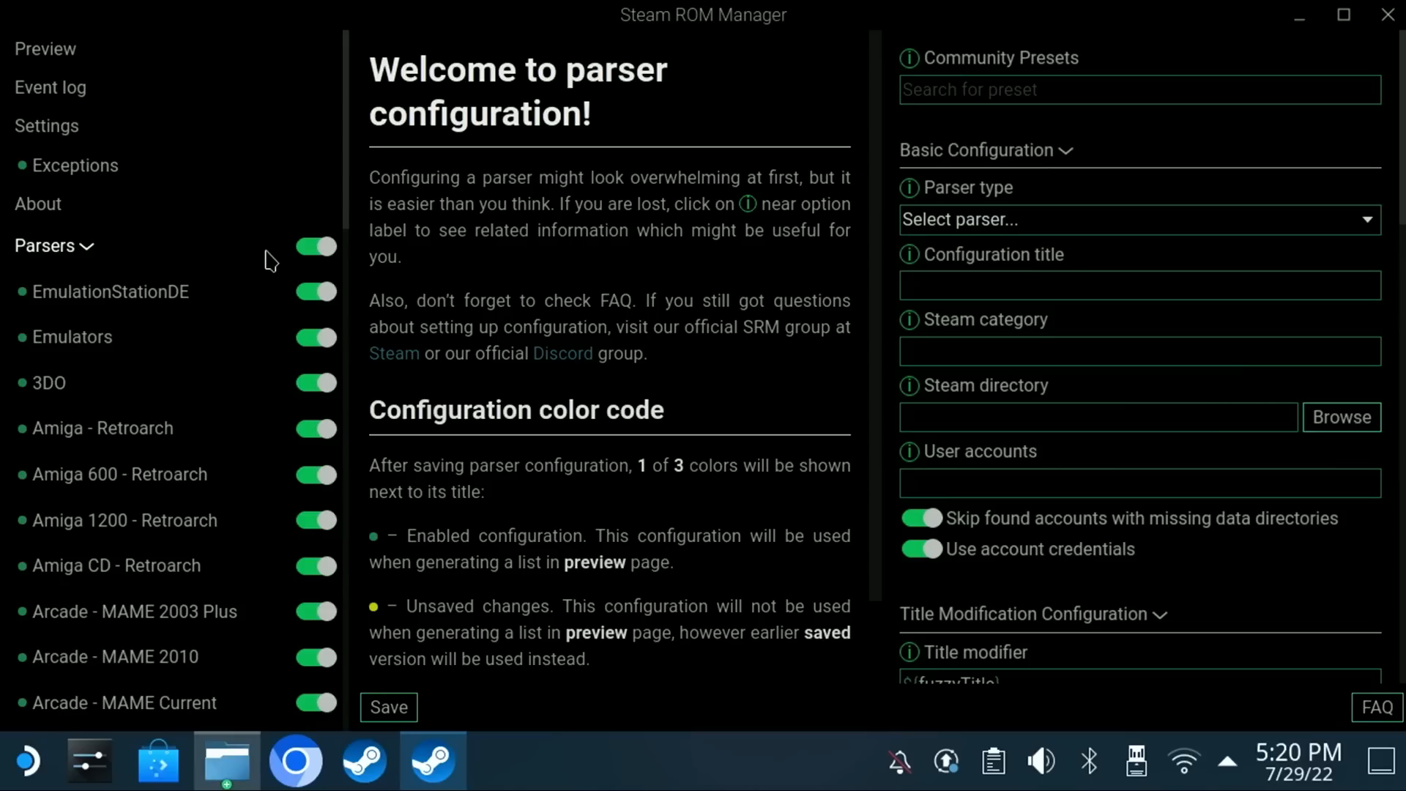
{"action": "mouse_move", "coordinate": [299, 256]}
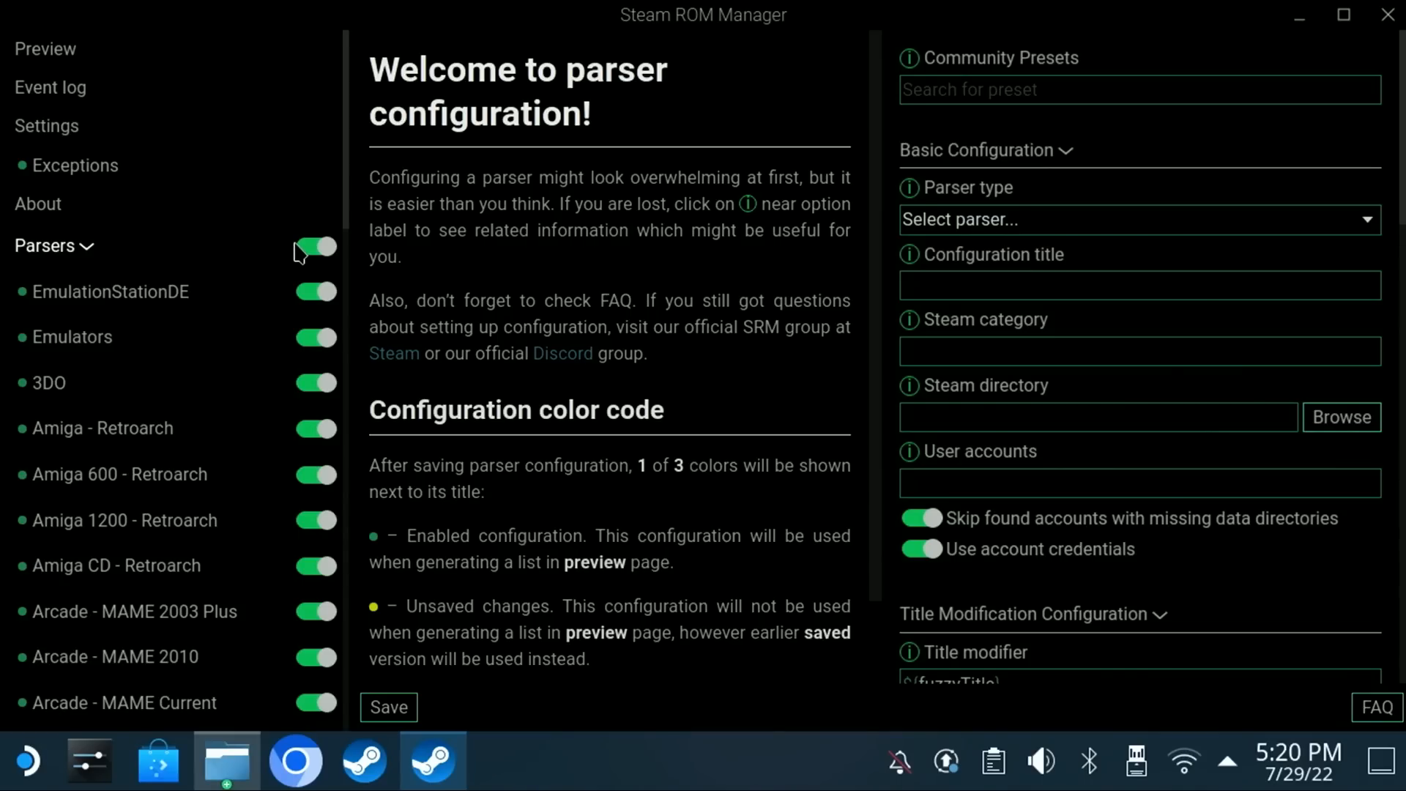
{"action": "left_click", "coordinate": [315, 246]}
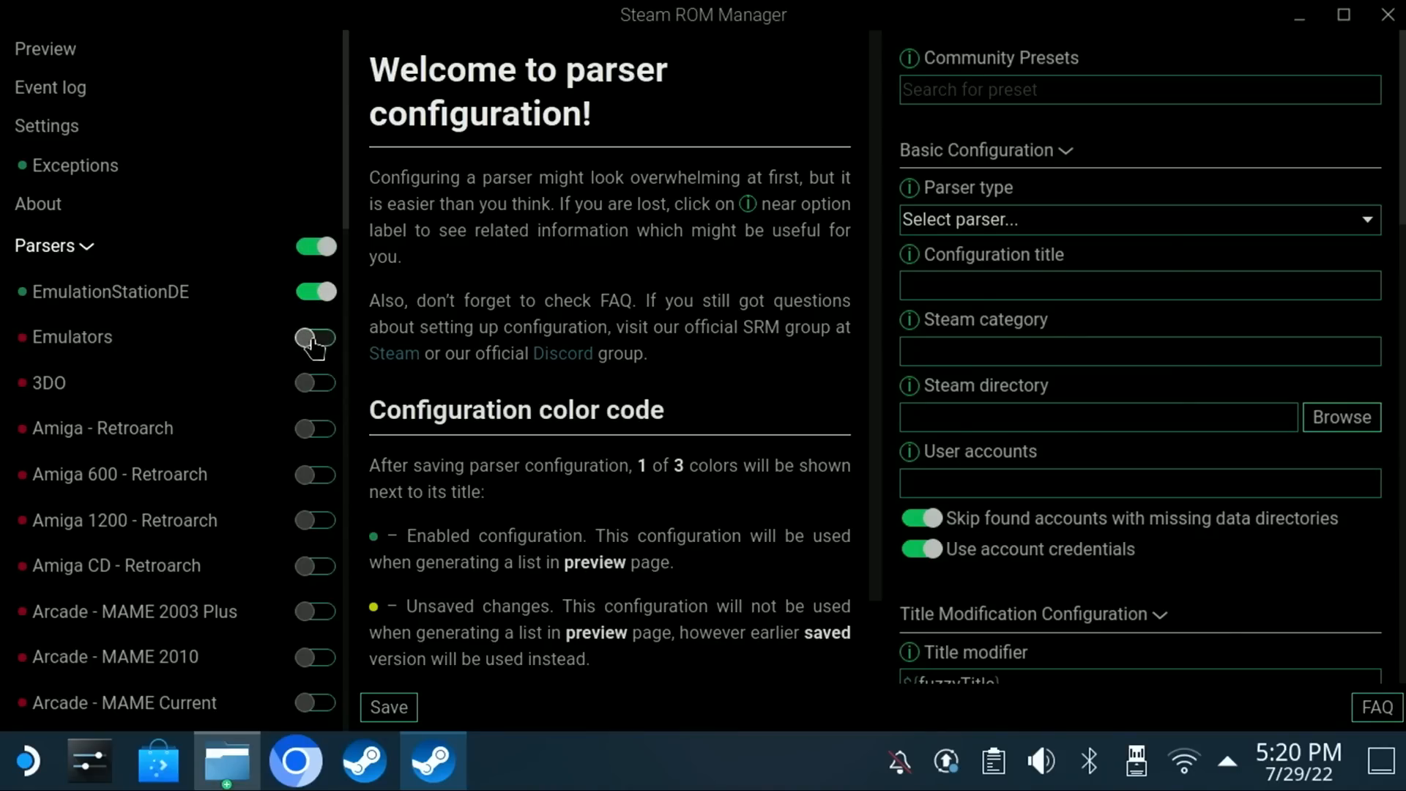
{"action": "left_click", "coordinate": [315, 336]}
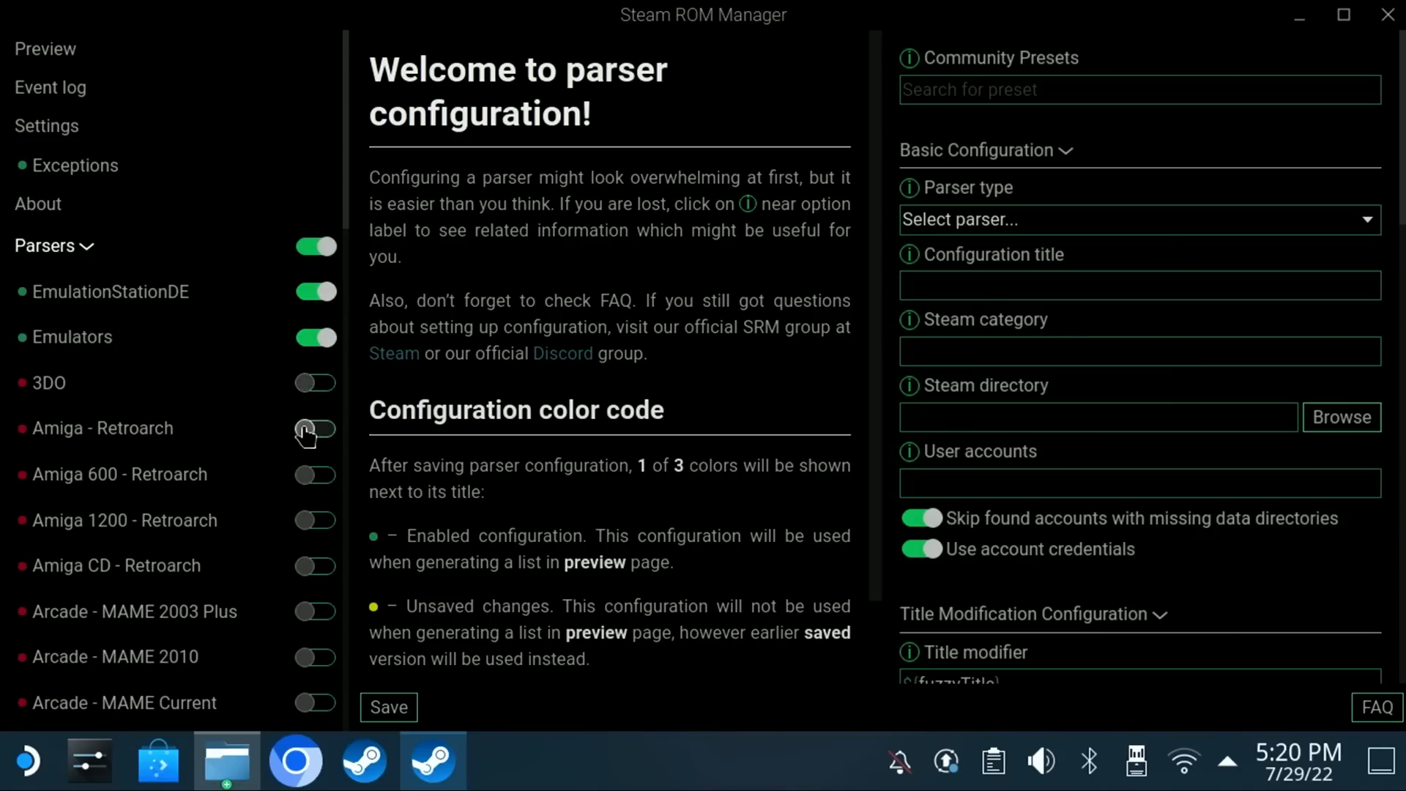
{"action": "scroll", "scroll_direction": "down", "scroll_amount": 3}
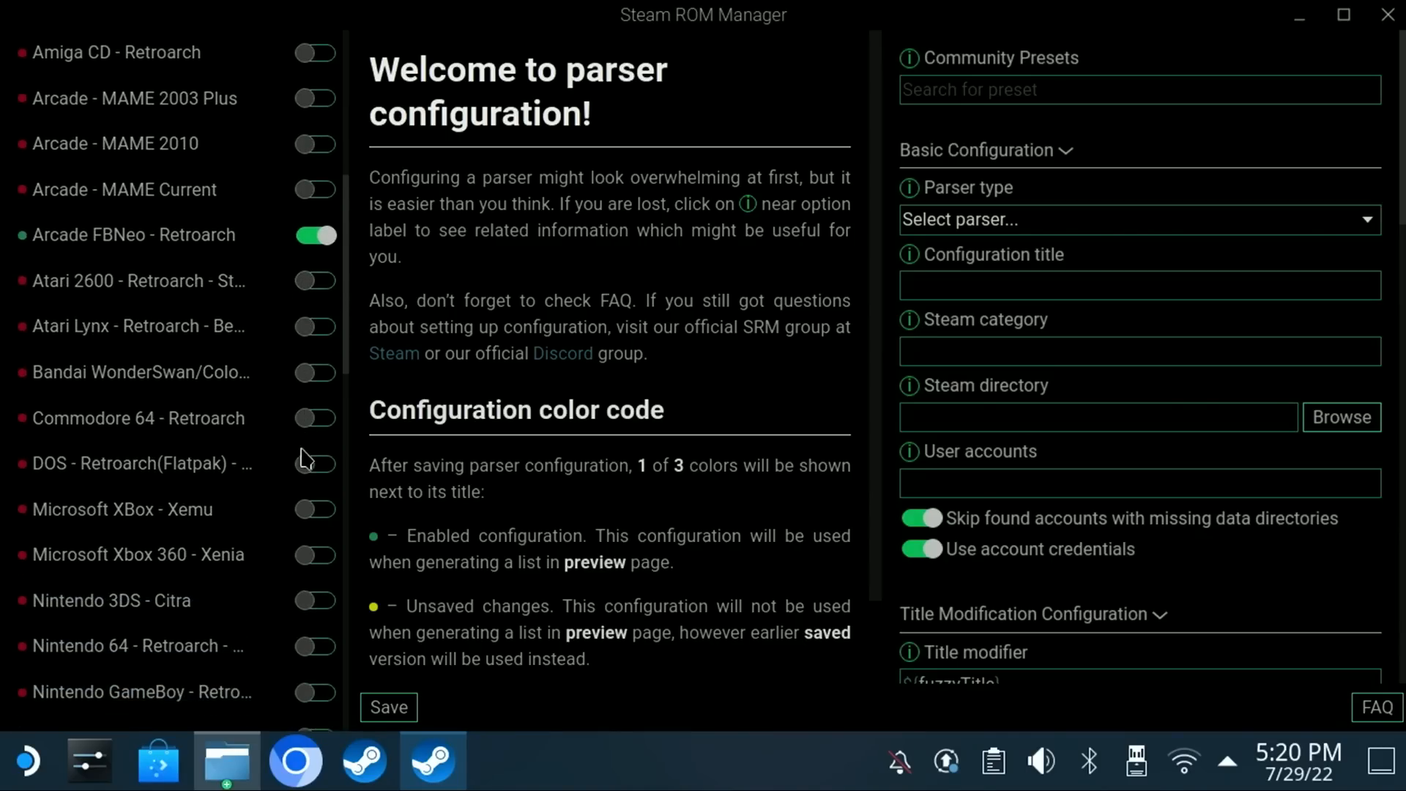
{"action": "scroll", "scroll_direction": "down", "scroll_amount": 3}
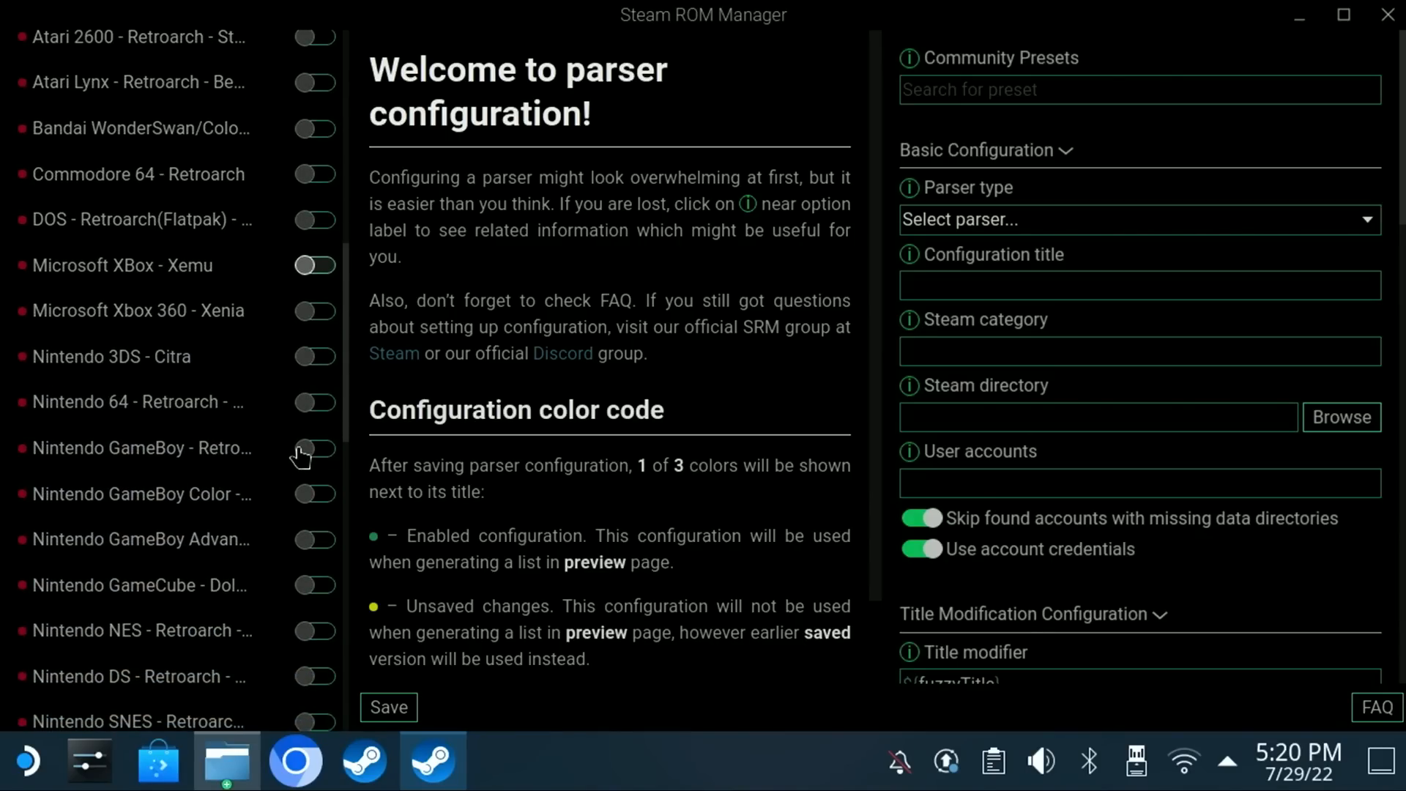
{"action": "left_click", "coordinate": [314, 402]}
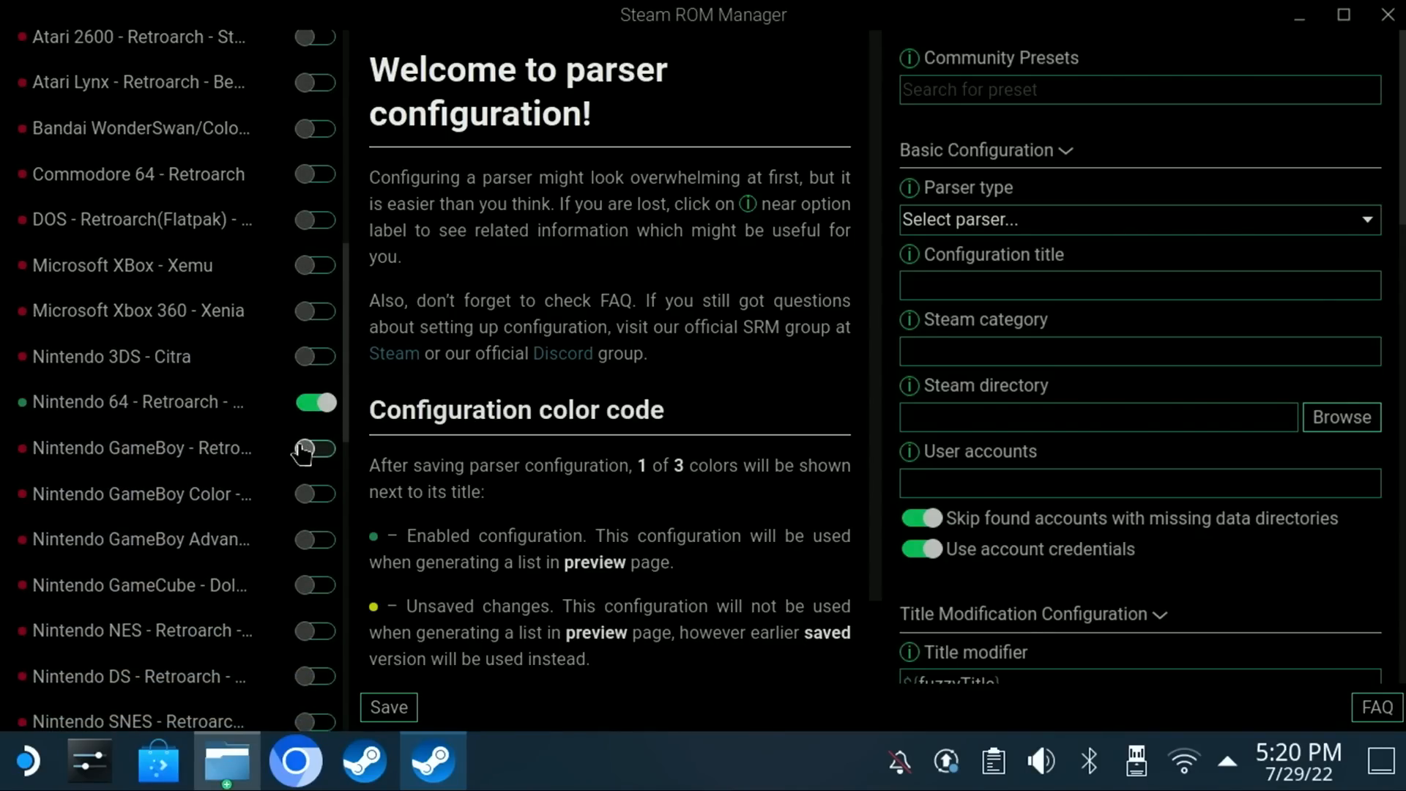
{"action": "scroll", "scroll_direction": "up", "scroll_amount": 3}
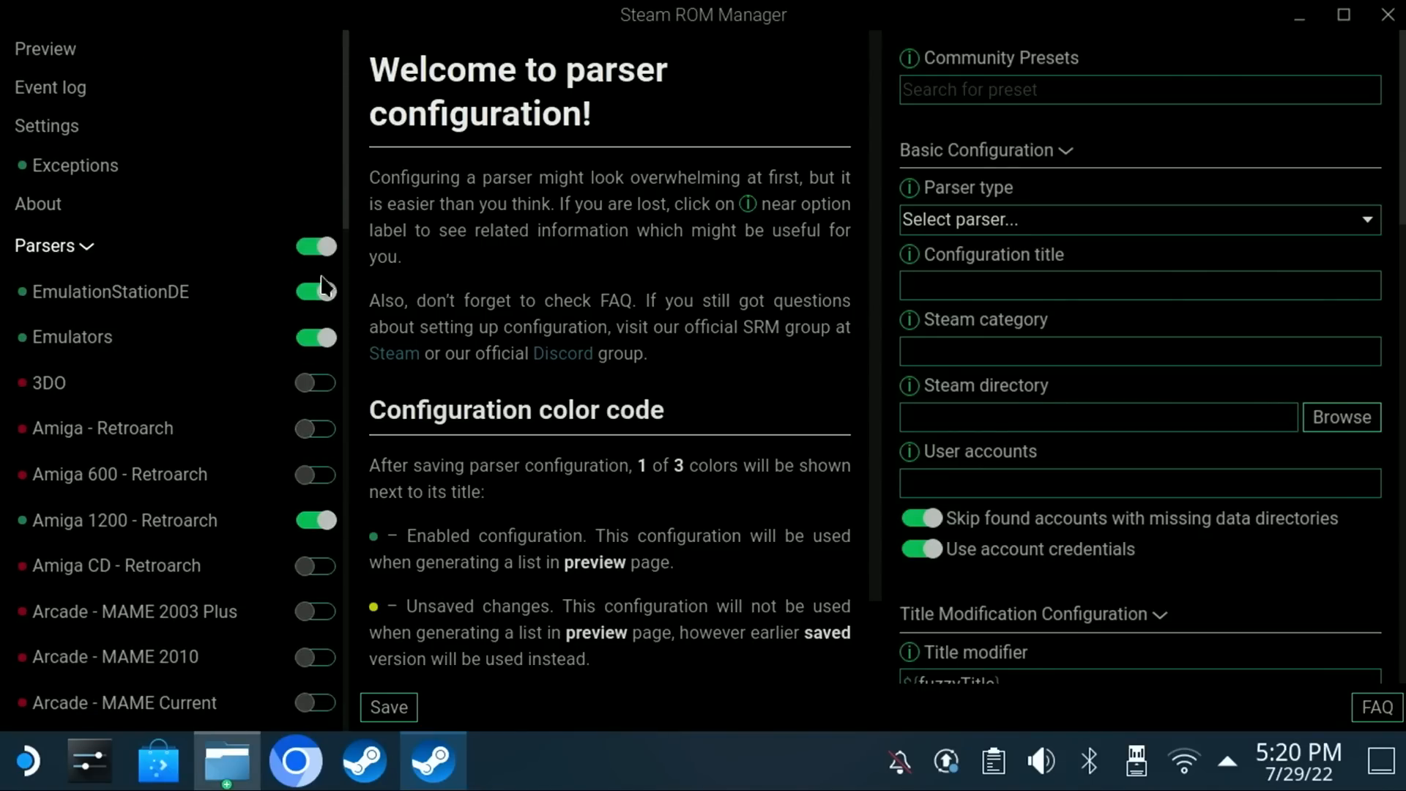
{"action": "left_click", "coordinate": [314, 246]}
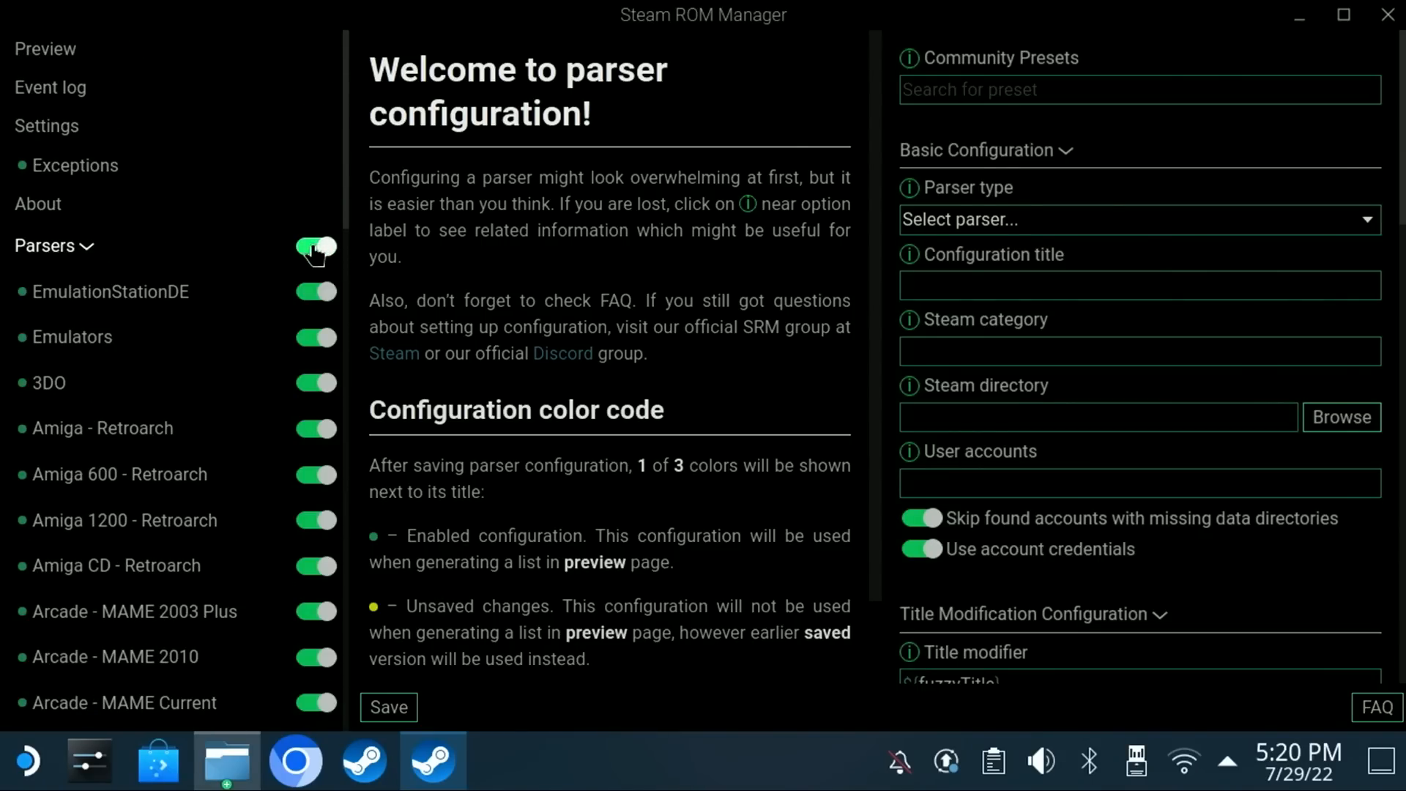
{"action": "mouse_move", "coordinate": [380, 327]}
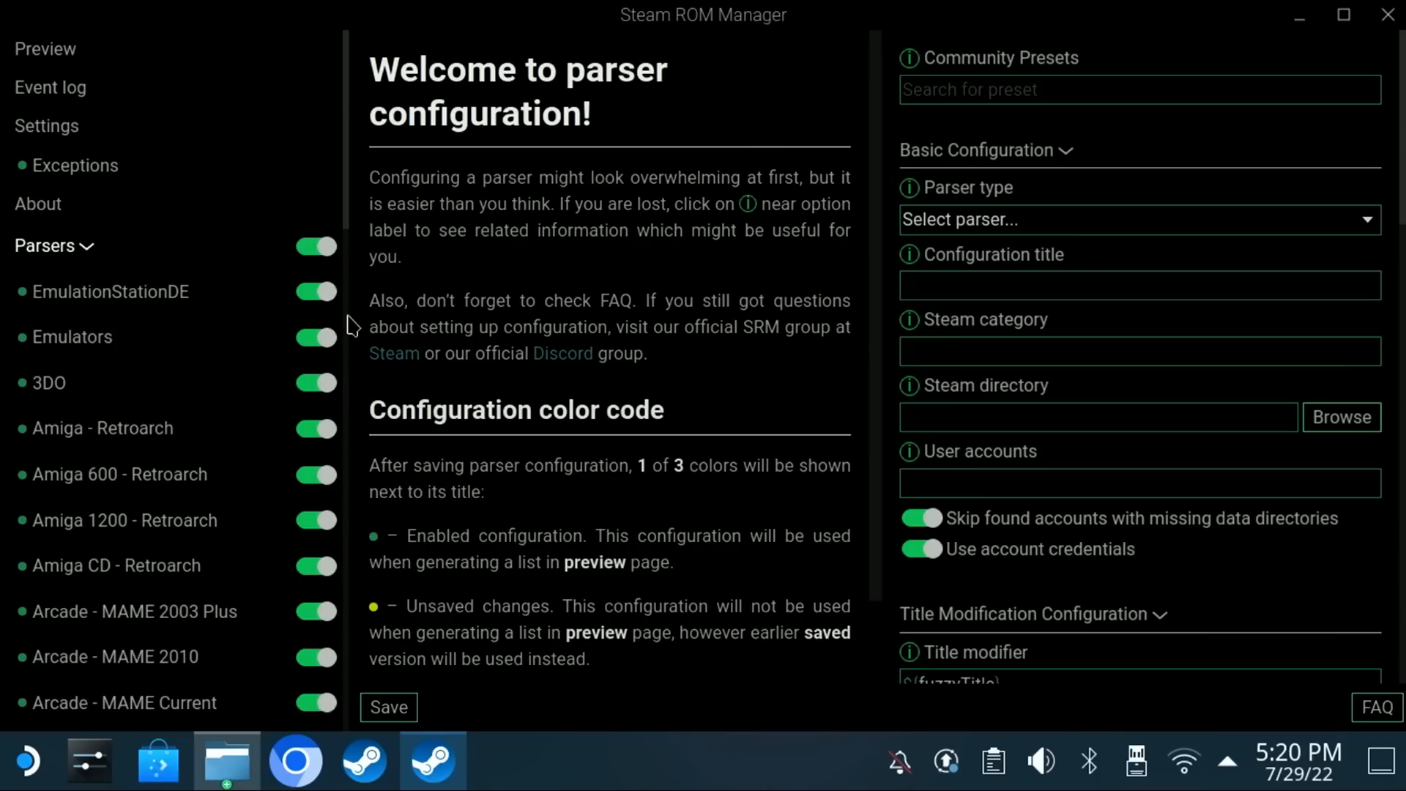
Look over the EmulationStationDE parser settings, then go to the Preview page.
{"action": "left_click", "coordinate": [112, 292]}
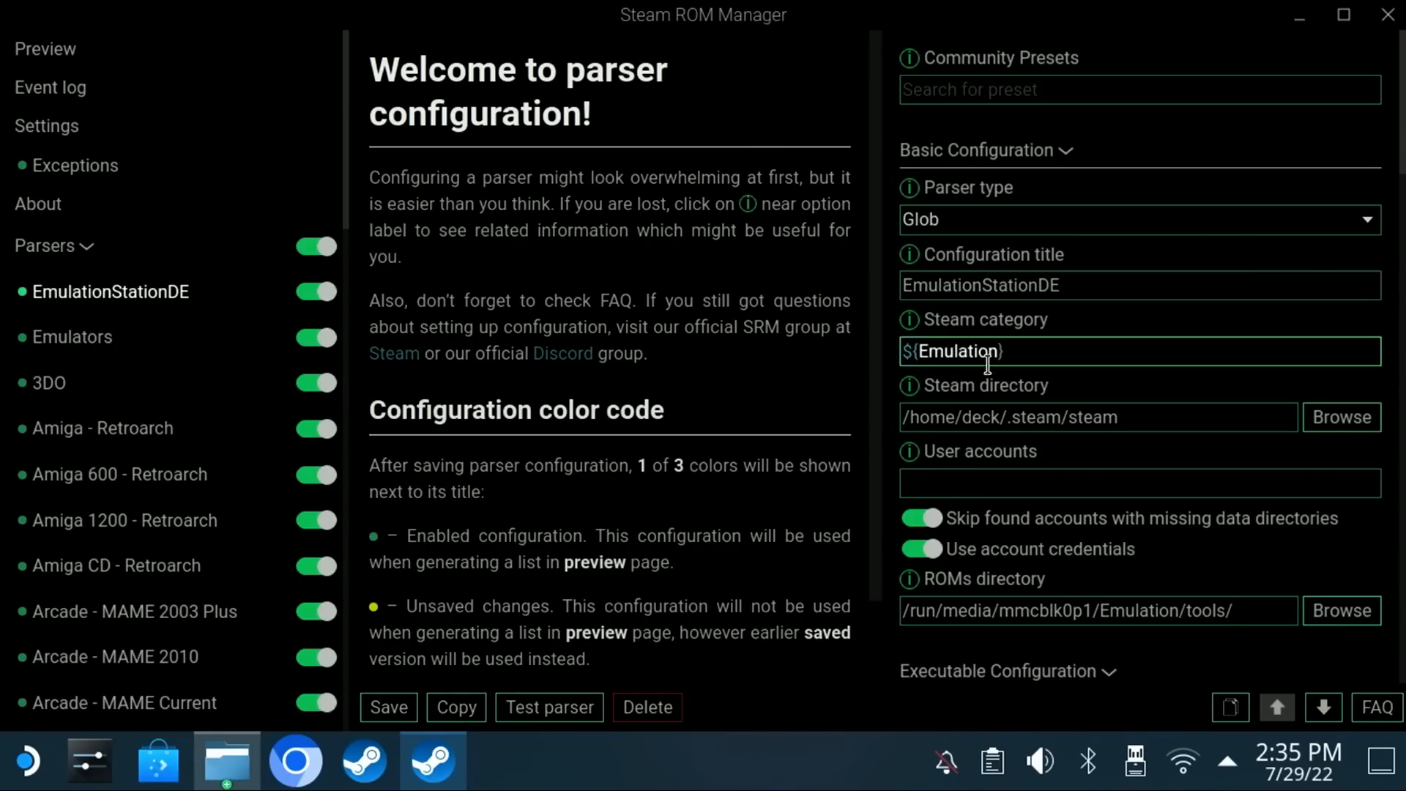
{"action": "scroll", "scroll_direction": "down", "scroll_amount": 3}
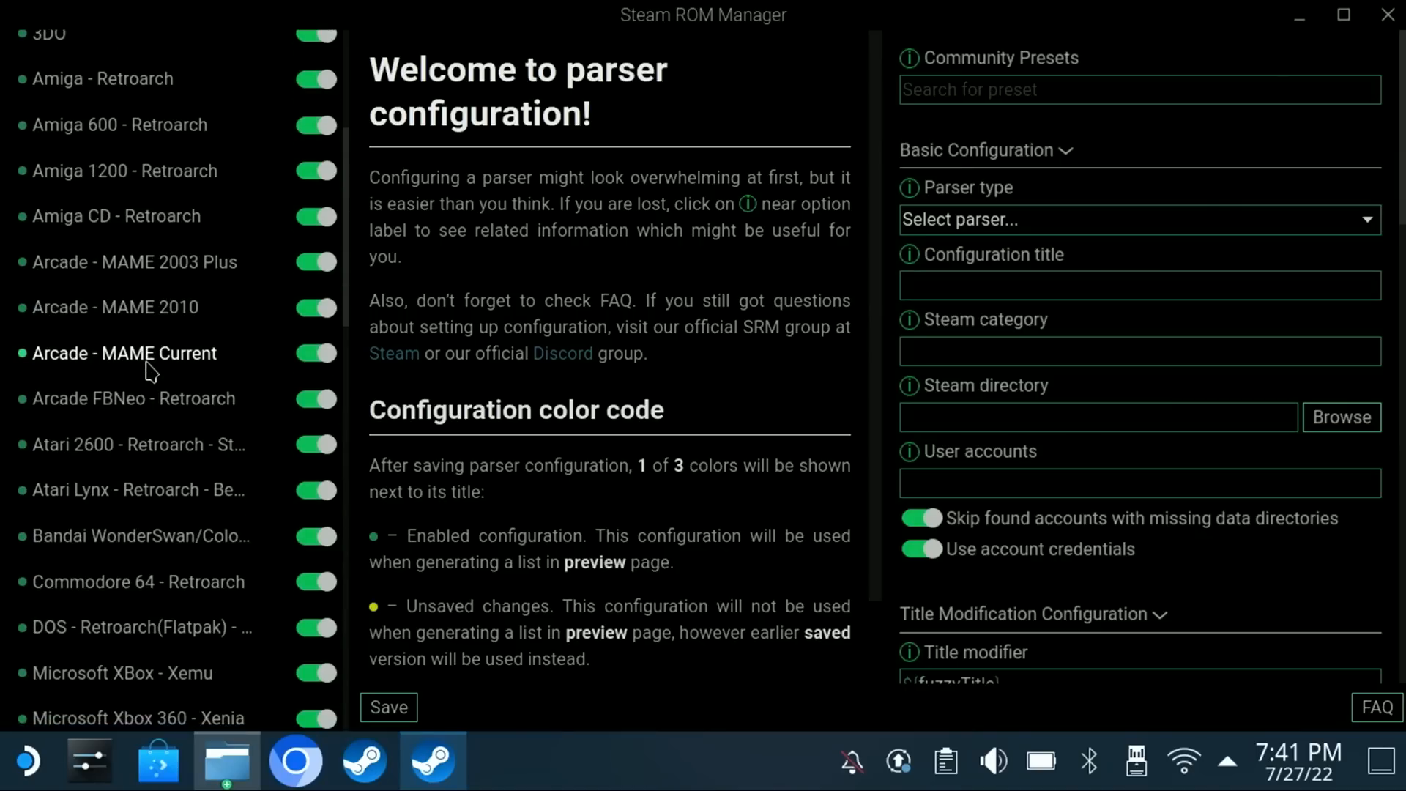
{"action": "scroll", "scroll_direction": "down", "scroll_amount": 3}
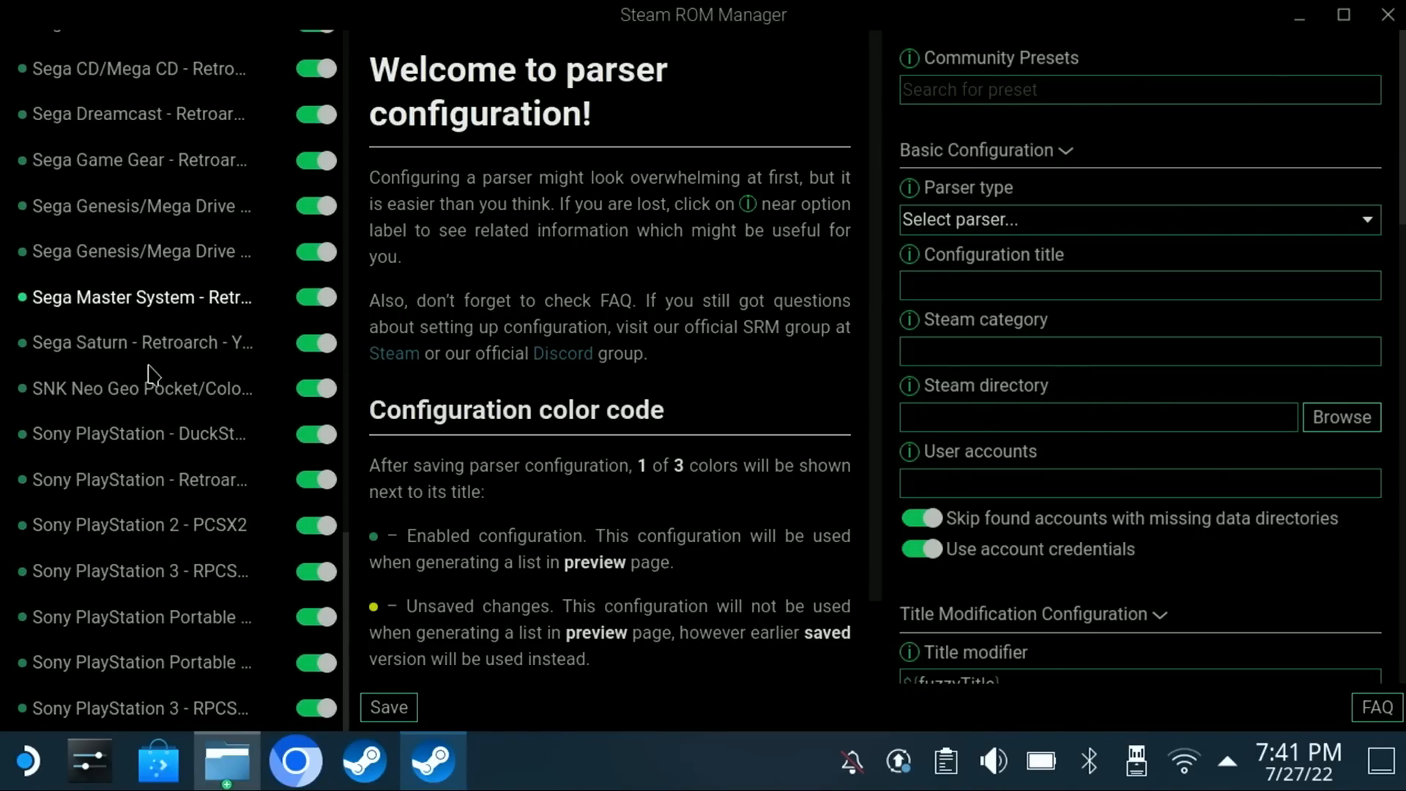
{"action": "scroll", "scroll_direction": "up", "scroll_amount": 3}
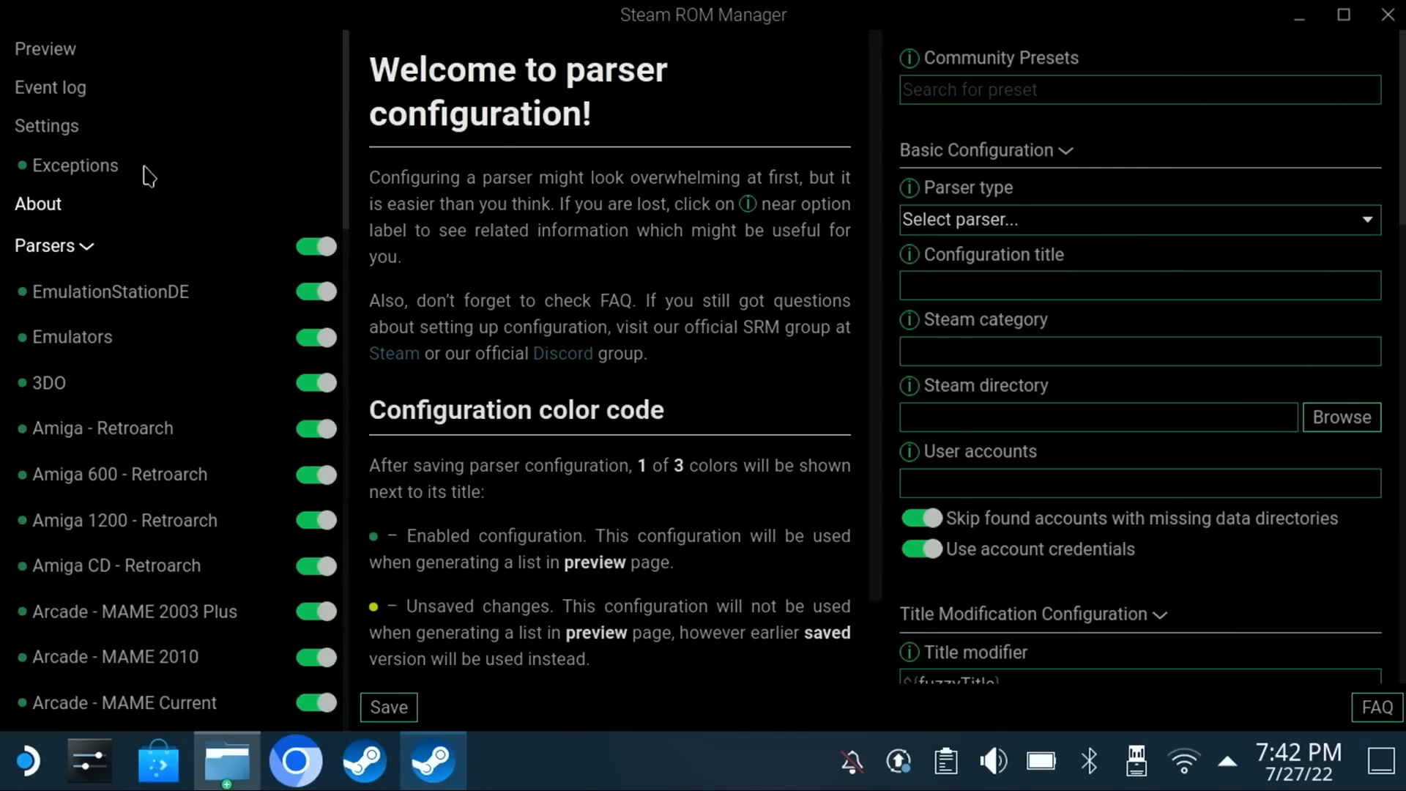
{"action": "left_click", "coordinate": [45, 48]}
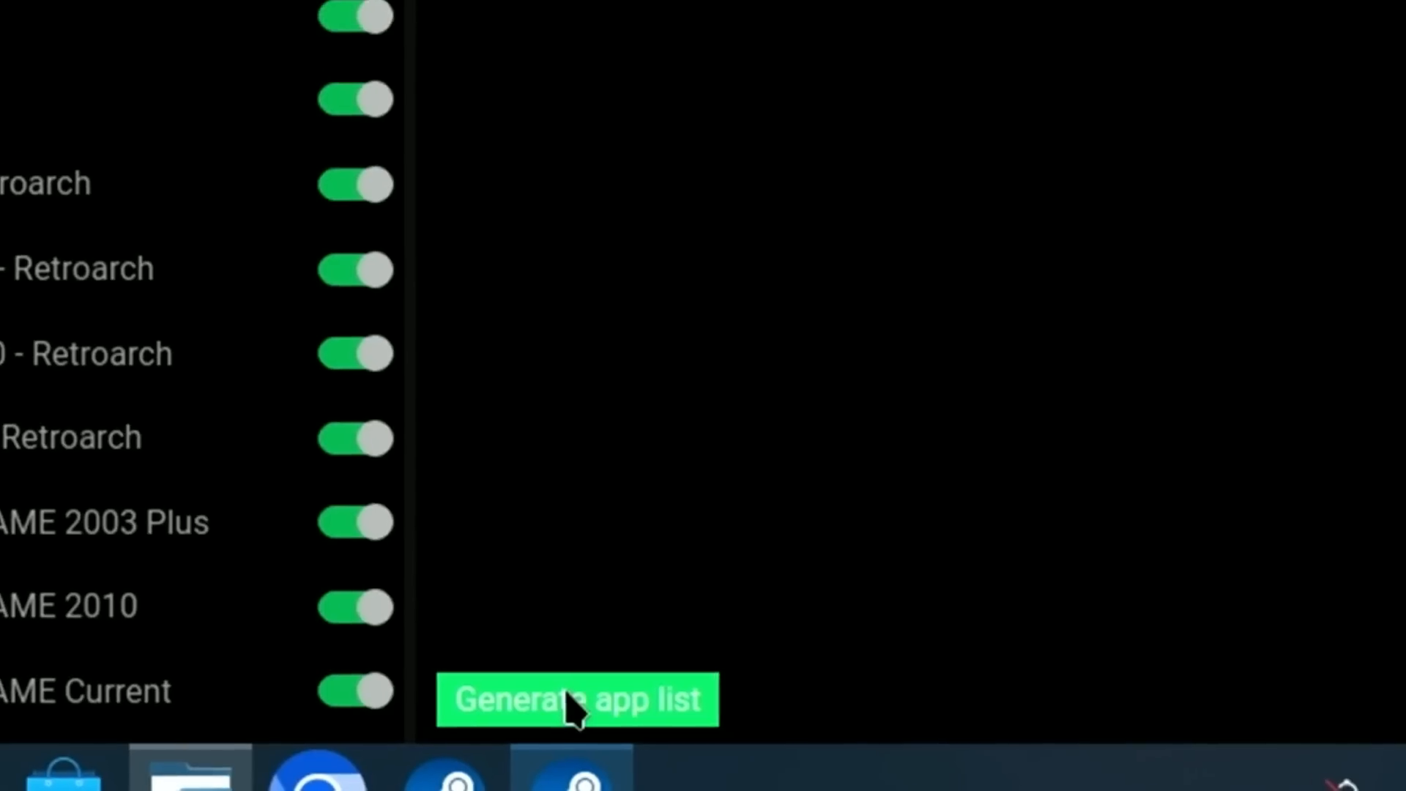
Generate the 158-title app list, check the event log, and return to the preview.
{"action": "left_click", "coordinate": [578, 698]}
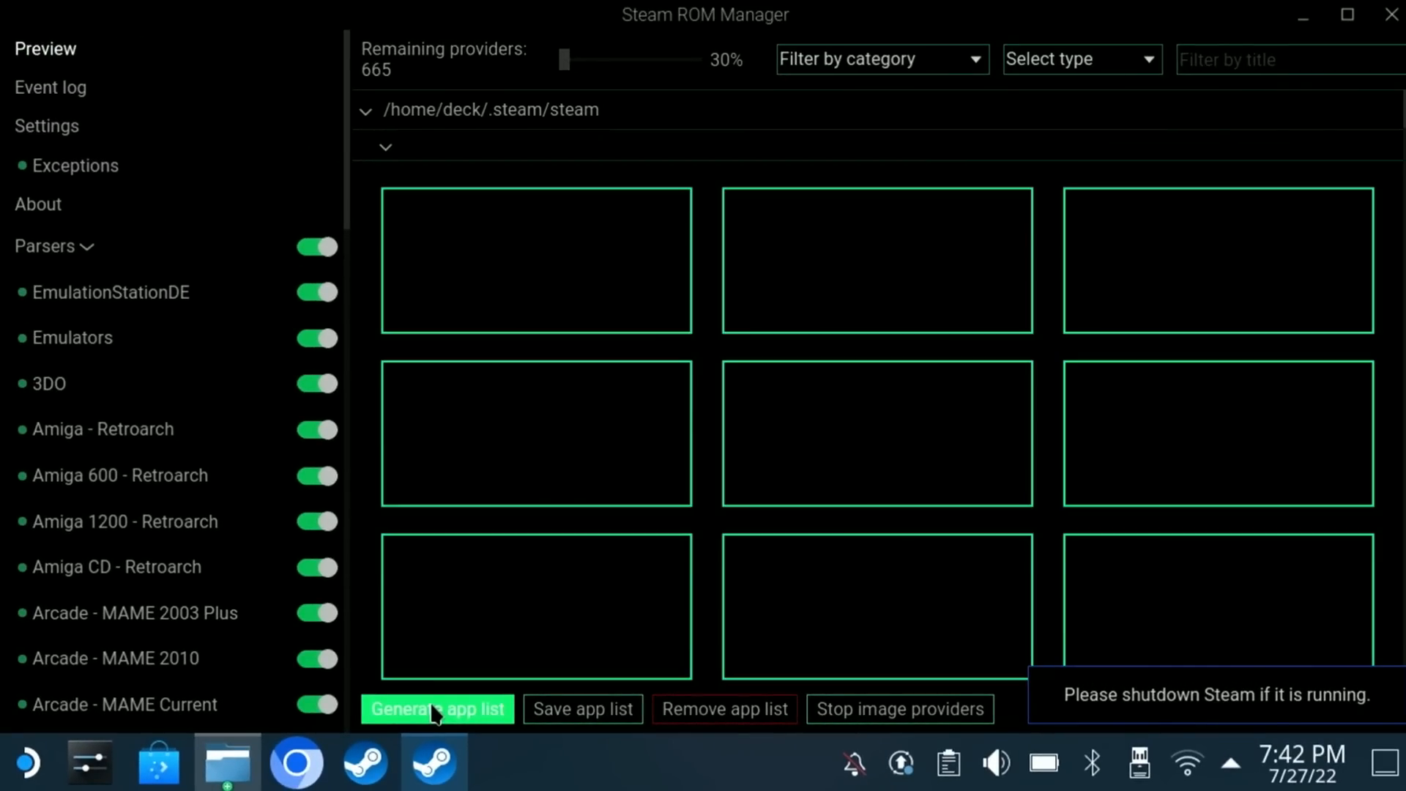
{"action": "left_click", "coordinate": [436, 708]}
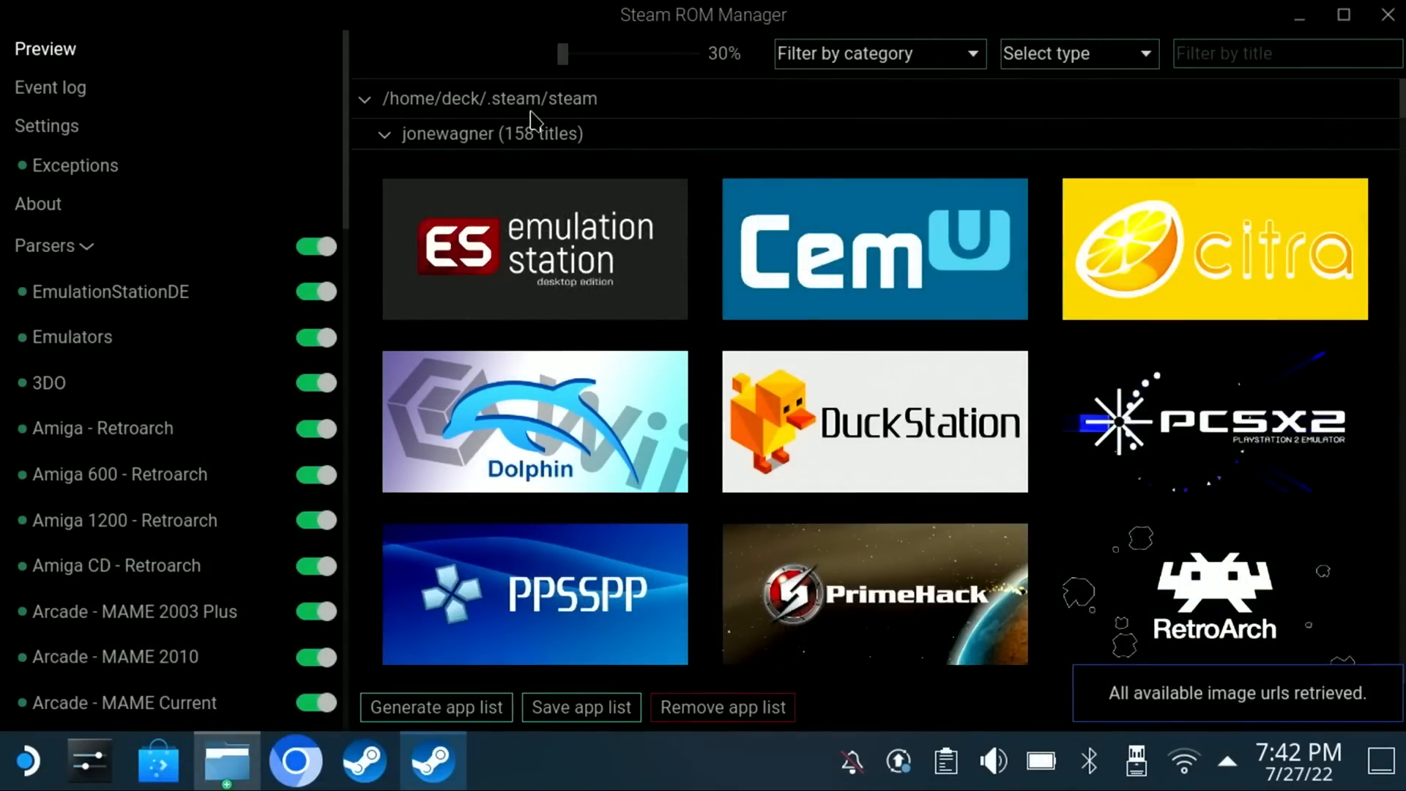
{"action": "mouse_move", "coordinate": [1153, 713]}
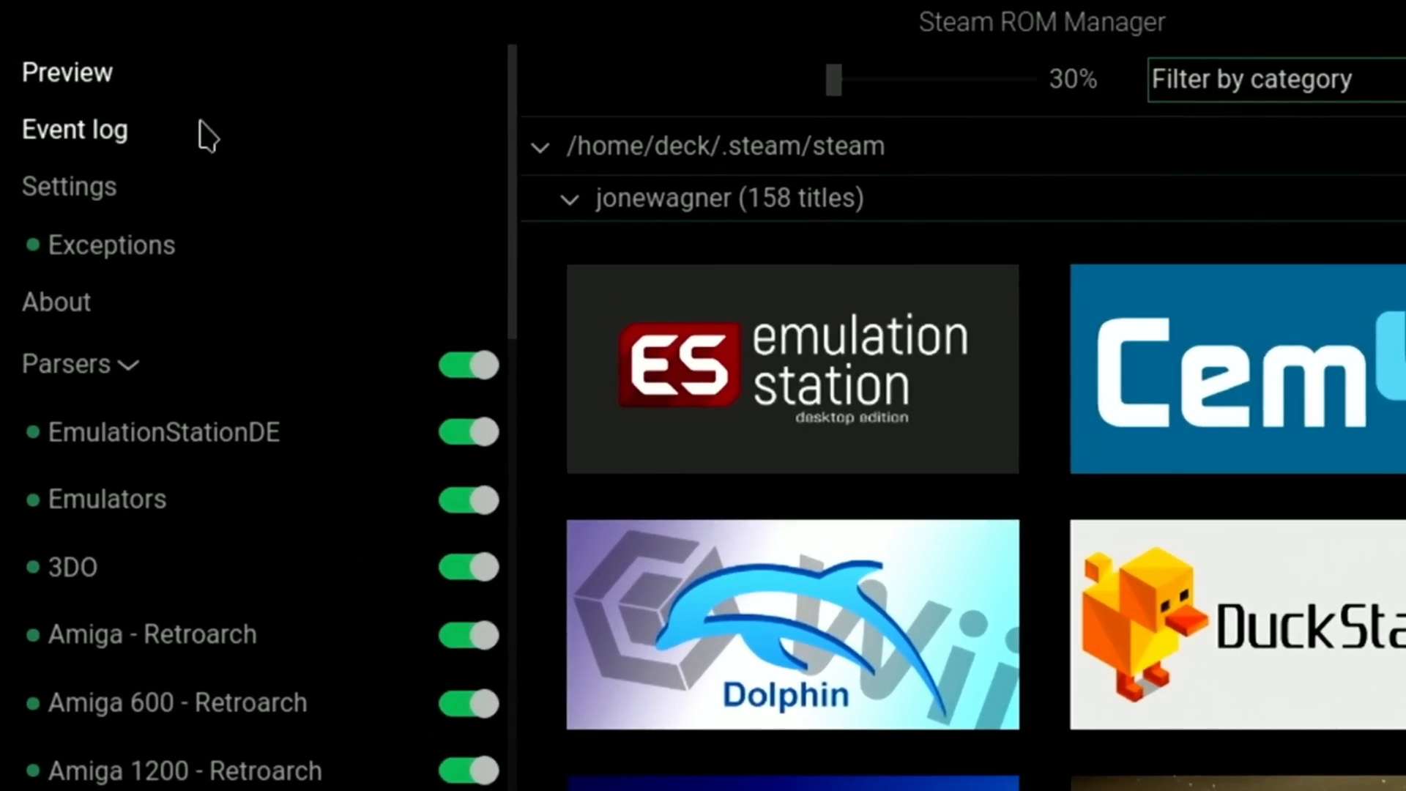
{"action": "left_click", "coordinate": [75, 128]}
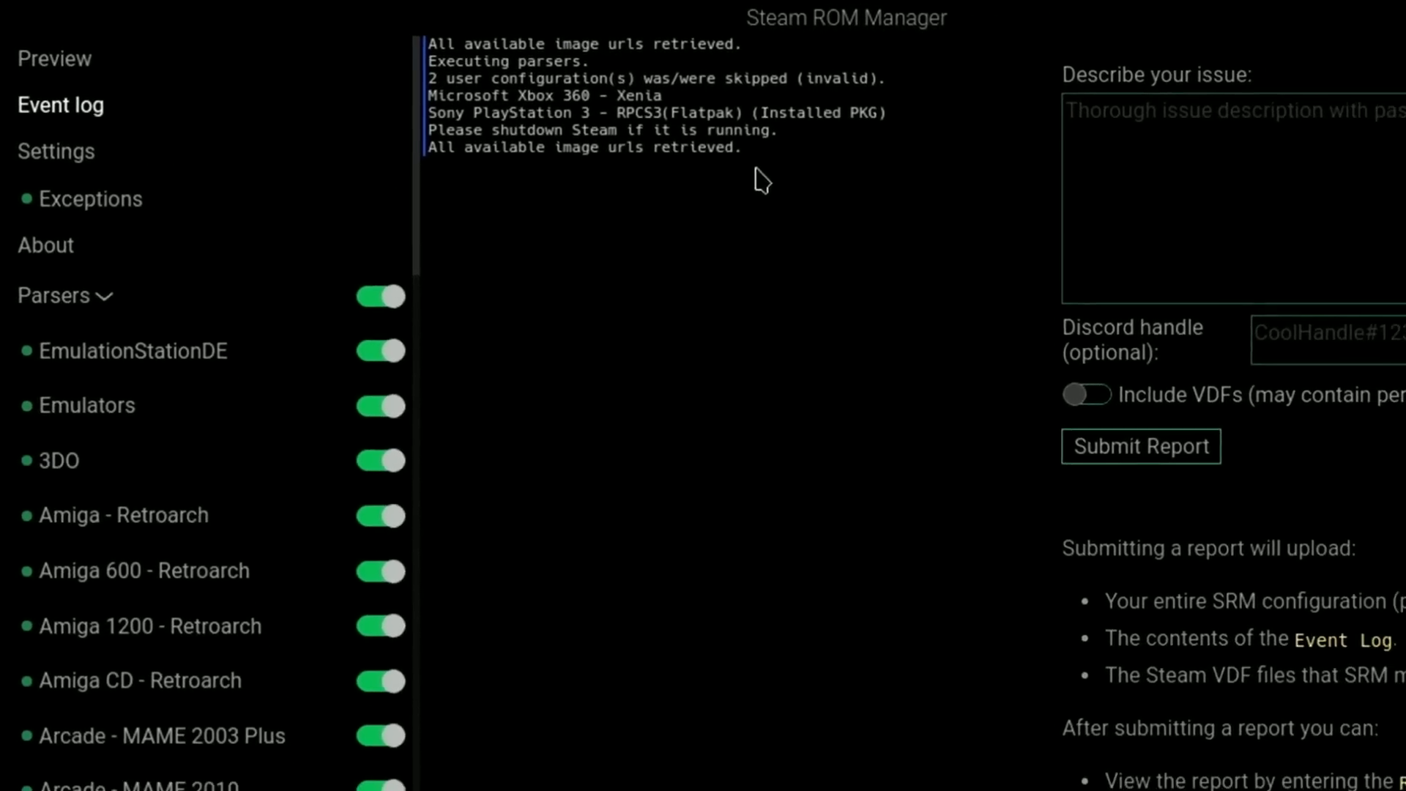
{"action": "left_click", "coordinate": [45, 59]}
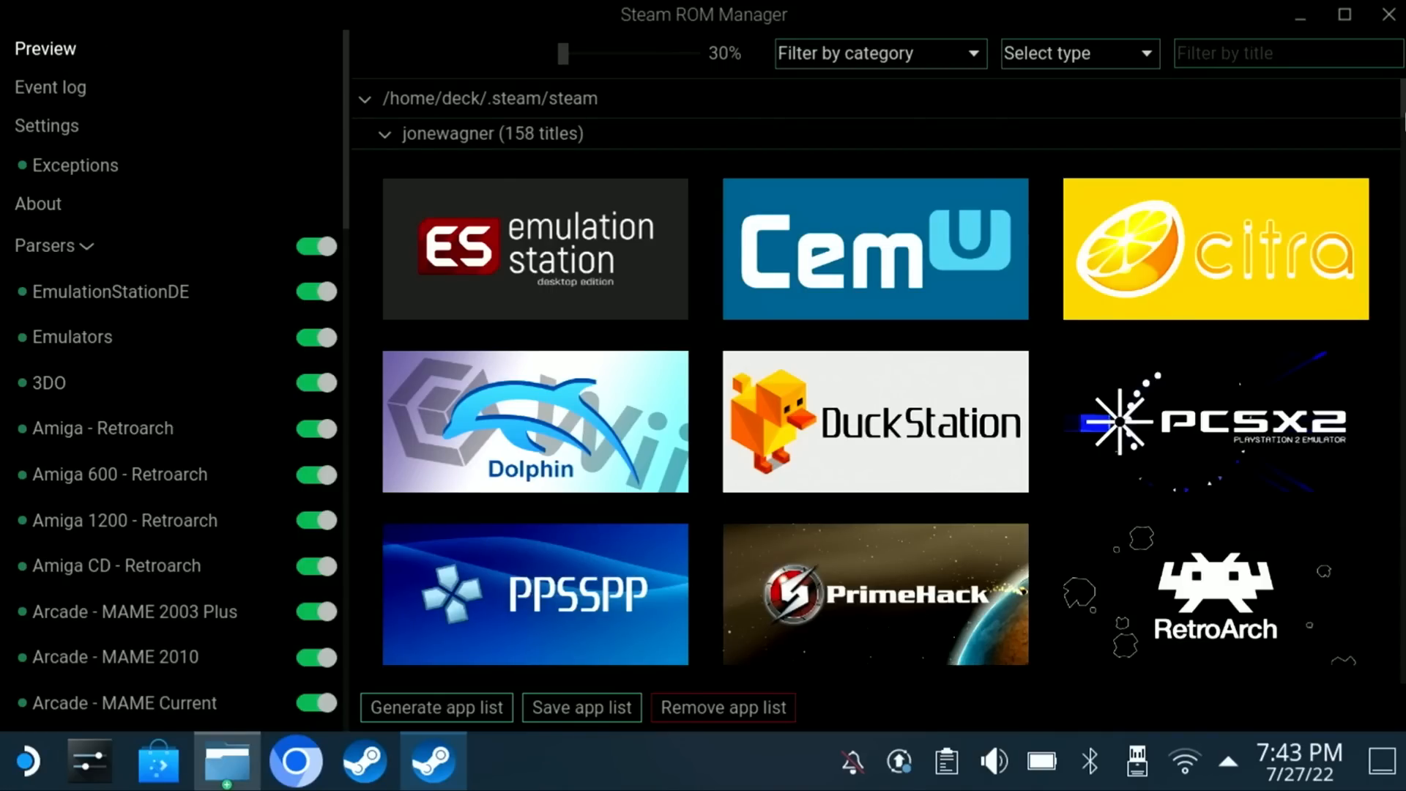
Scroll the preview down to the Speedball2_v1.0_2897 entry that has no artwork.
{"action": "scroll", "scroll_direction": "down", "scroll_amount": 3}
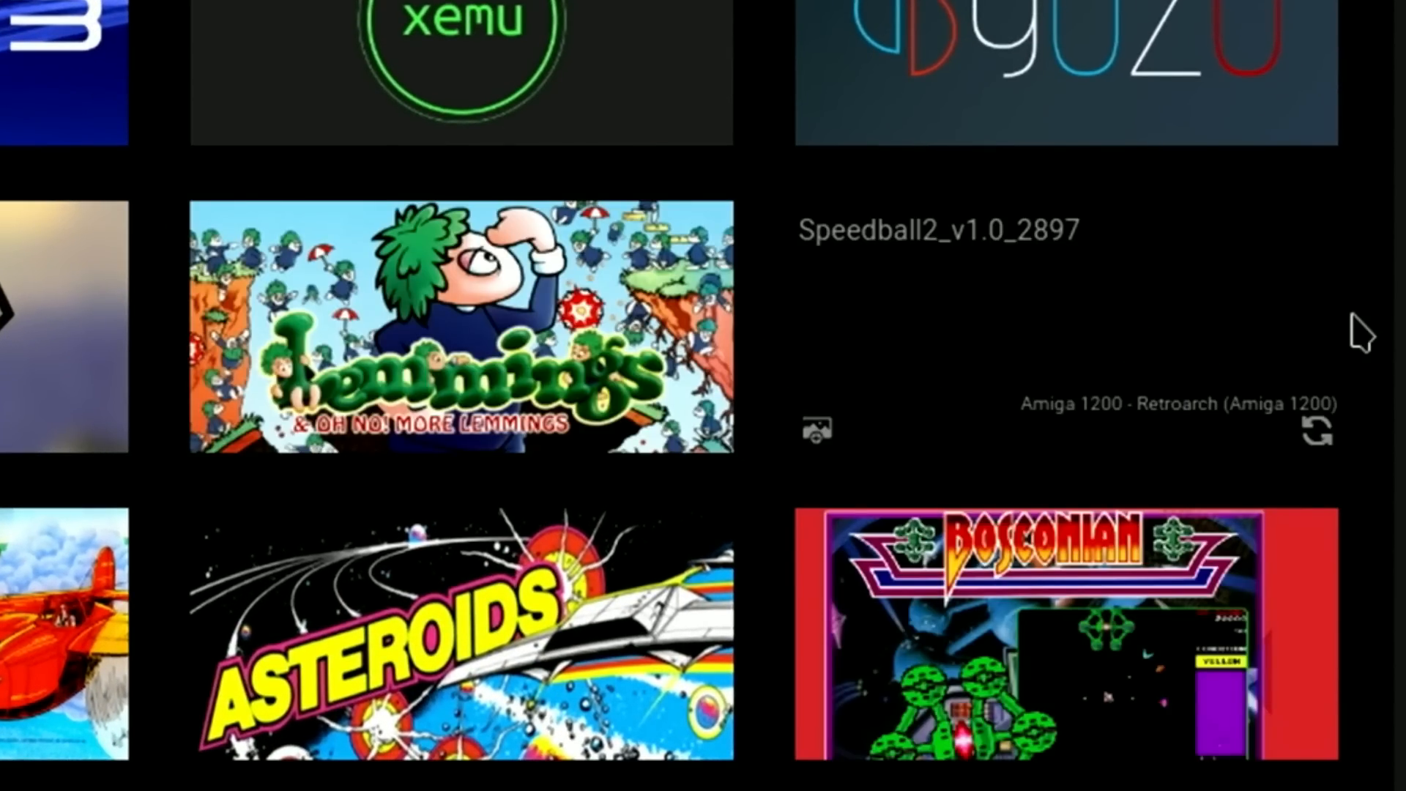
{"action": "mouse_move", "coordinate": [1006, 350]}
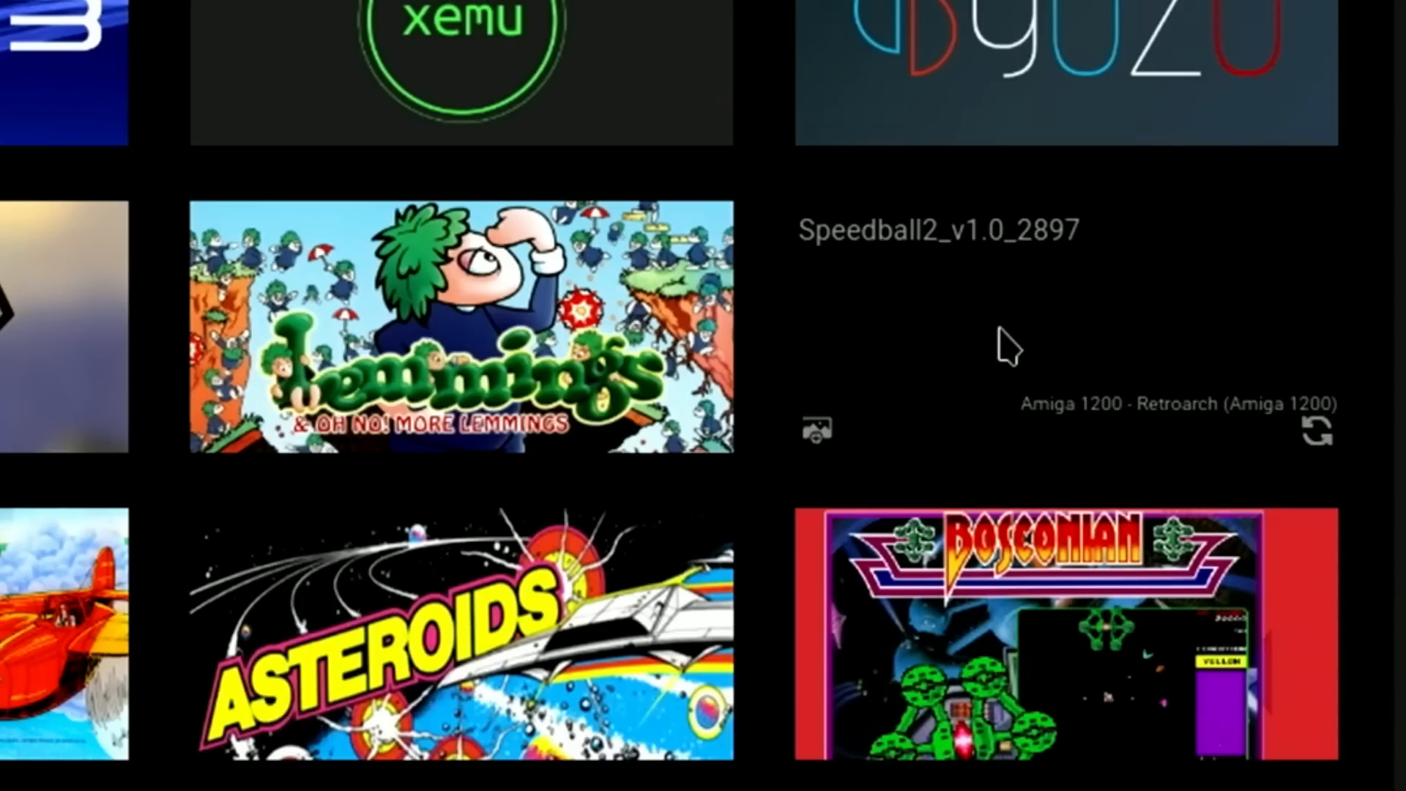
{"action": "mouse_move", "coordinate": [817, 452]}
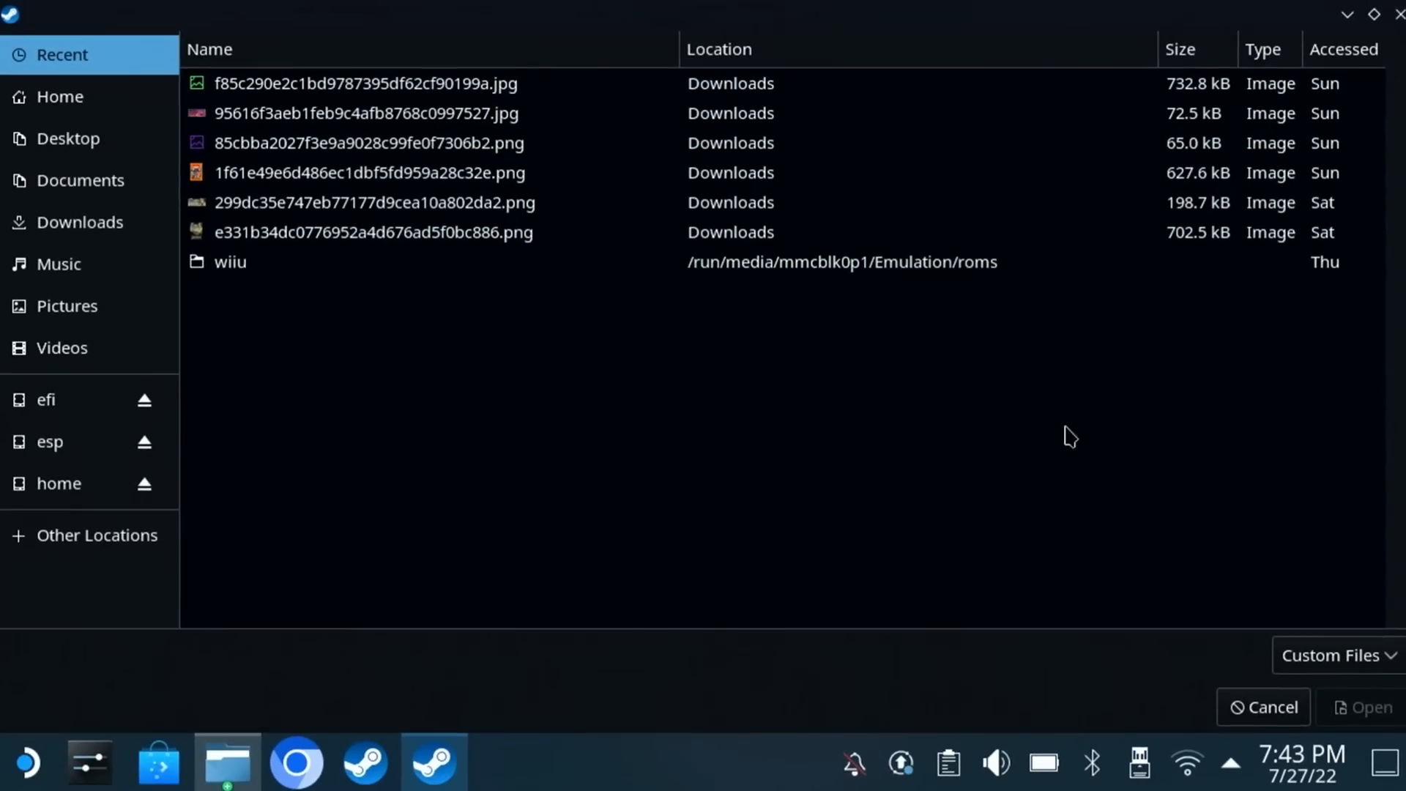
Apply the downloaded 299dc35e… PNG image as Speedball2's artwork.
{"action": "left_click", "coordinate": [367, 202]}
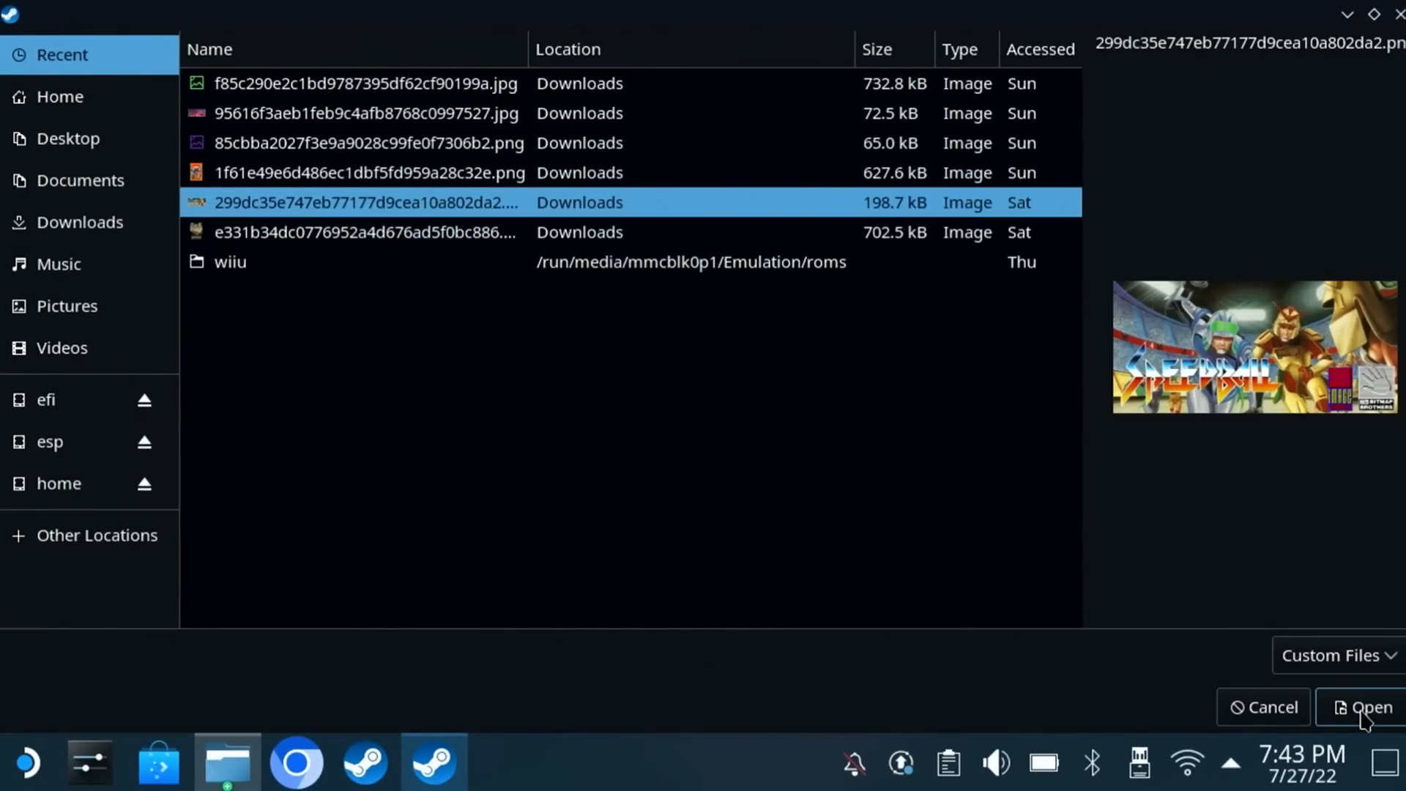
{"action": "left_click", "coordinate": [1361, 707]}
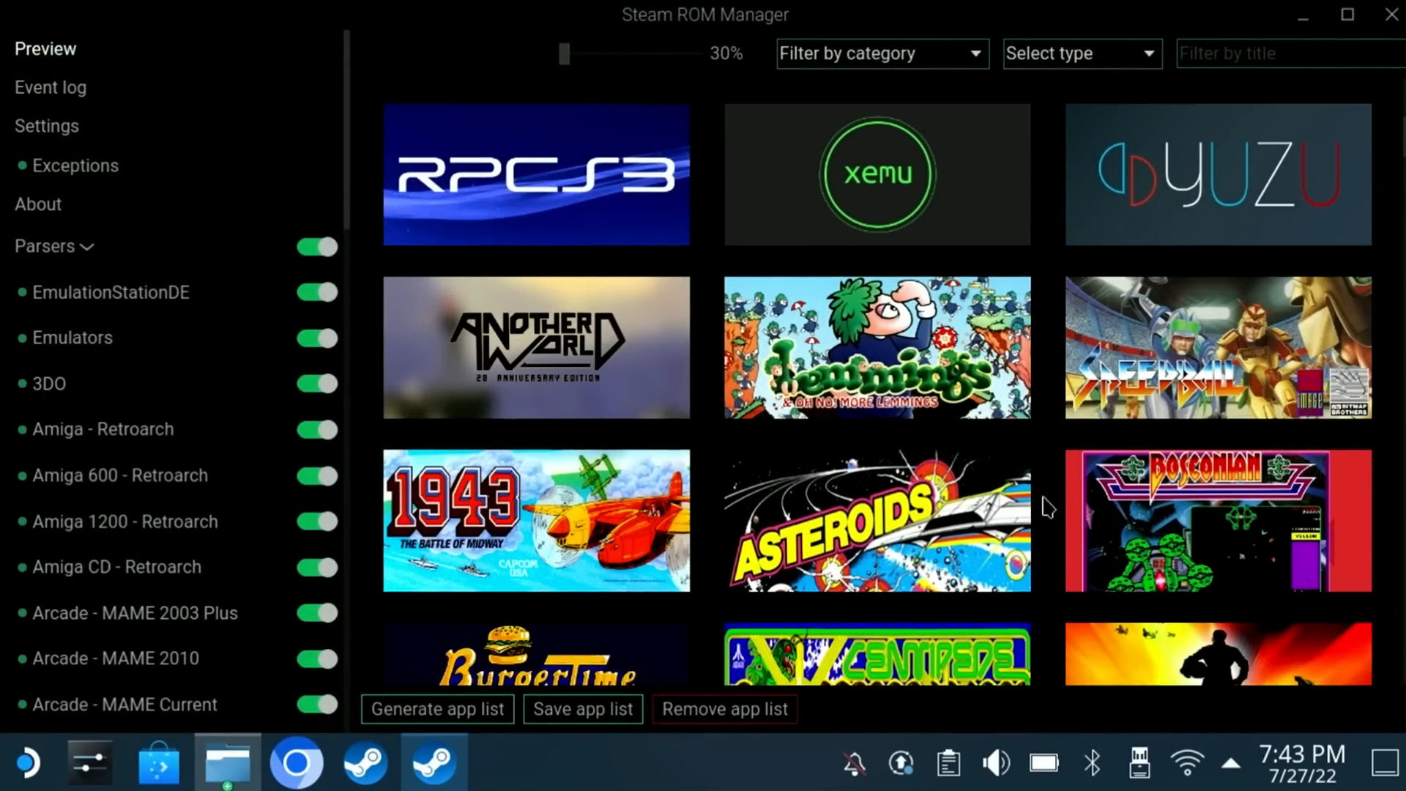
{"action": "scroll", "scroll_direction": "down", "scroll_amount": 3}
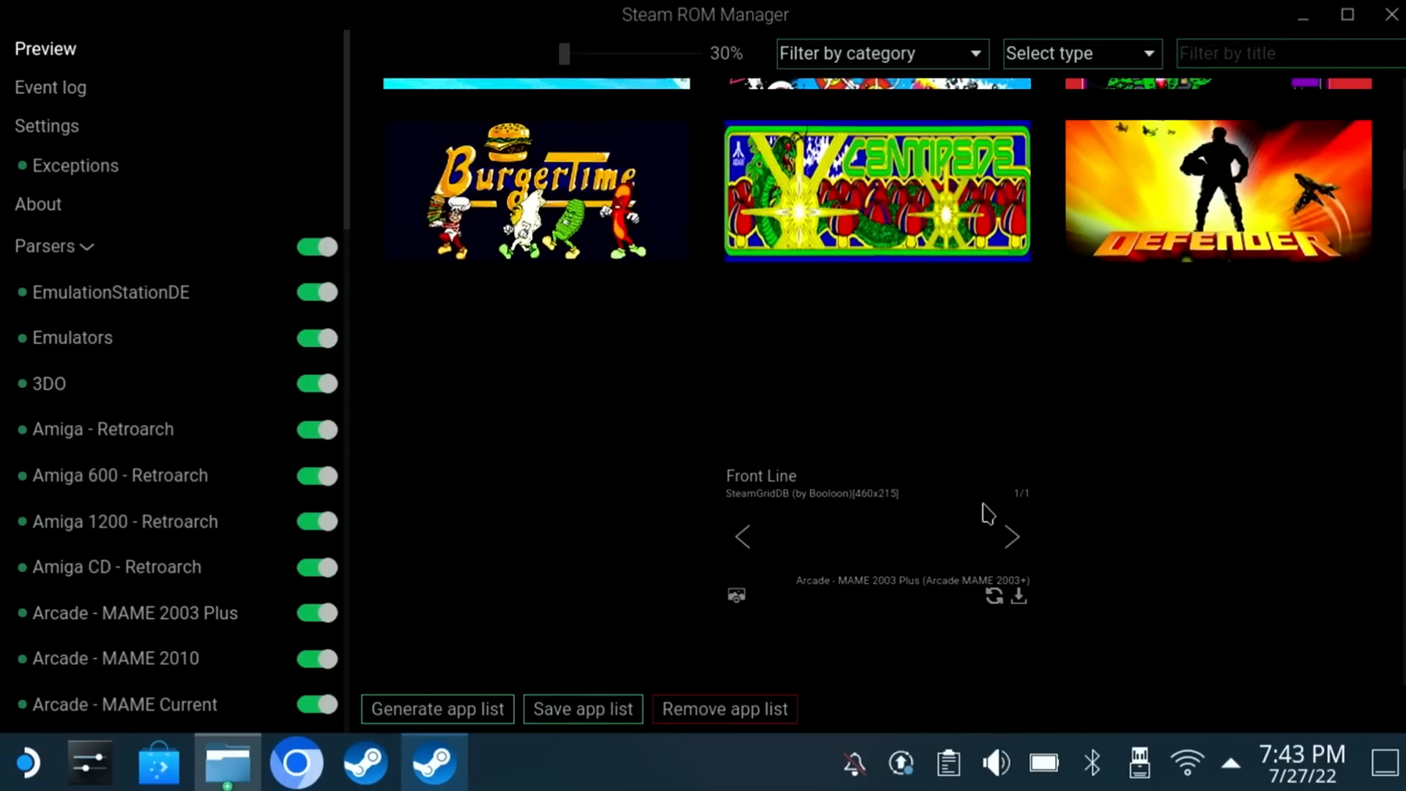
{"action": "scroll", "scroll_direction": "down", "scroll_amount": 3}
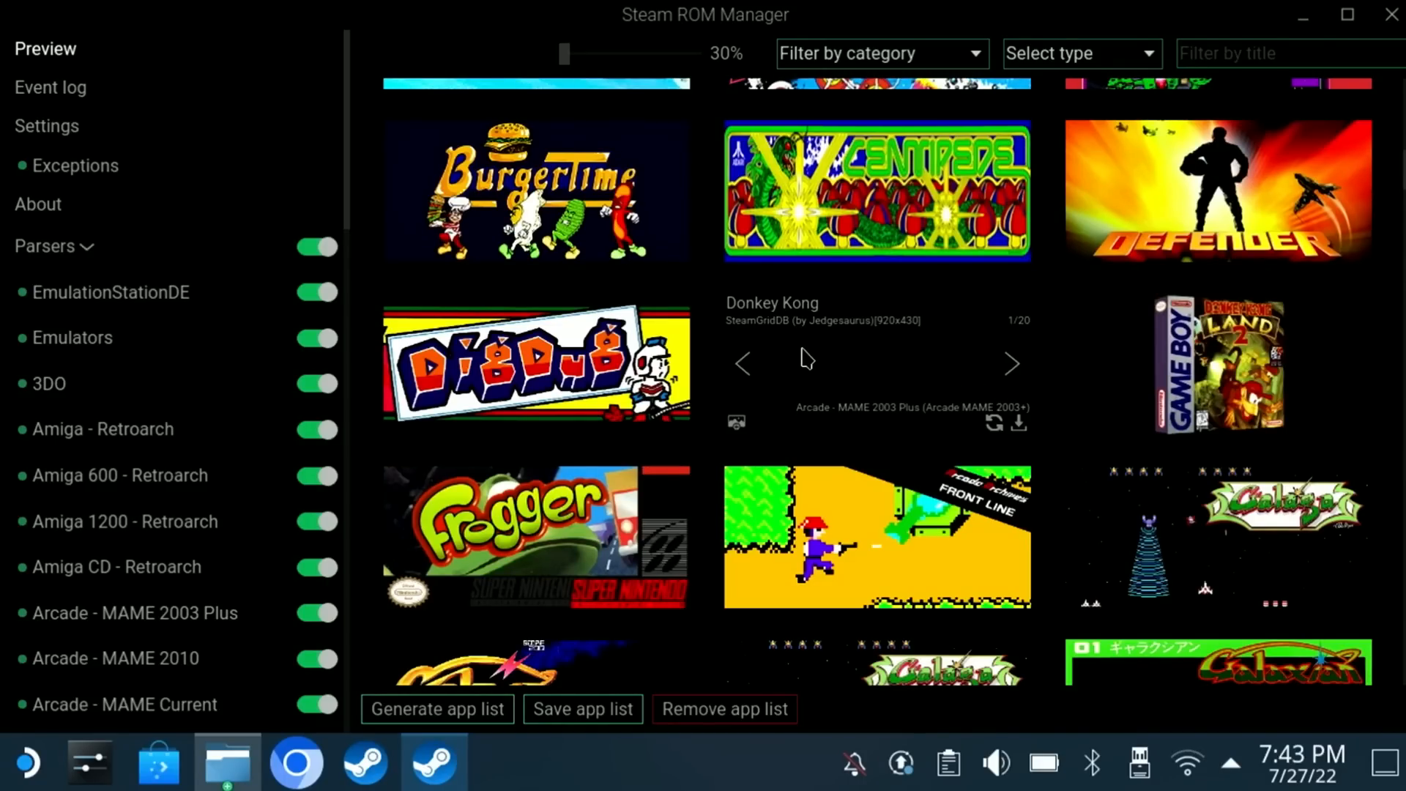
{"action": "mouse_move", "coordinate": [981, 374]}
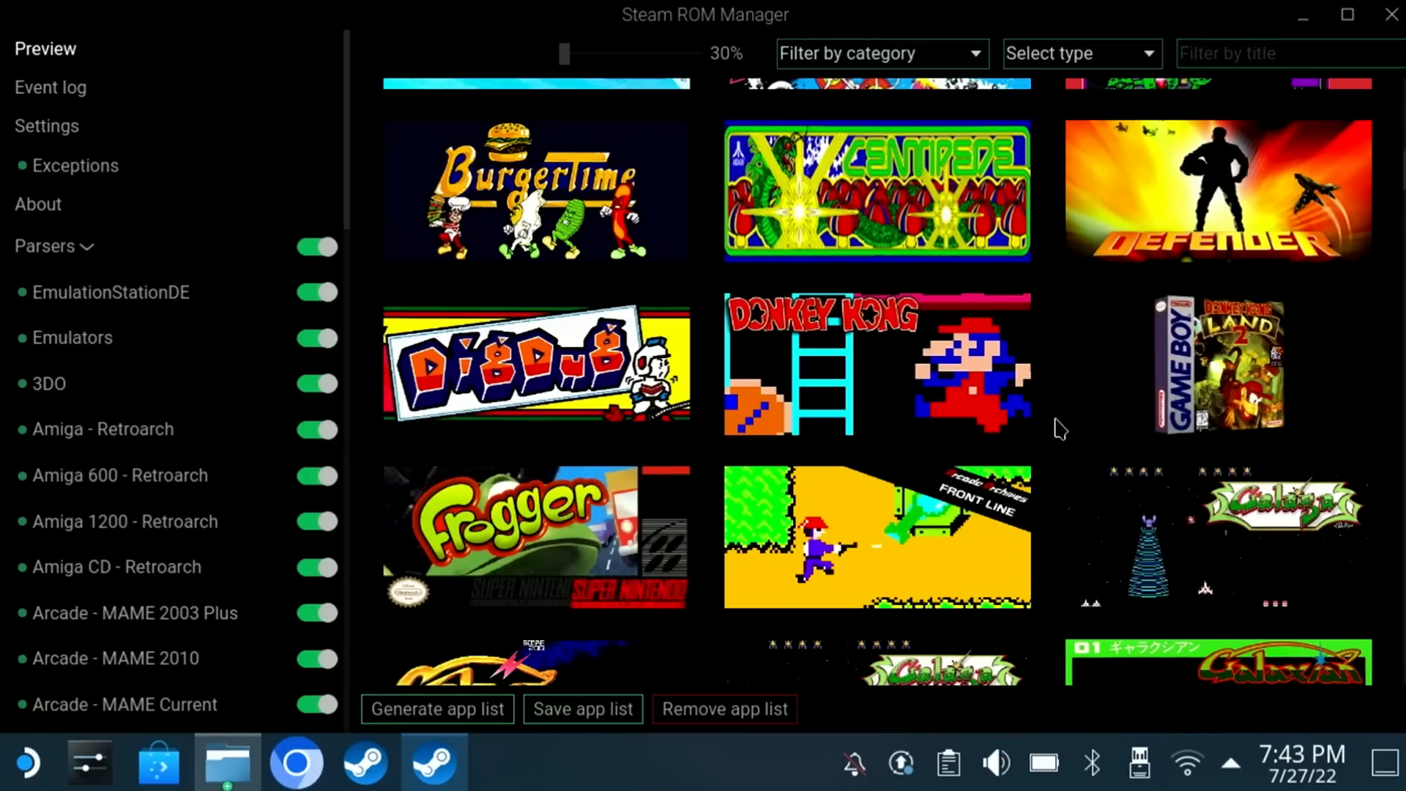
{"action": "mouse_move", "coordinate": [1047, 383]}
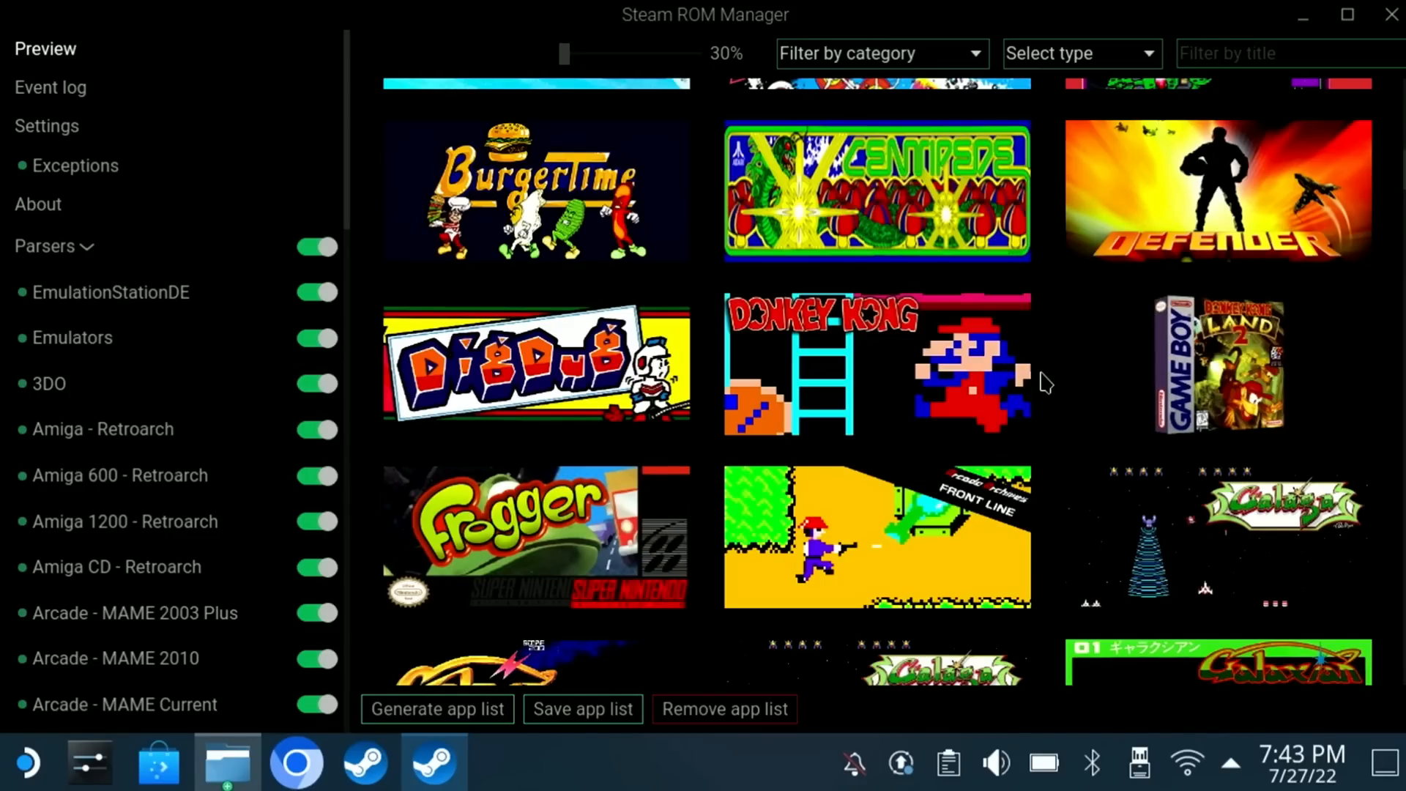
{"action": "scroll", "scroll_direction": "down", "scroll_amount": 3}
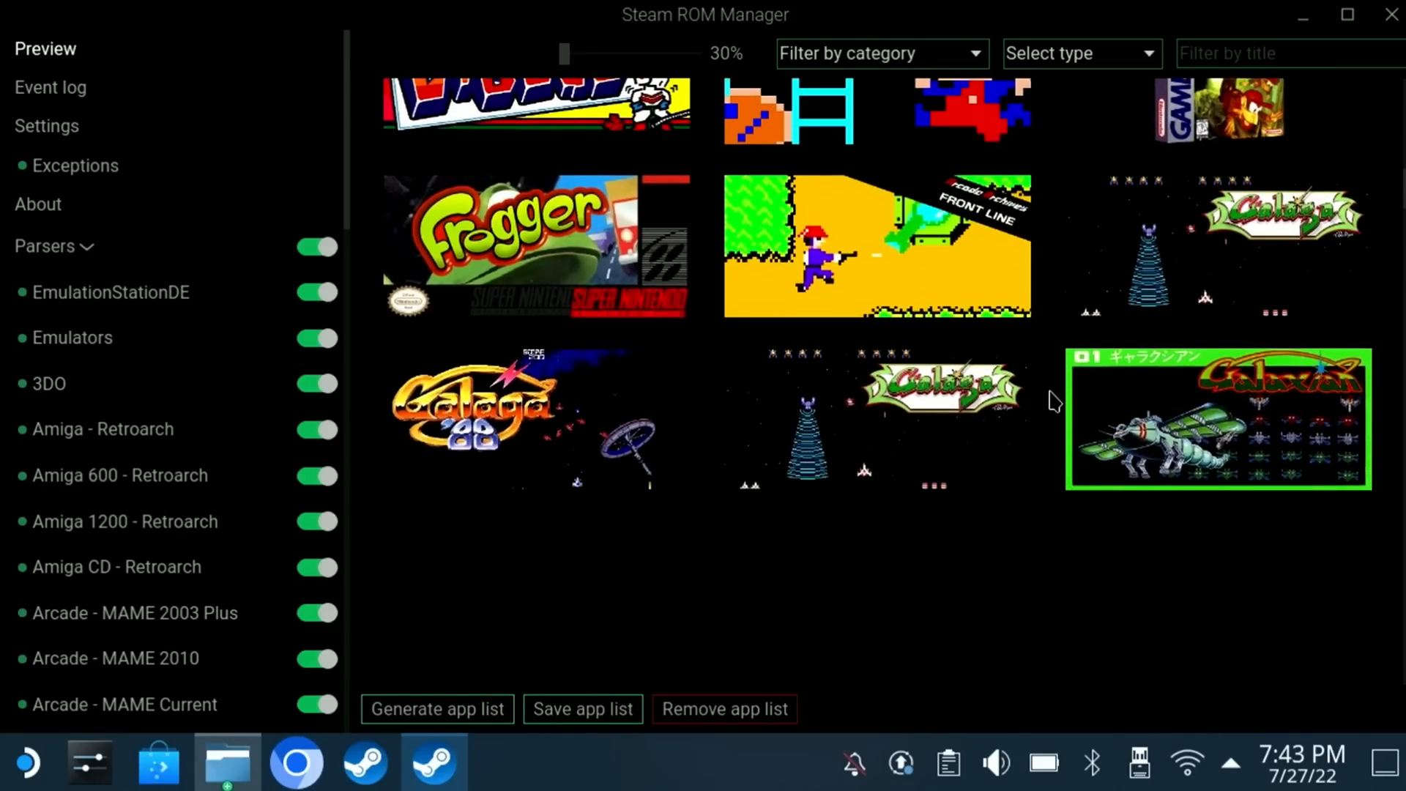
{"action": "scroll", "scroll_direction": "down", "scroll_amount": 3}
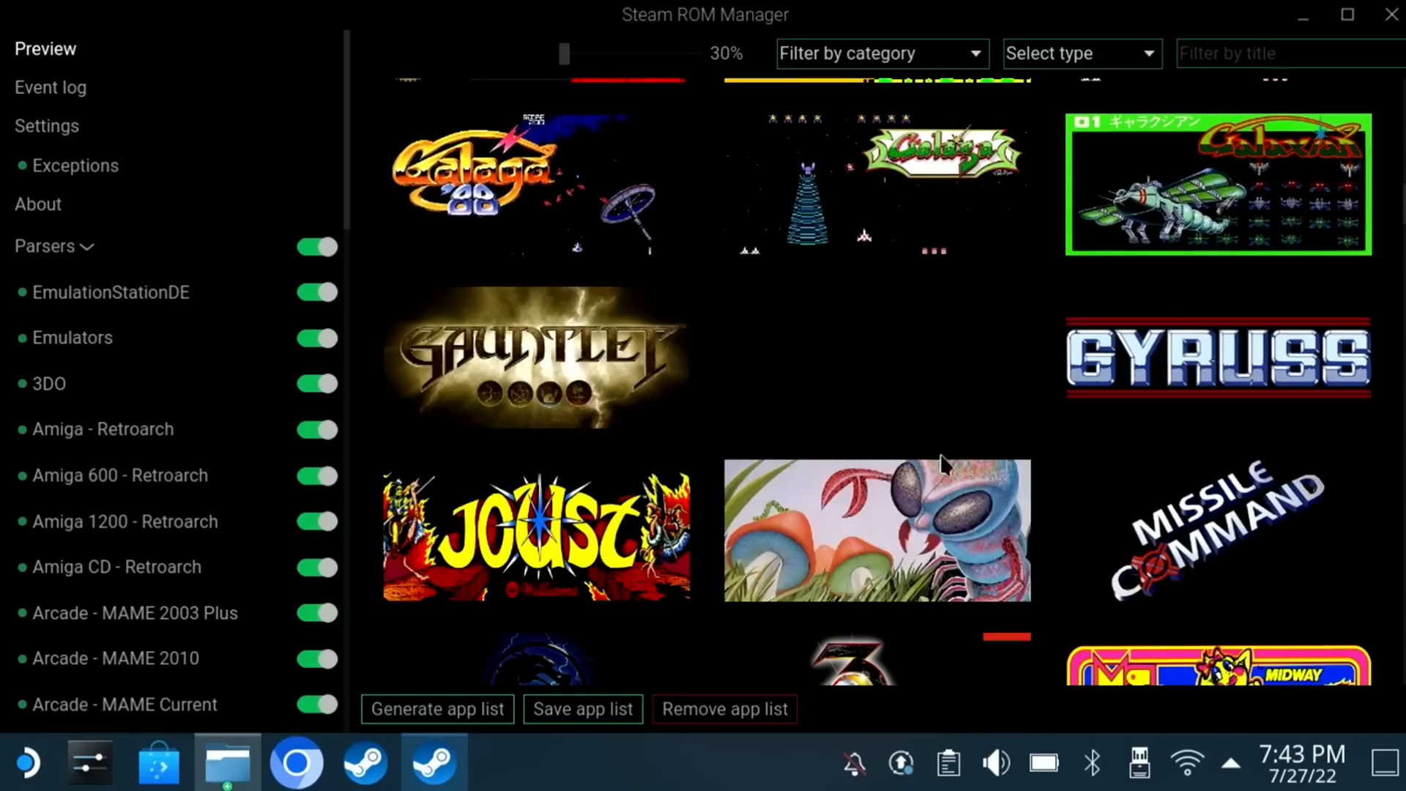
{"action": "mouse_move", "coordinate": [932, 386]}
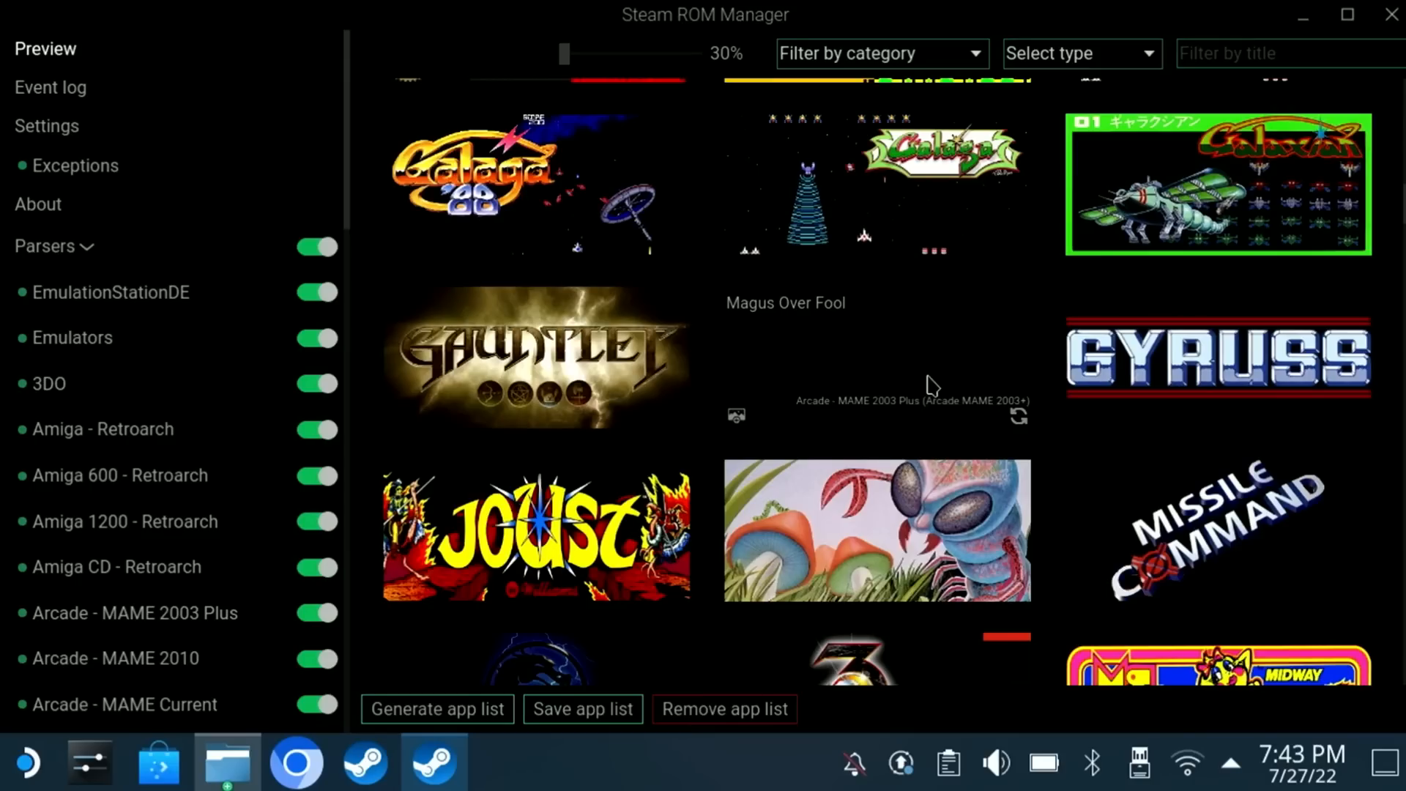
{"action": "scroll", "scroll_direction": "down", "scroll_amount": 3}
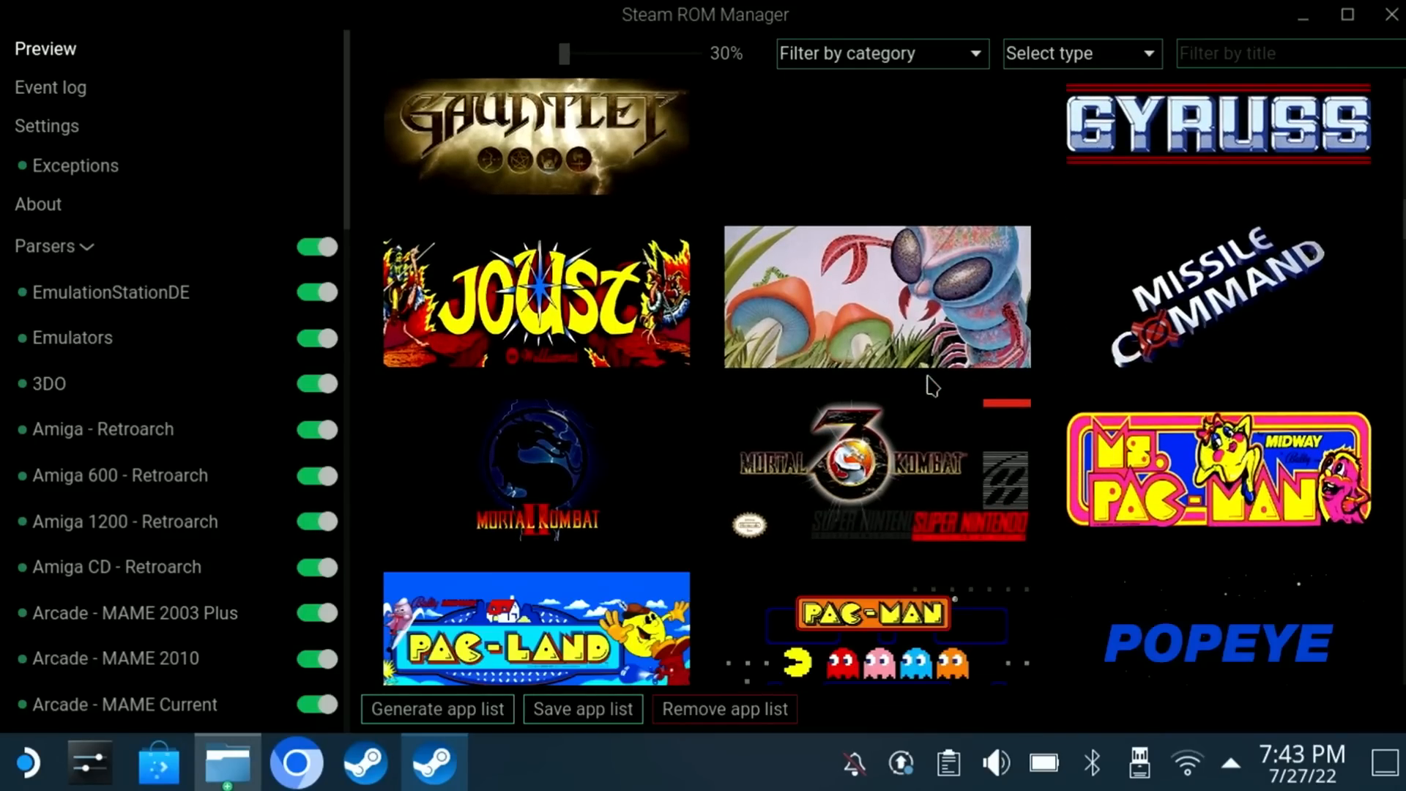
{"action": "scroll", "scroll_direction": "down", "scroll_amount": 3}
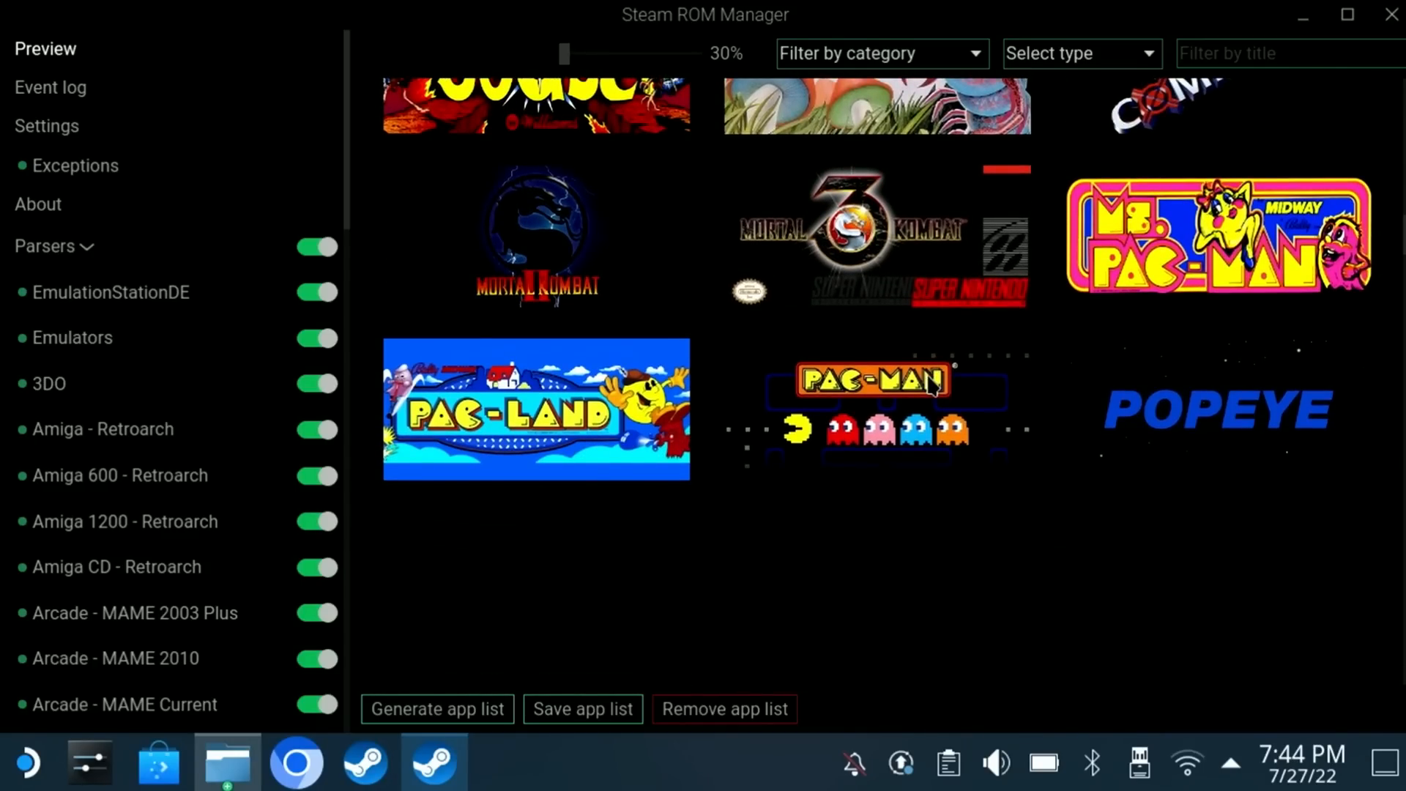
{"action": "scroll", "scroll_direction": "down", "scroll_amount": 3}
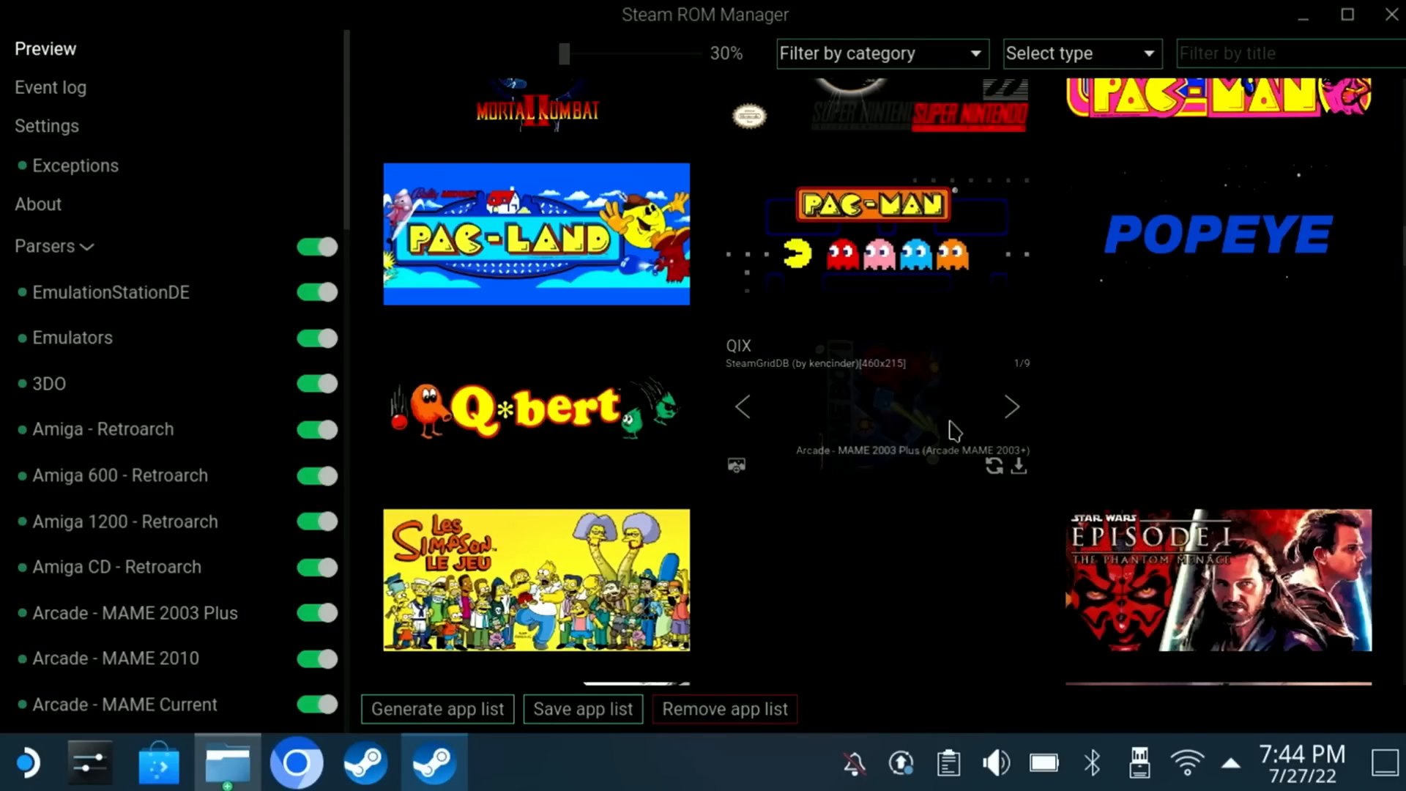
Cycle QIX's SteamGridDB artwork forward three times to the red QIX logo.
{"action": "left_click", "coordinate": [1011, 406]}
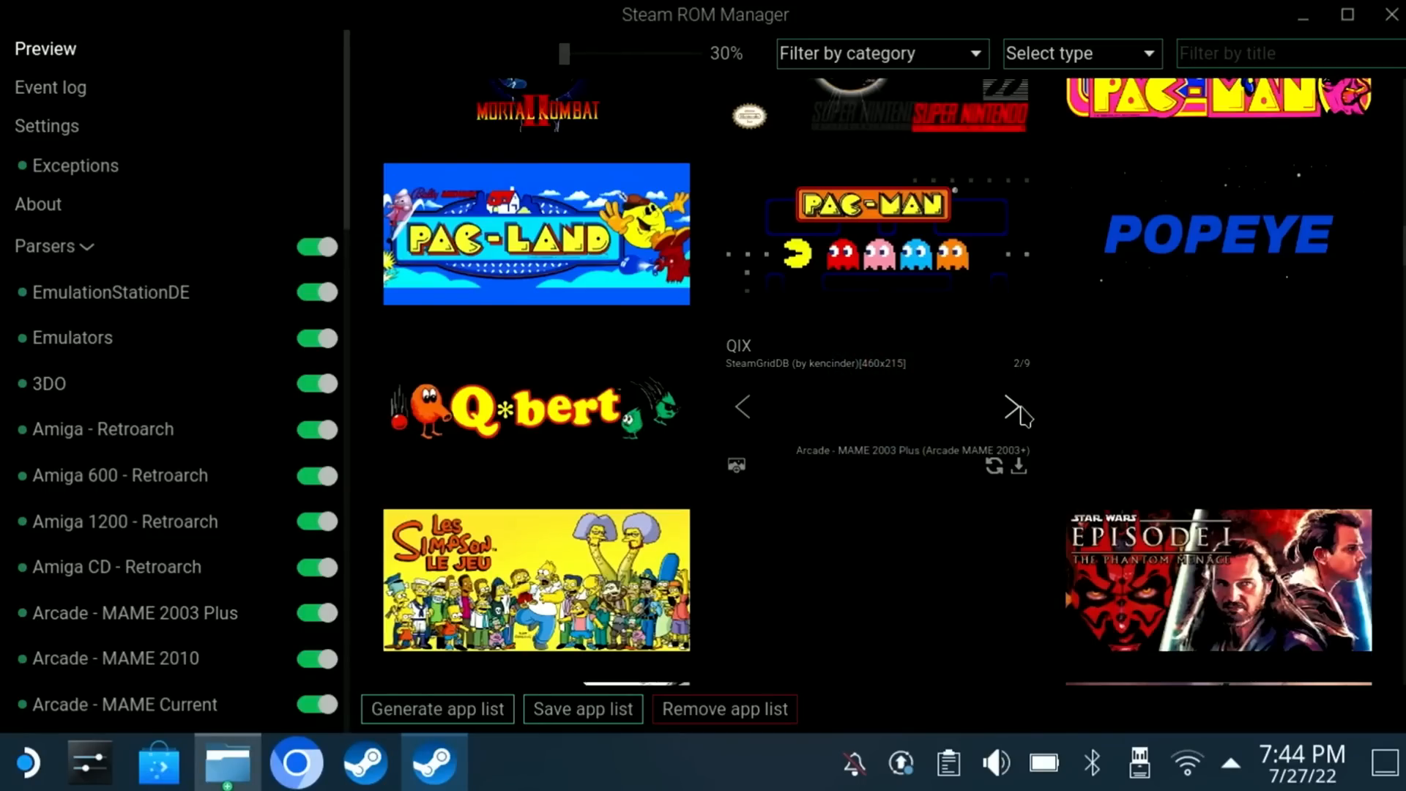
{"action": "left_click", "coordinate": [1011, 407]}
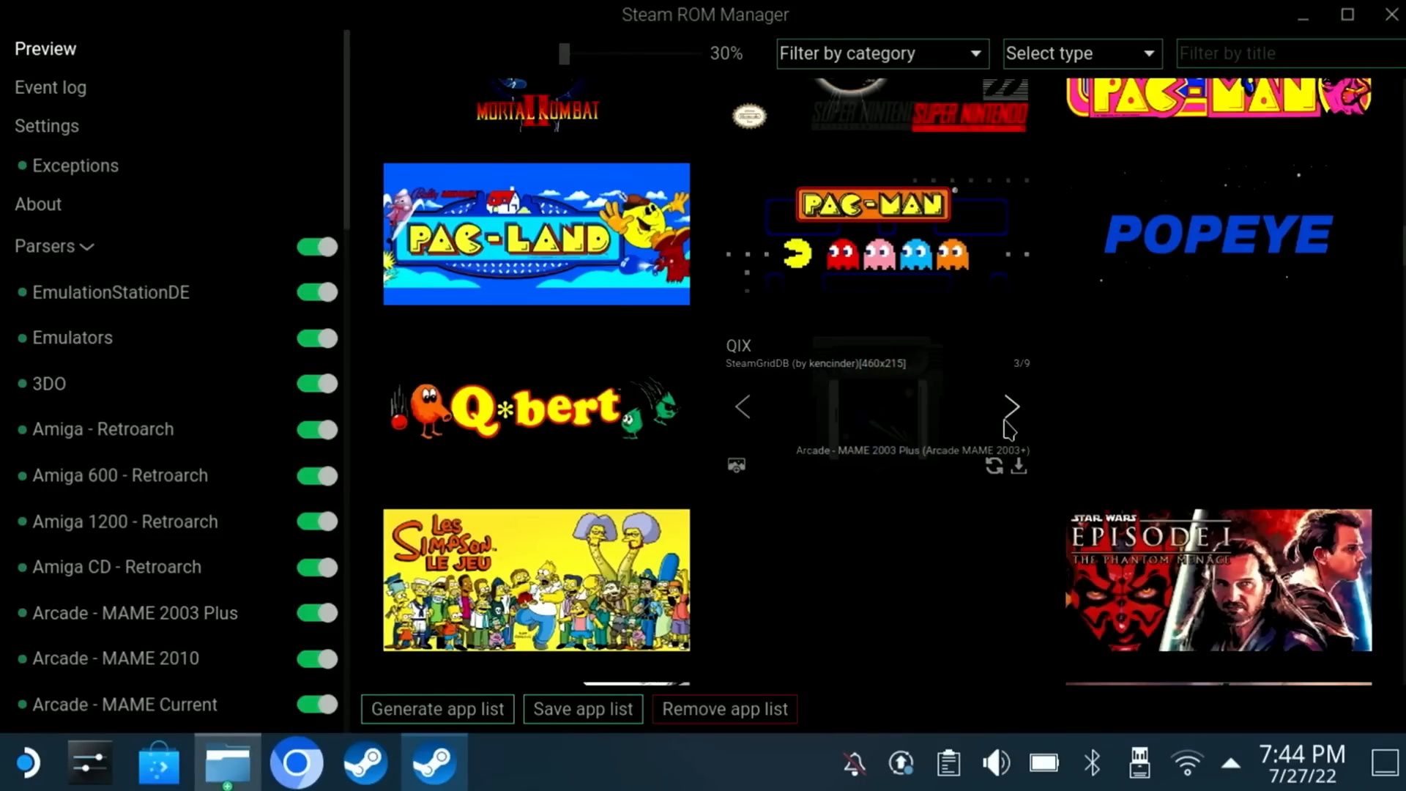
{"action": "left_click", "coordinate": [1011, 407]}
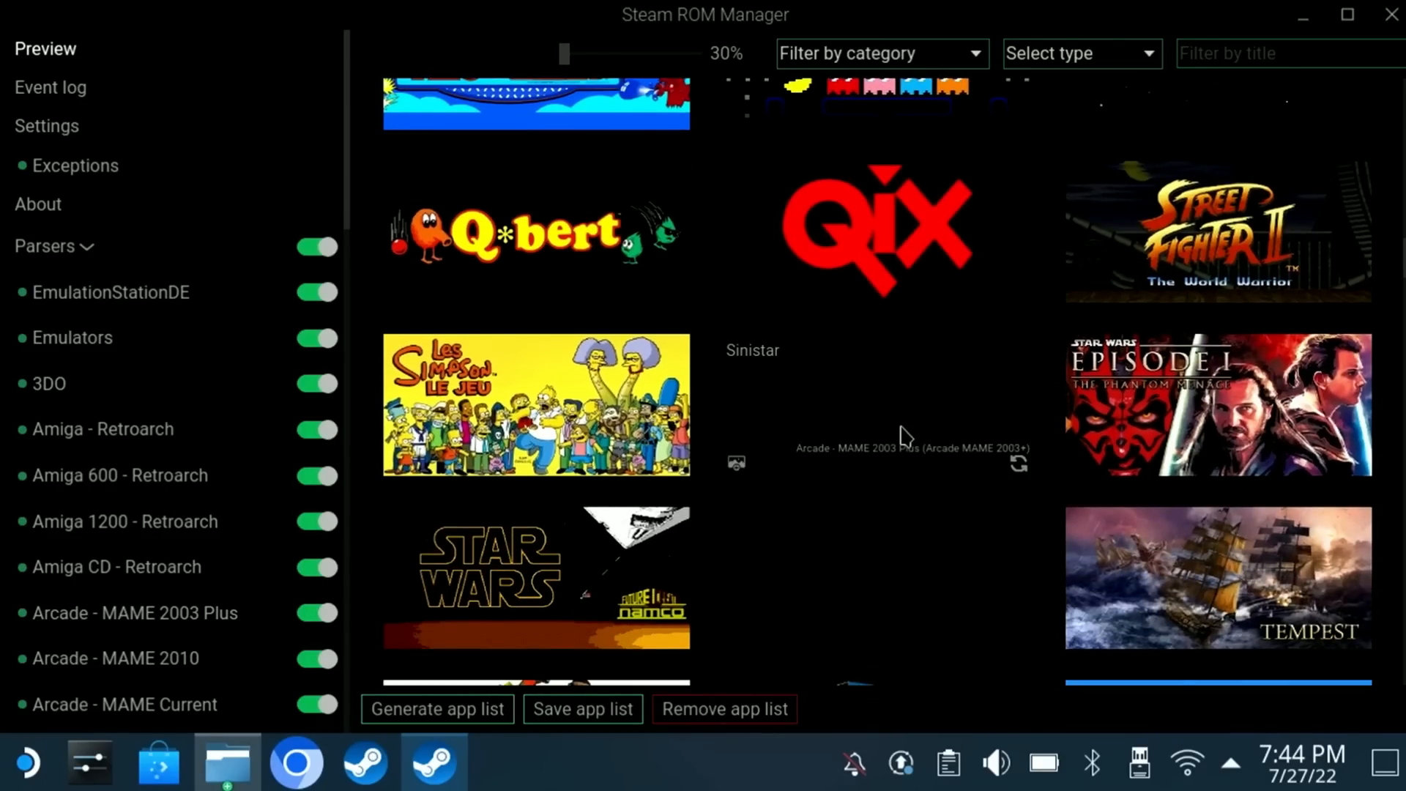
{"action": "left_click", "coordinate": [295, 762]}
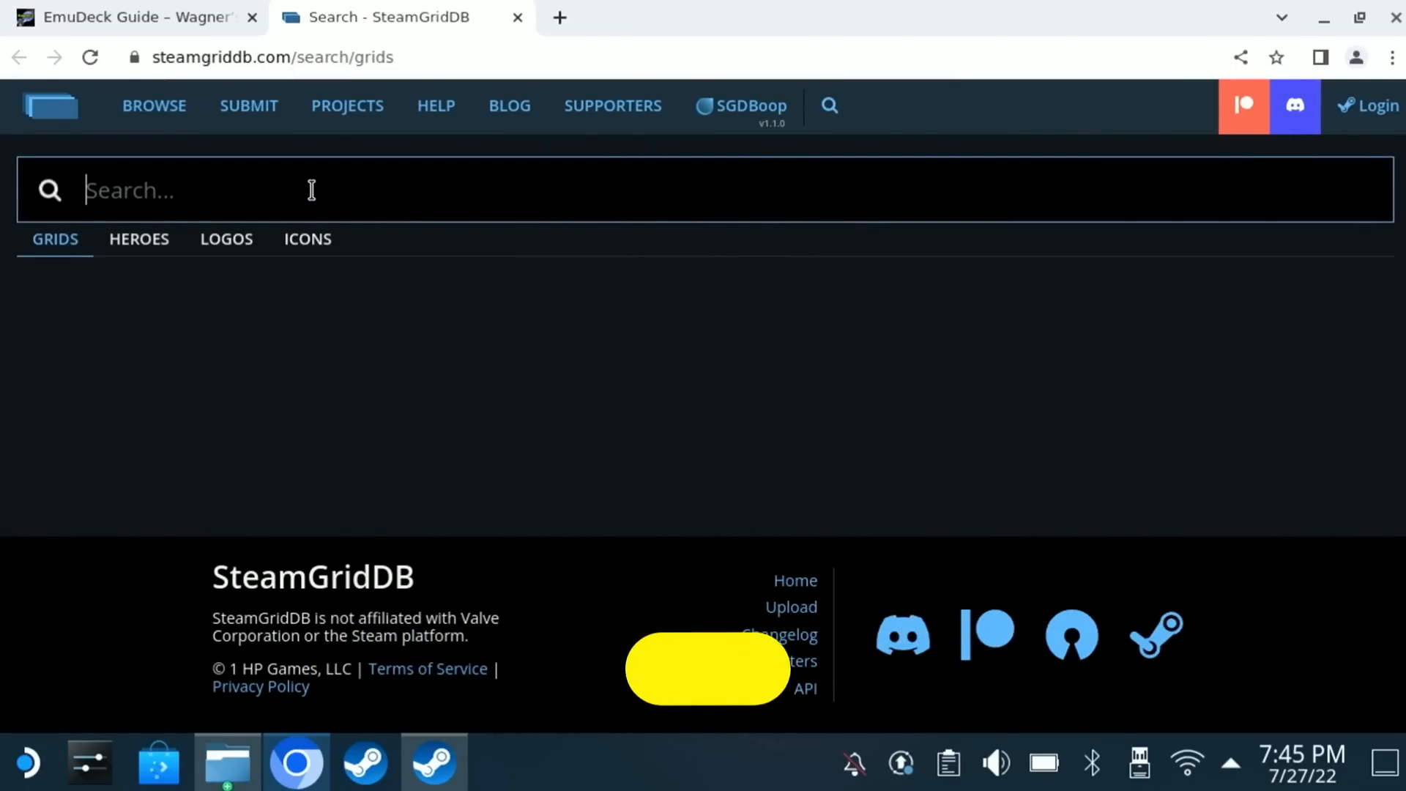
Search SteamGridDB for Sinistar and save its logo to Downloads as sinistar.png.
{"action": "type", "text": "sin"}
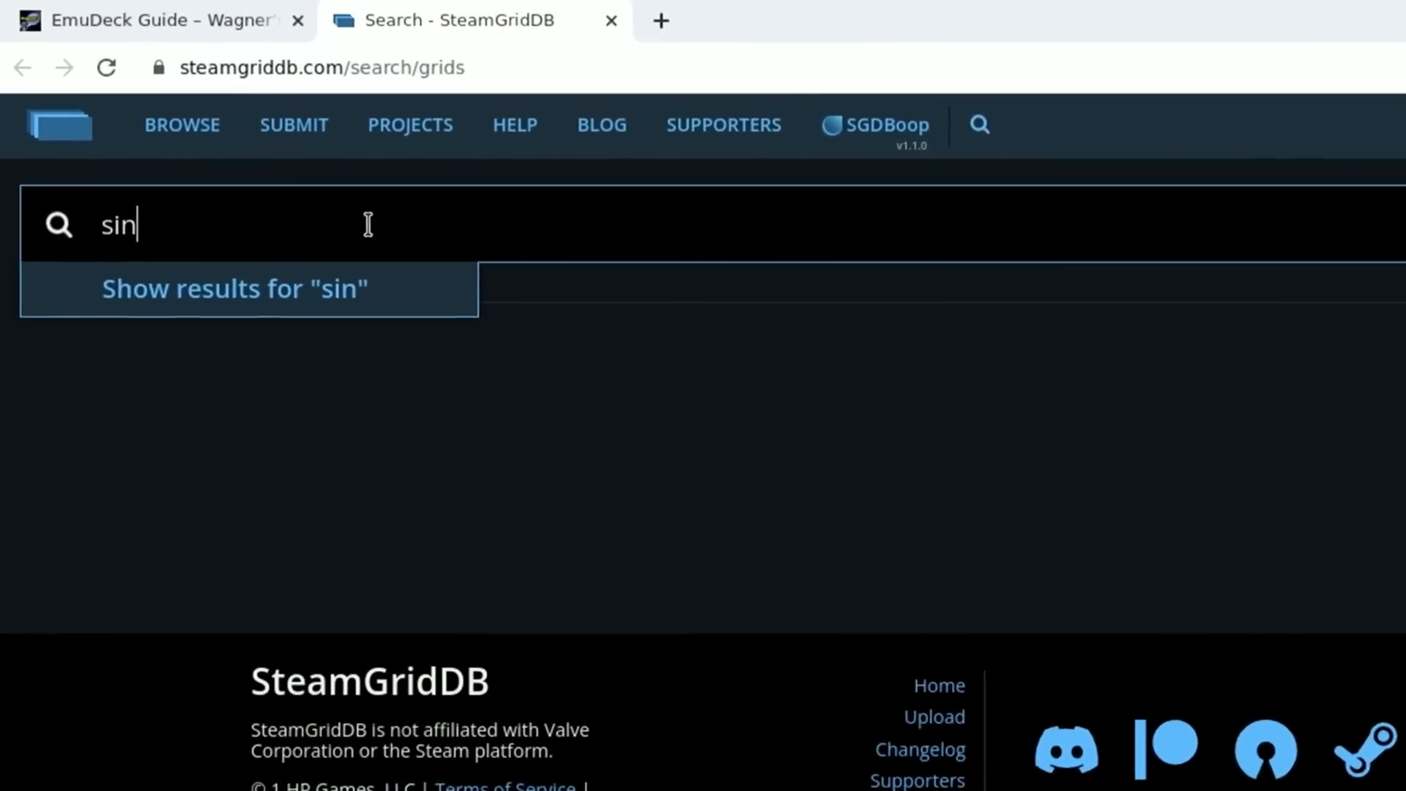
{"action": "type", "text": "istar"}
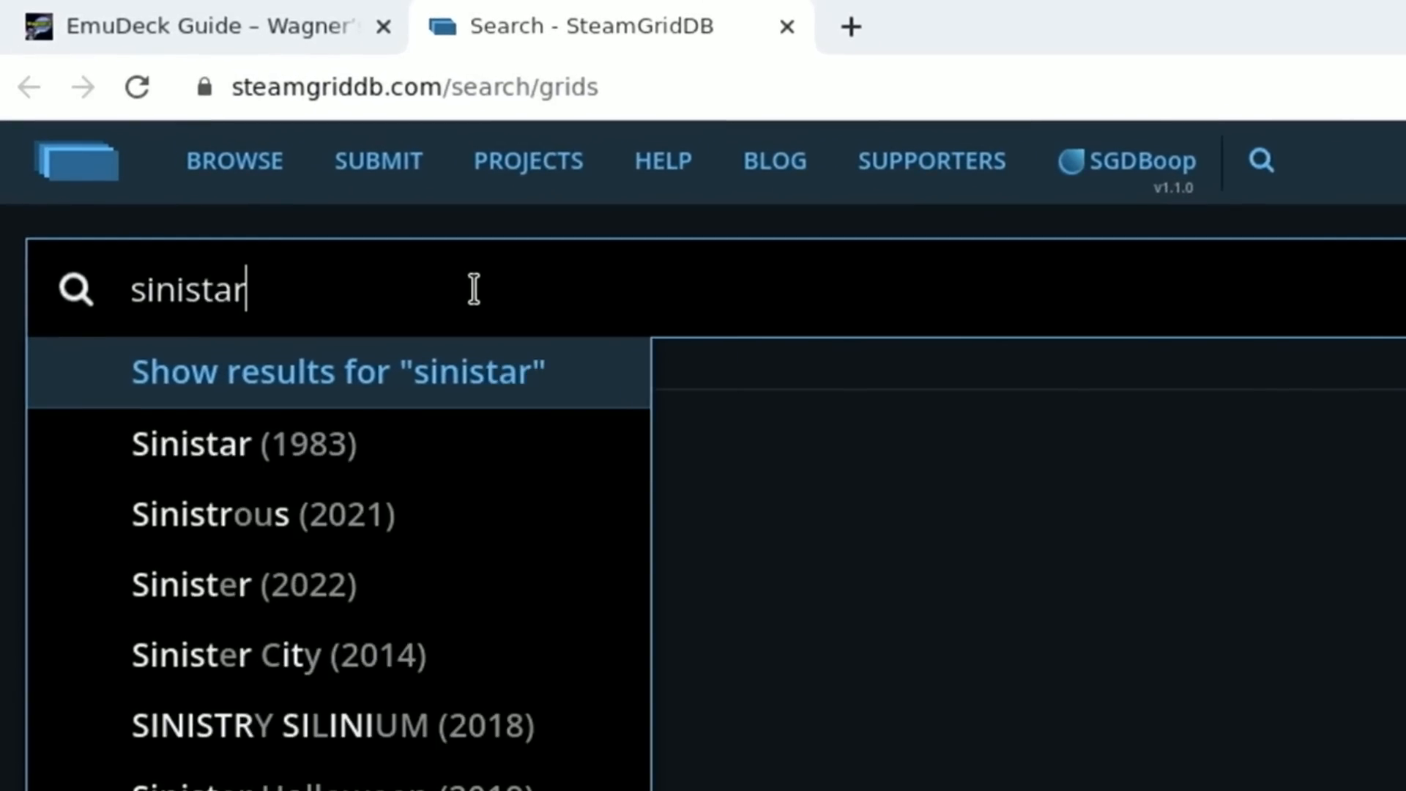
{"action": "left_click", "coordinate": [337, 371]}
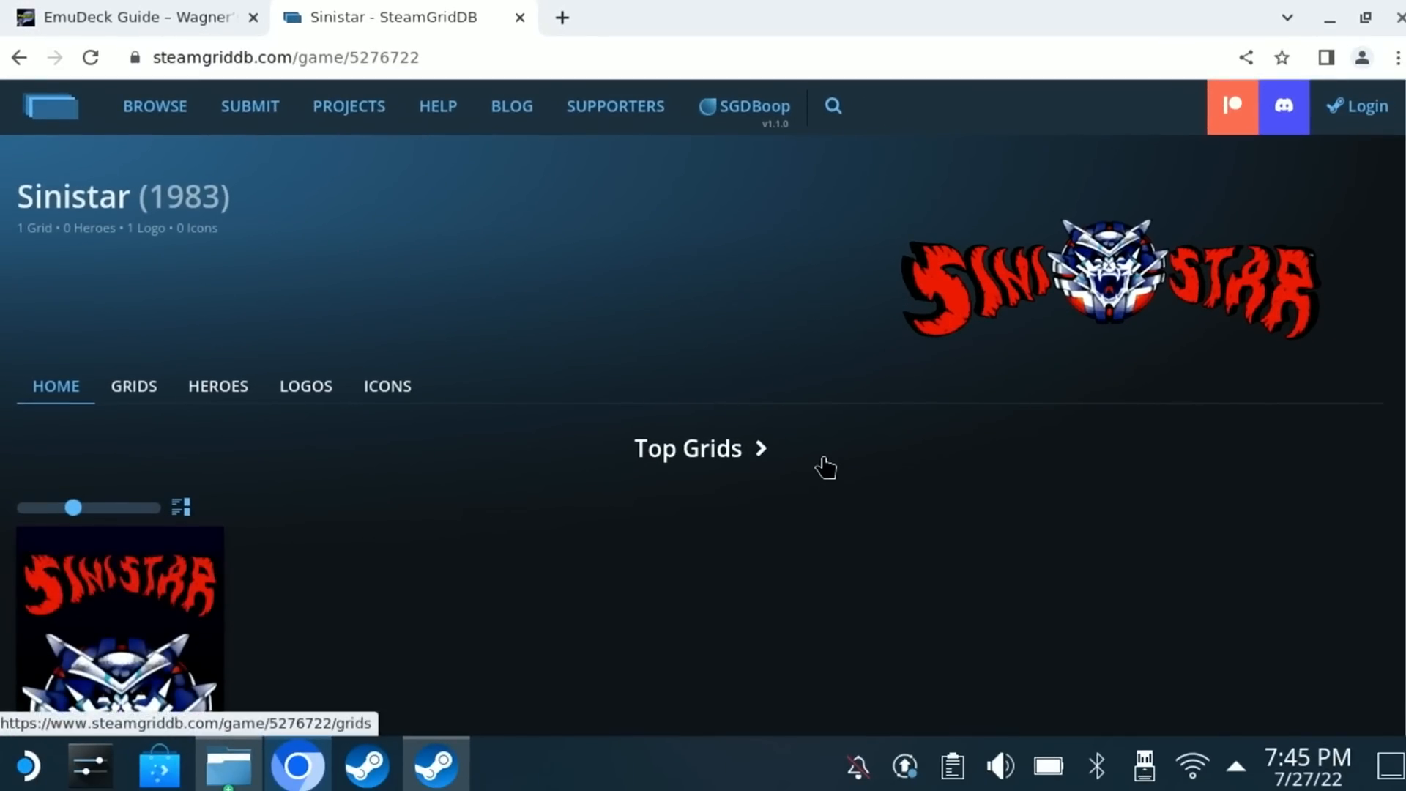
{"action": "scroll", "scroll_direction": "down", "scroll_amount": 3}
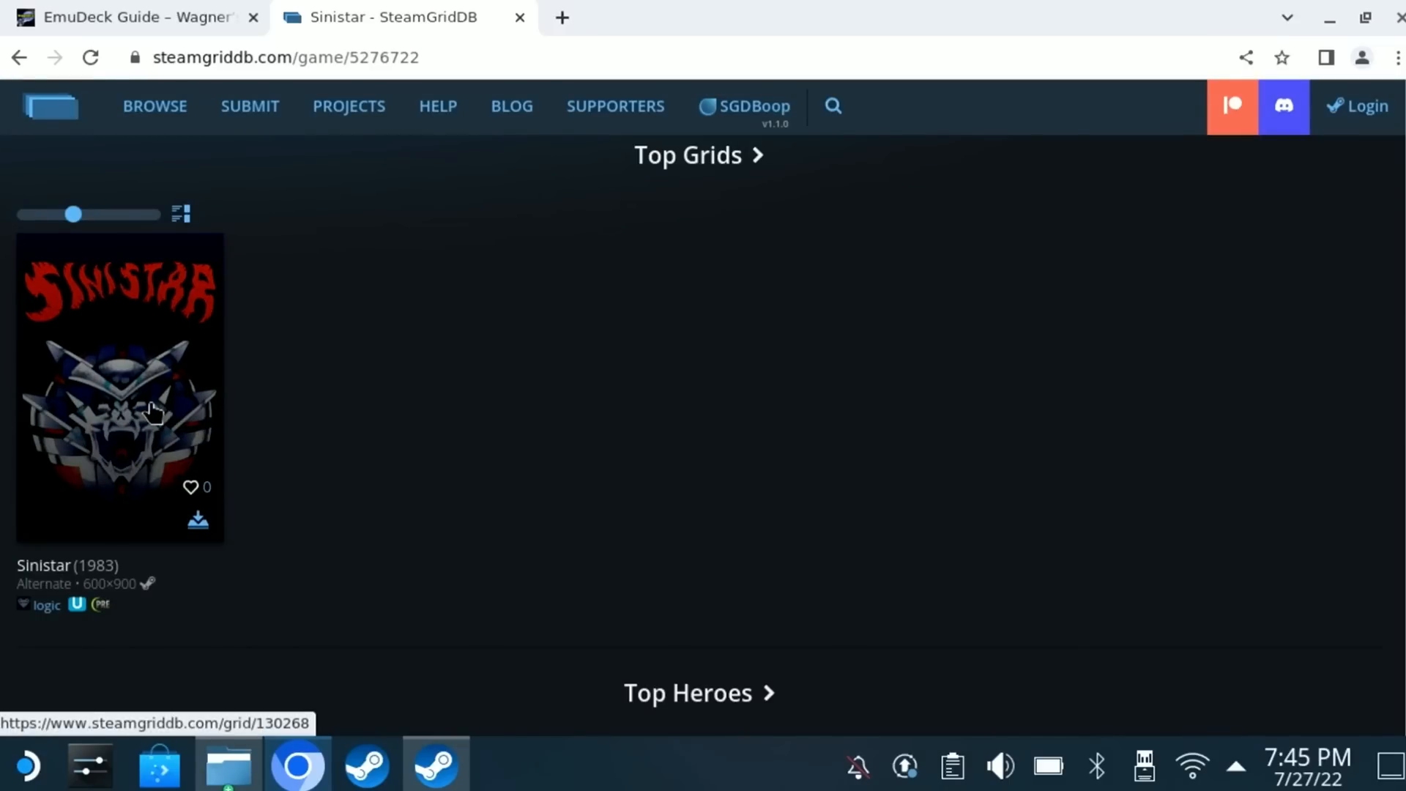
{"action": "scroll", "scroll_direction": "down", "scroll_amount": 3}
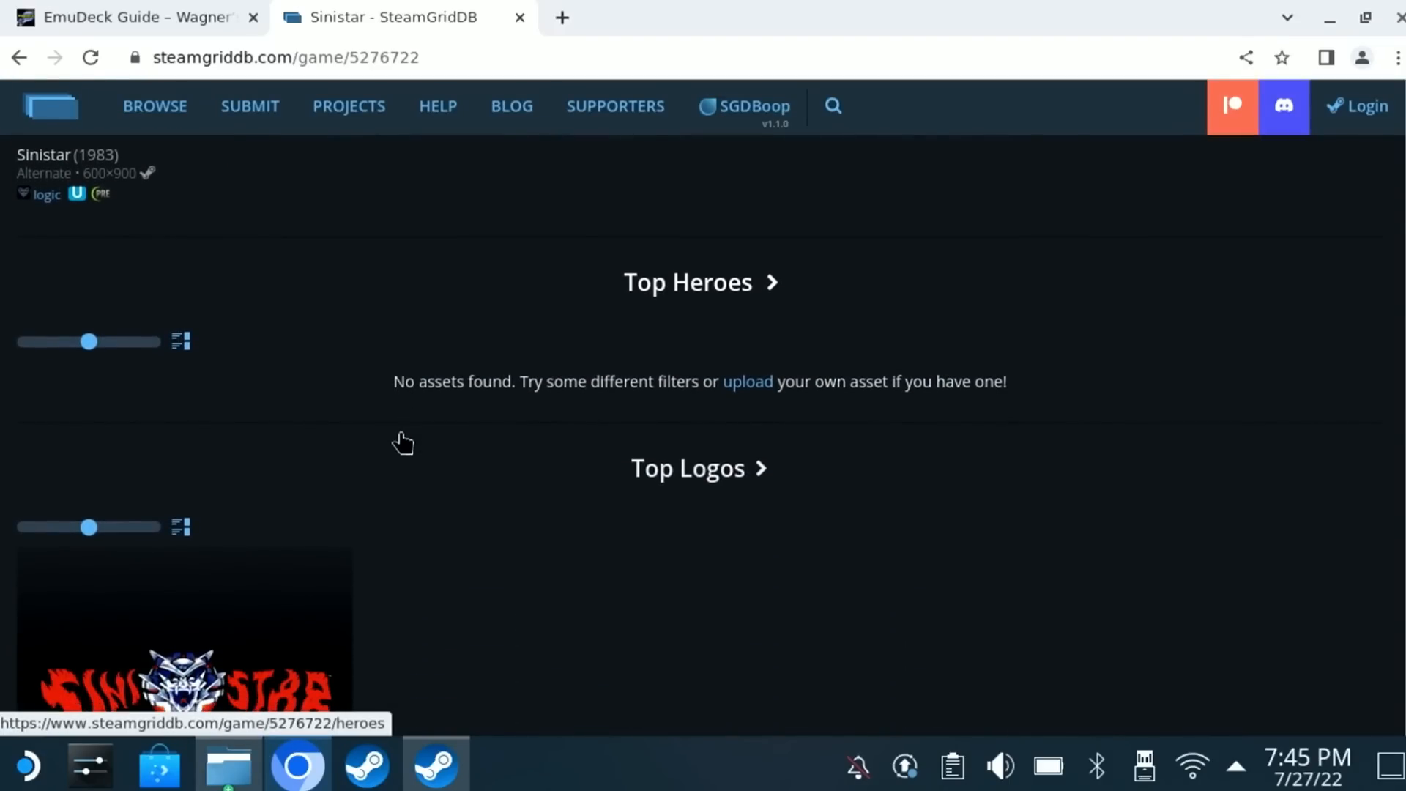
{"action": "scroll", "scroll_direction": "down", "scroll_amount": 3}
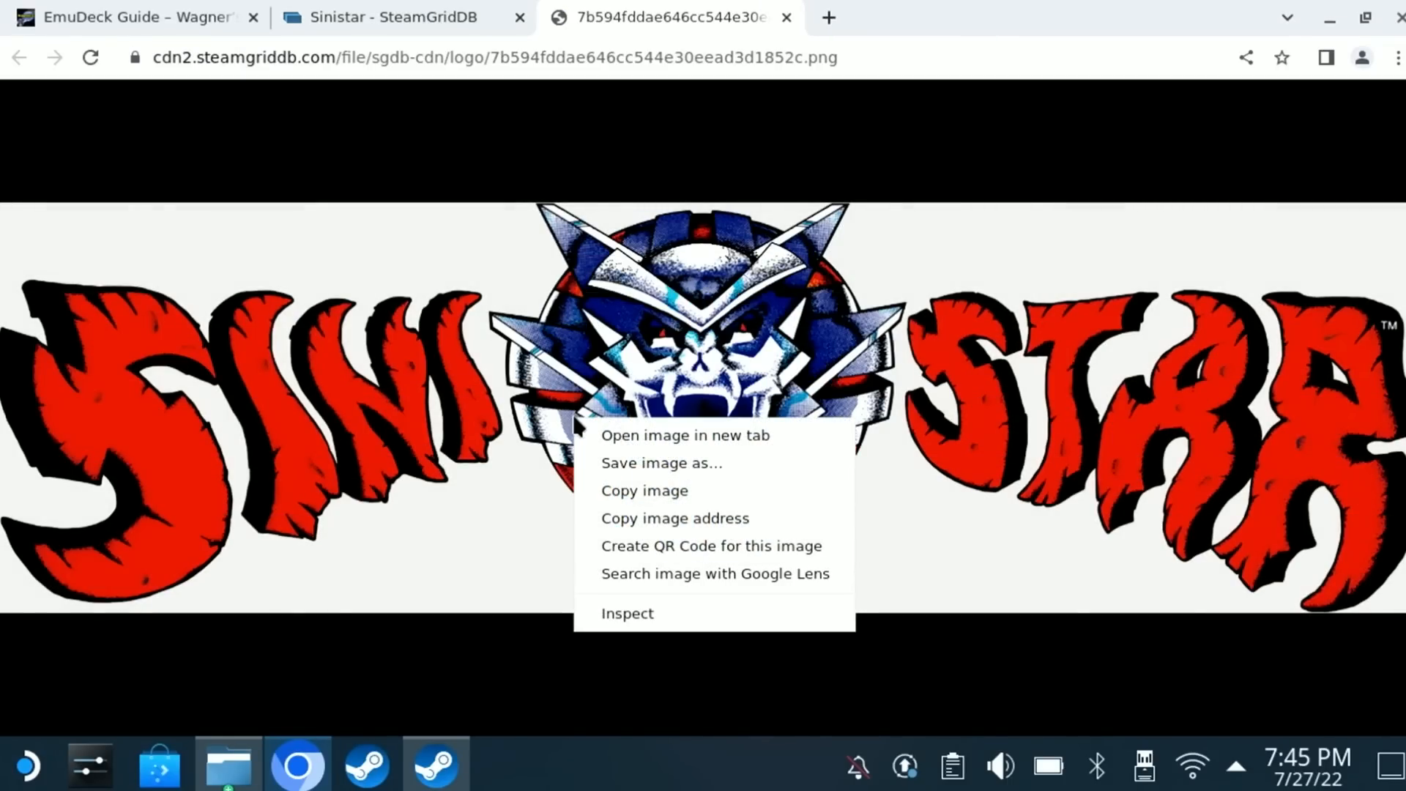
{"action": "mouse_move", "coordinate": [654, 471]}
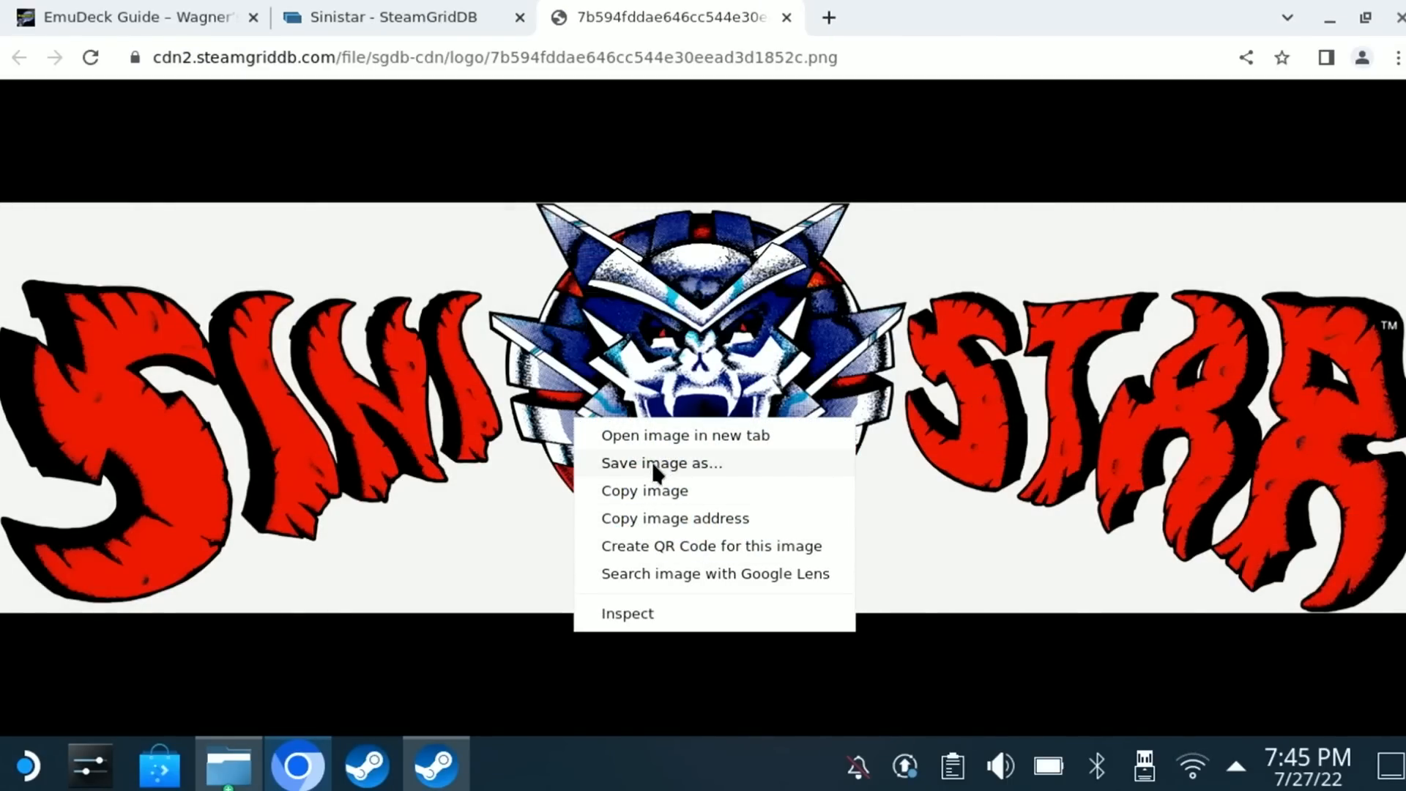
{"action": "left_click", "coordinate": [660, 463]}
{"action": "type", "text": "sinistar.png"}
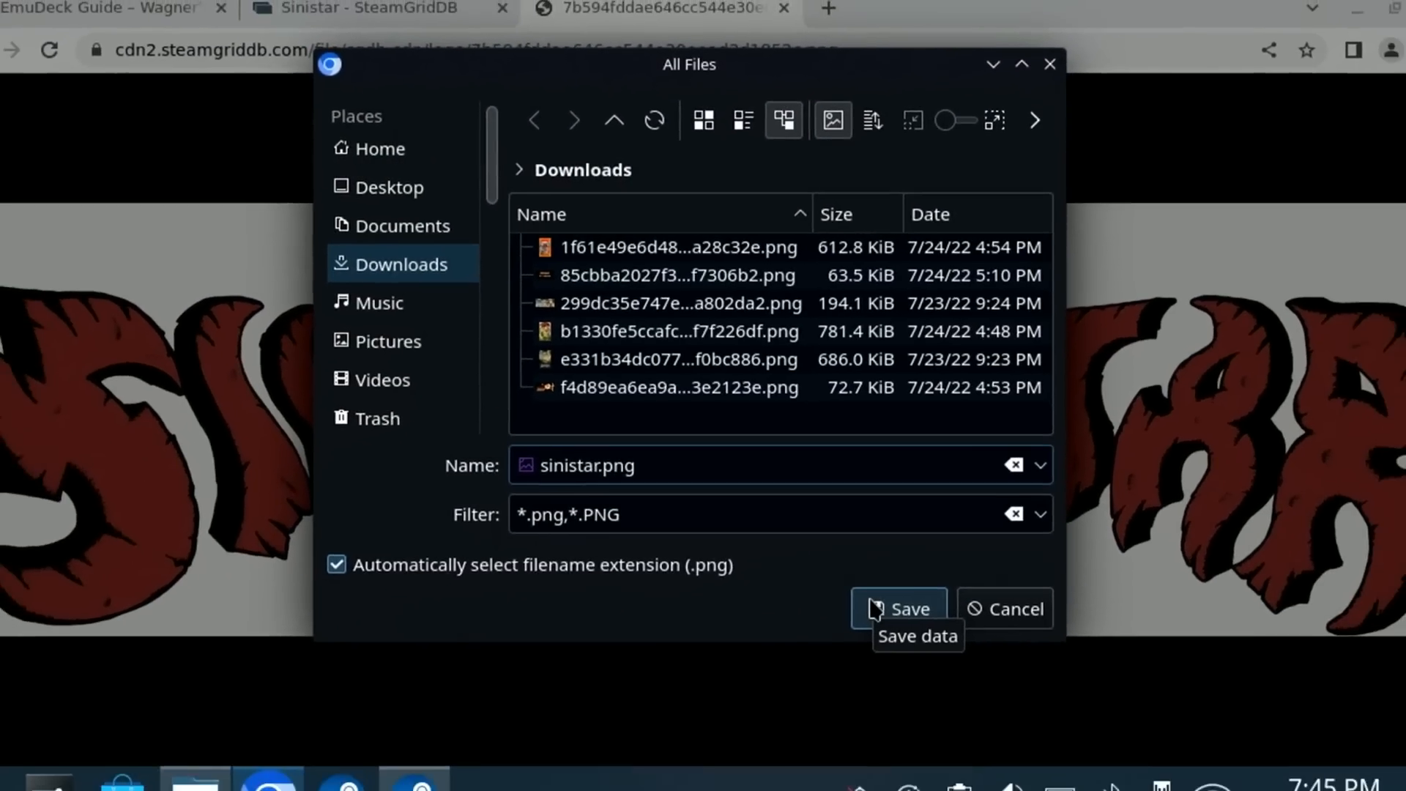
{"action": "left_click", "coordinate": [907, 608]}
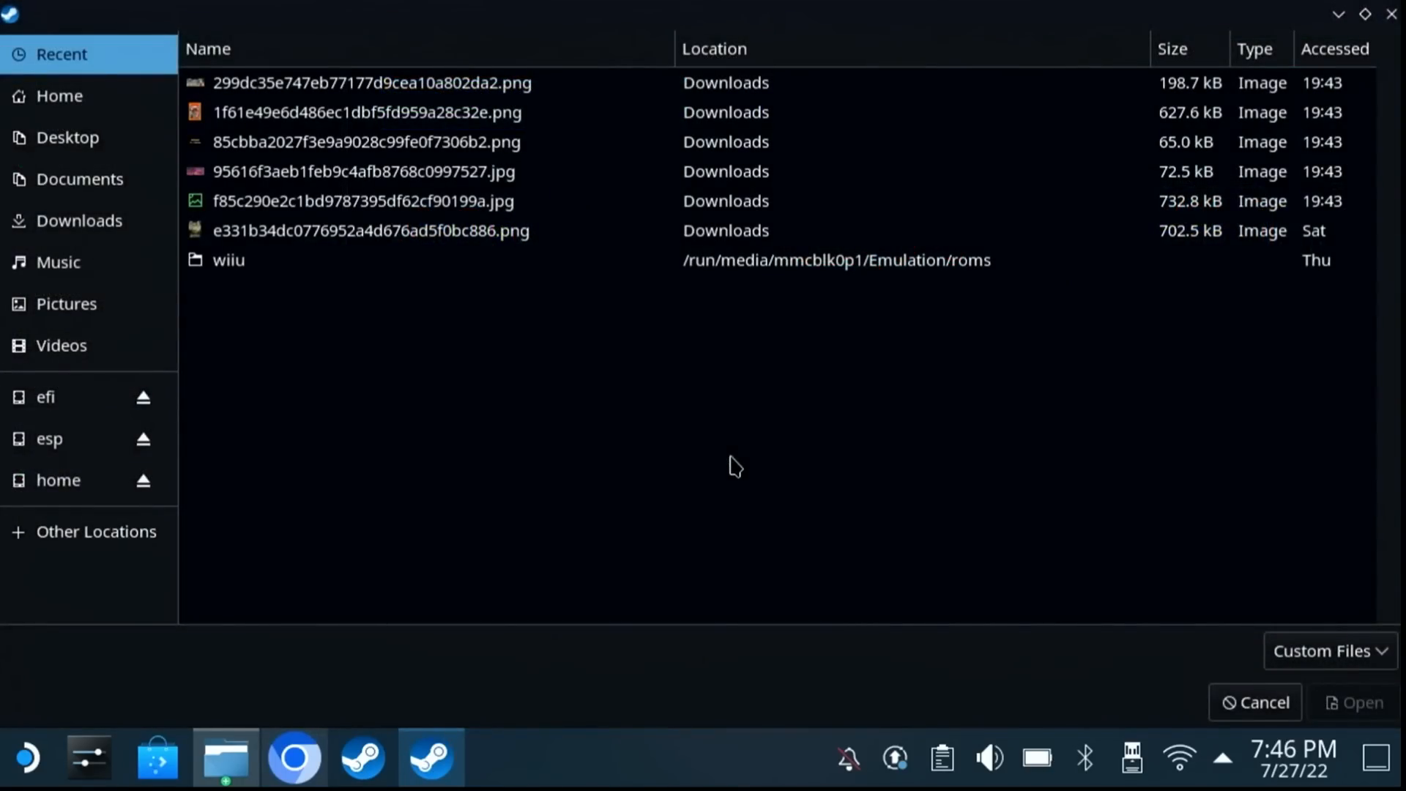
Set sinistar.png from the Downloads folder as the Sinistar game's artwork.
{"action": "left_click", "coordinate": [367, 141]}
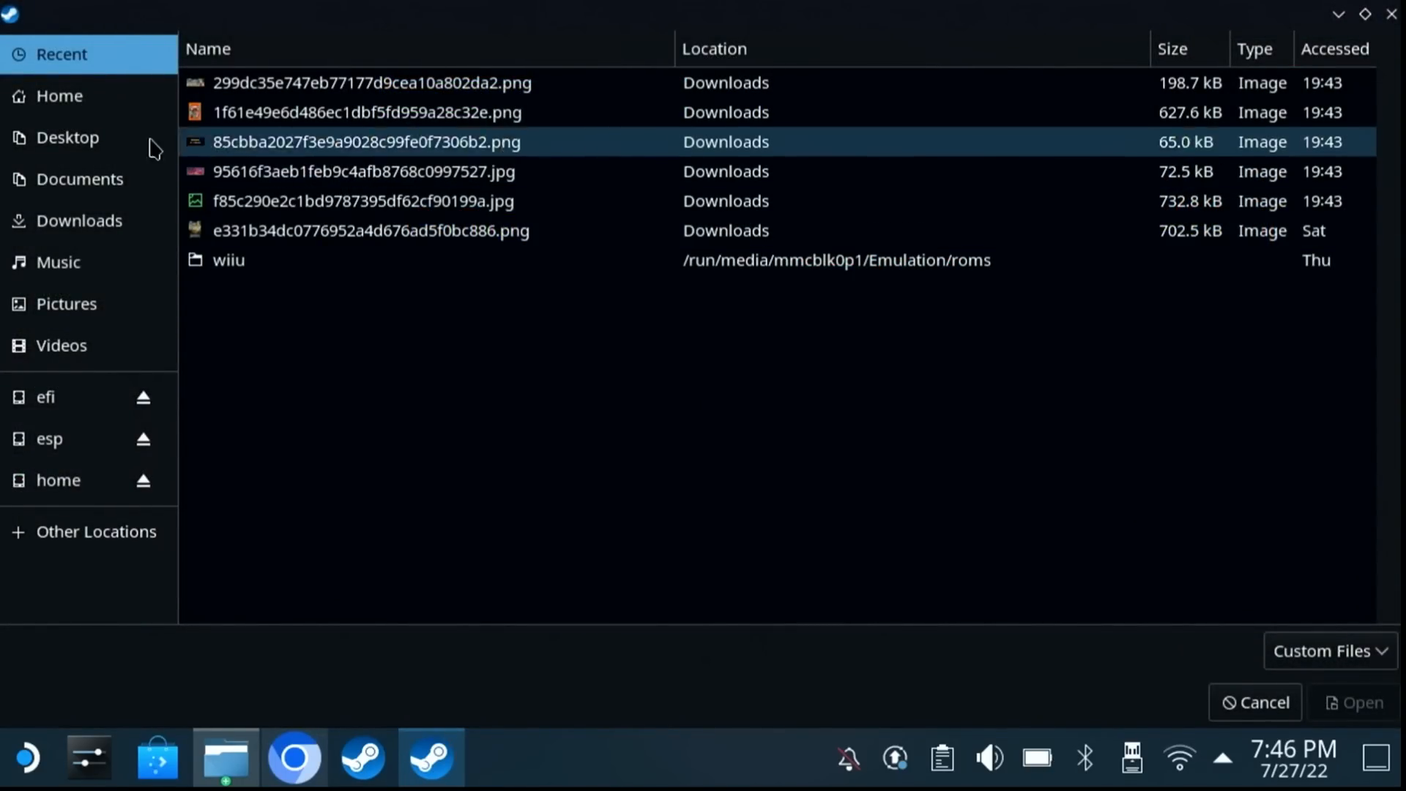
{"action": "left_click", "coordinate": [79, 221]}
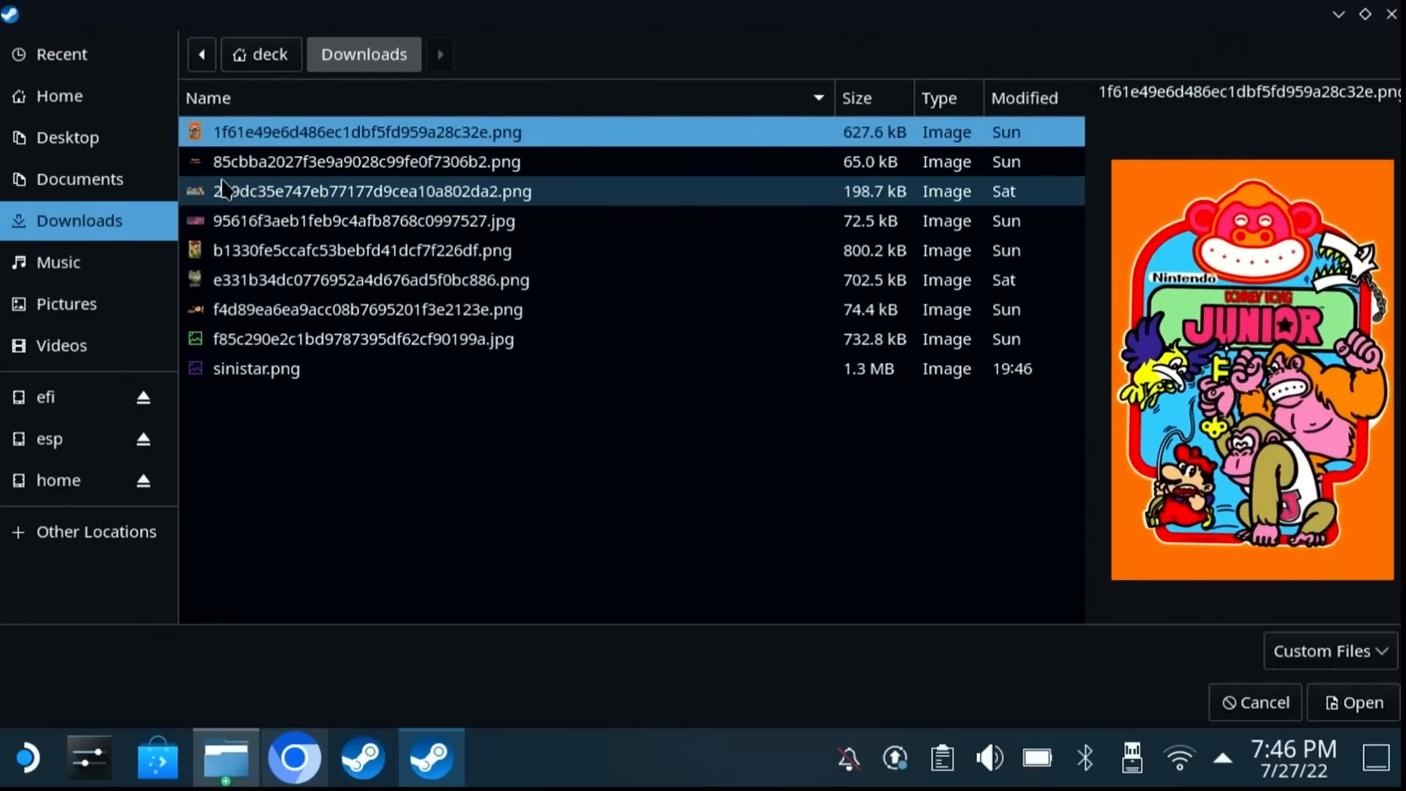
{"action": "left_click", "coordinate": [256, 368]}
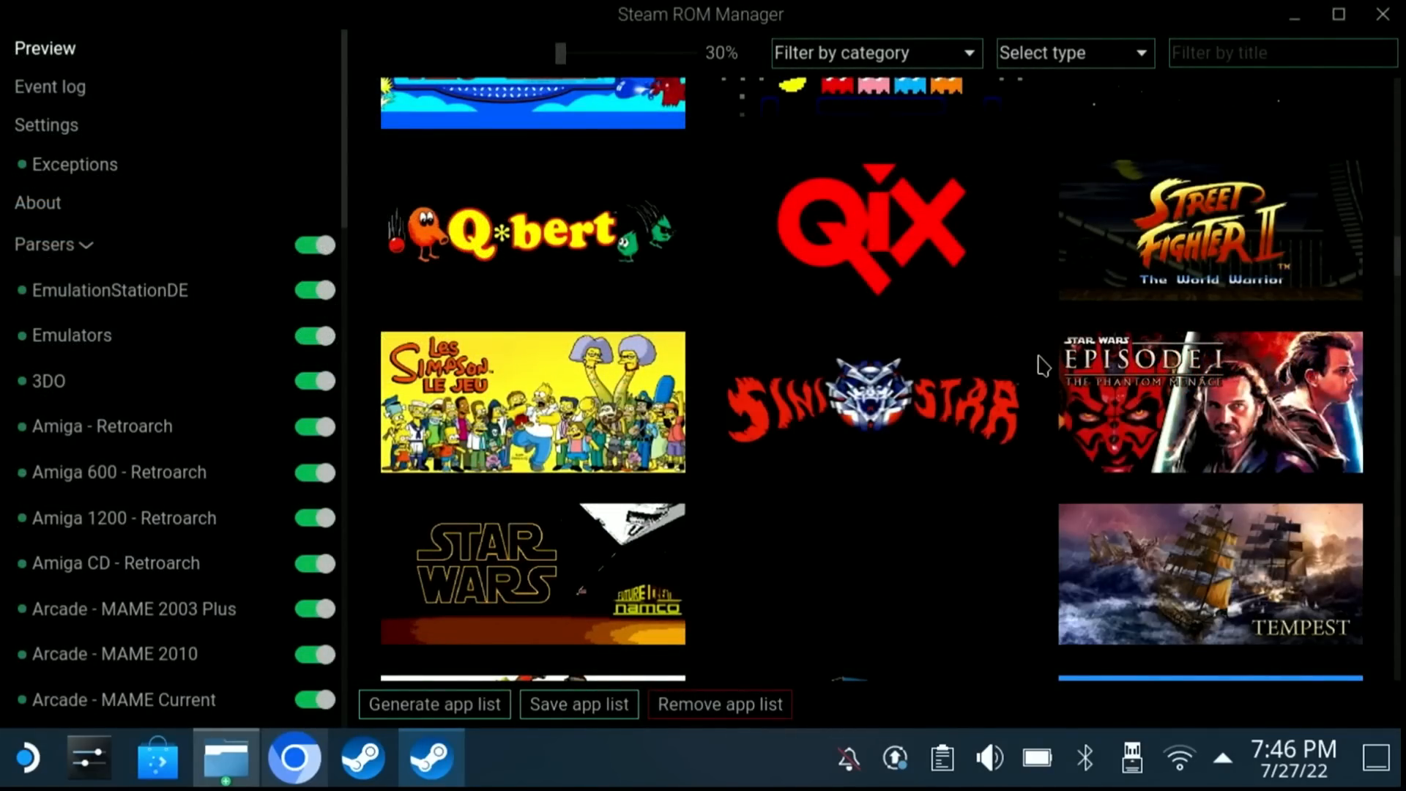
Switch the artwork type to Posters and scroll down to the PlayStation posters.
{"action": "scroll", "scroll_direction": "down", "scroll_amount": 3}
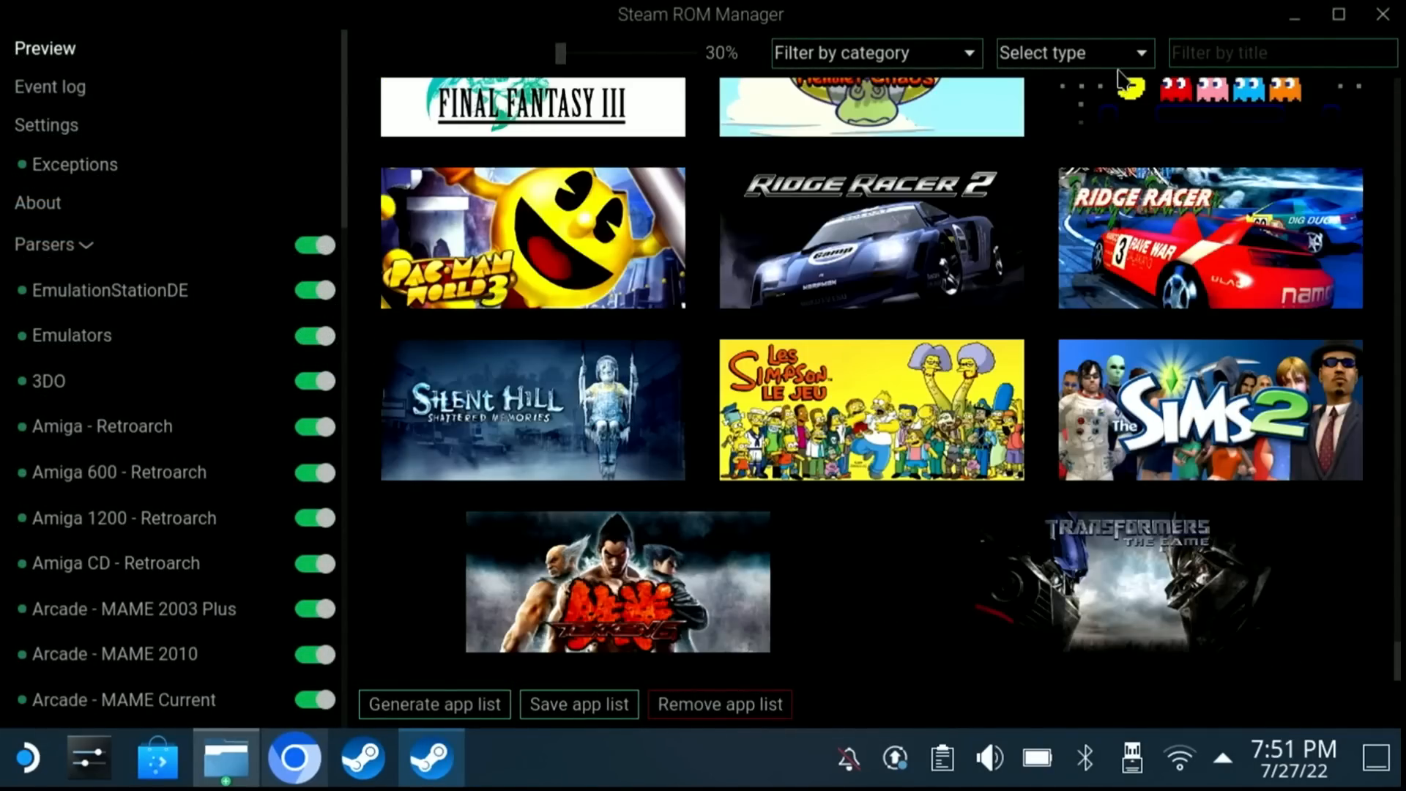
{"action": "left_click", "coordinate": [1074, 53]}
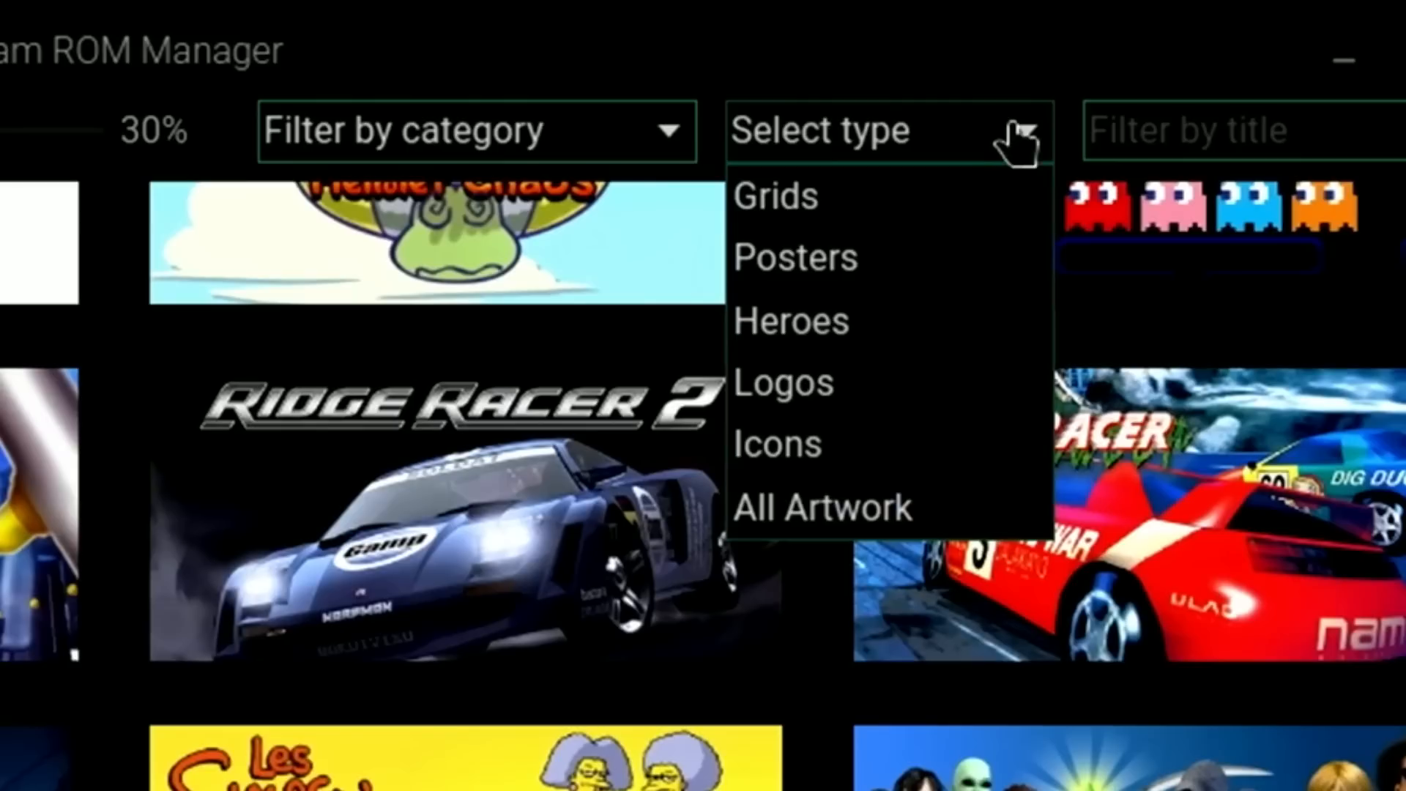
{"action": "left_click", "coordinate": [792, 258]}
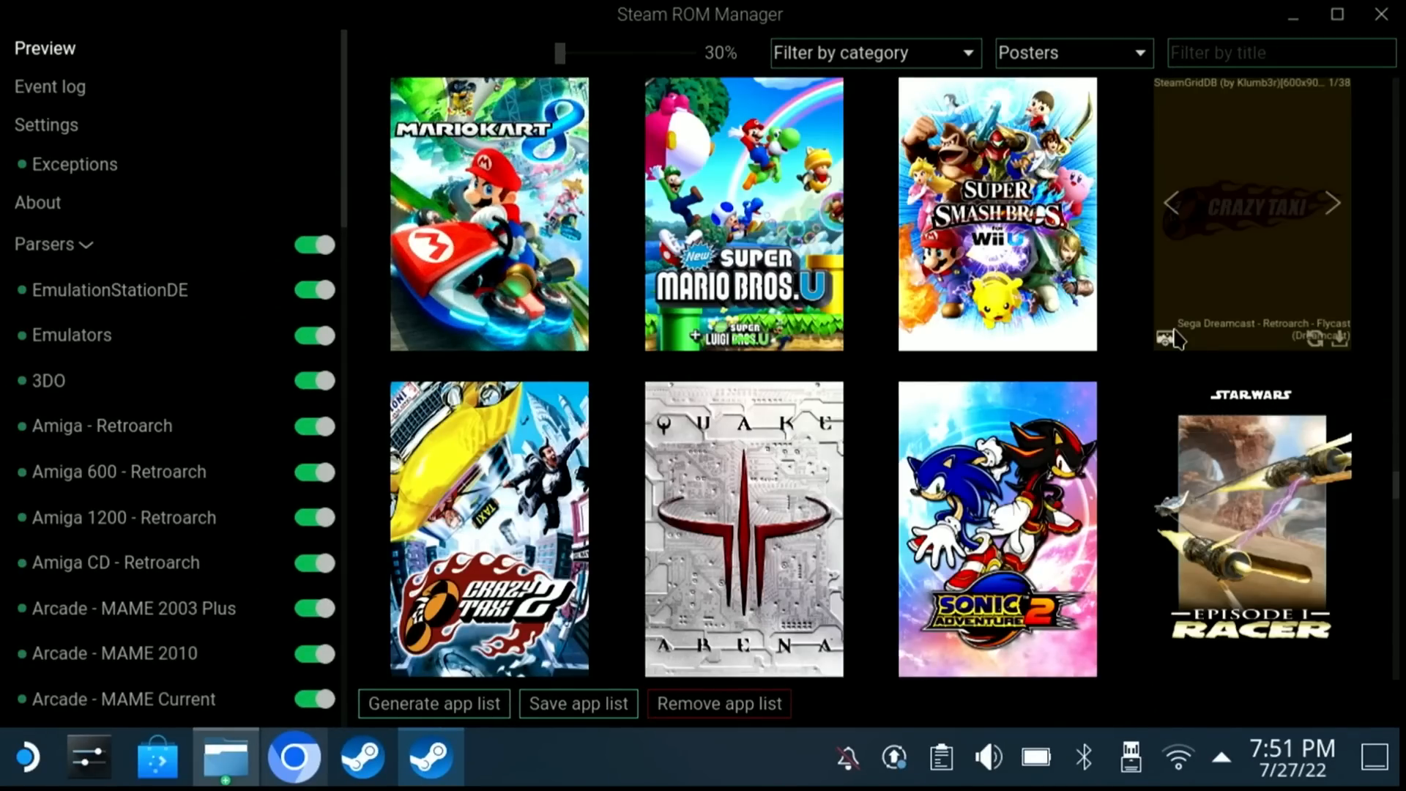
{"action": "scroll", "scroll_direction": "down", "scroll_amount": 3}
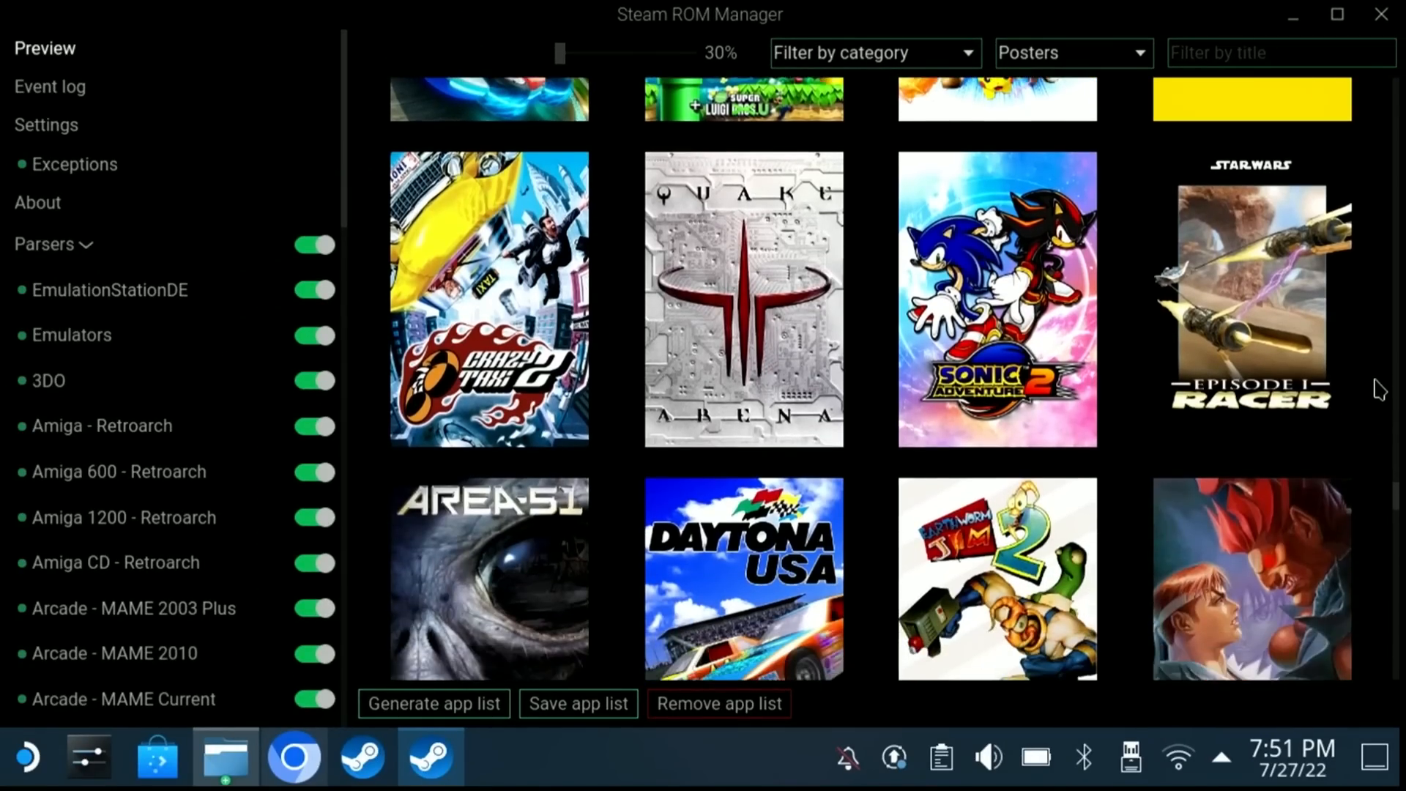
{"action": "scroll", "scroll_direction": "down", "scroll_amount": 3}
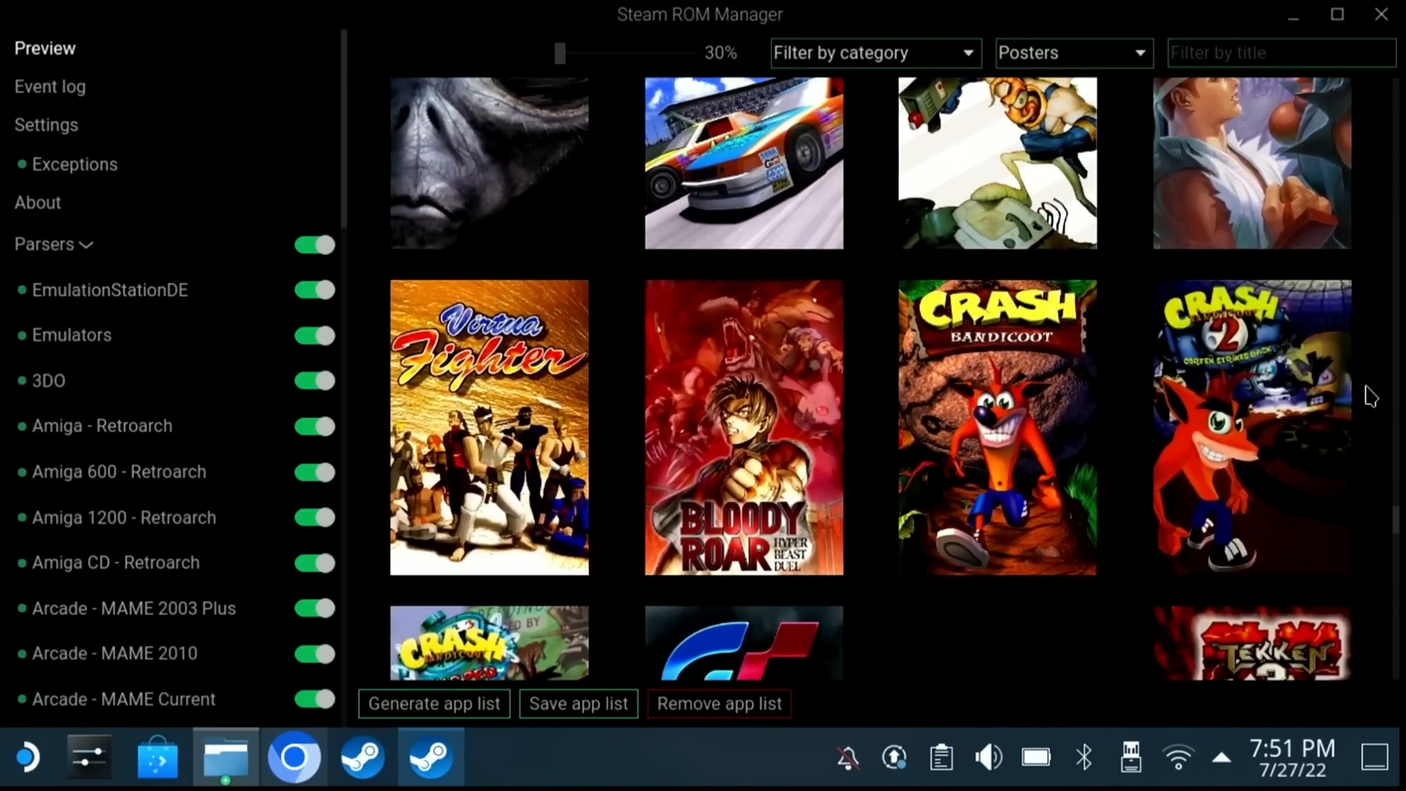
{"action": "scroll", "scroll_direction": "down", "scroll_amount": 3}
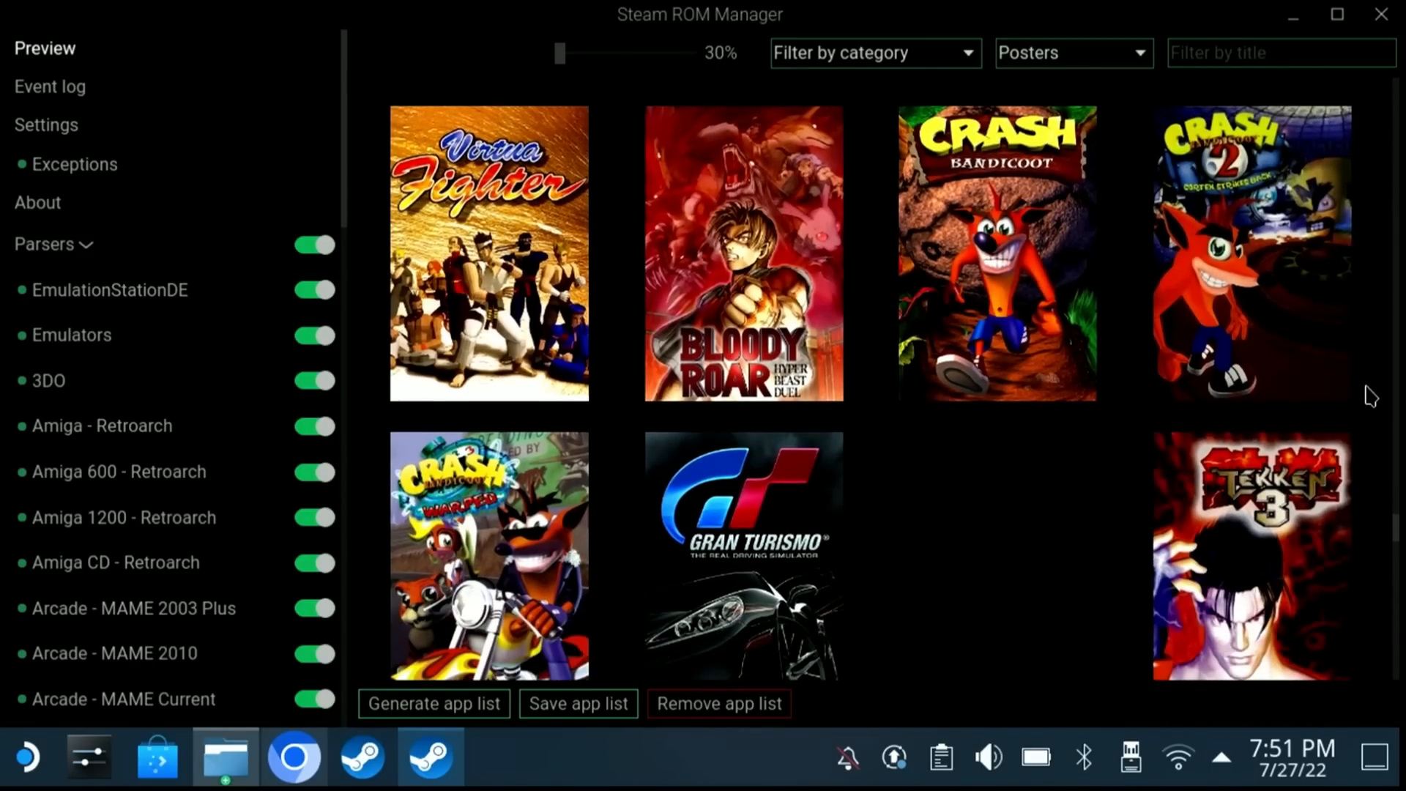
{"action": "scroll", "scroll_direction": "down", "scroll_amount": 3}
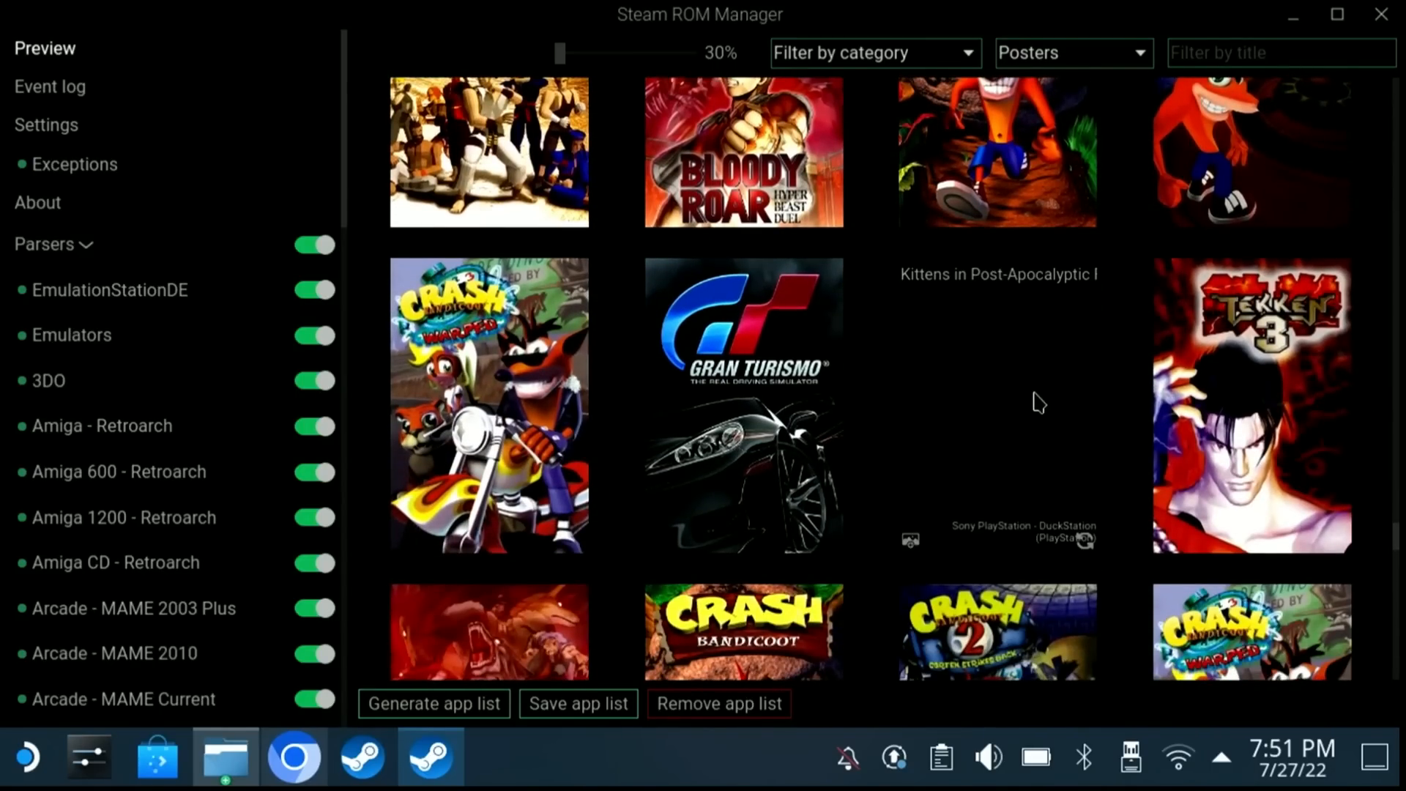
{"action": "scroll", "scroll_direction": "down", "scroll_amount": 3}
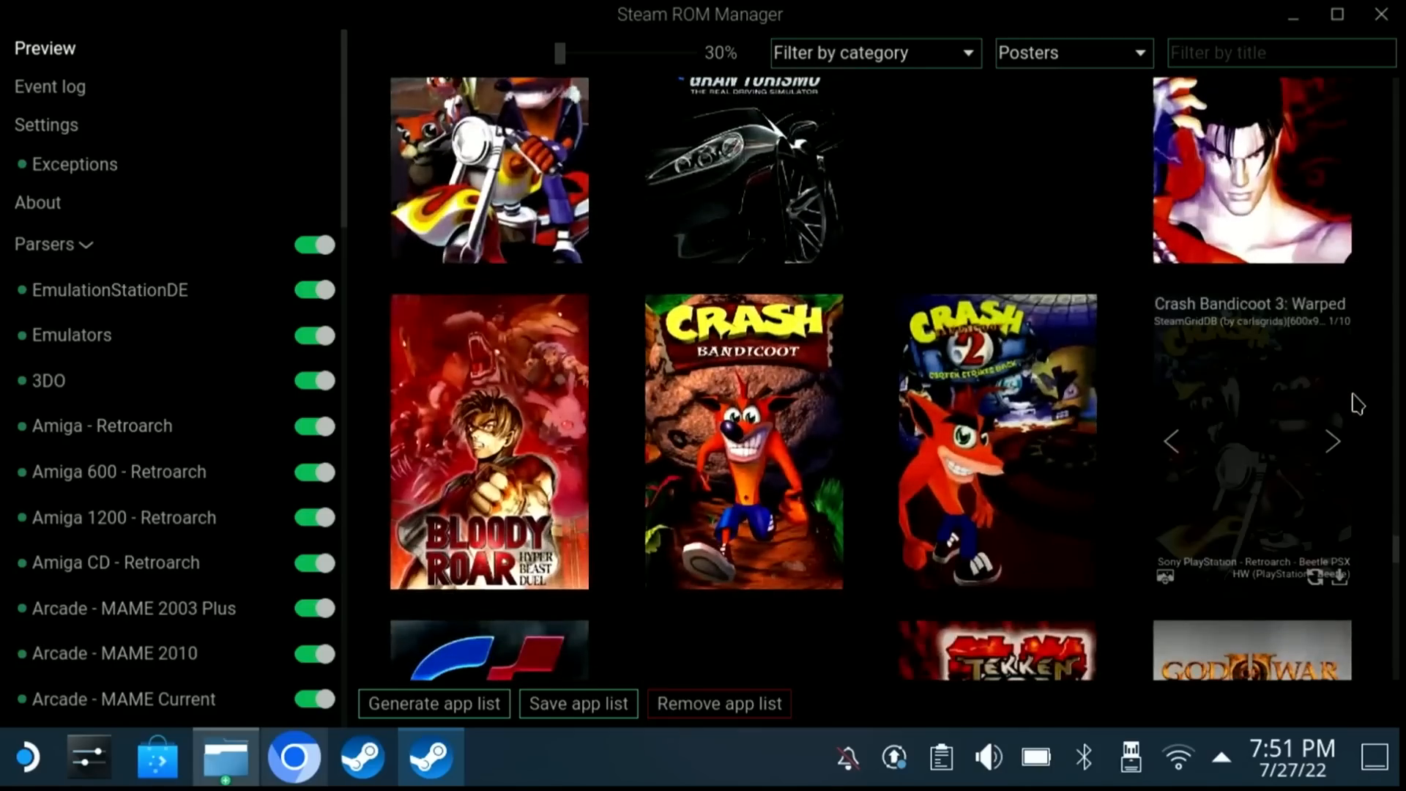
{"action": "scroll", "scroll_direction": "down", "scroll_amount": 3}
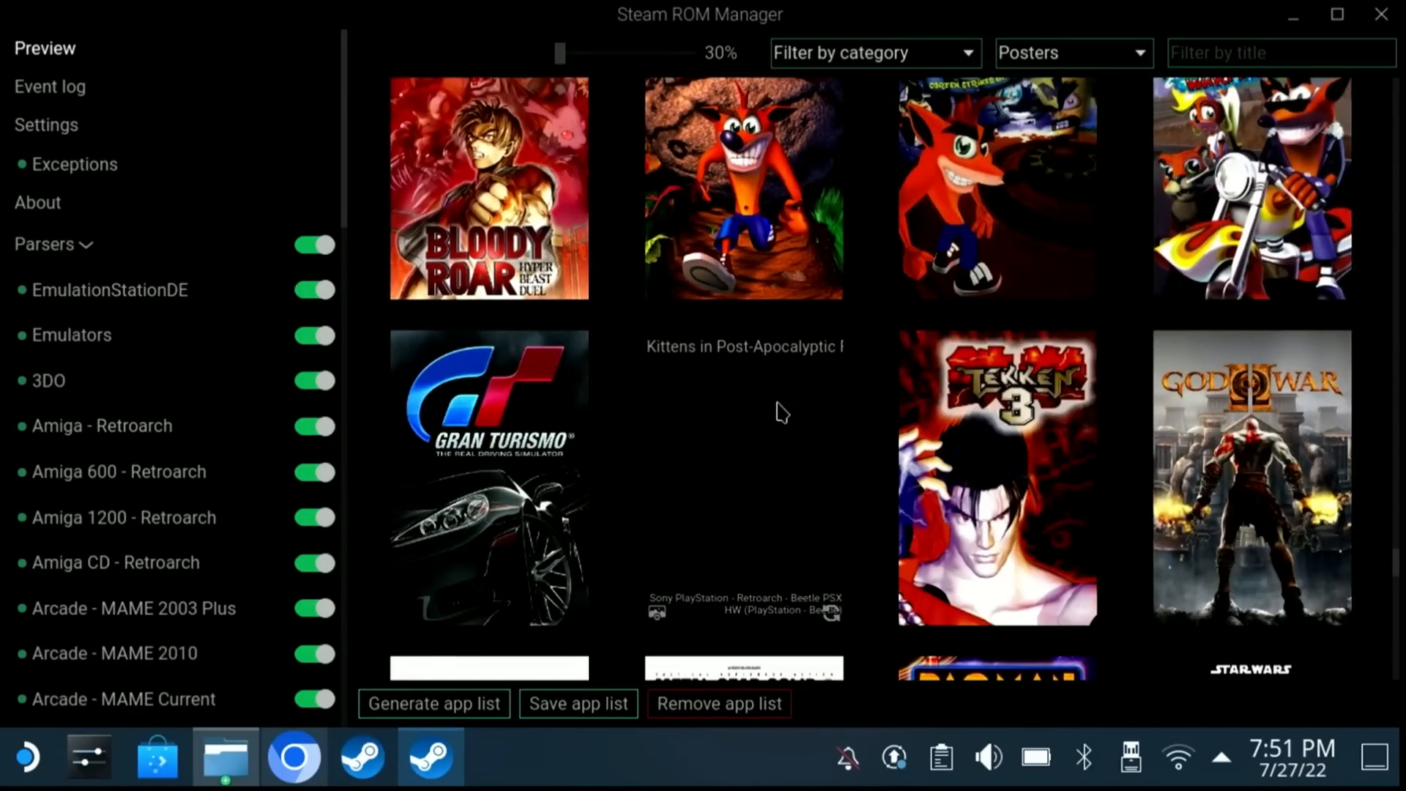
{"action": "scroll", "scroll_direction": "down", "scroll_amount": 3}
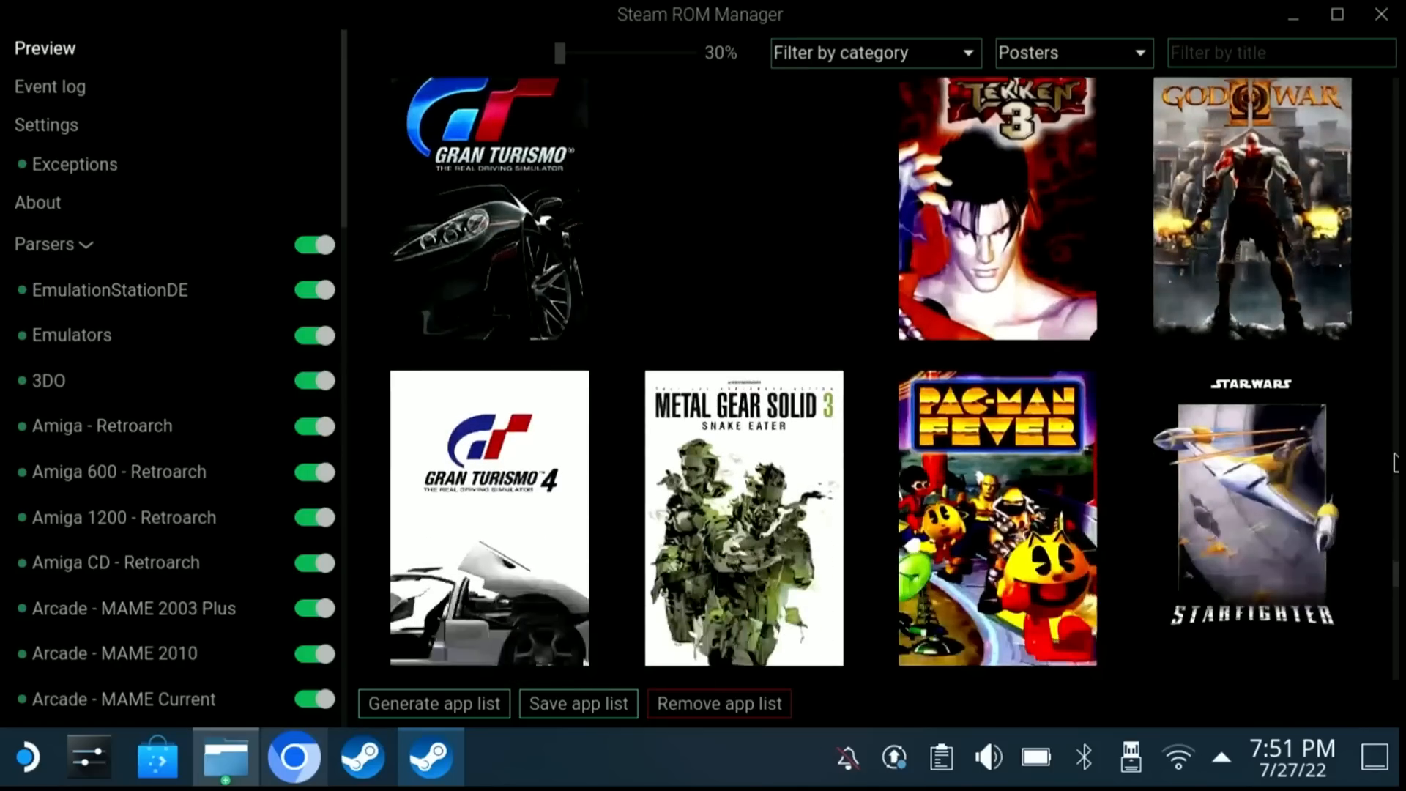
{"action": "scroll", "scroll_direction": "down", "scroll_amount": 3}
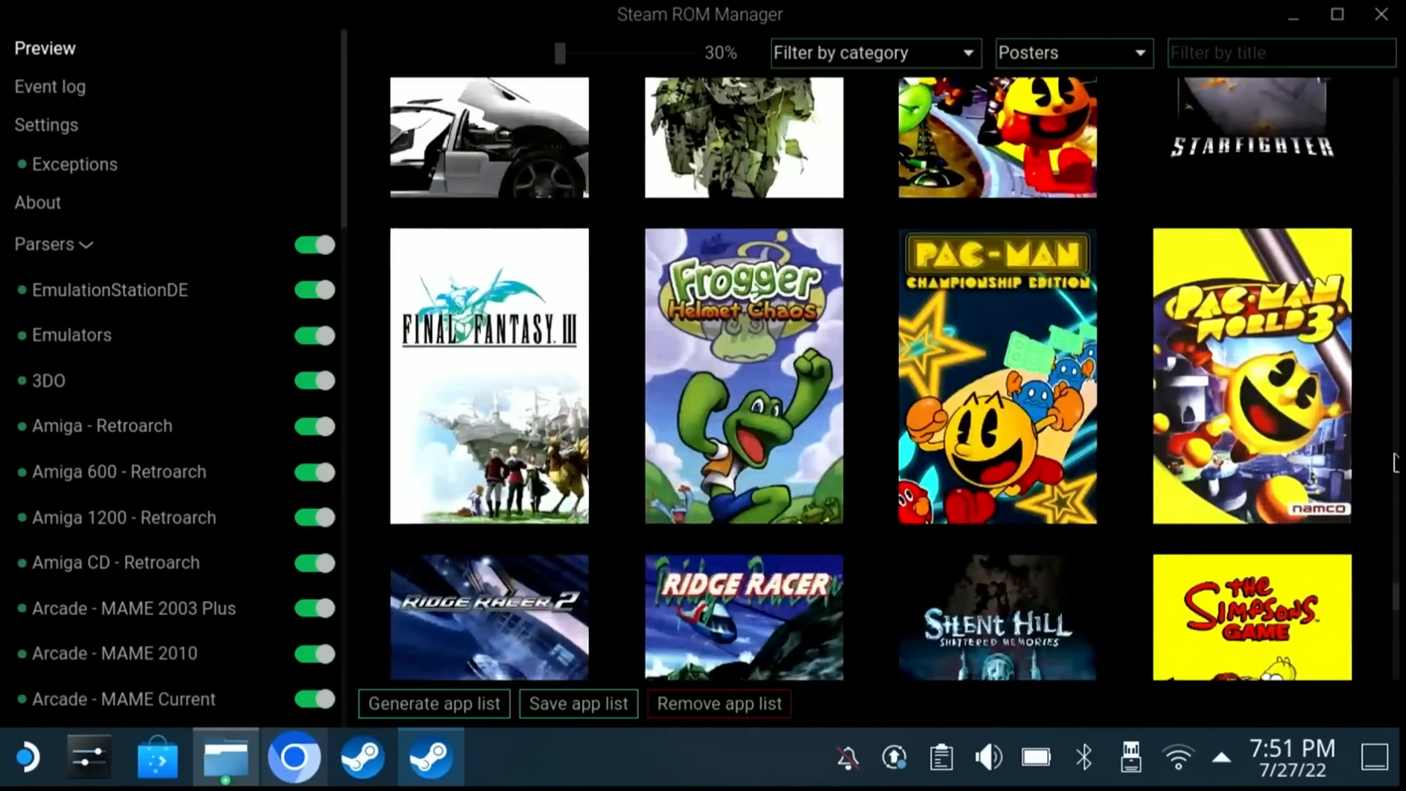
{"action": "scroll", "scroll_direction": "down", "scroll_amount": 3}
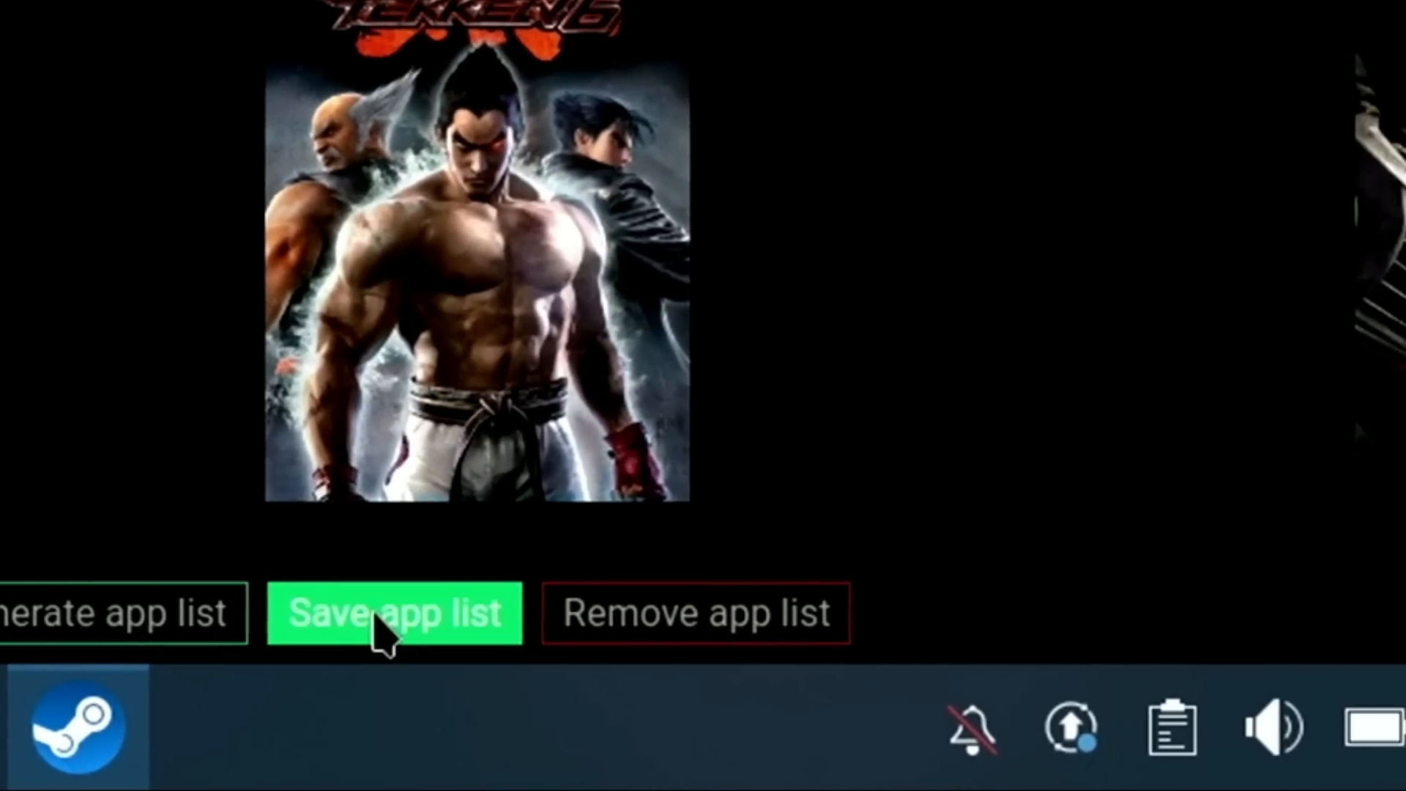
Save the app list to add the games and artwork to Steam.
{"action": "left_click", "coordinate": [392, 614]}
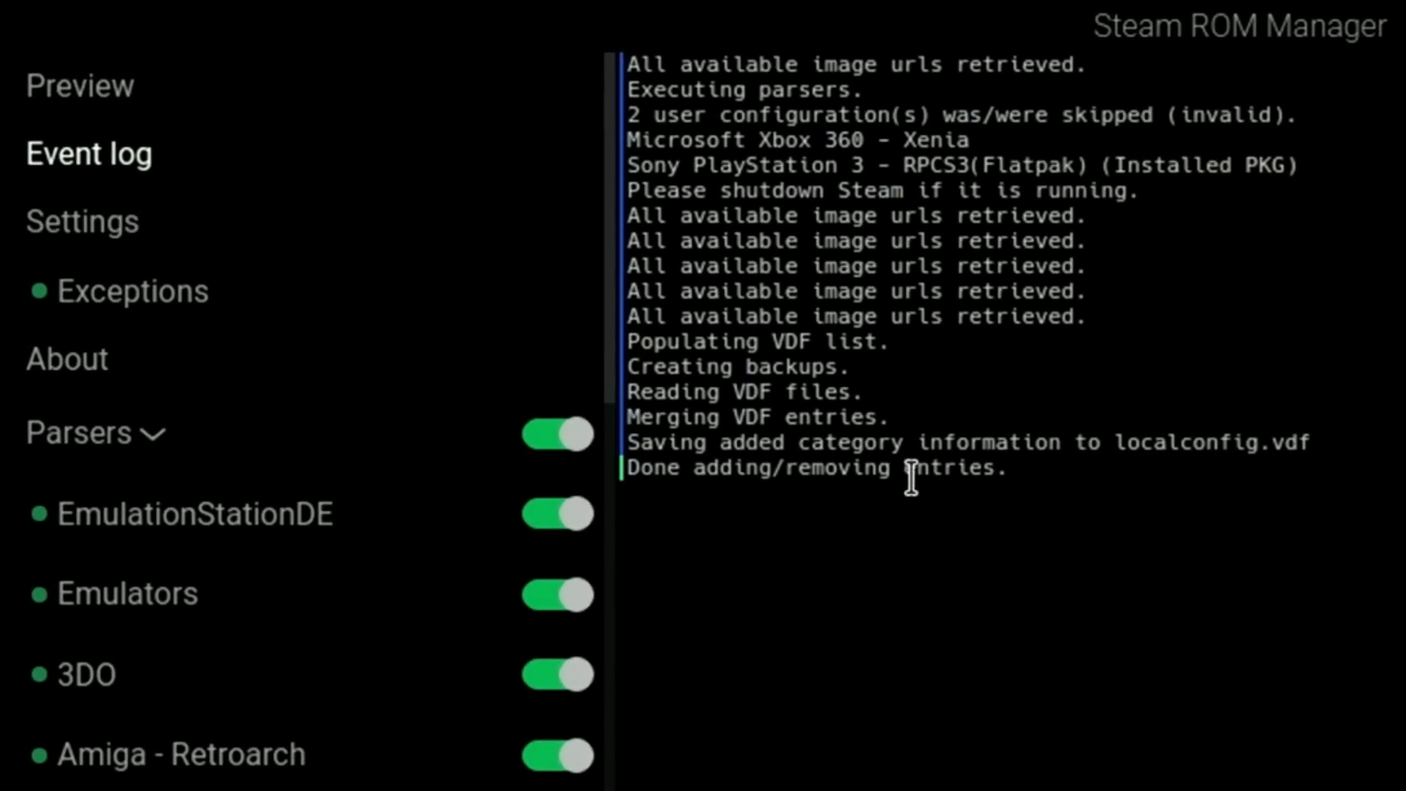
{"action": "mouse_move", "coordinate": [1027, 525]}
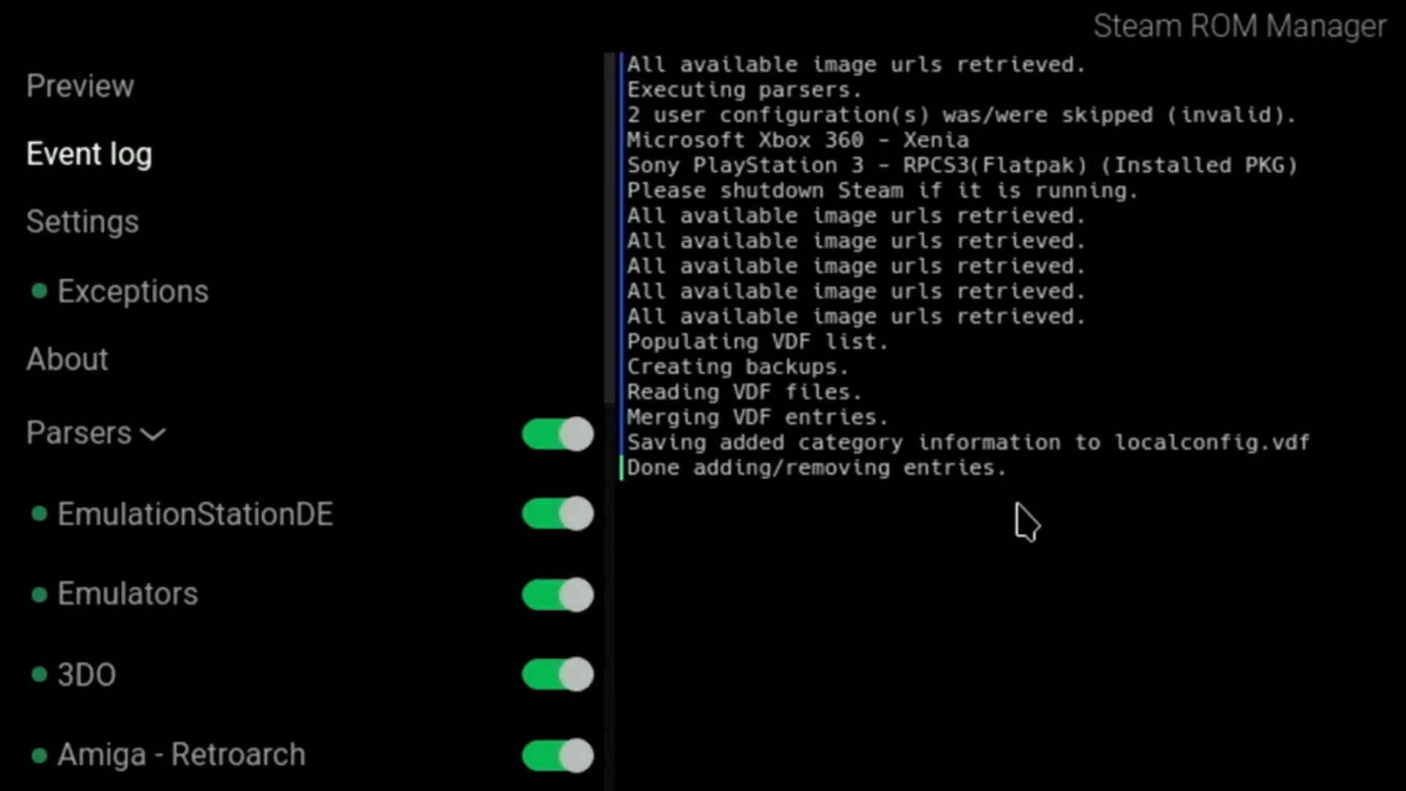
{"action": "mouse_move", "coordinate": [235, 163]}
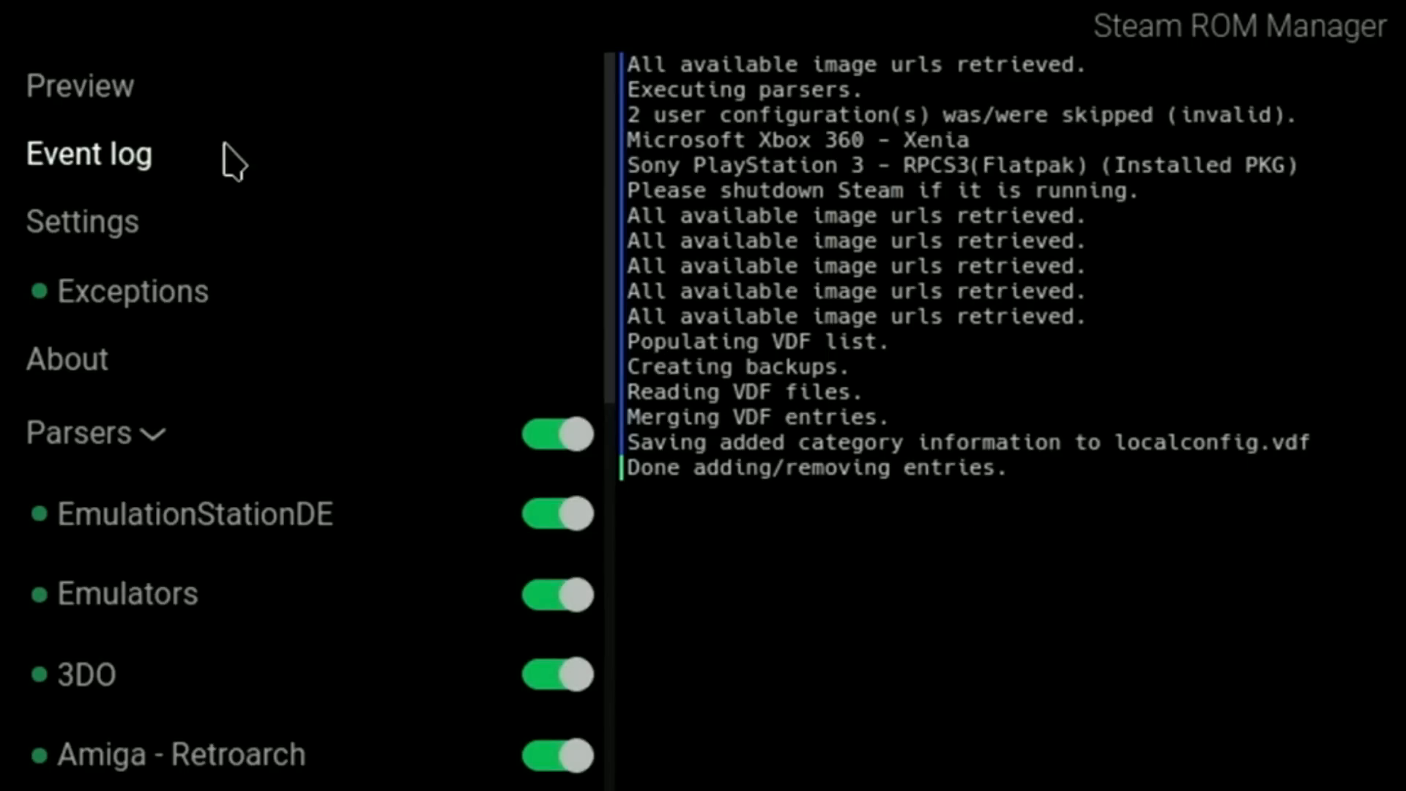
Return to the preview and close the Steam ROM Manager window.
{"action": "left_click", "coordinate": [80, 85]}
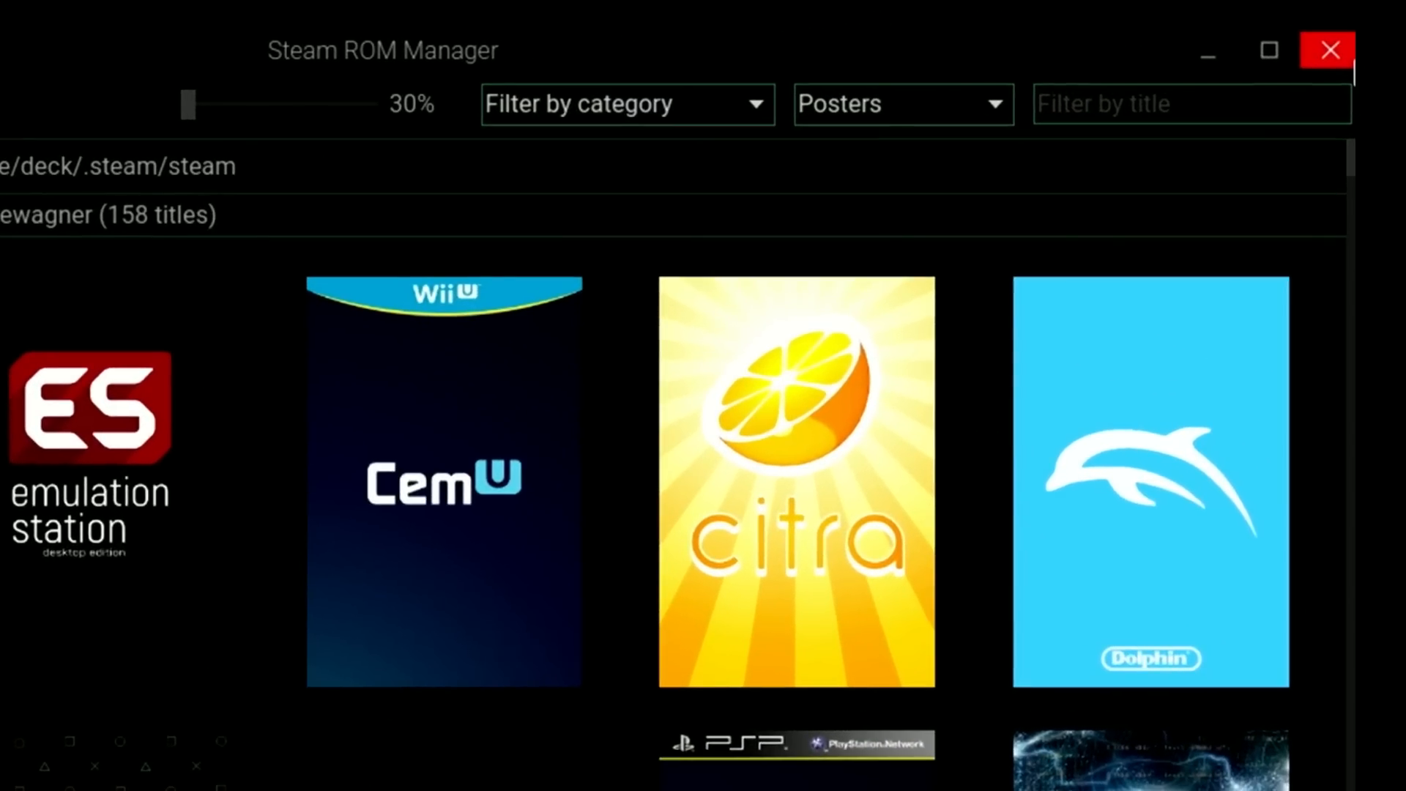
{"action": "left_click", "coordinate": [1327, 49]}
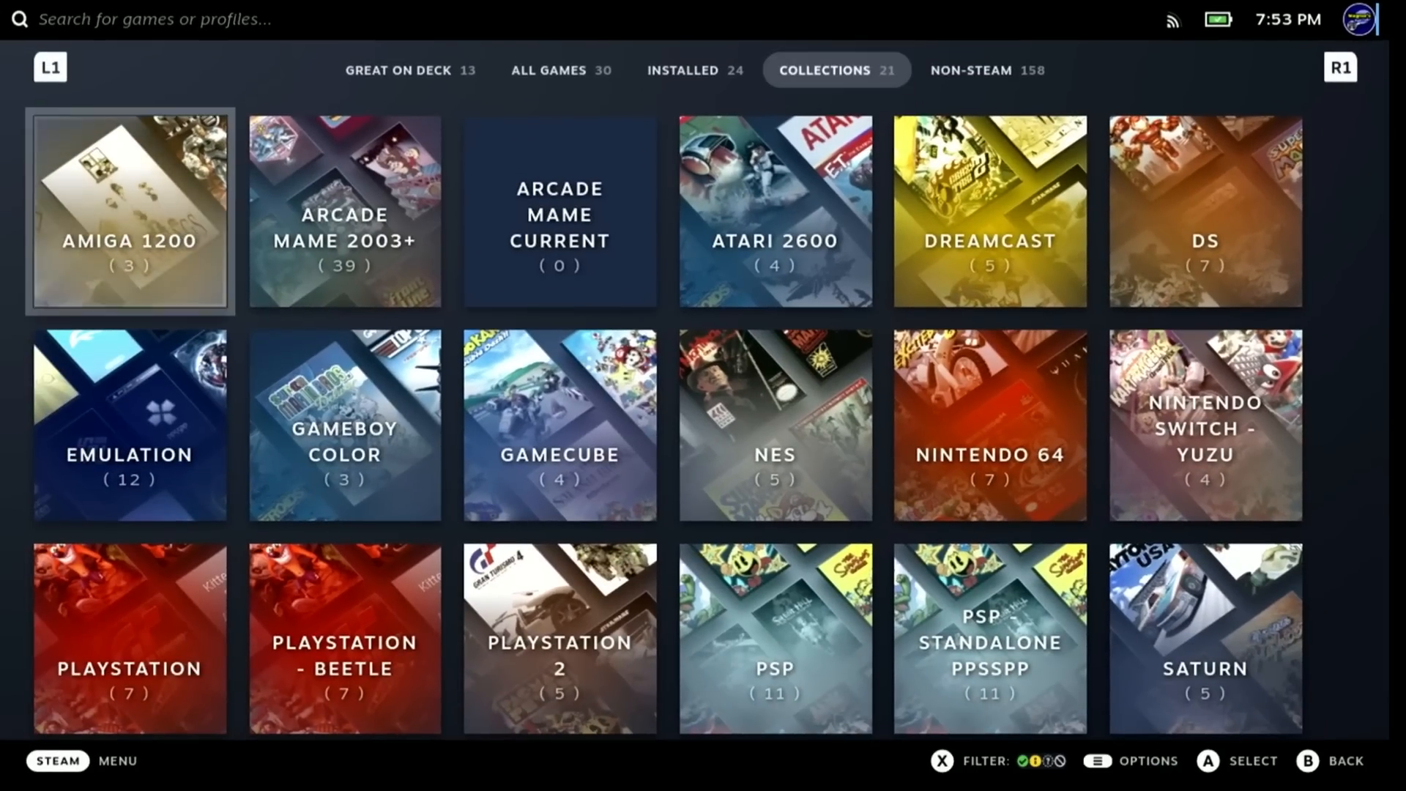
Open the PlayStation collection showing Crash Bandicoot, Gran Turismo and Tekken 3 posters.
{"action": "scroll", "scroll_direction": "down", "scroll_amount": 3}
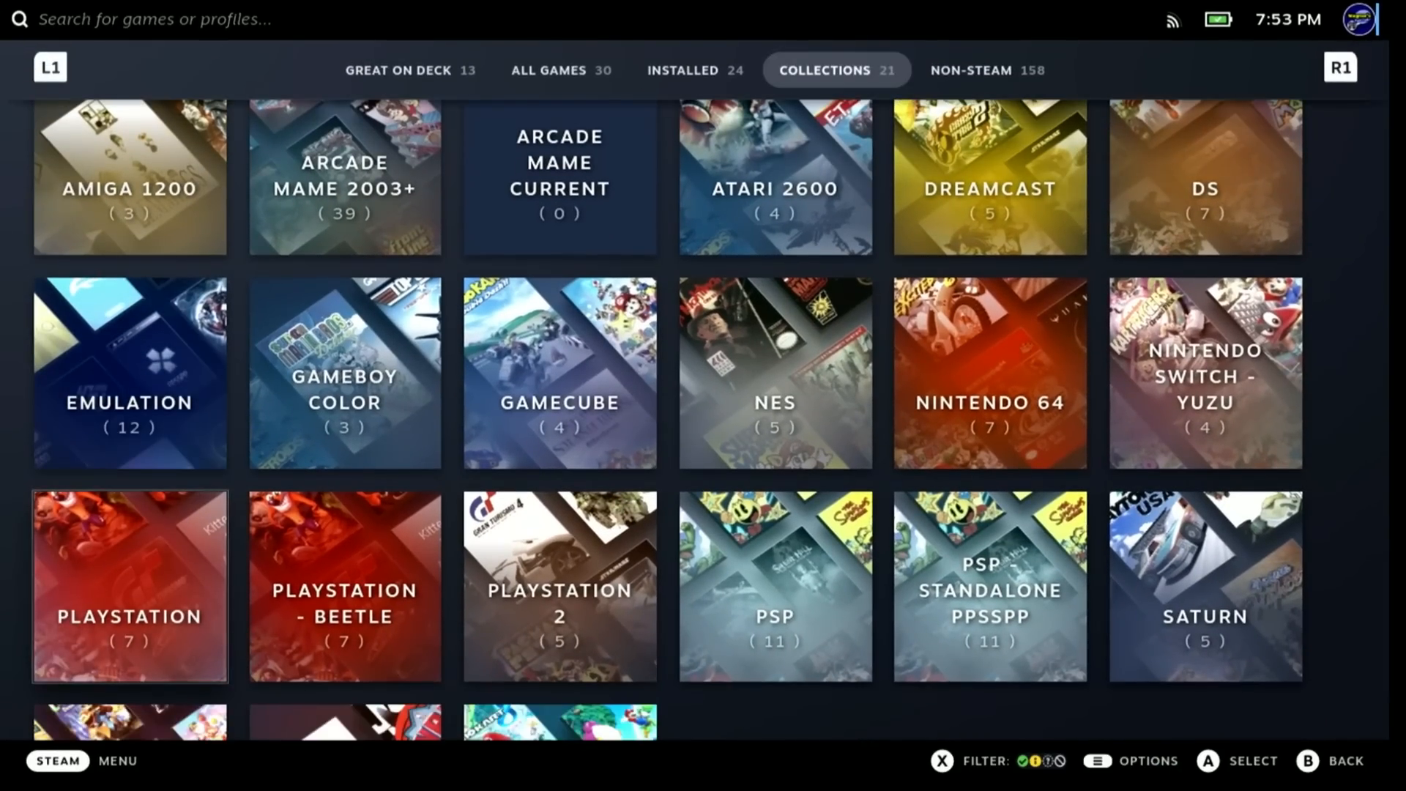
{"action": "scroll", "scroll_direction": "down", "scroll_amount": 3}
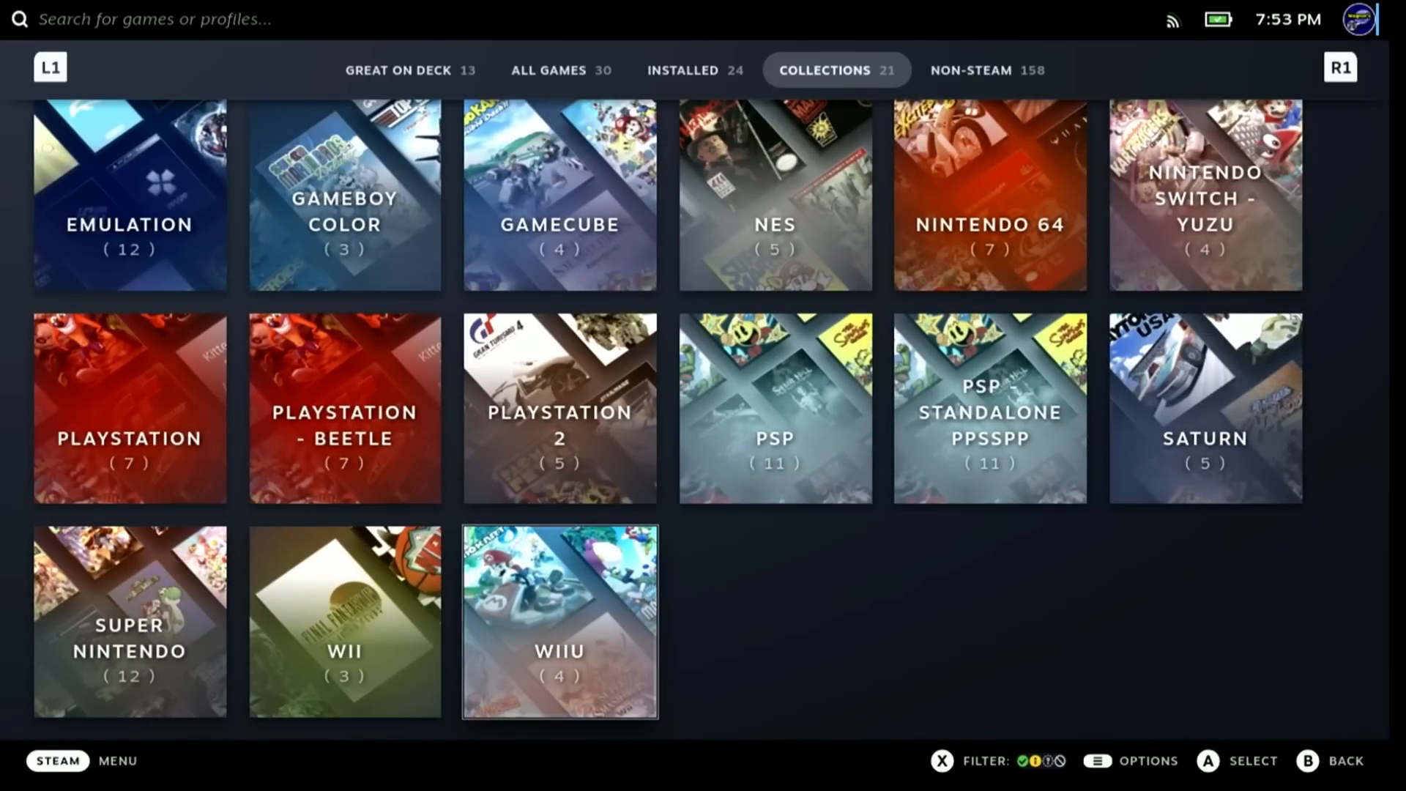
{"action": "mouse_move", "coordinate": [1205, 408]}
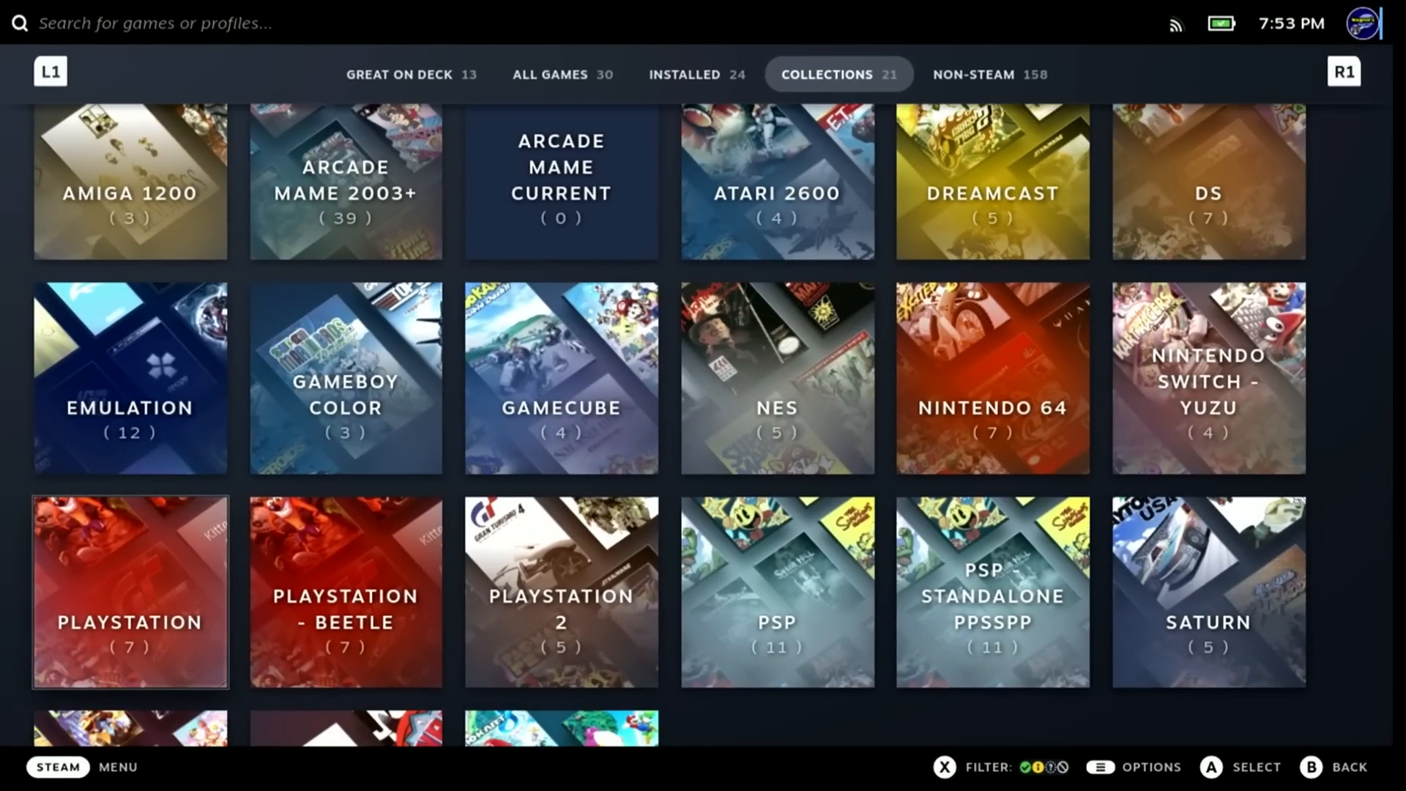
{"action": "left_click", "coordinate": [128, 591]}
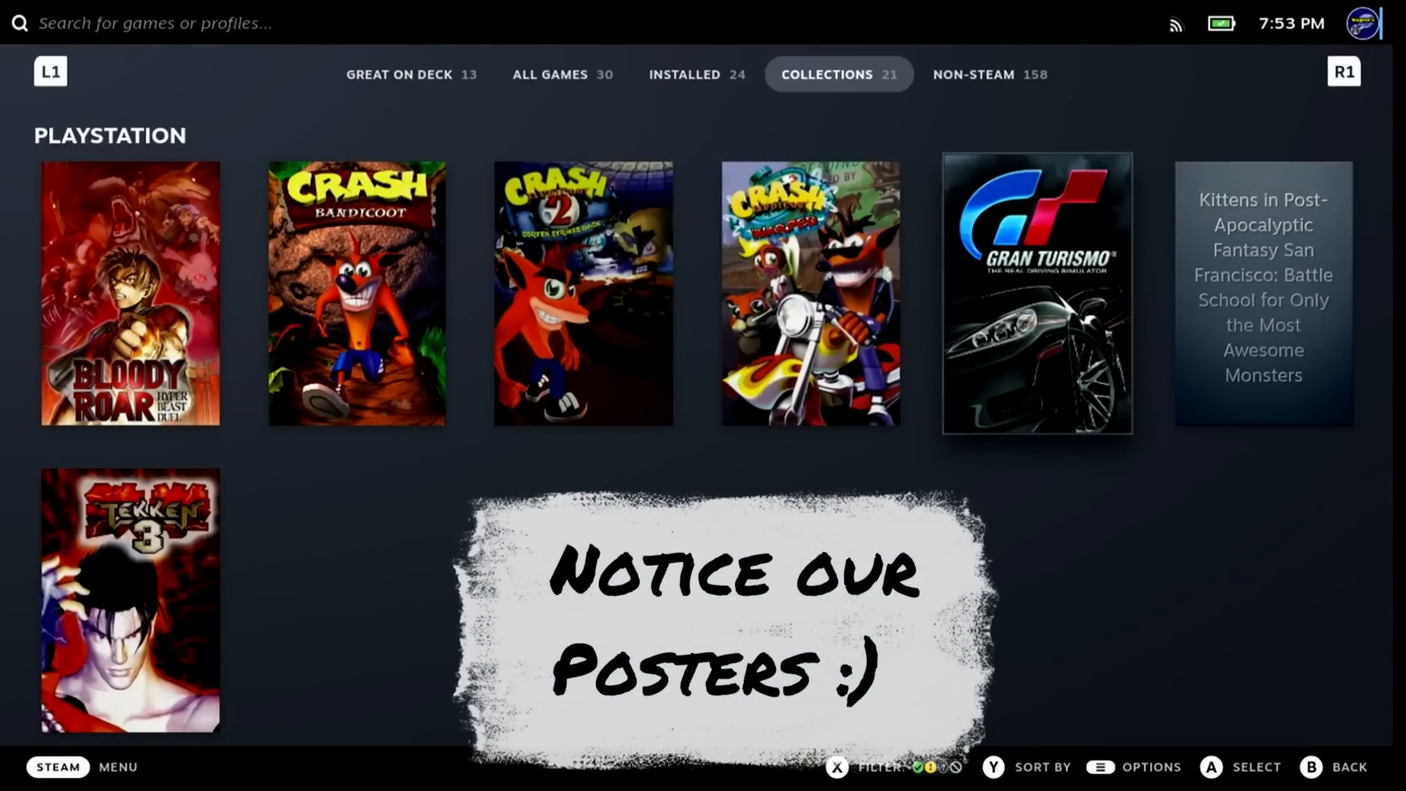
{"action": "scroll", "scroll_direction": "down", "scroll_amount": 3}
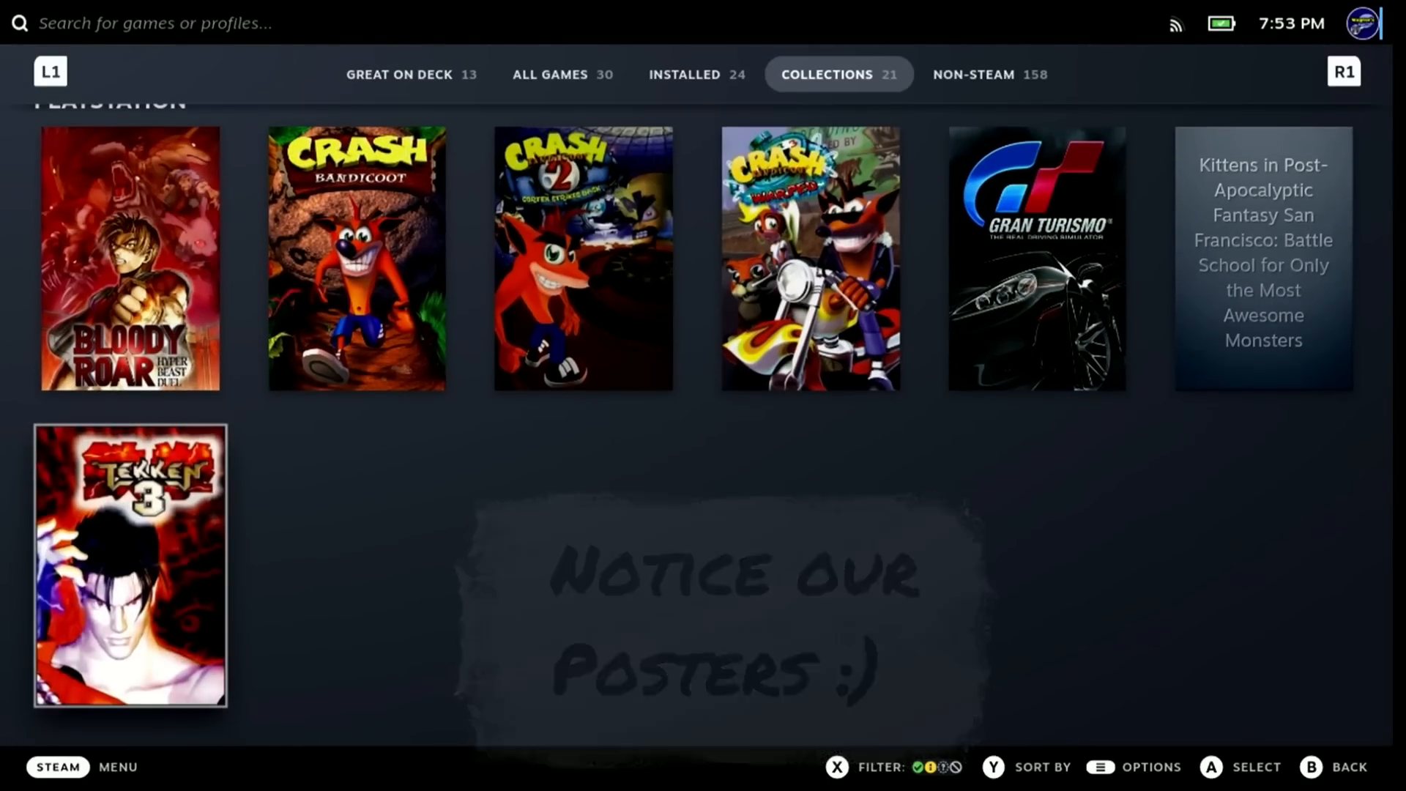
Open Tekken 3's game page showing its new banner and logo, then the quick settings.
{"action": "left_click", "coordinate": [129, 565]}
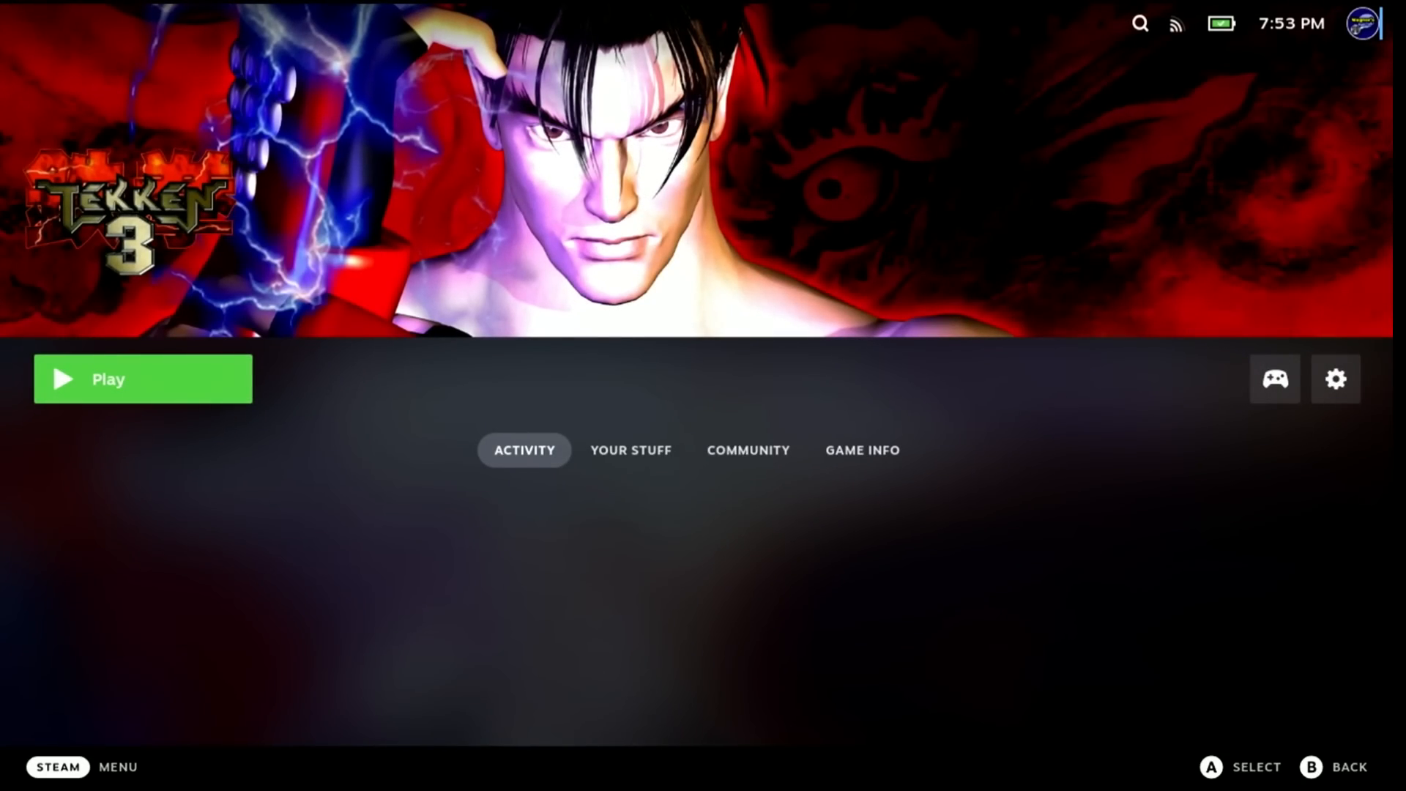
{"action": "left_click", "coordinate": [107, 379]}
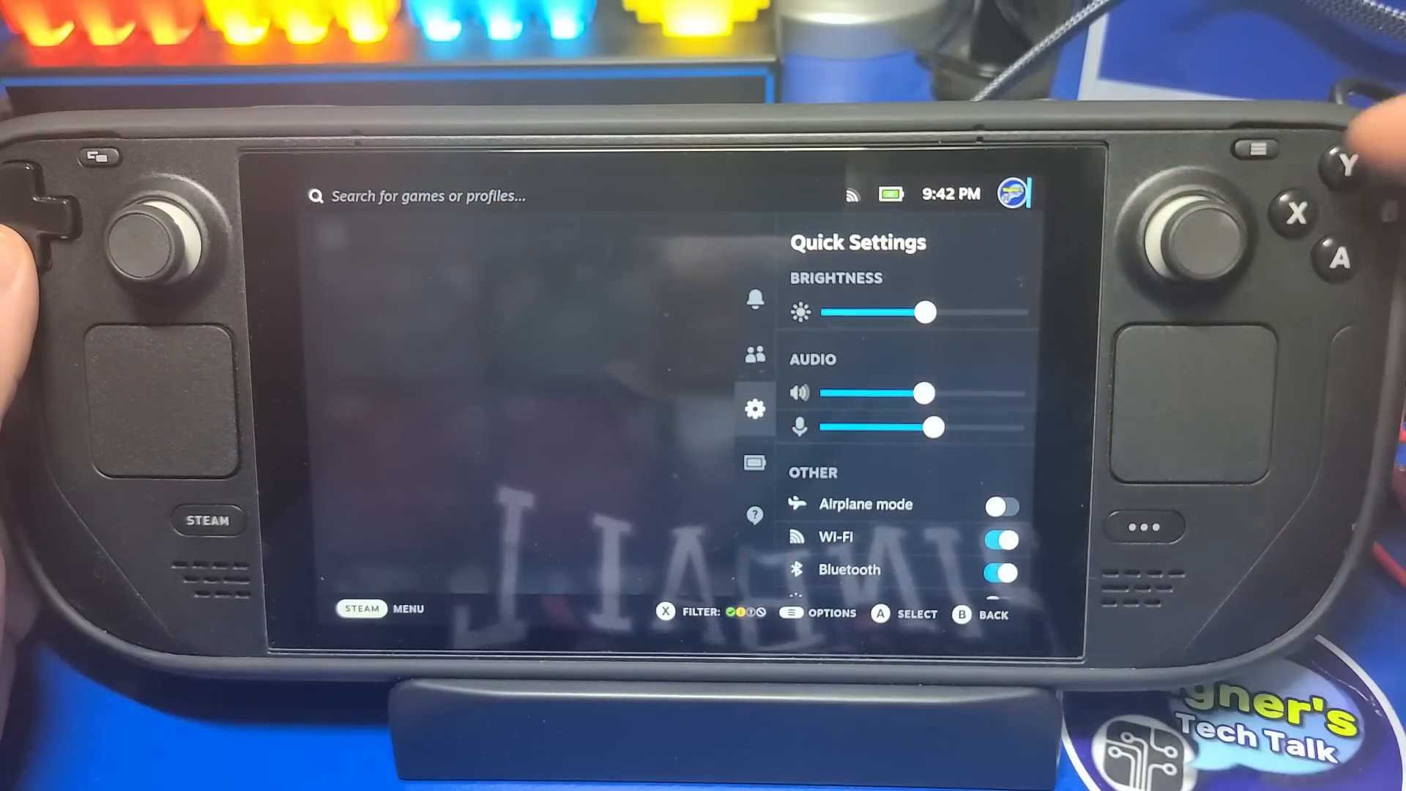
Switch to the Performance settings and scroll through the overlay options.
{"action": "left_click", "coordinate": [754, 462]}
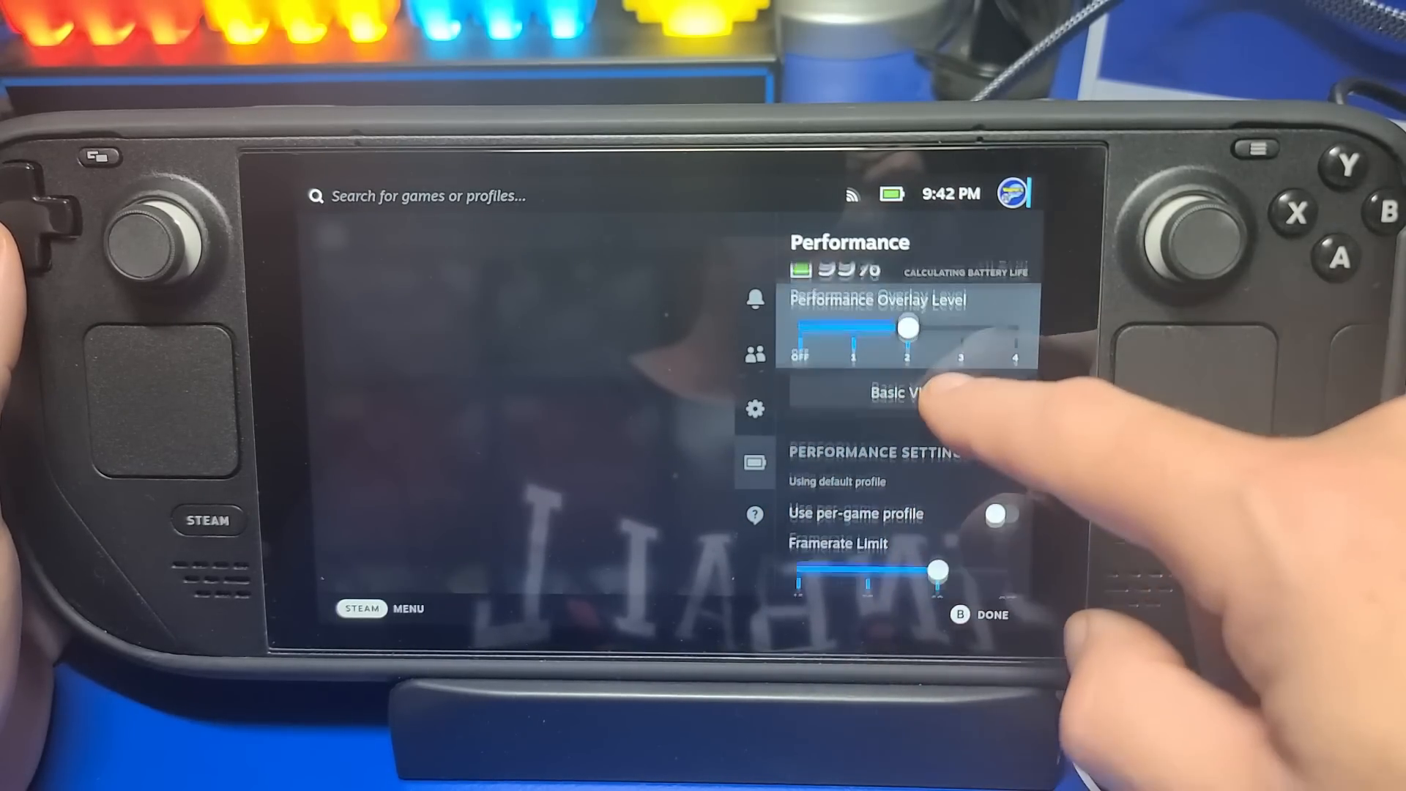
{"action": "scroll", "scroll_direction": "down", "scroll_amount": 3}
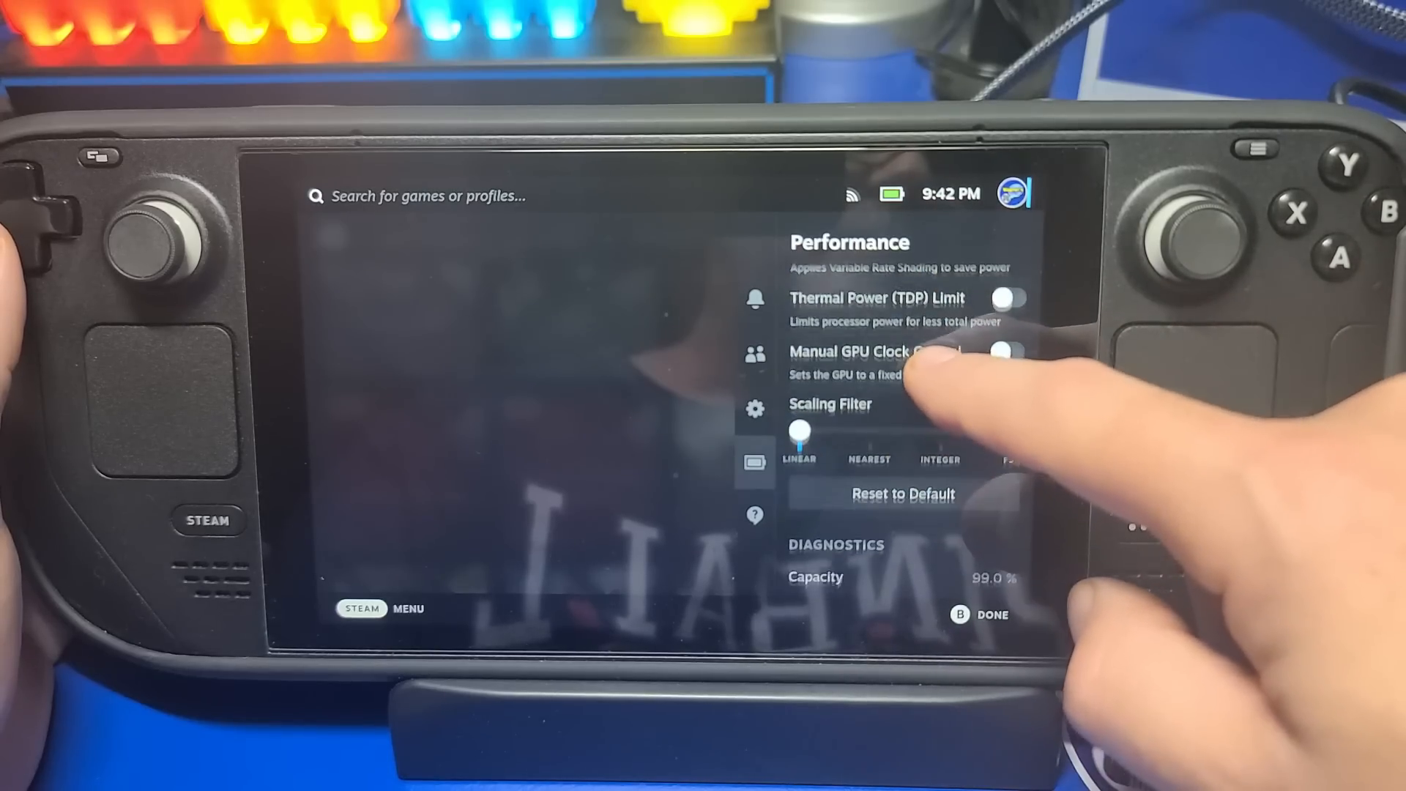
{"action": "scroll", "scroll_direction": "down", "scroll_amount": 3}
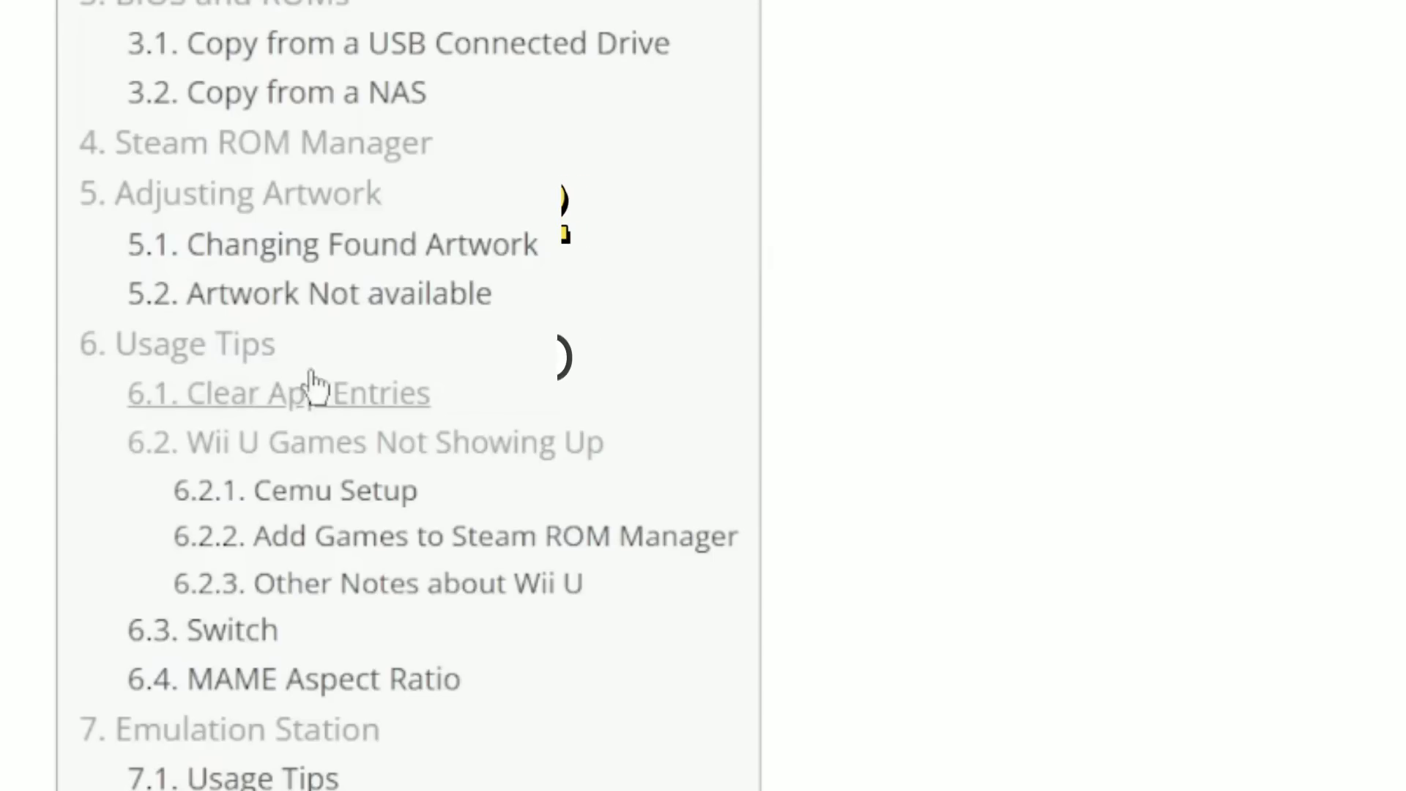
{"action": "mouse_move", "coordinate": [883, 475]}
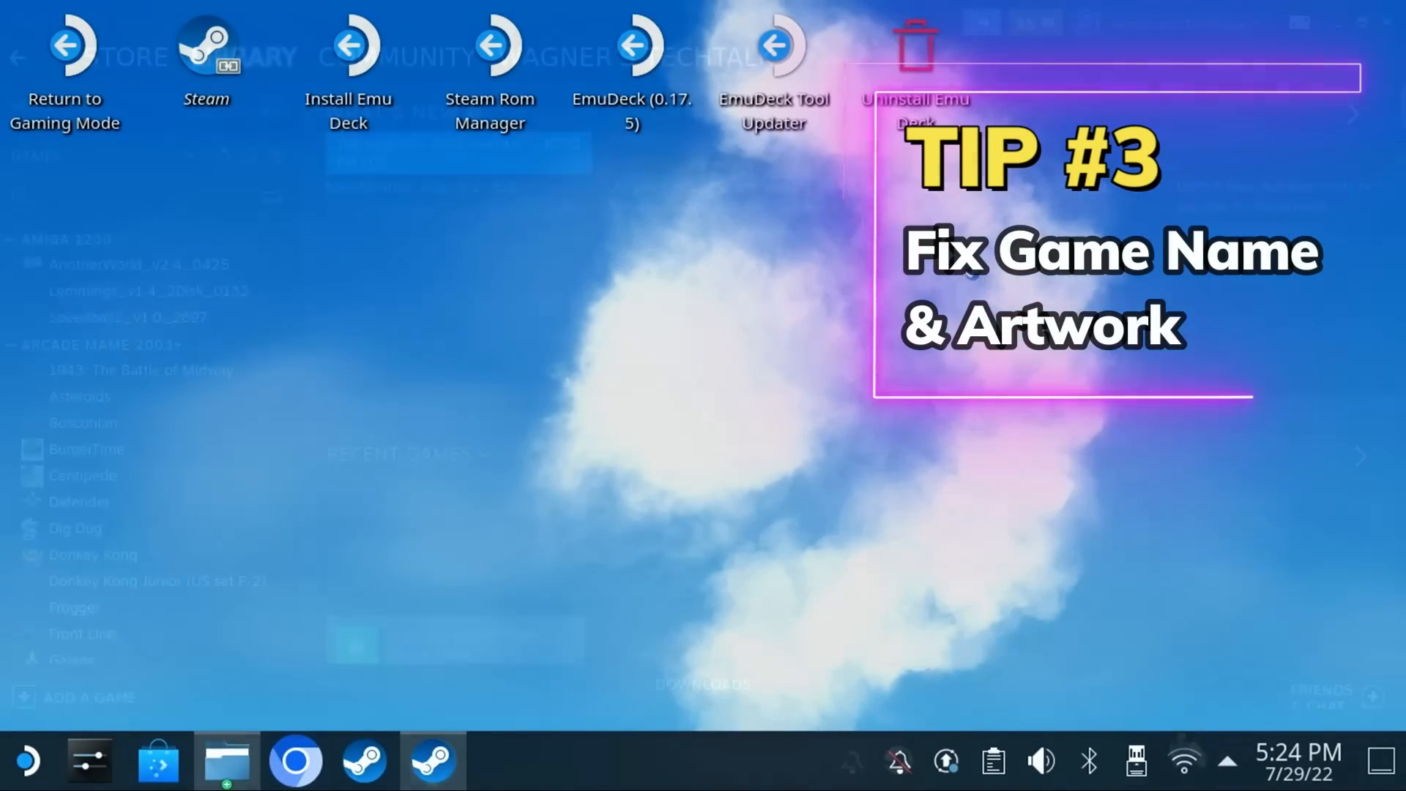
Find the Gorf shortcut in the Steam library and bring up its options.
{"action": "left_click", "coordinate": [432, 762]}
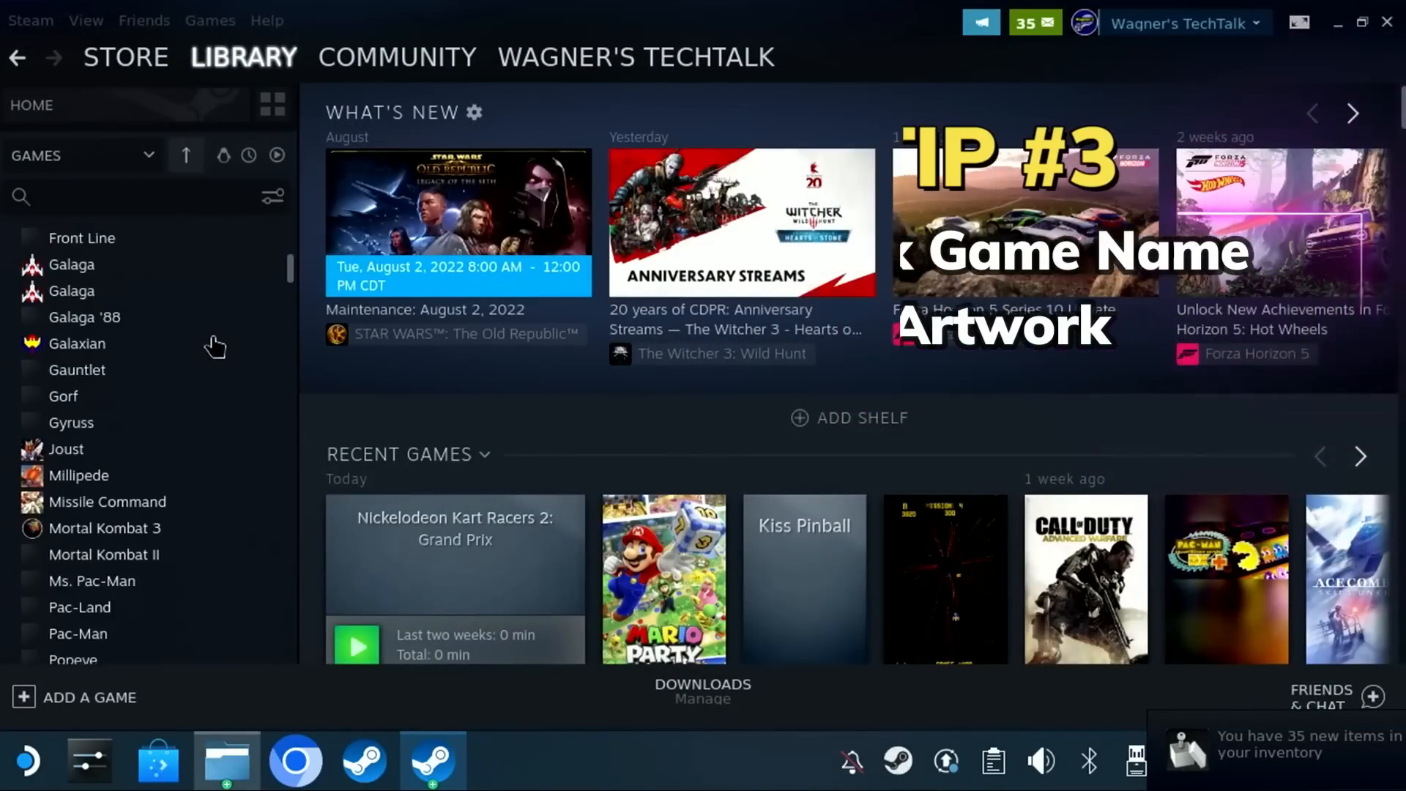
{"action": "scroll", "scroll_direction": "down", "scroll_amount": 3}
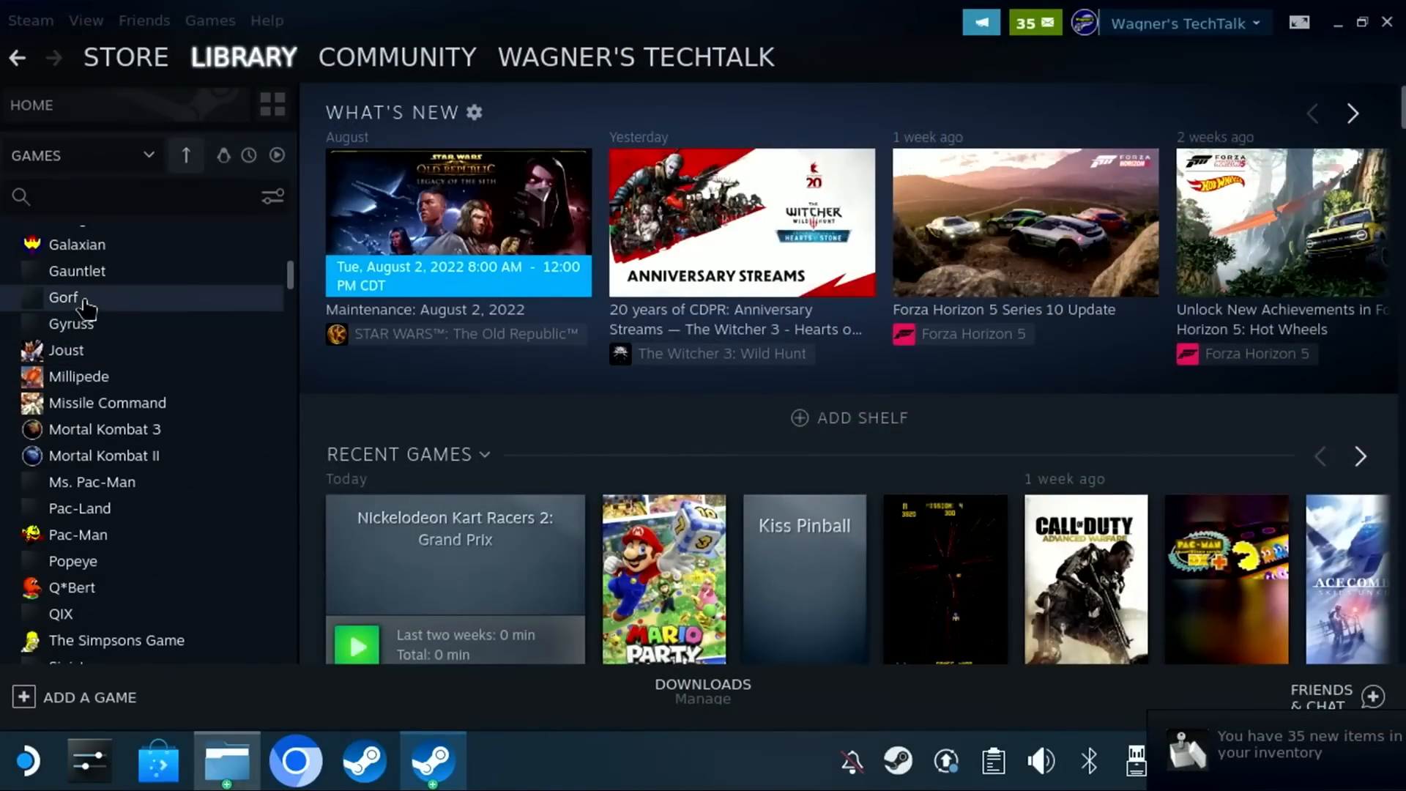
{"action": "left_click", "coordinate": [63, 297]}
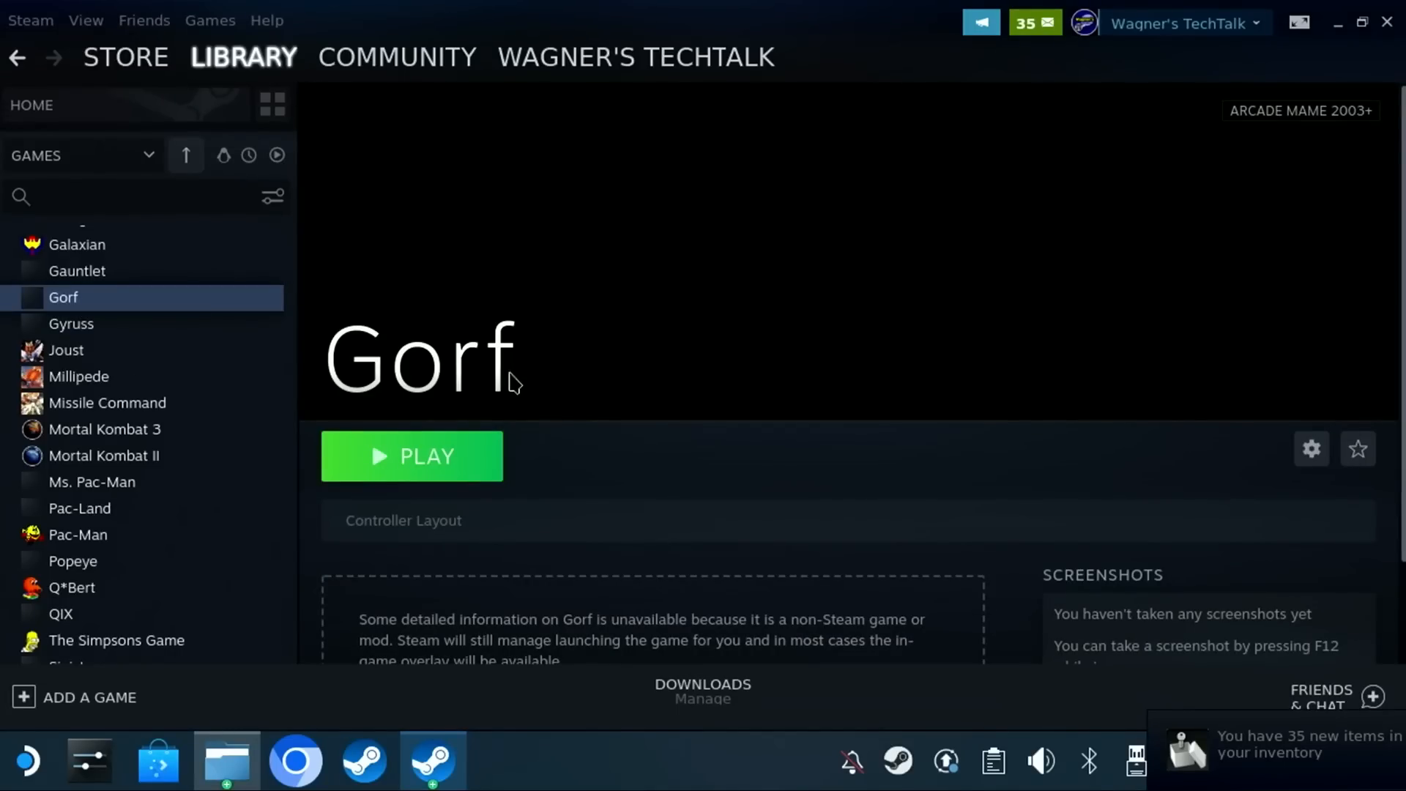
{"action": "right_click", "coordinate": [63, 297]}
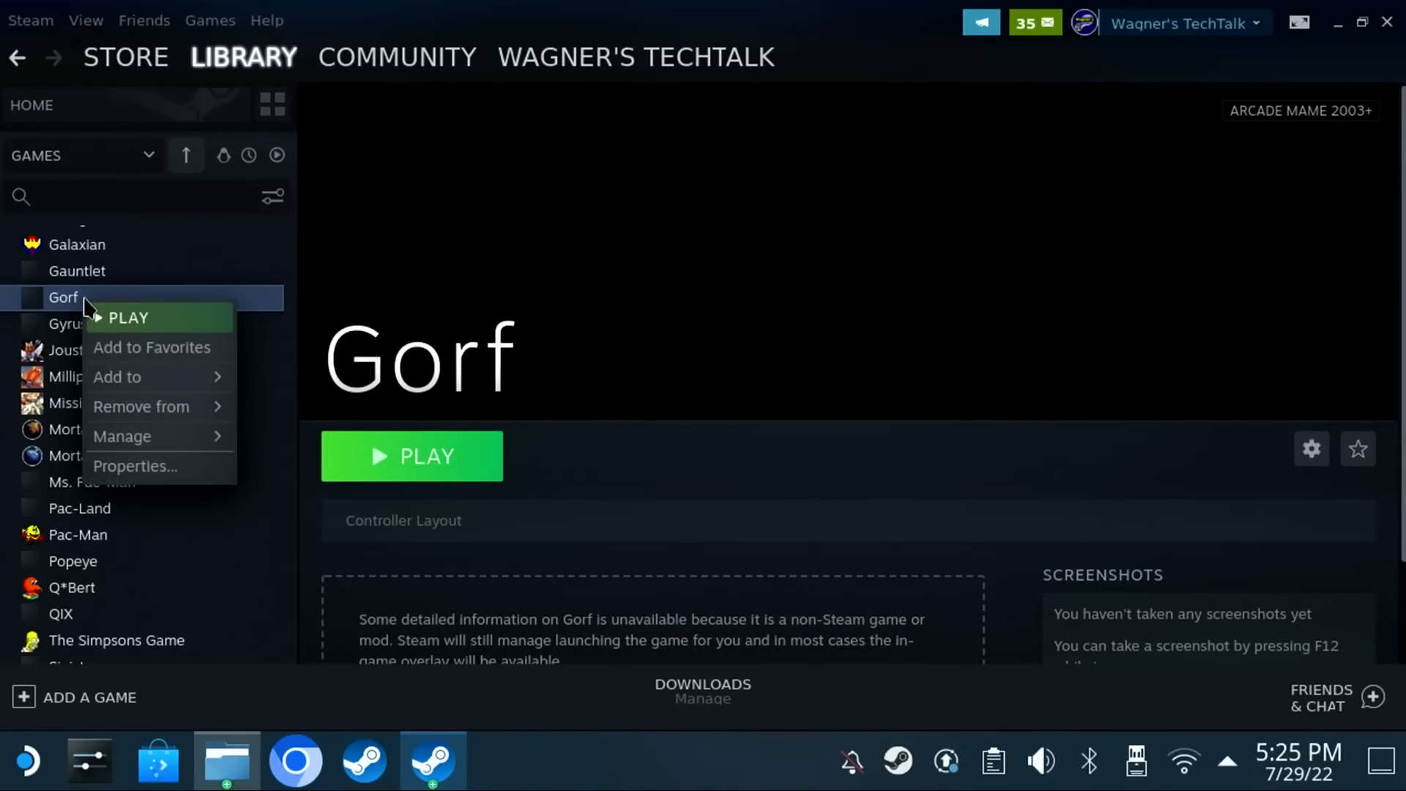
{"action": "mouse_move", "coordinate": [135, 467]}
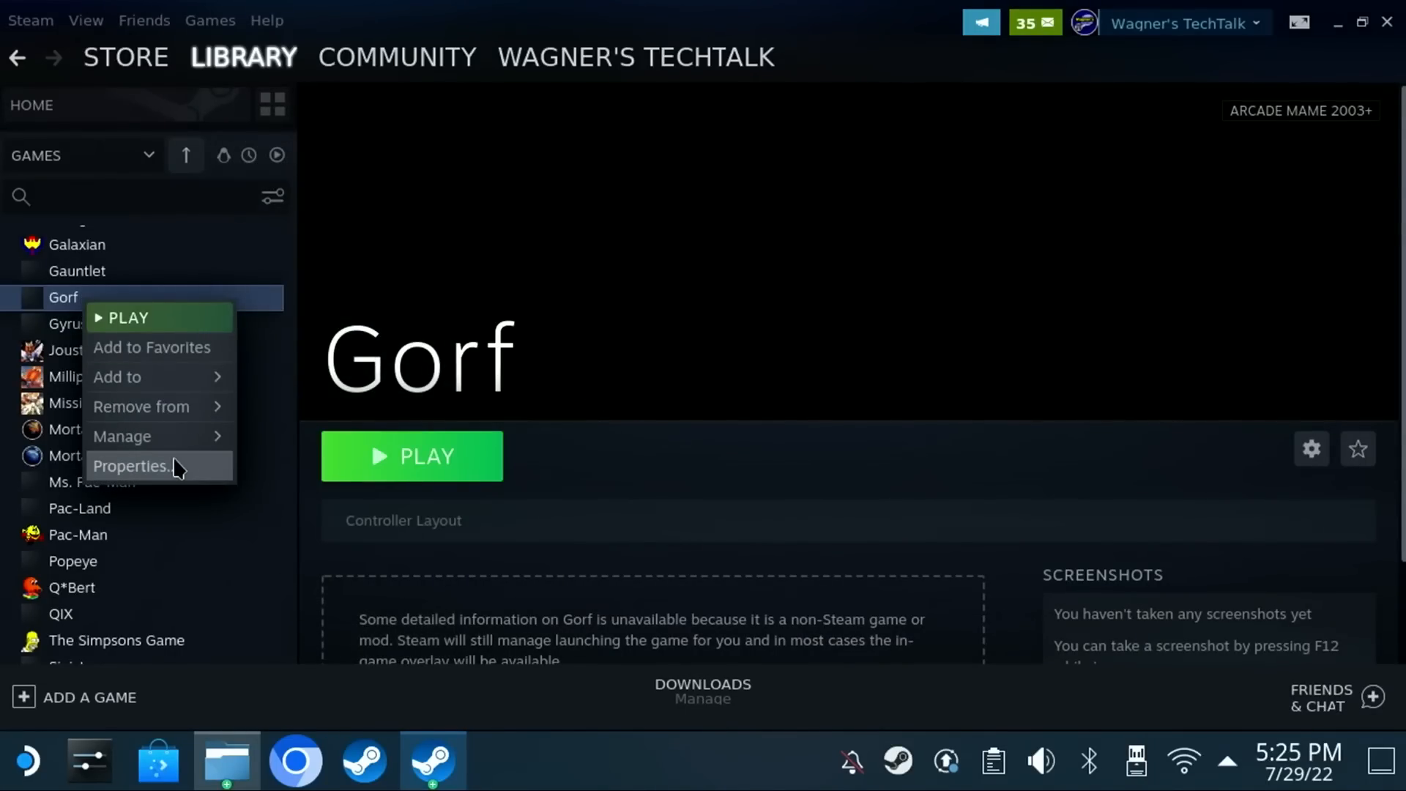
Set the gorf PNG as Gorf's icon and begin picking a custom background.
{"action": "left_click", "coordinate": [132, 467]}
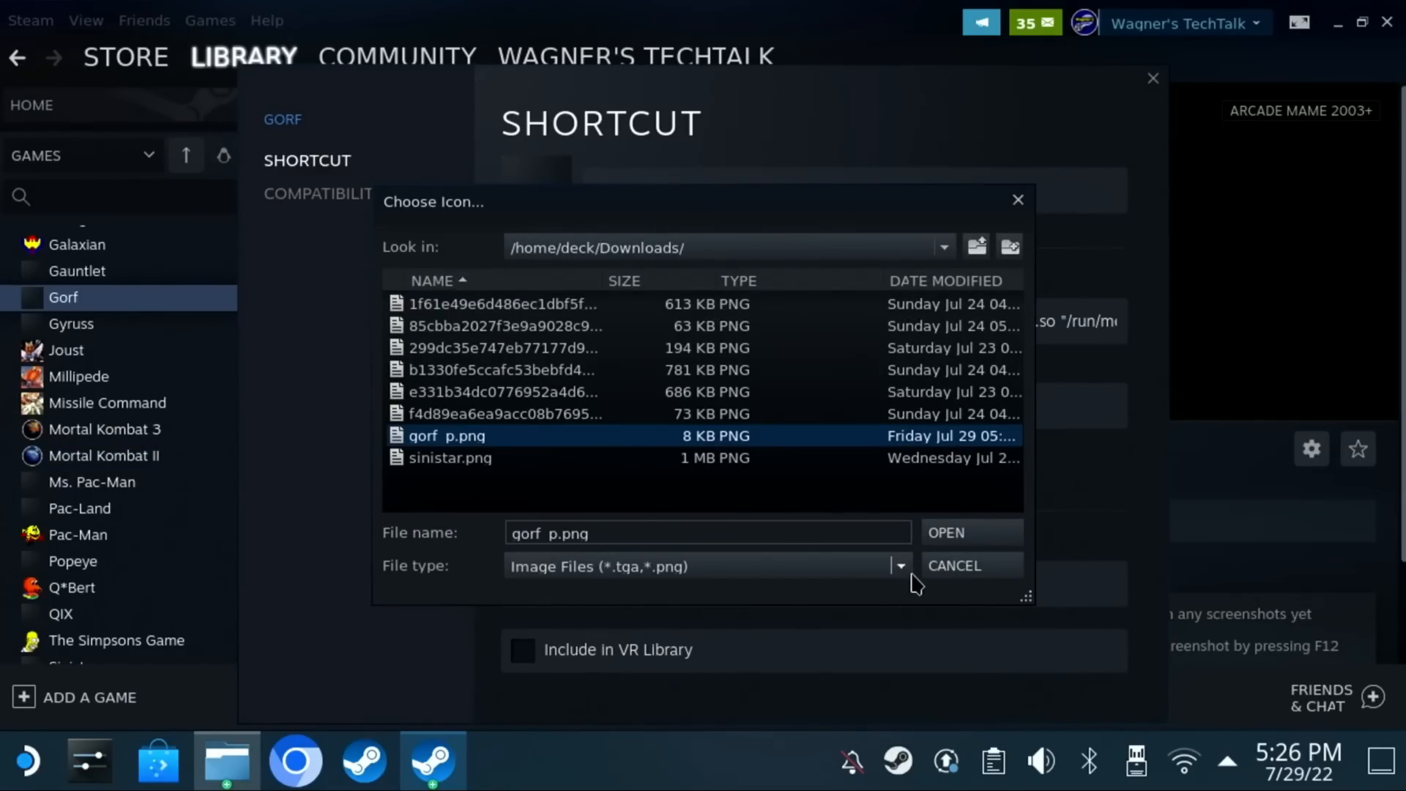
{"action": "left_click", "coordinate": [943, 531]}
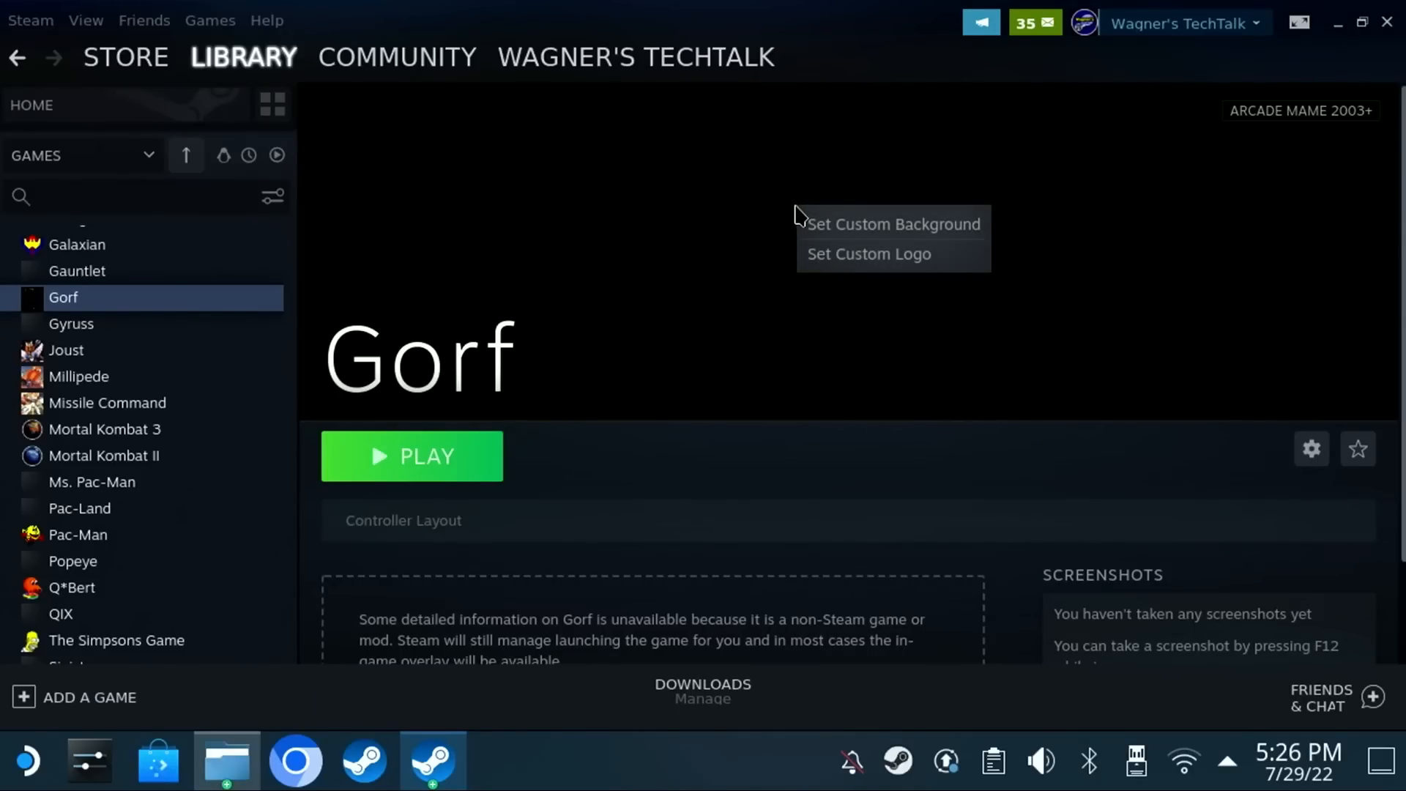
{"action": "left_click", "coordinate": [892, 224]}
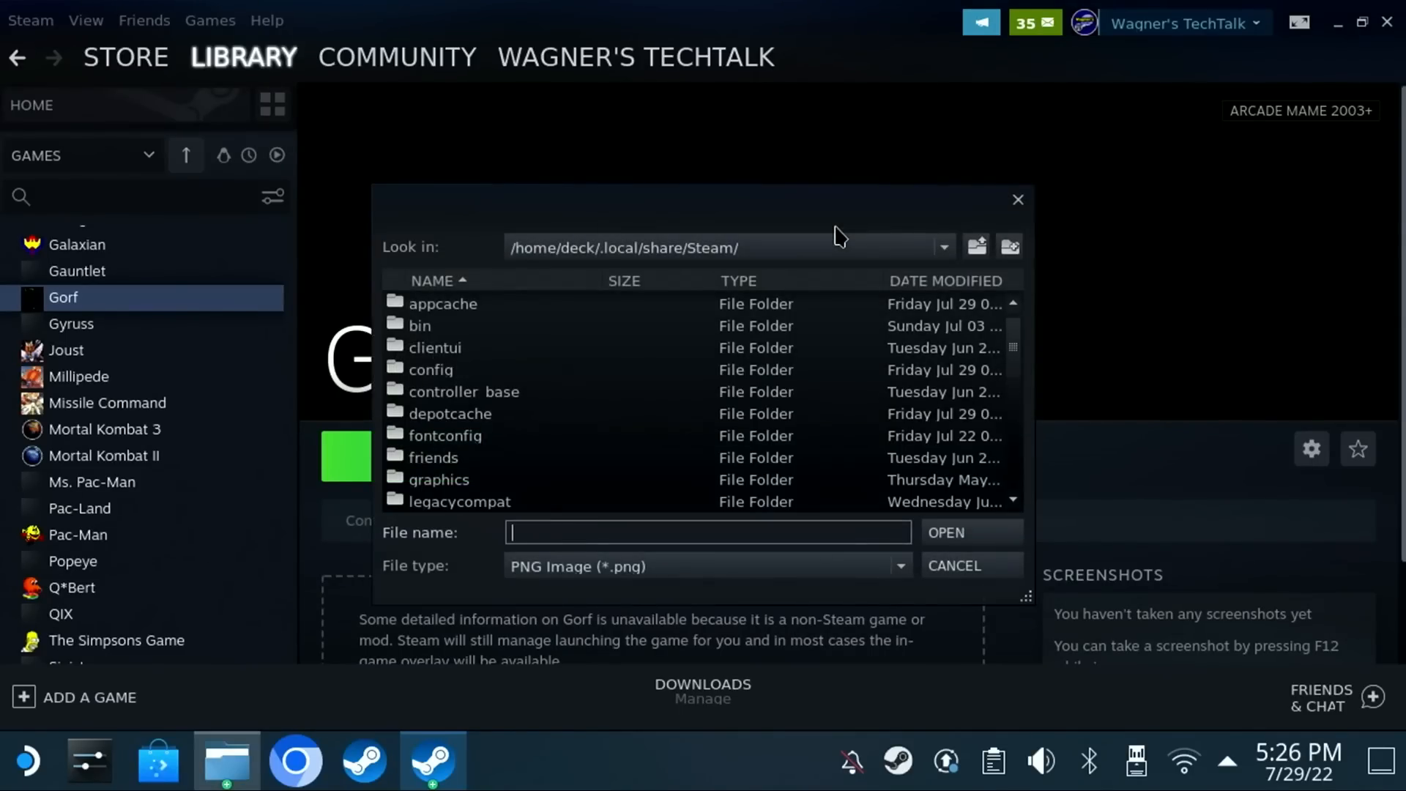
{"action": "left_click", "coordinate": [439, 435]}
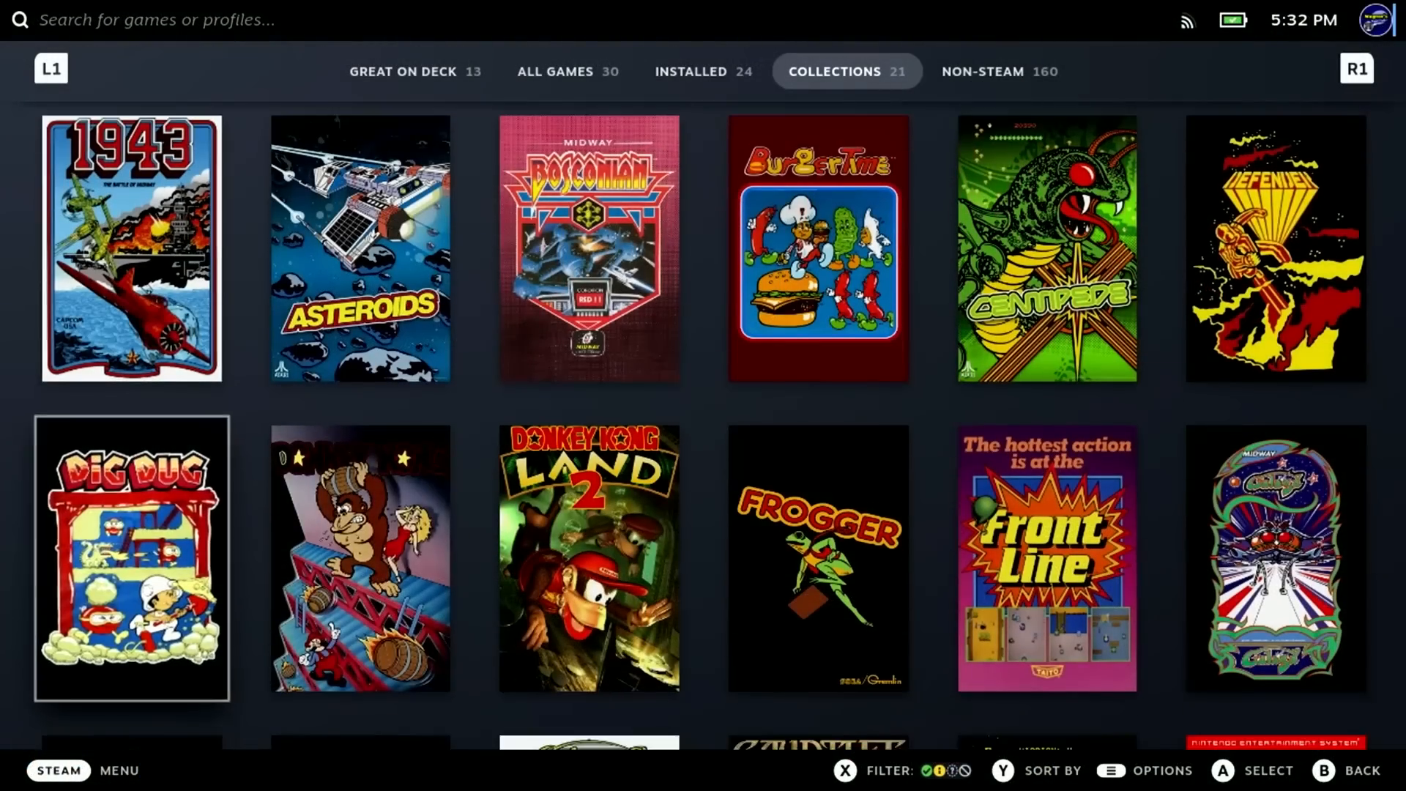
Launch Gorf from the Arcade collection and play its Astro Battles mission.
{"action": "scroll", "scroll_direction": "down", "scroll_amount": 3}
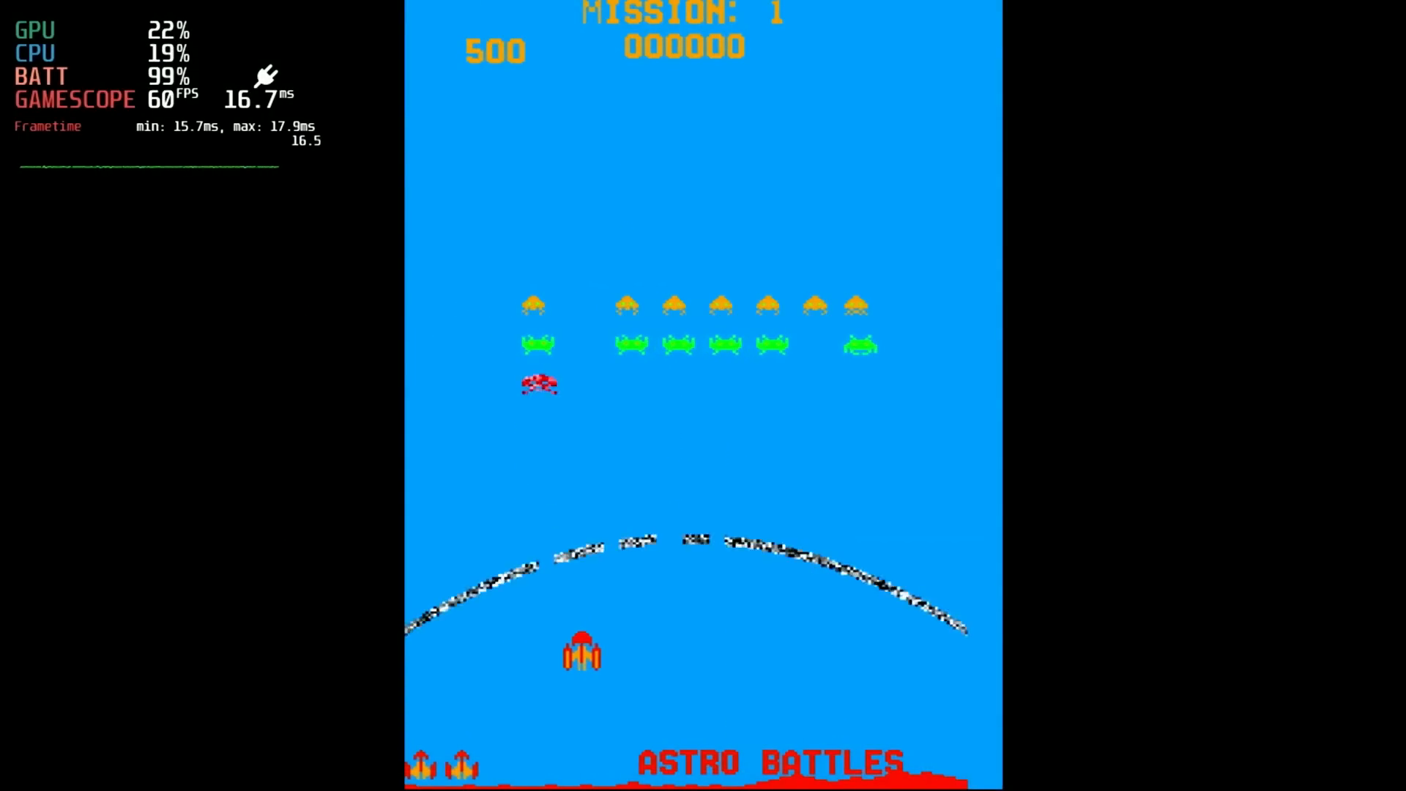
{"action": "key", "text": "space"}
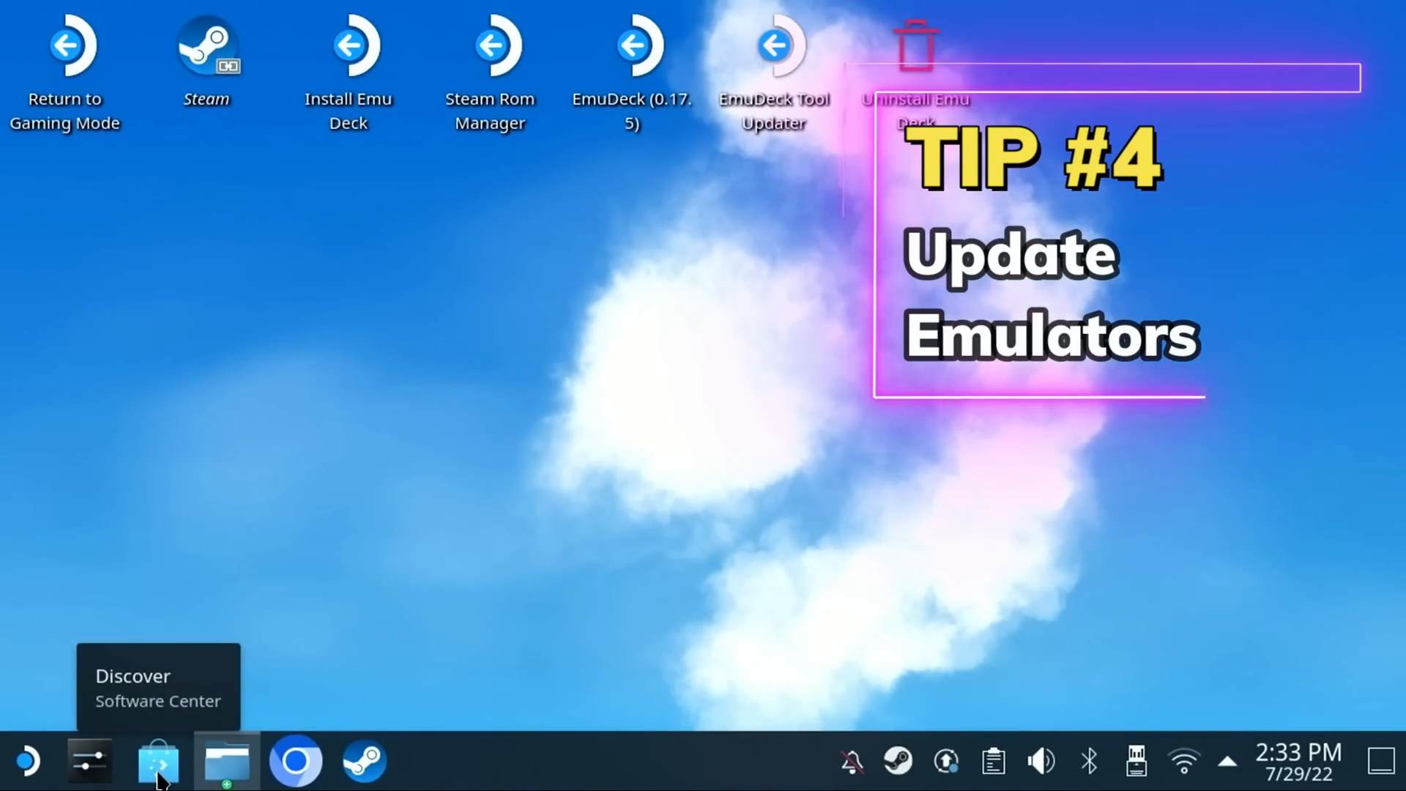
List Discover's pending updates and view details of the PPSSPP update.
{"action": "left_click", "coordinate": [159, 762]}
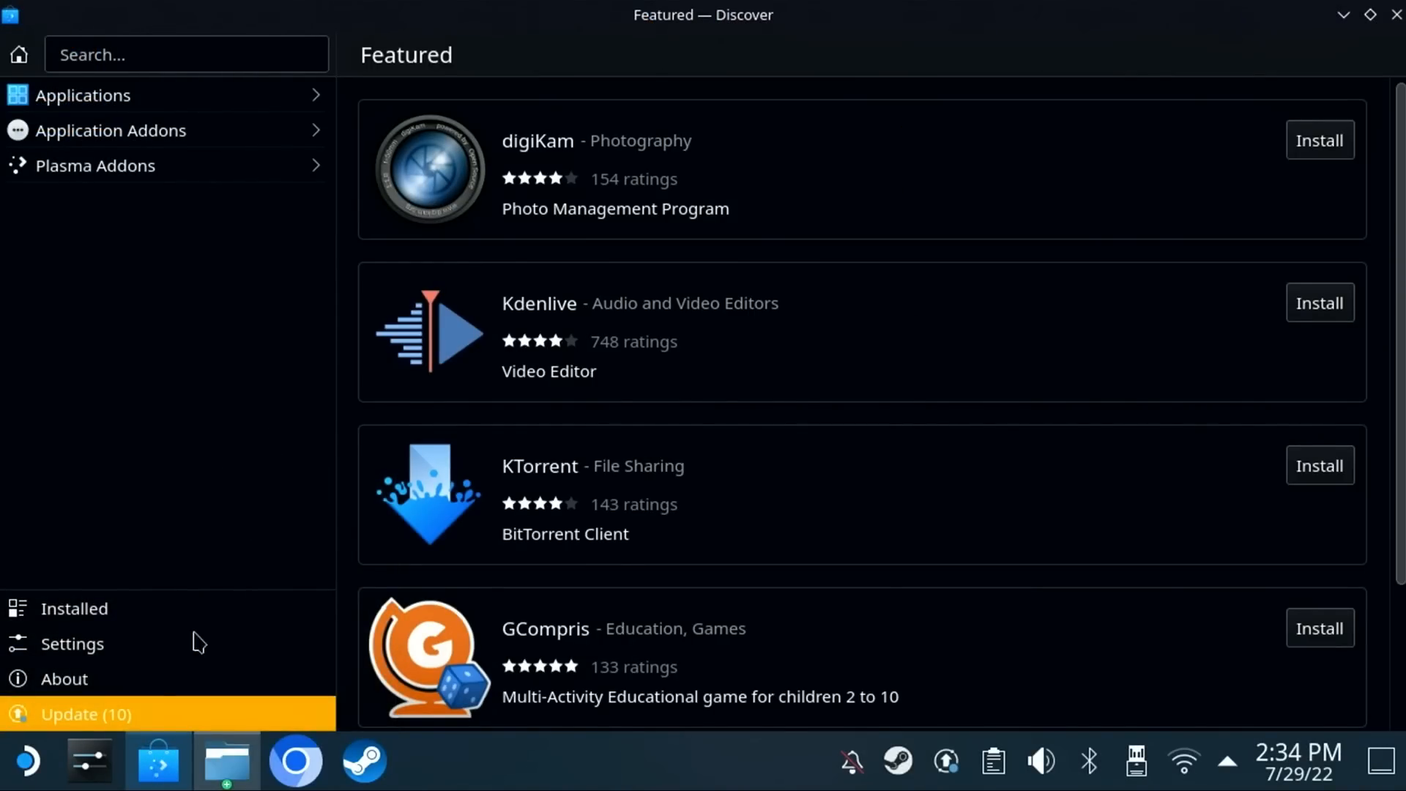
{"action": "left_click", "coordinate": [85, 714]}
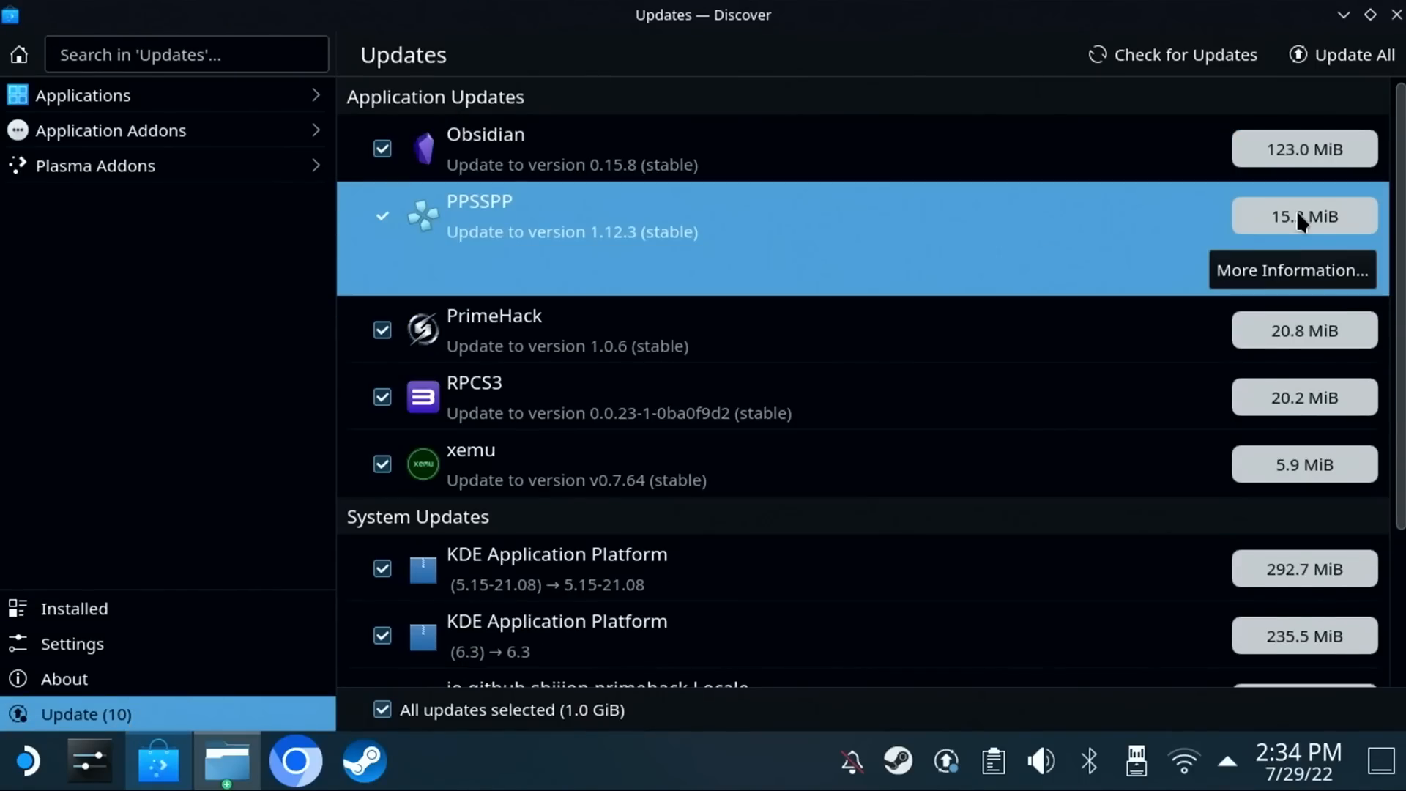
{"action": "mouse_move", "coordinate": [1305, 330]}
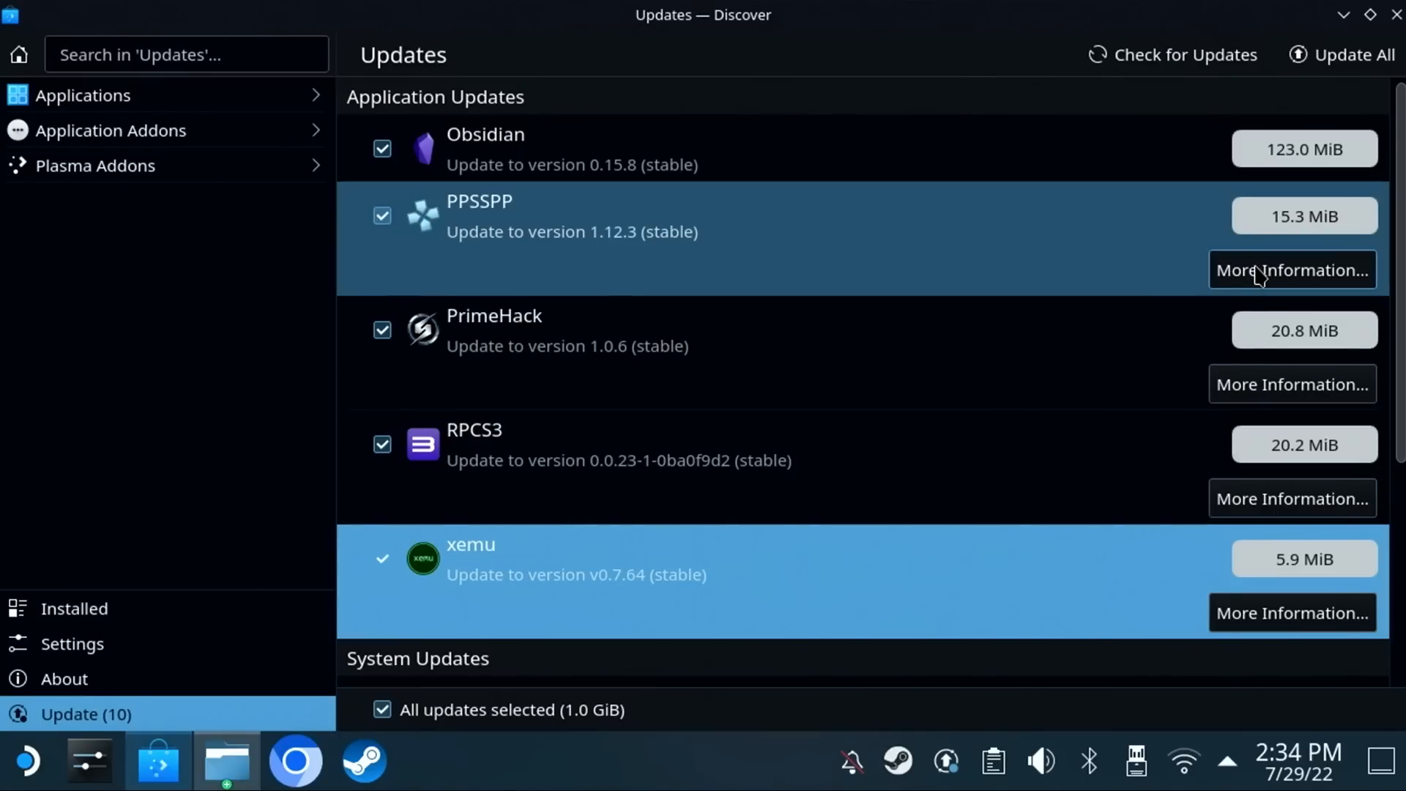
{"action": "left_click", "coordinate": [1353, 55]}
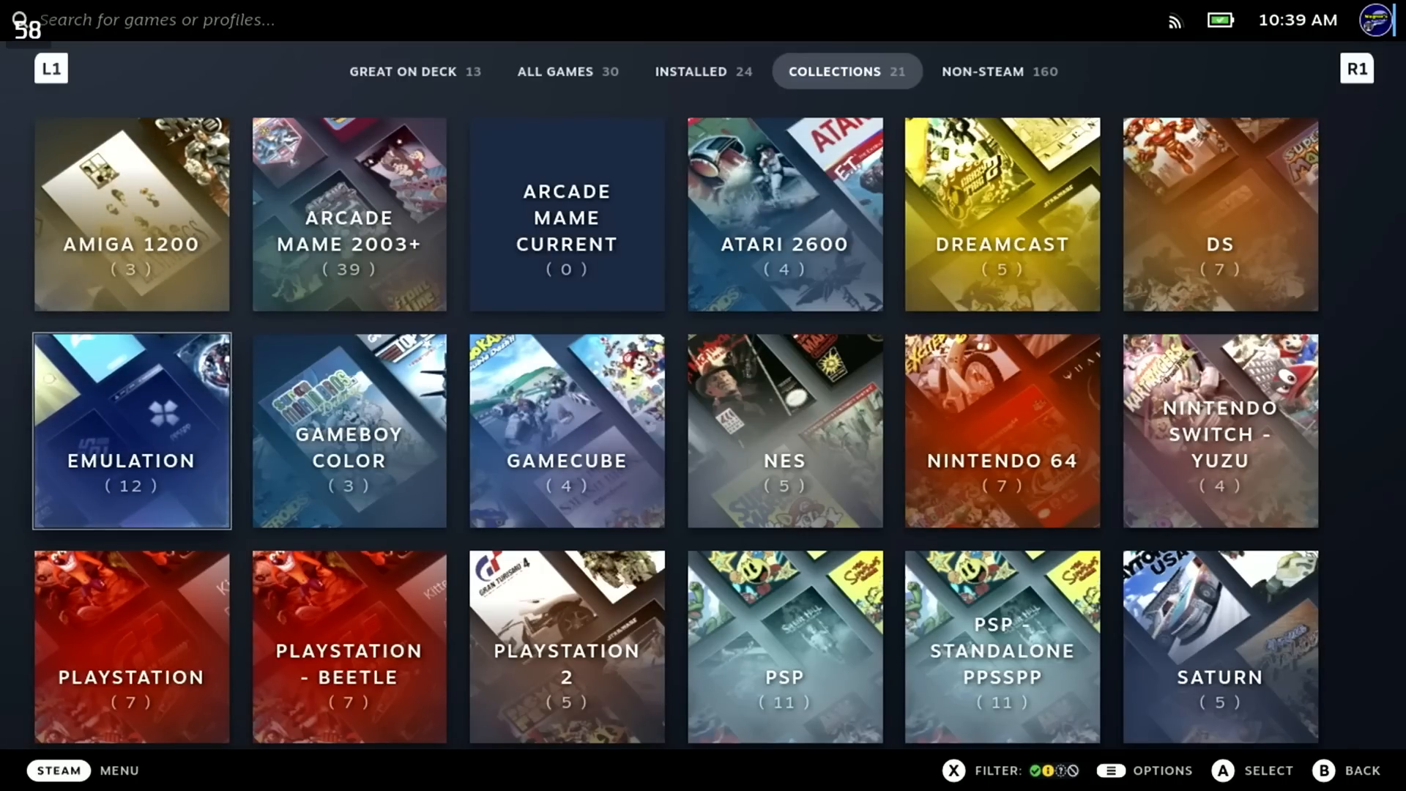
Launch EmulationStation from the Emulation collection, browse to Game Boy Color, and reopen the main menu.
{"action": "left_click", "coordinate": [131, 431]}
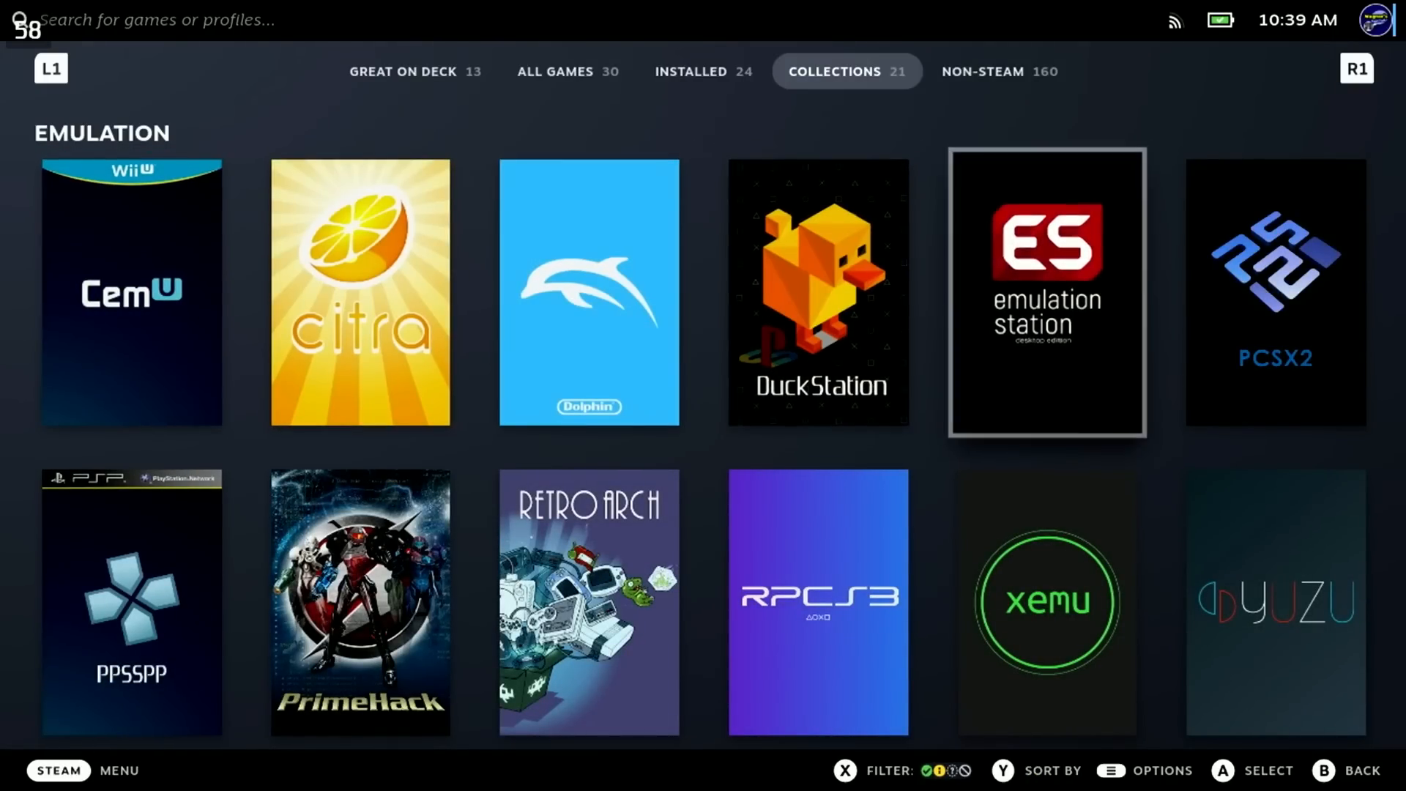
{"action": "left_click", "coordinate": [1046, 291]}
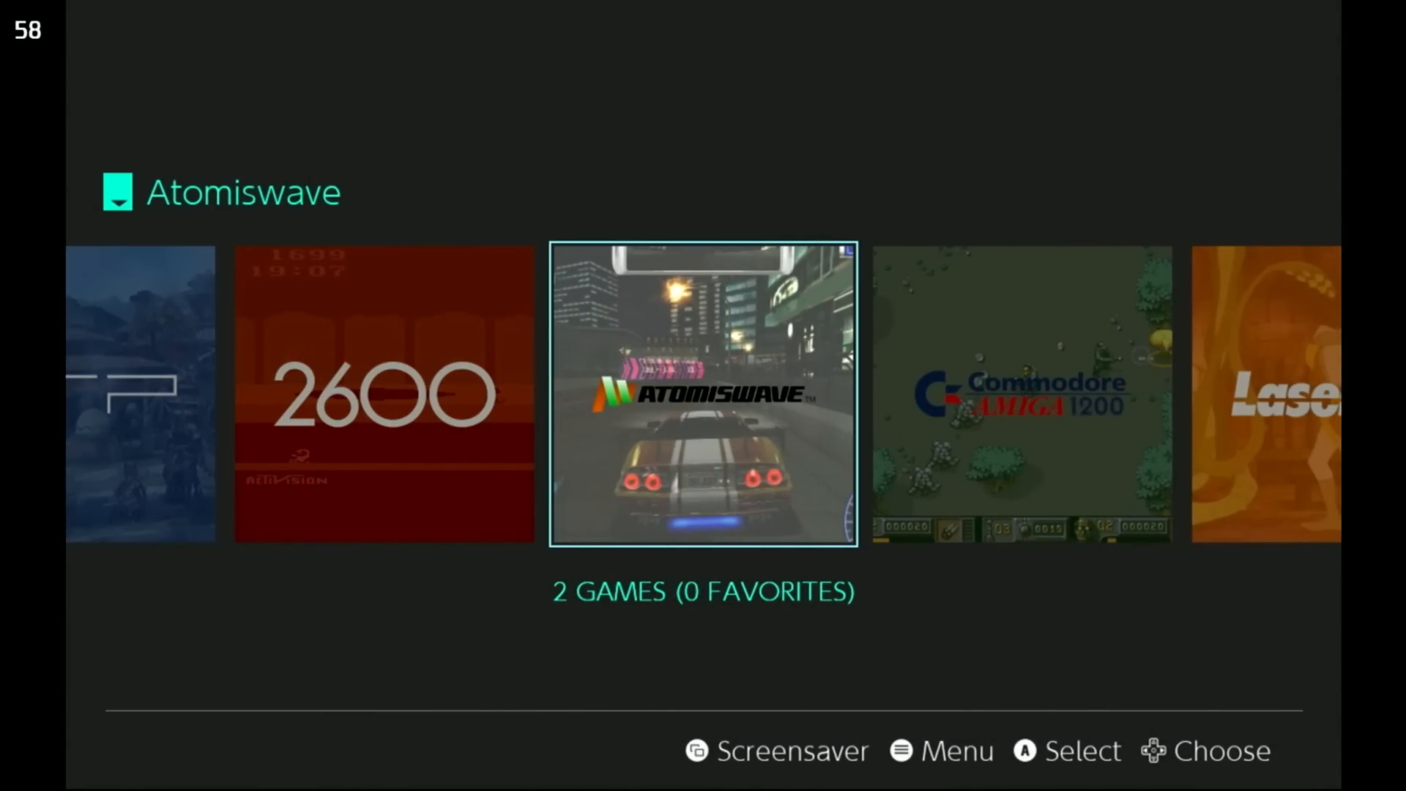
{"action": "scroll", "scroll_direction": "right", "scroll_amount": 3}
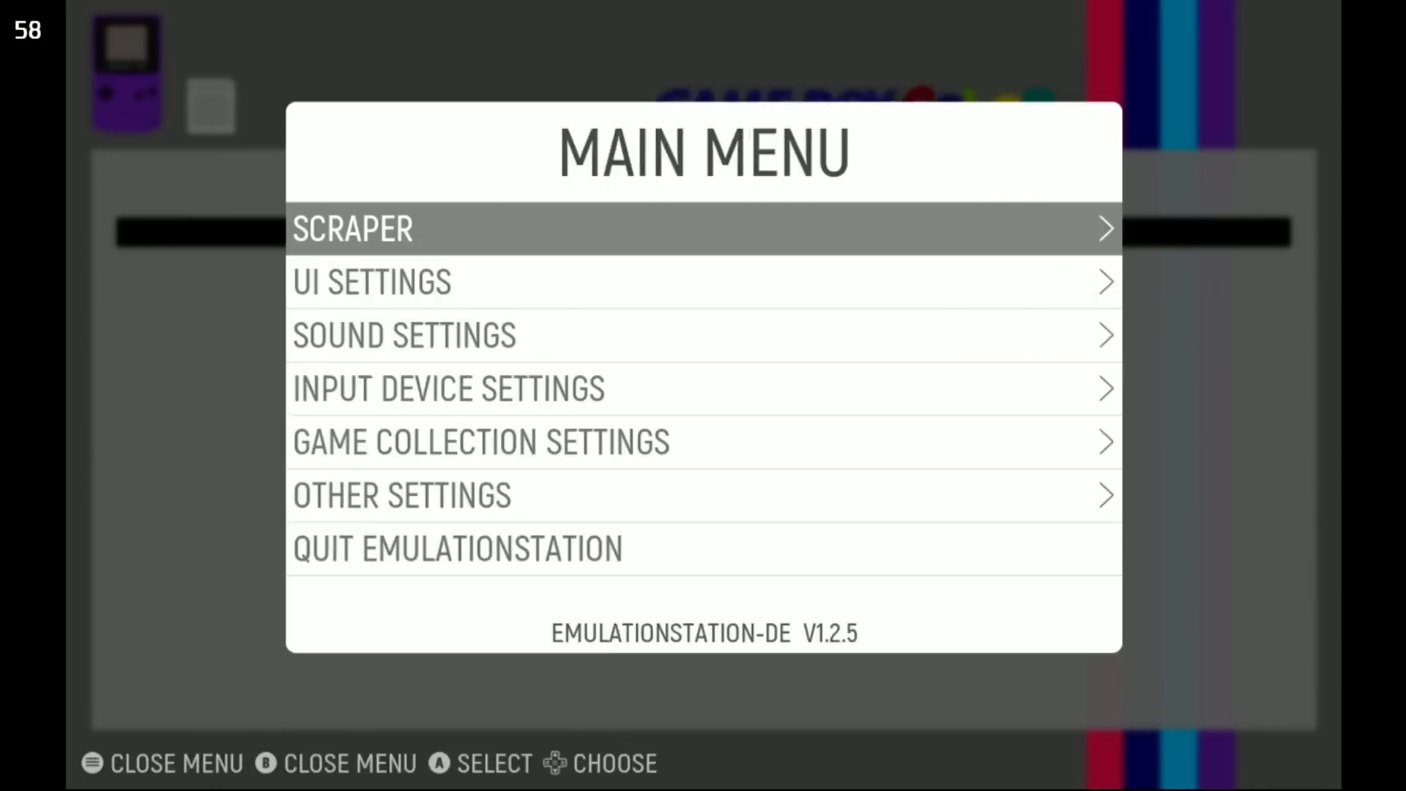
{"action": "key", "text": "Escape"}
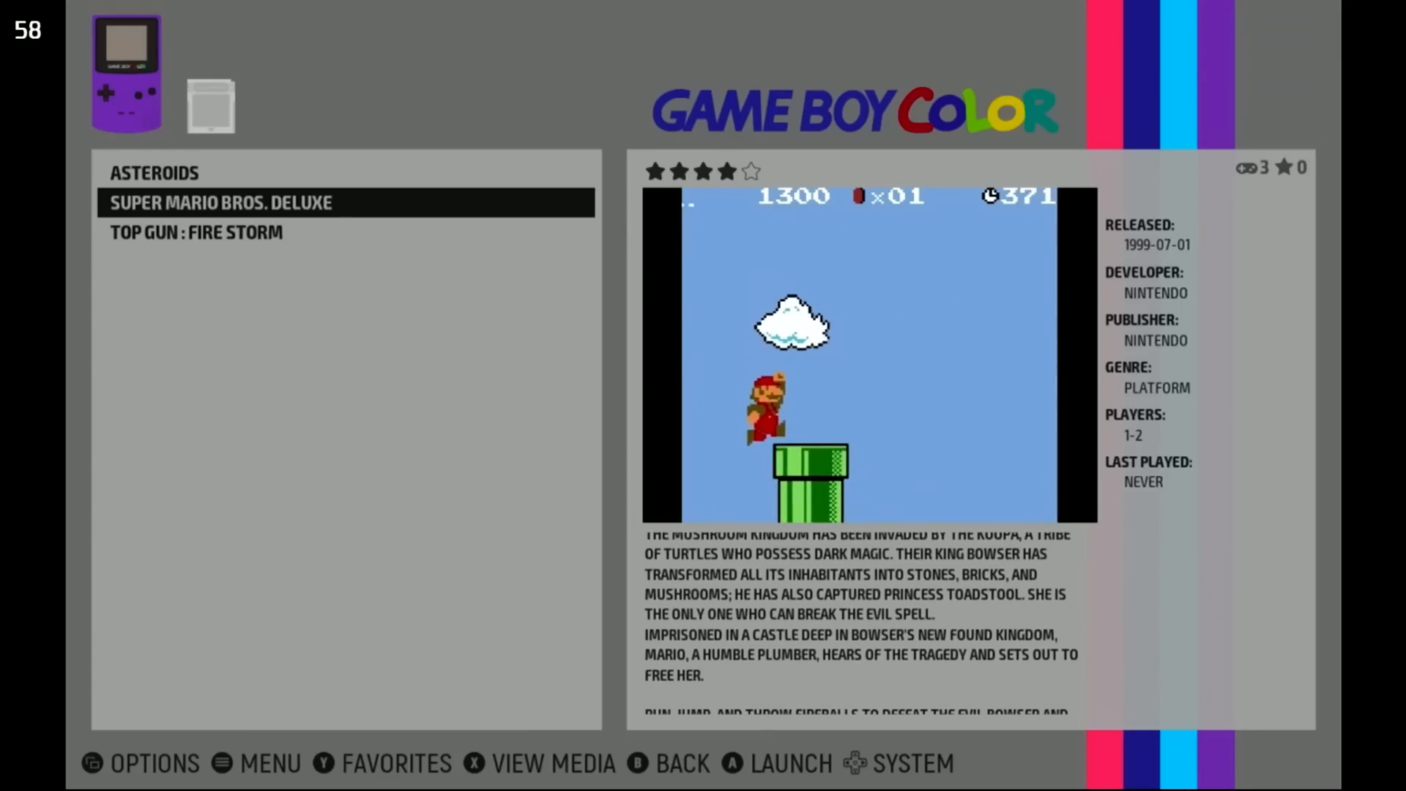
{"action": "left_click", "coordinate": [257, 762]}
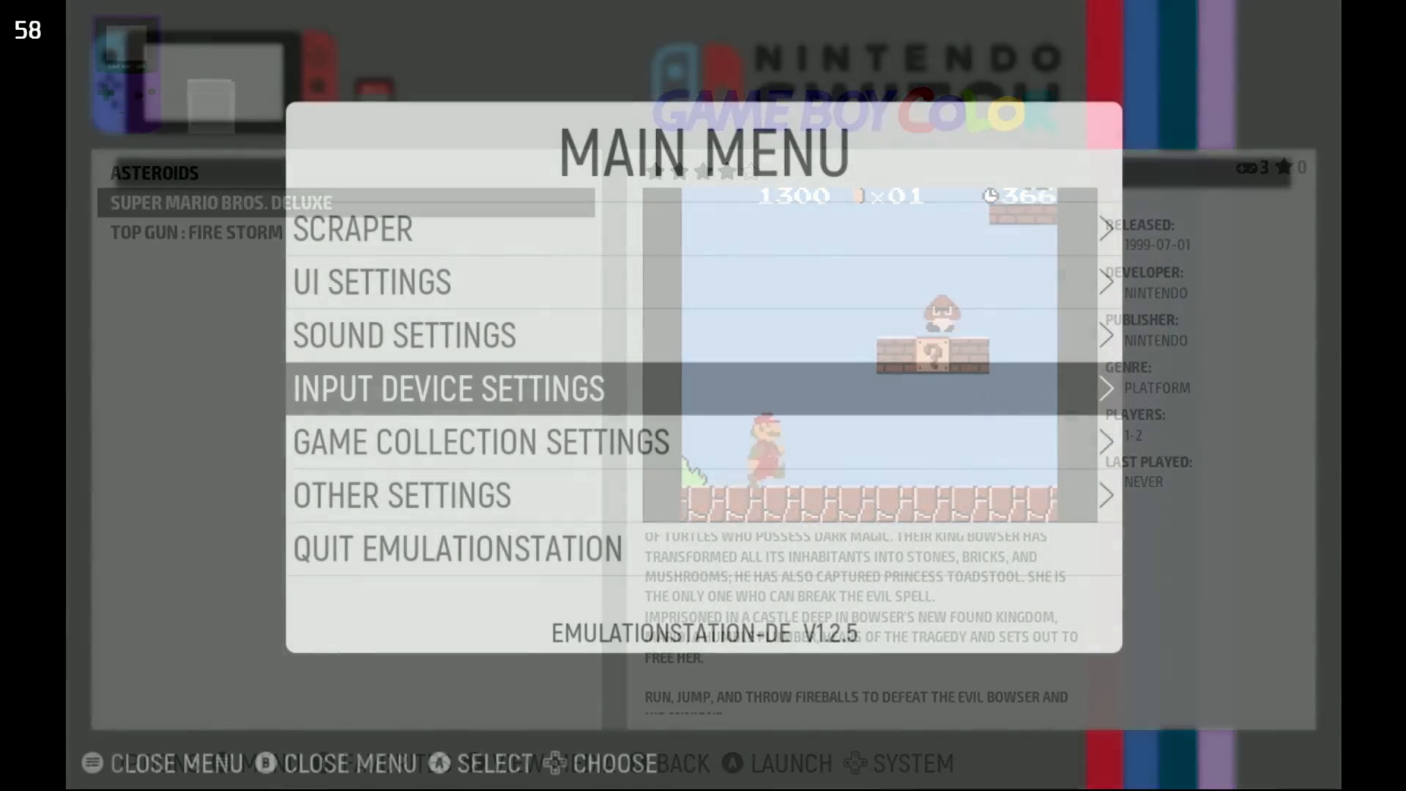